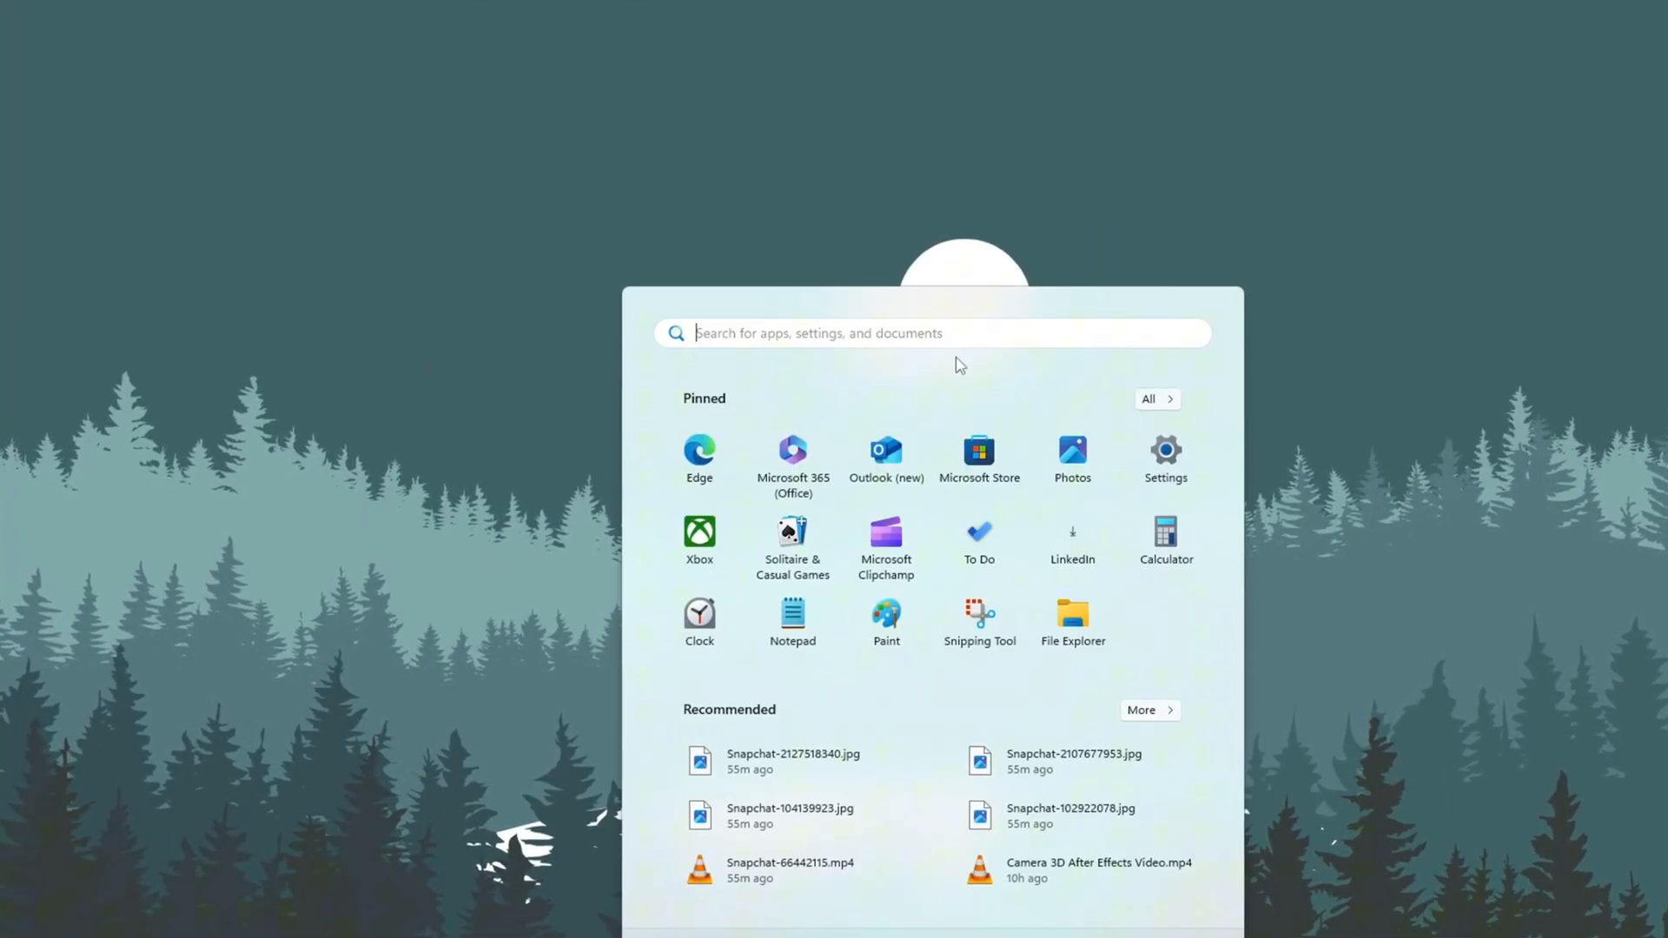
Step: Search Start for 'performance Monitor' and launch it
type("performance Monitor")
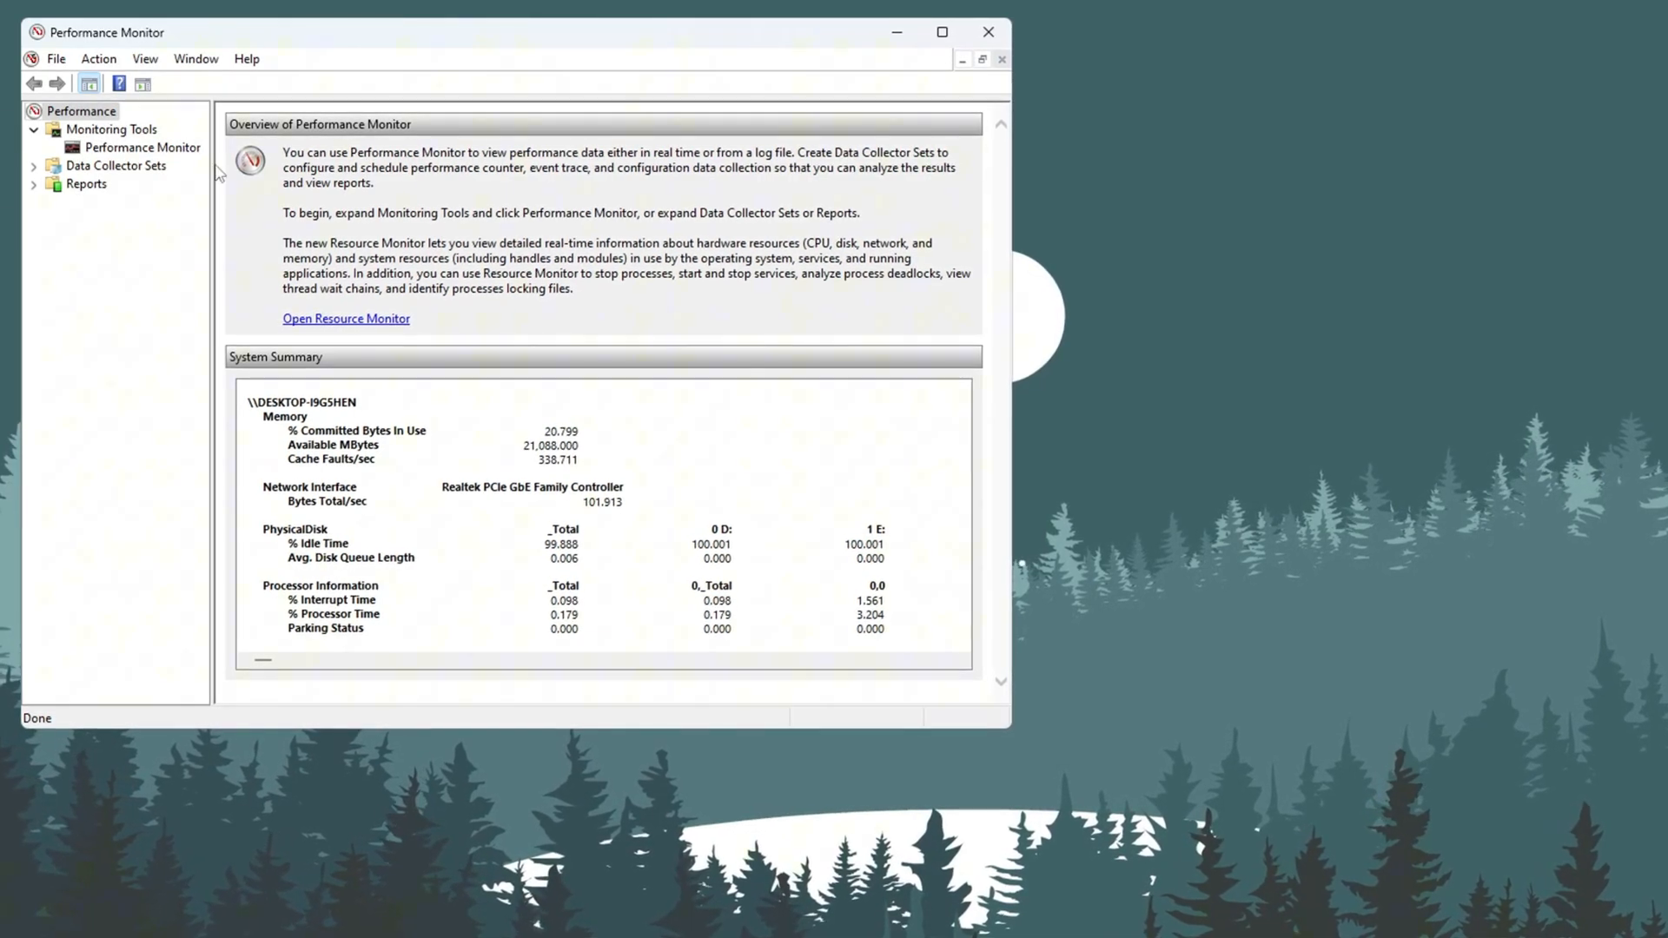
Step: Create a user-defined data collector set named 'Ultra Low PC' logging performance counters
left_click(116, 167)
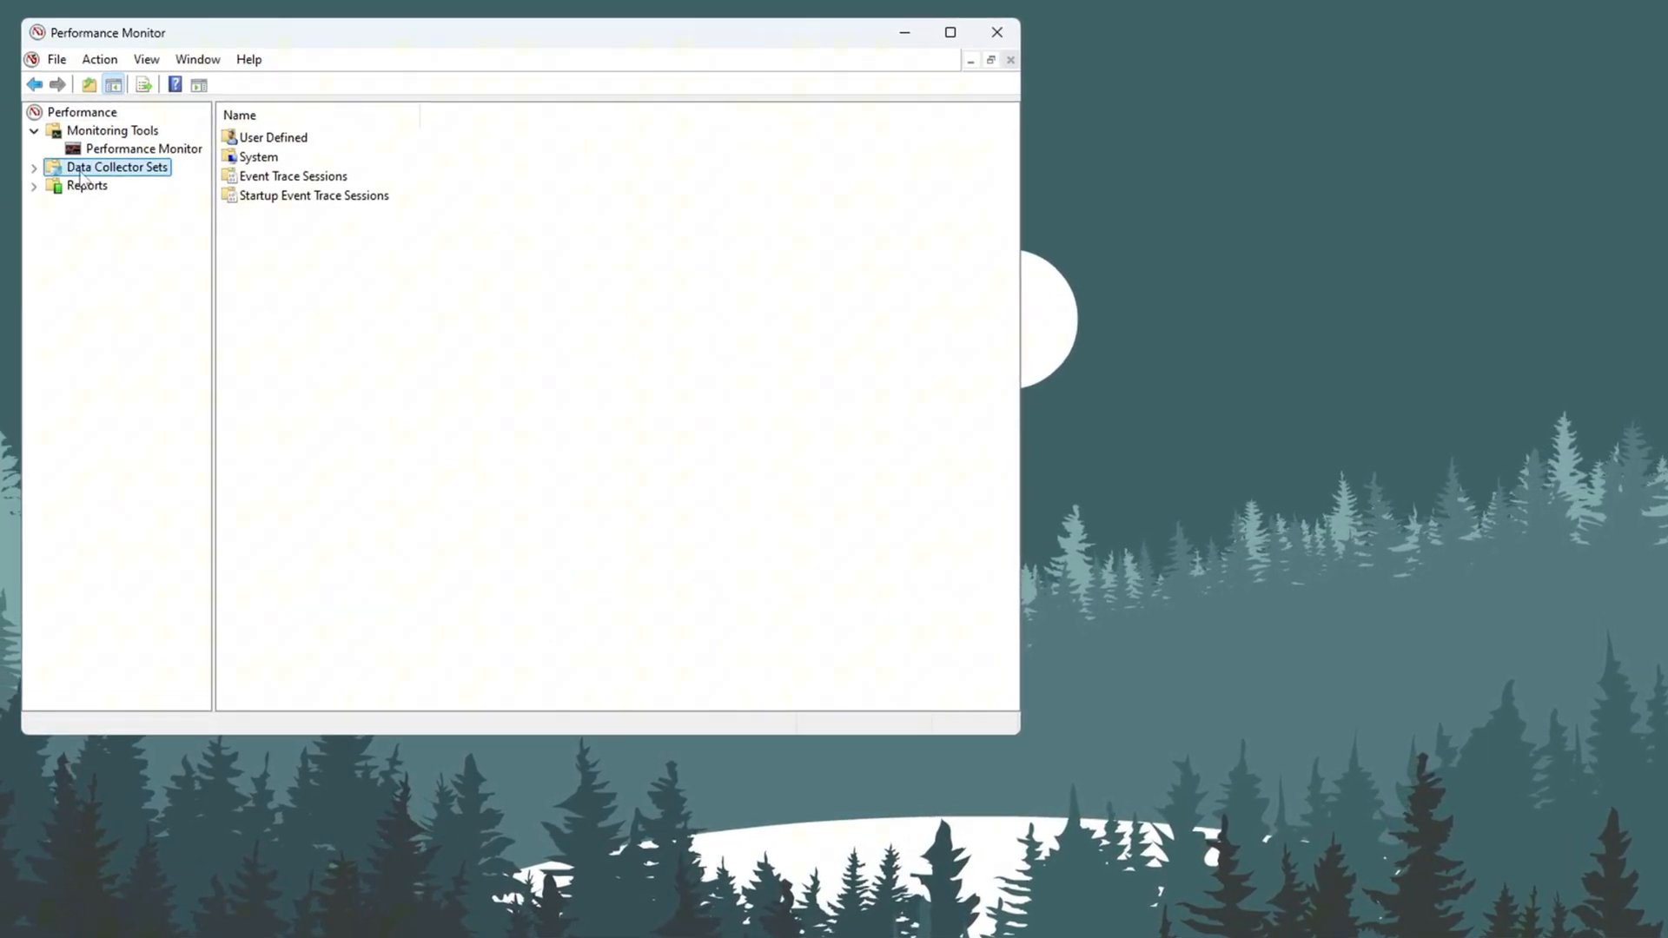
left_click(274, 139)
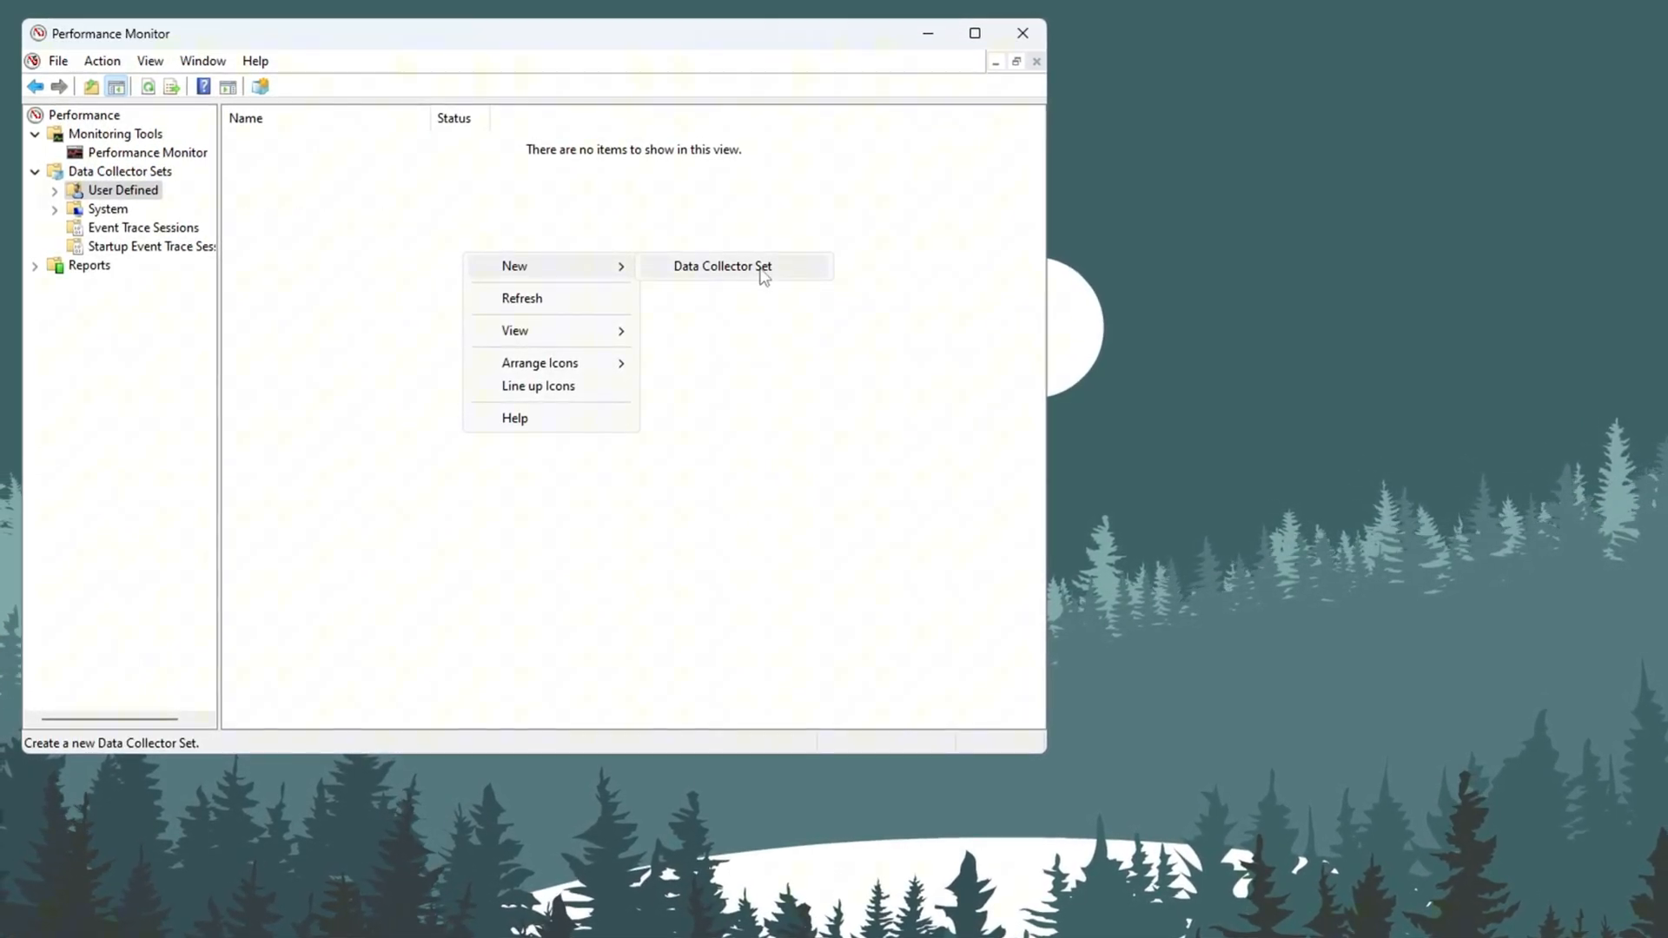
left_click(722, 266)
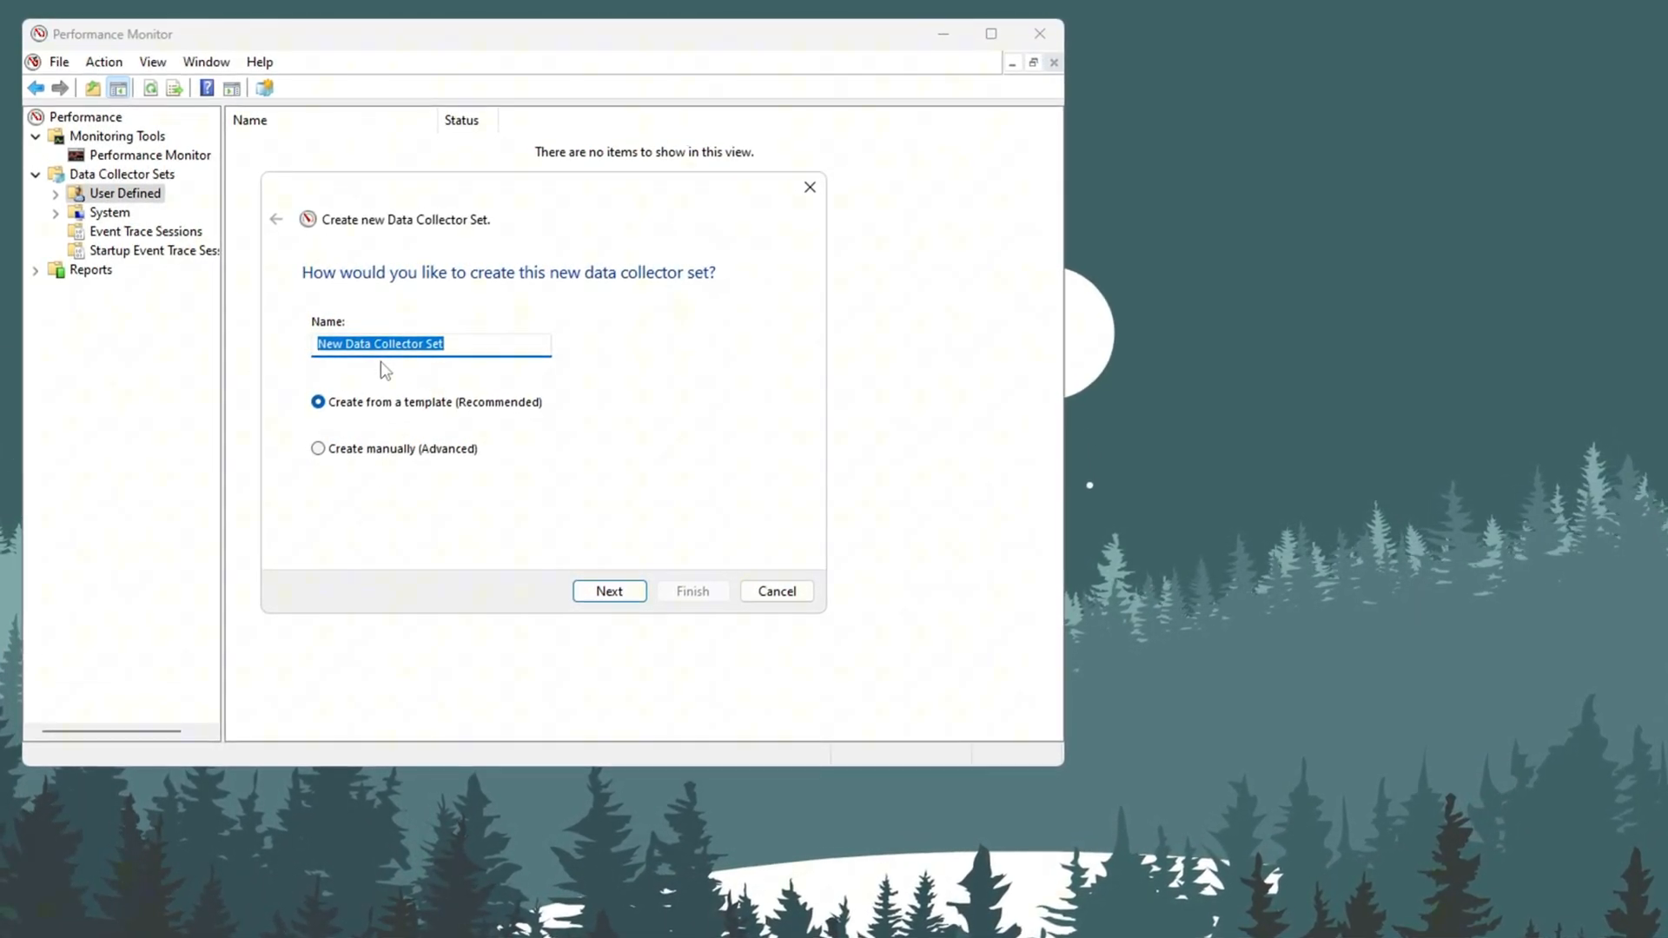
type("Ultra Low PC")
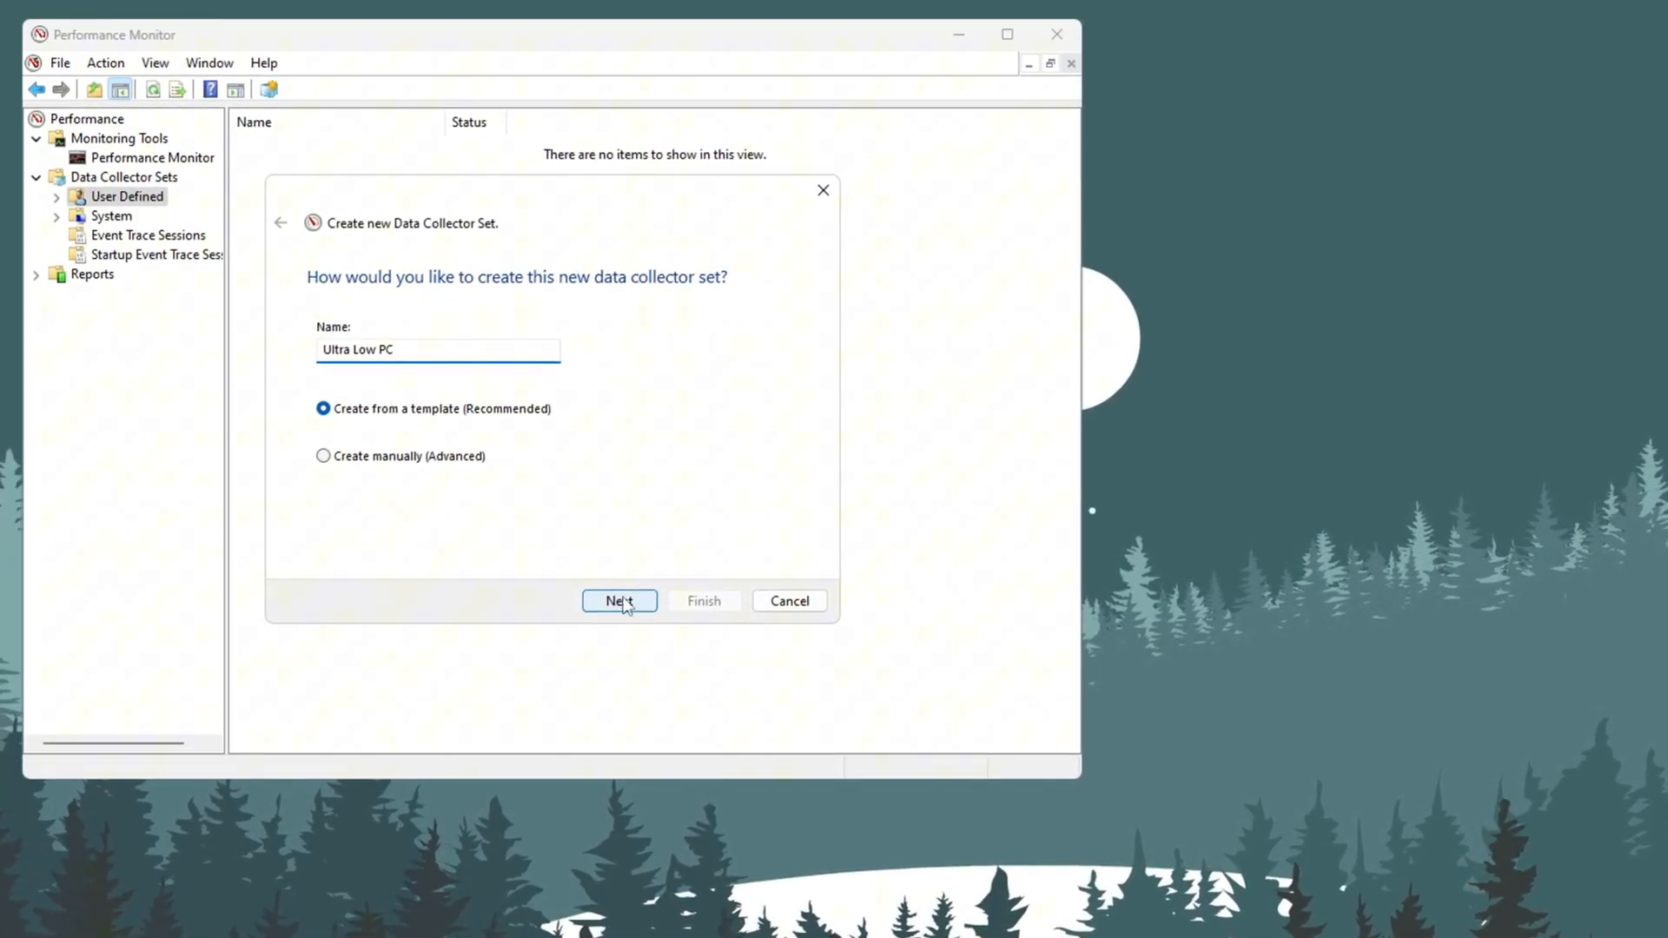
left_click(618, 601)
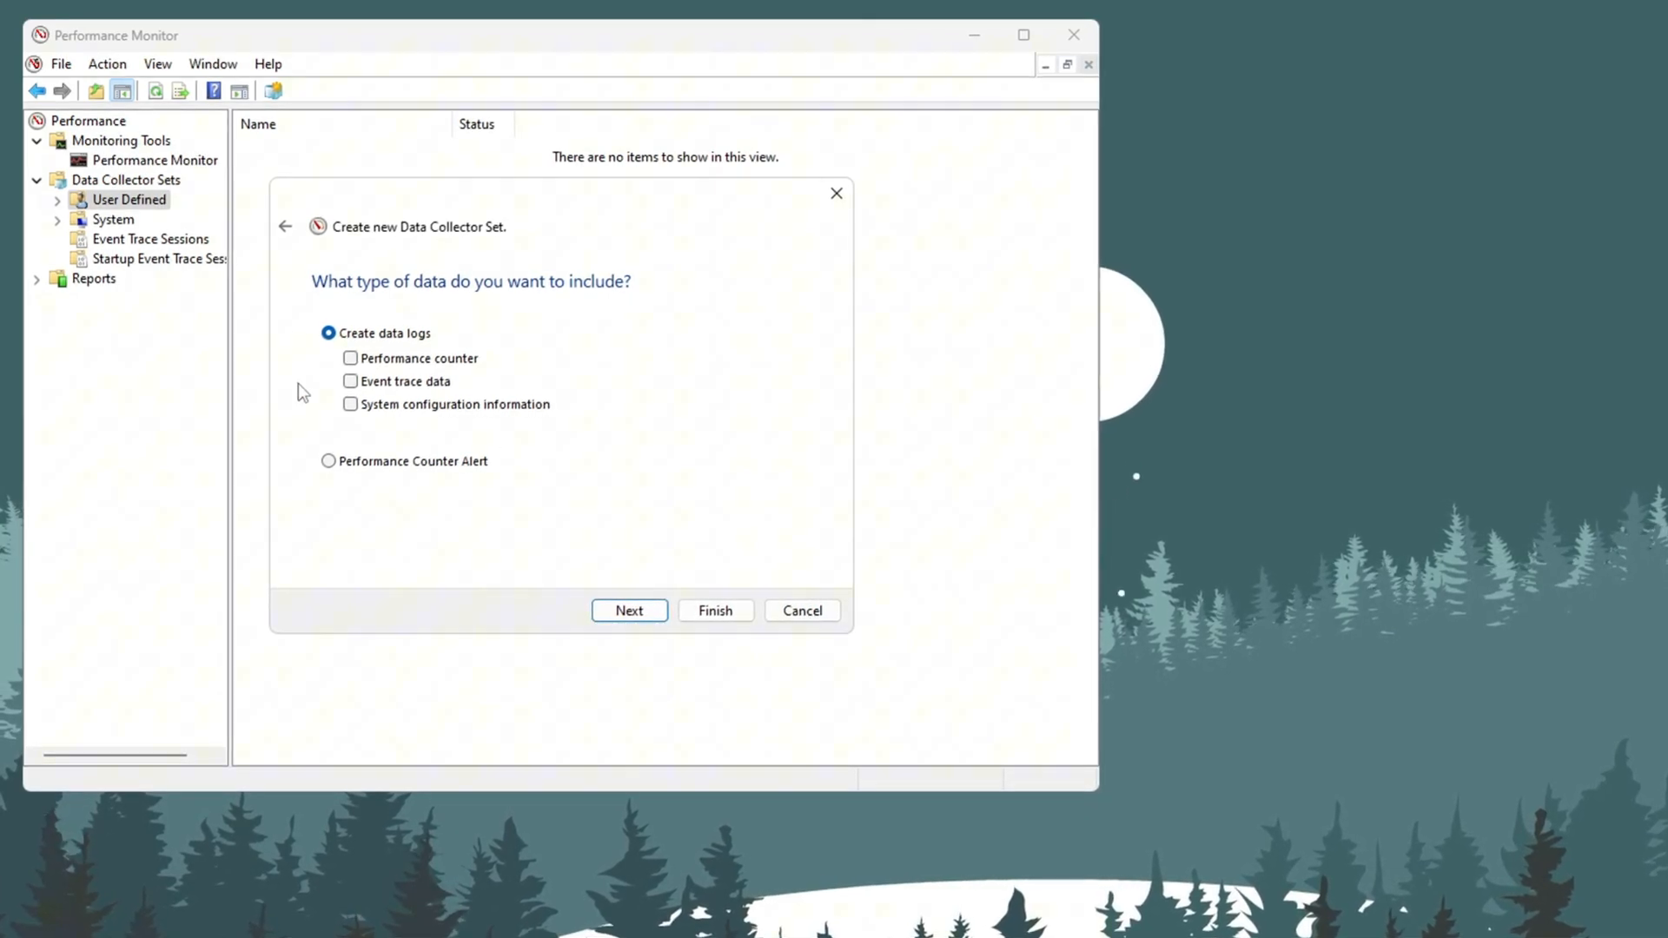
left_click(354, 359)
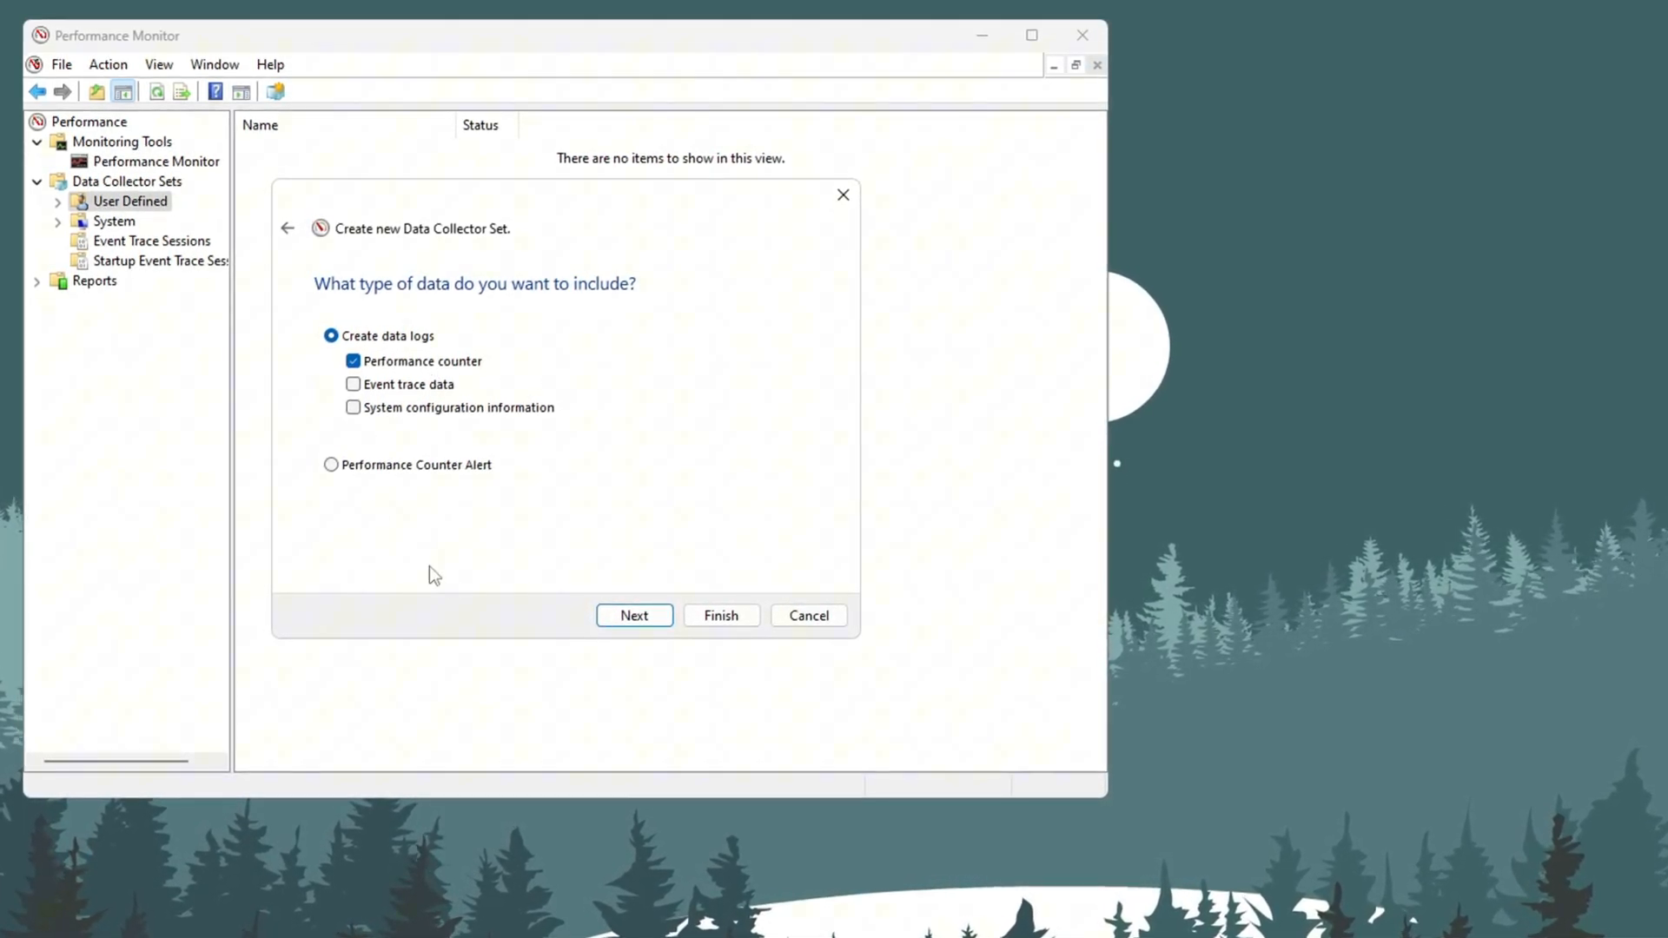
Step: Add Processor counters, finish the Ultra Low PC set and bring up its actions
left_click(634, 615)
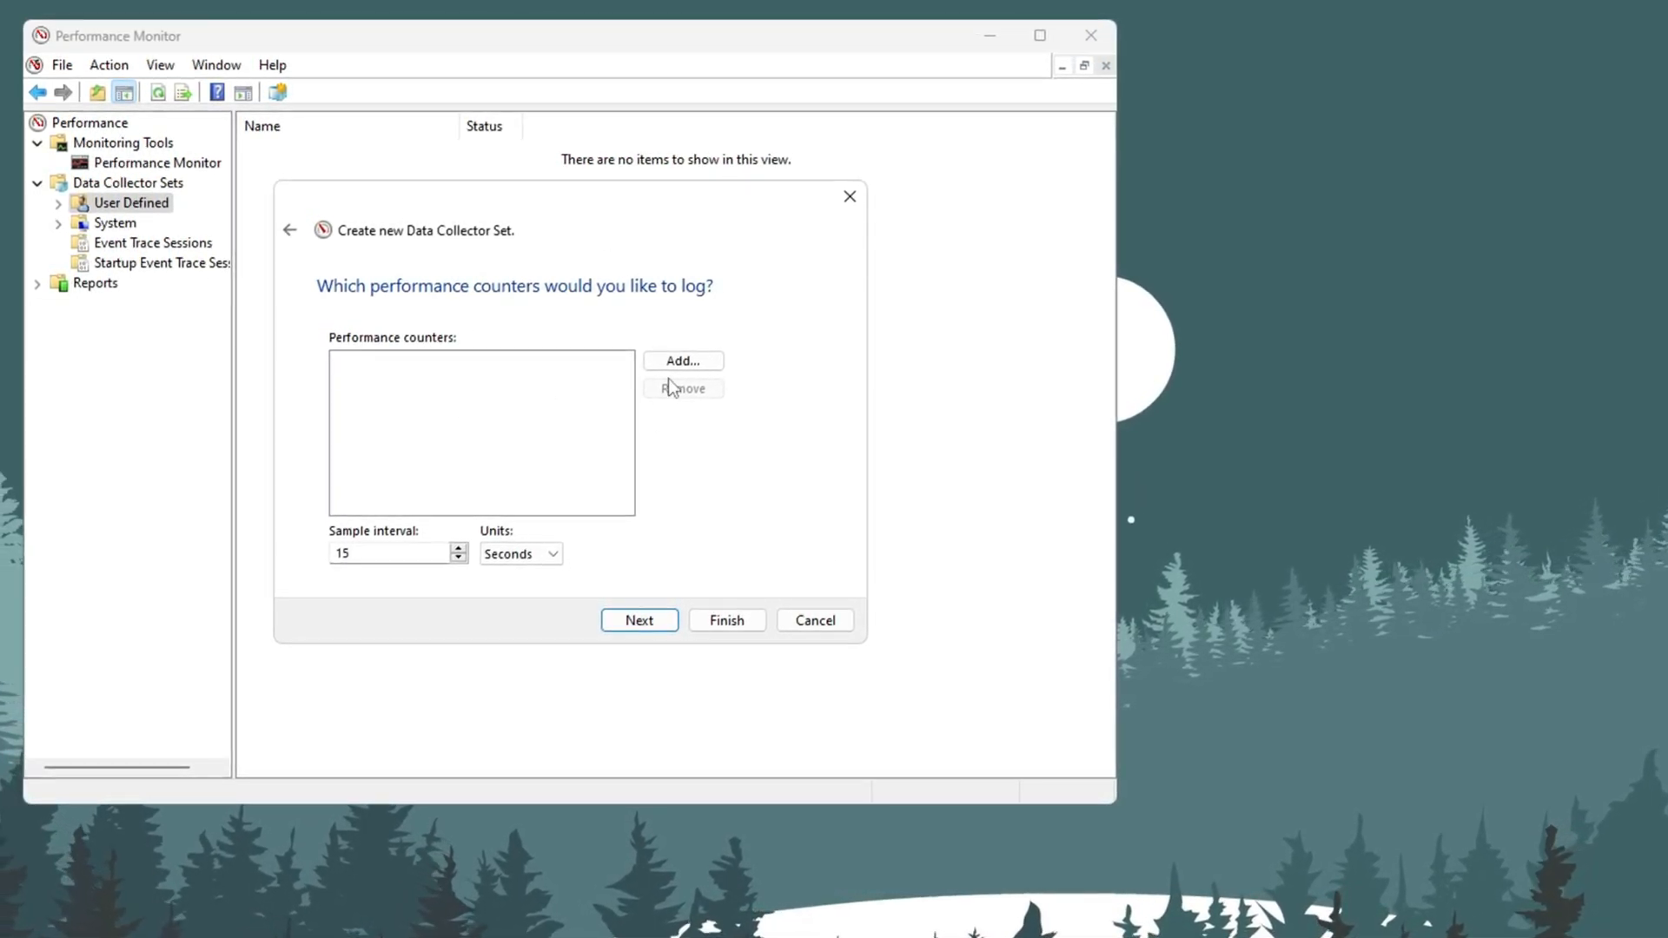
left_click(680, 361)
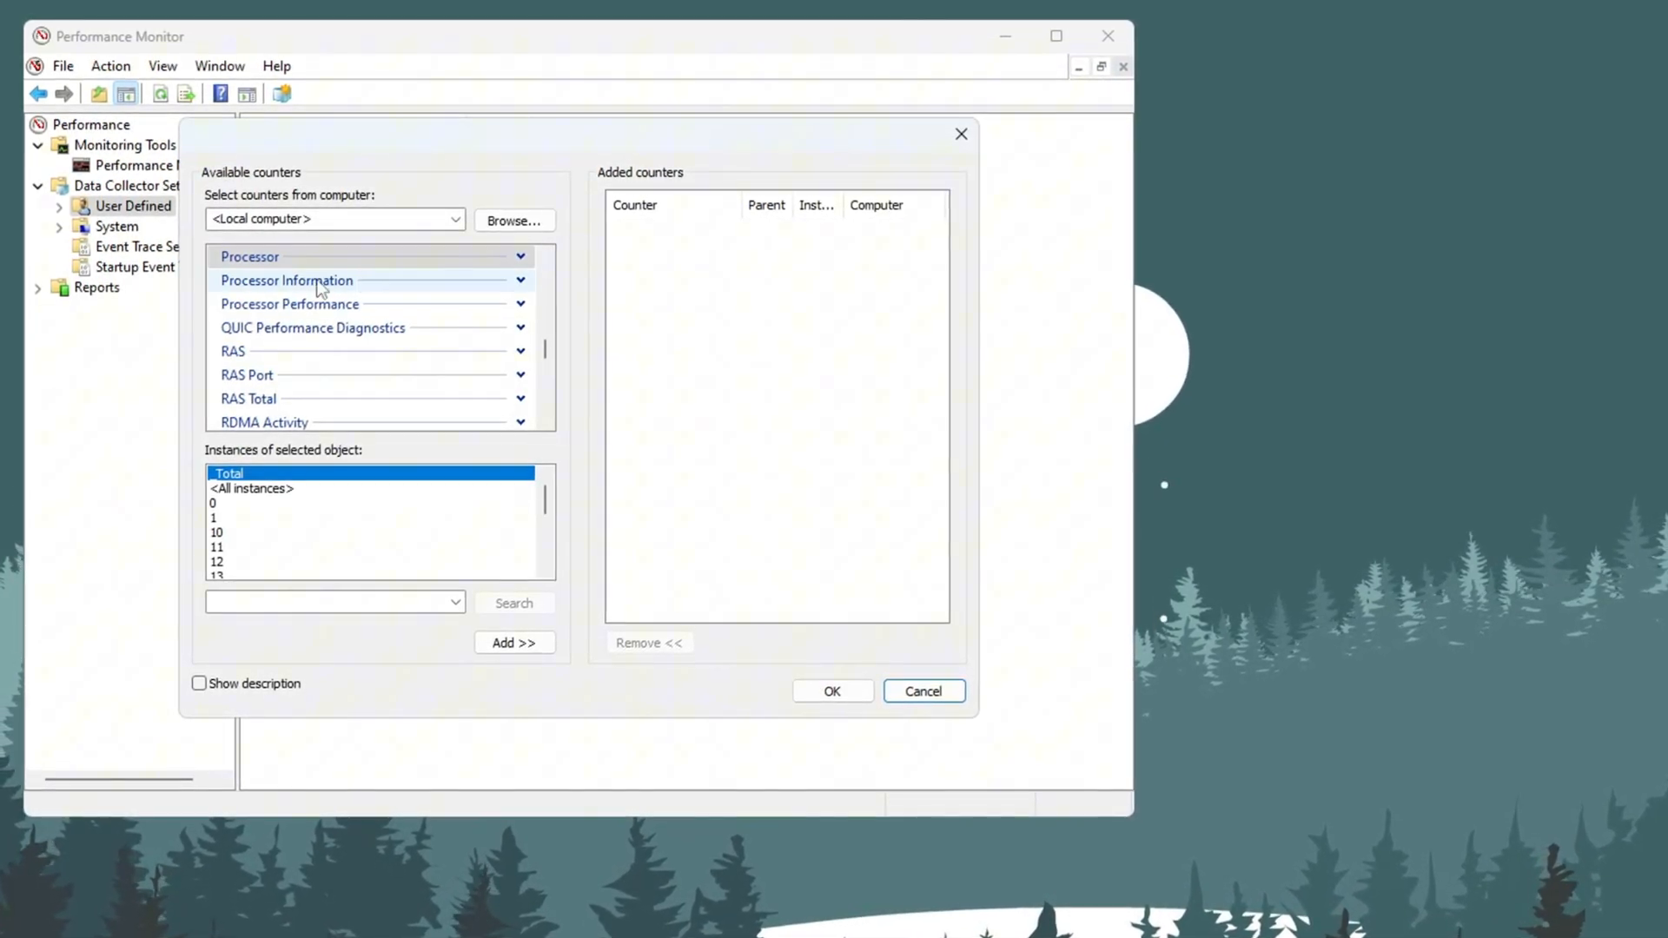
scroll("down", 3)
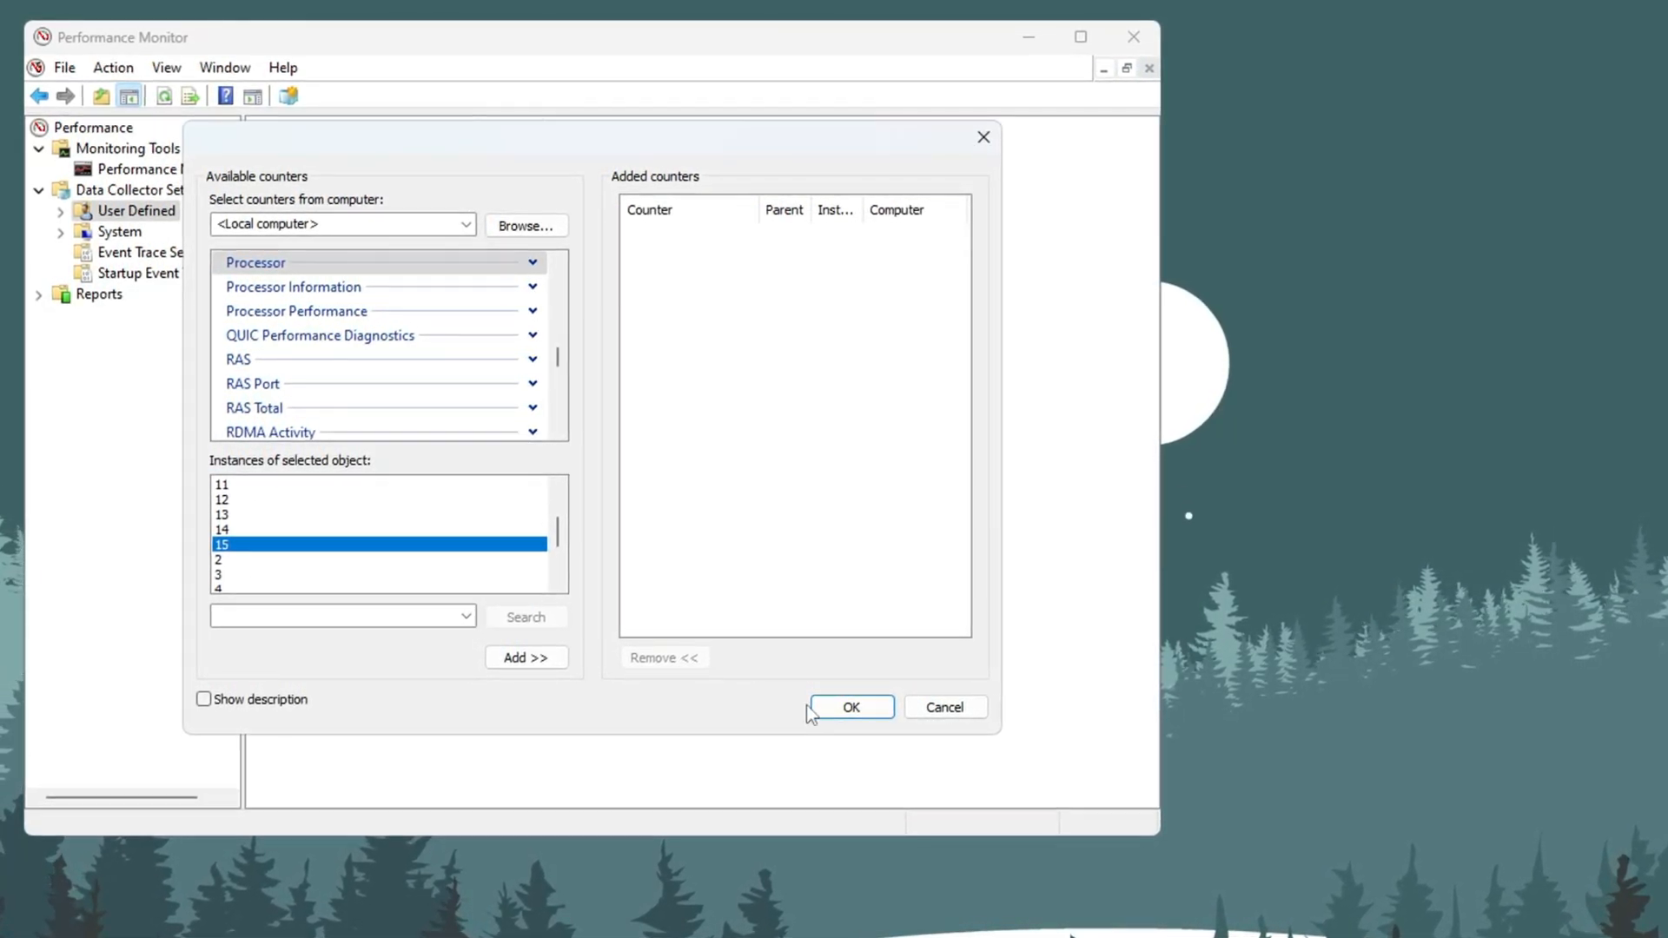
left_click(849, 707)
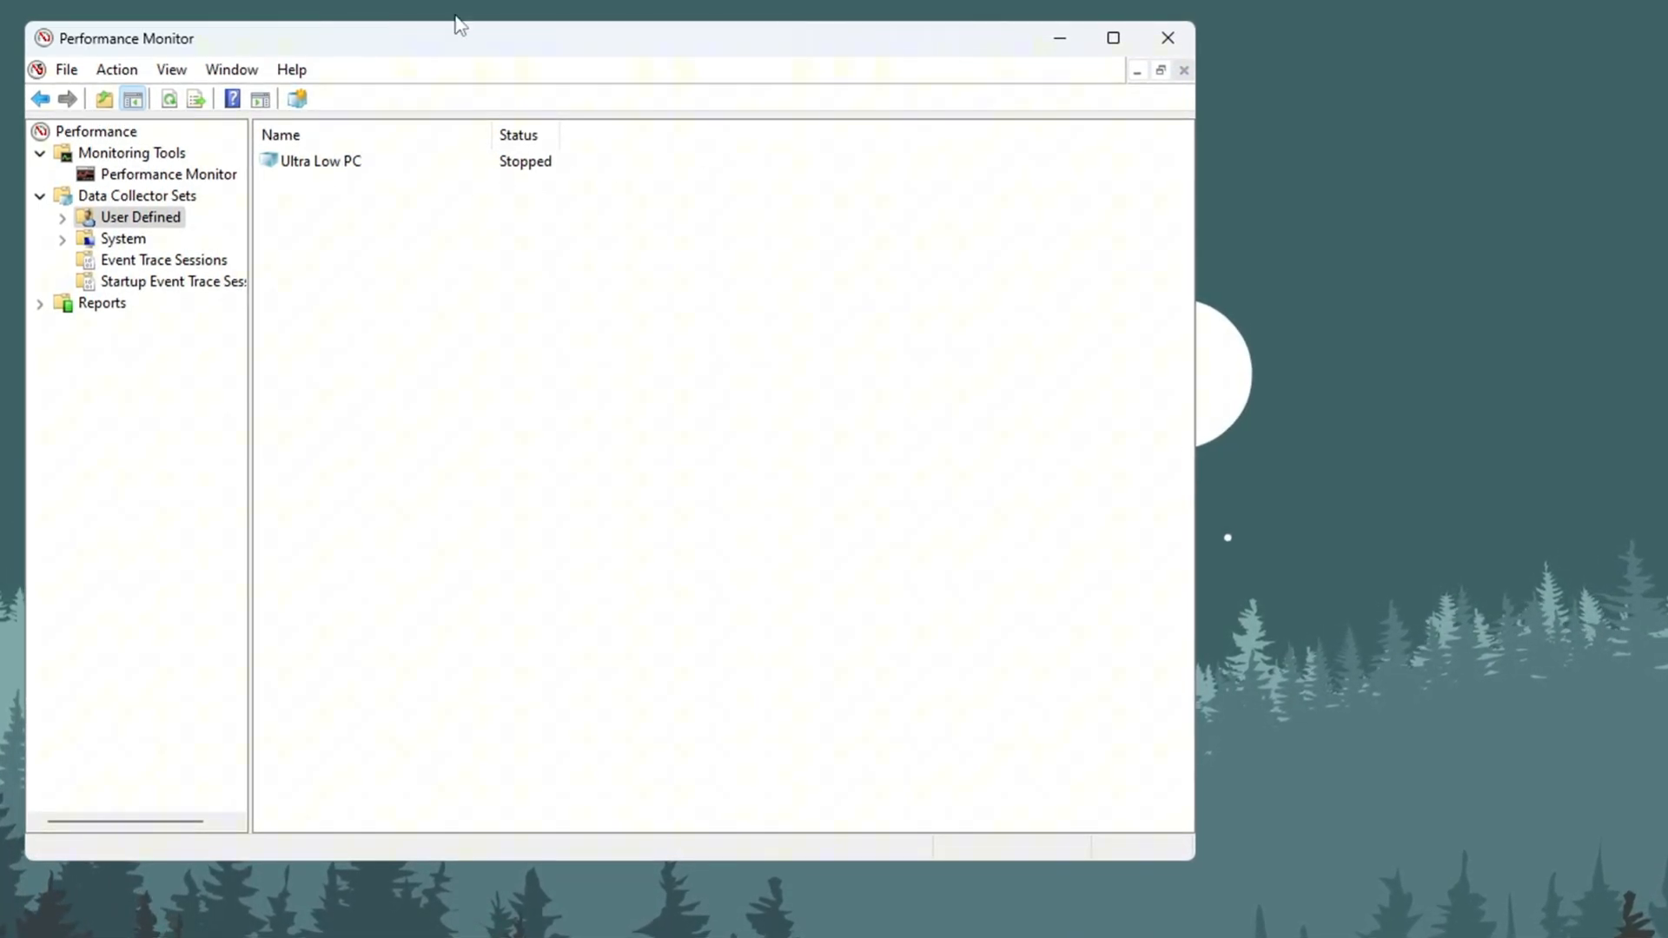
right_click(319, 160)
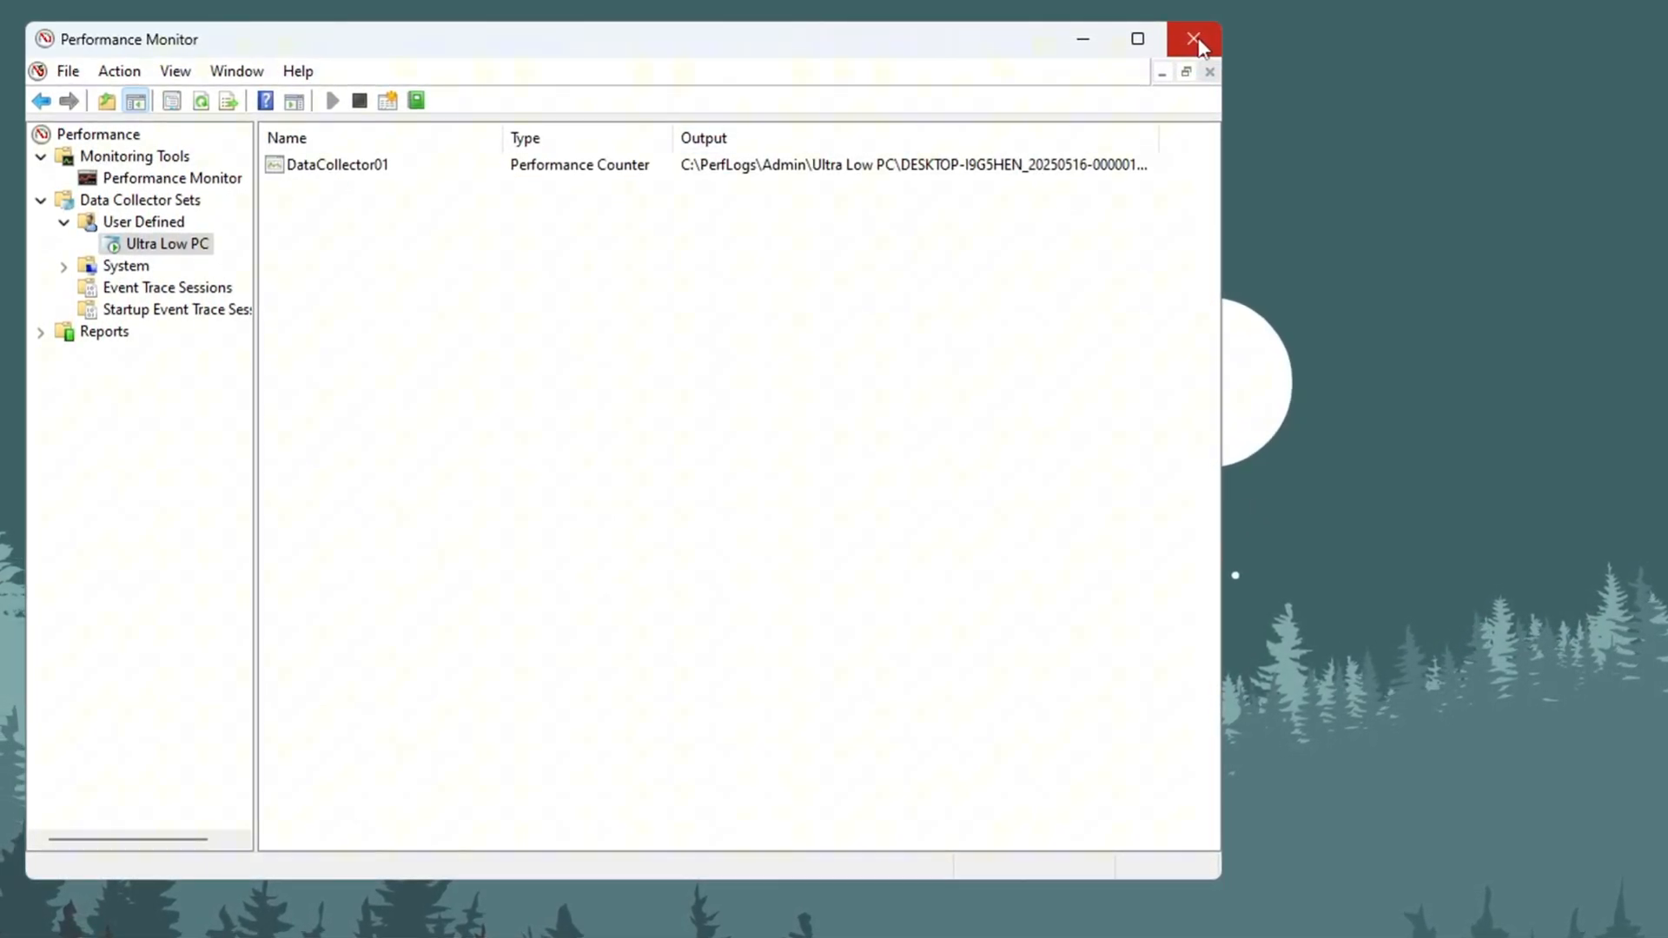
mouse_move(1202, 40)
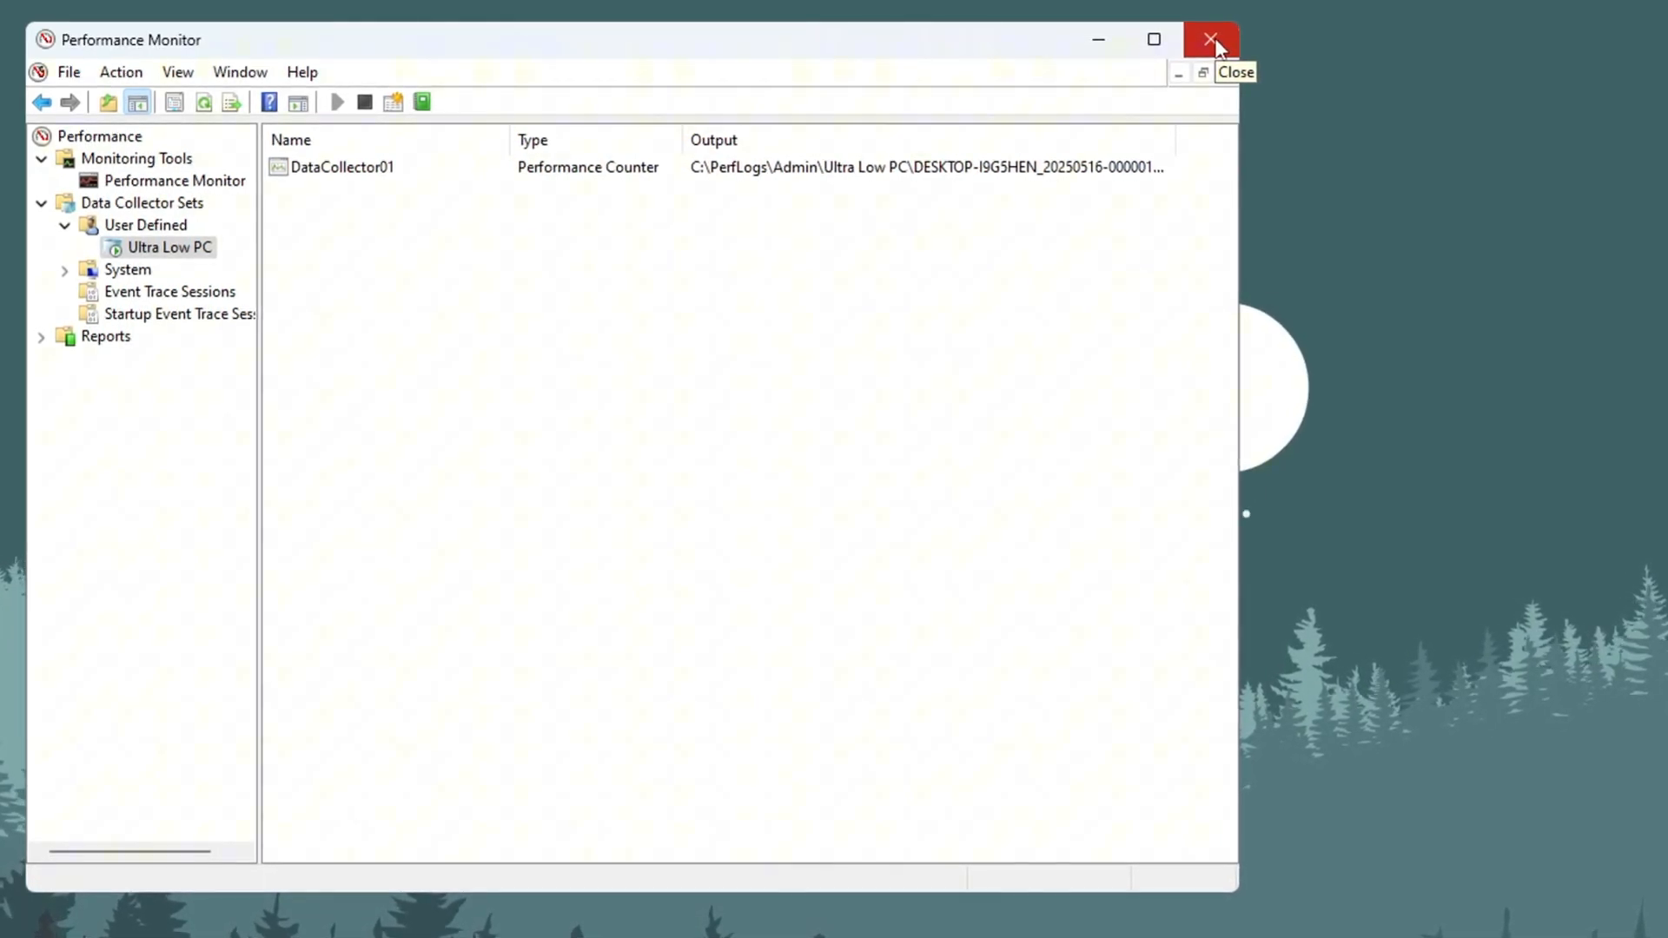
Step: Close Performance Monitor and scroll the ADEX Official homepage down to Recent Posts
left_click(1211, 40)
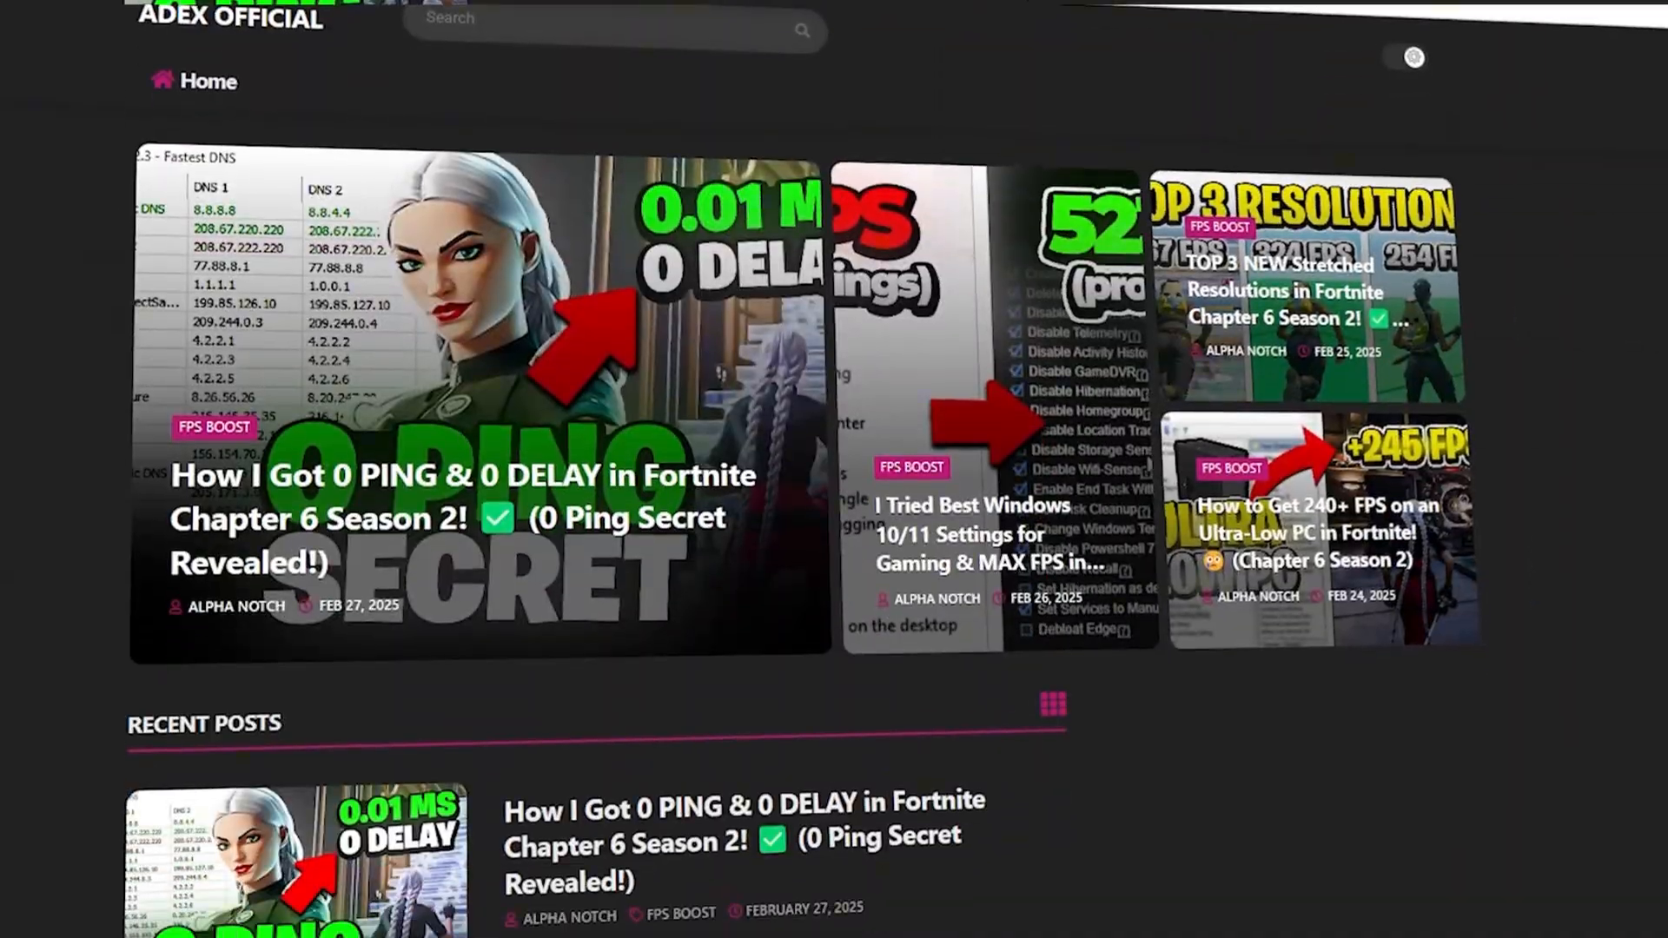
scroll("down", 3)
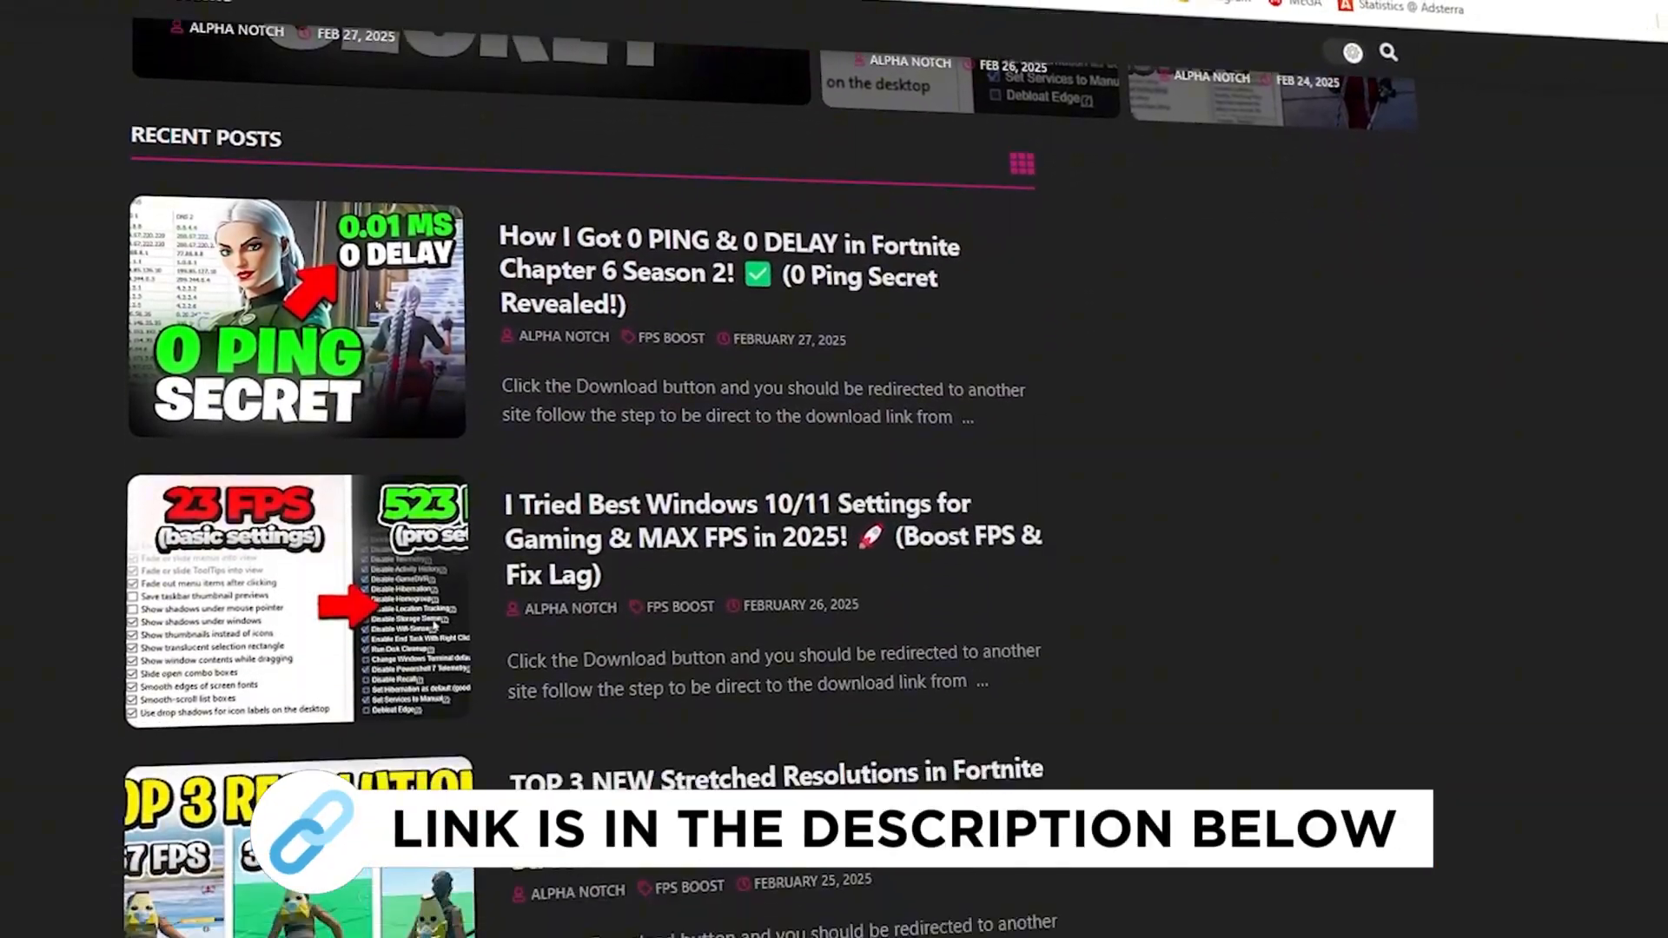
scroll("down", 3)
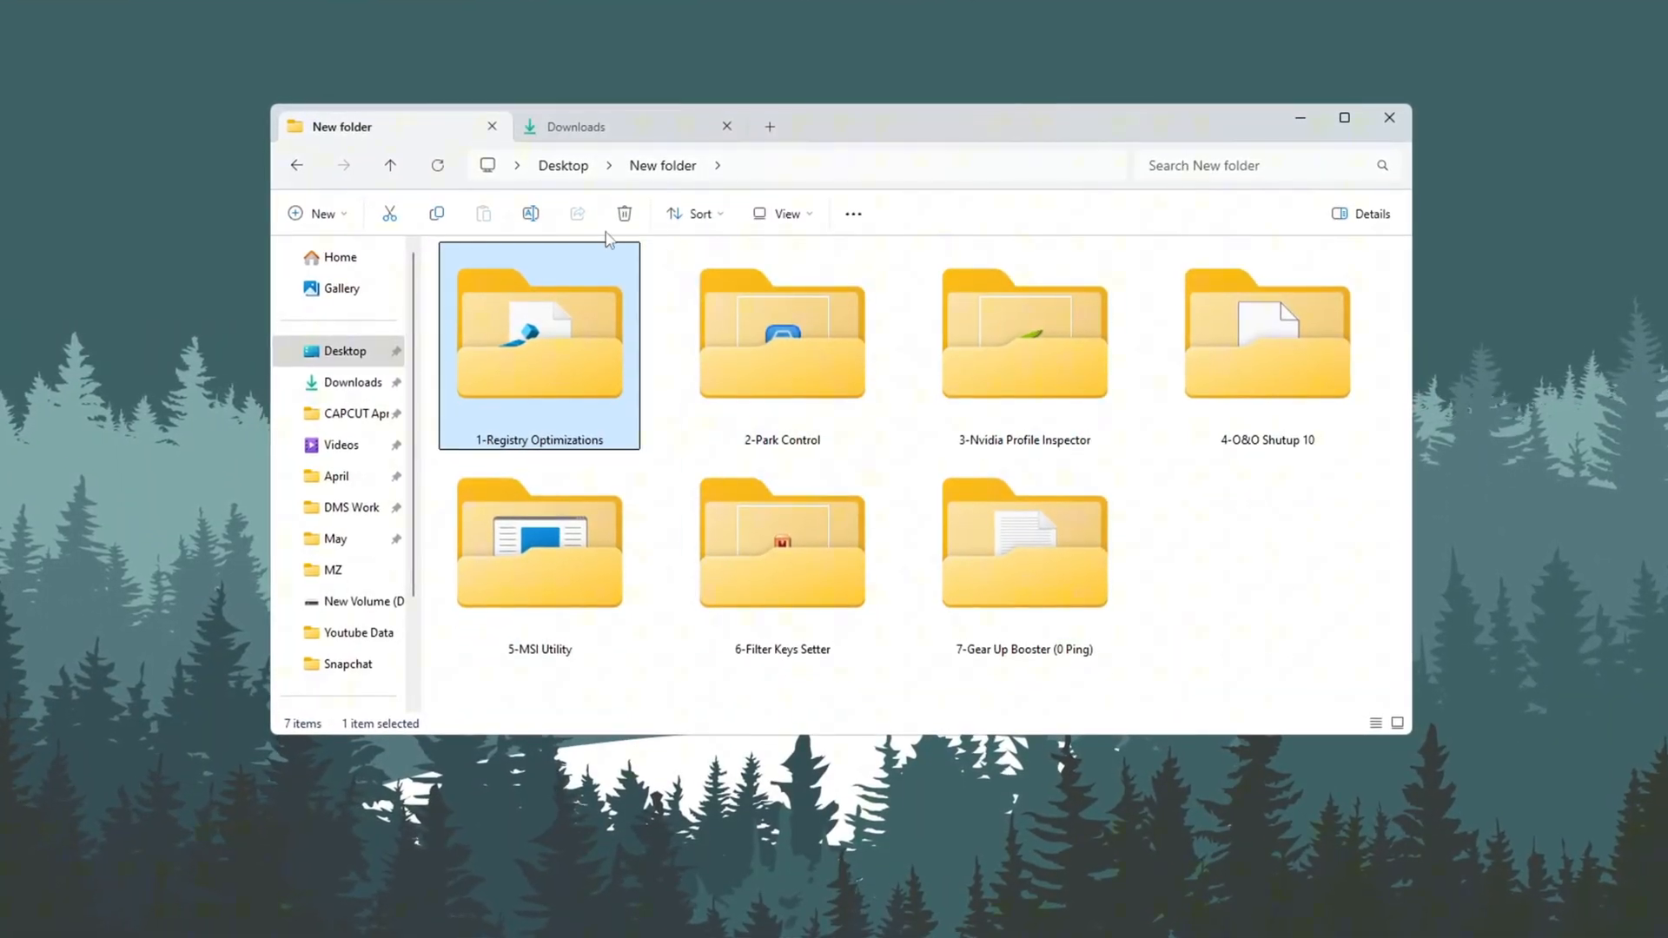
Step: Open 1-Registry Optimizations and select all five .reg priority tweak files
double_click(539, 334)
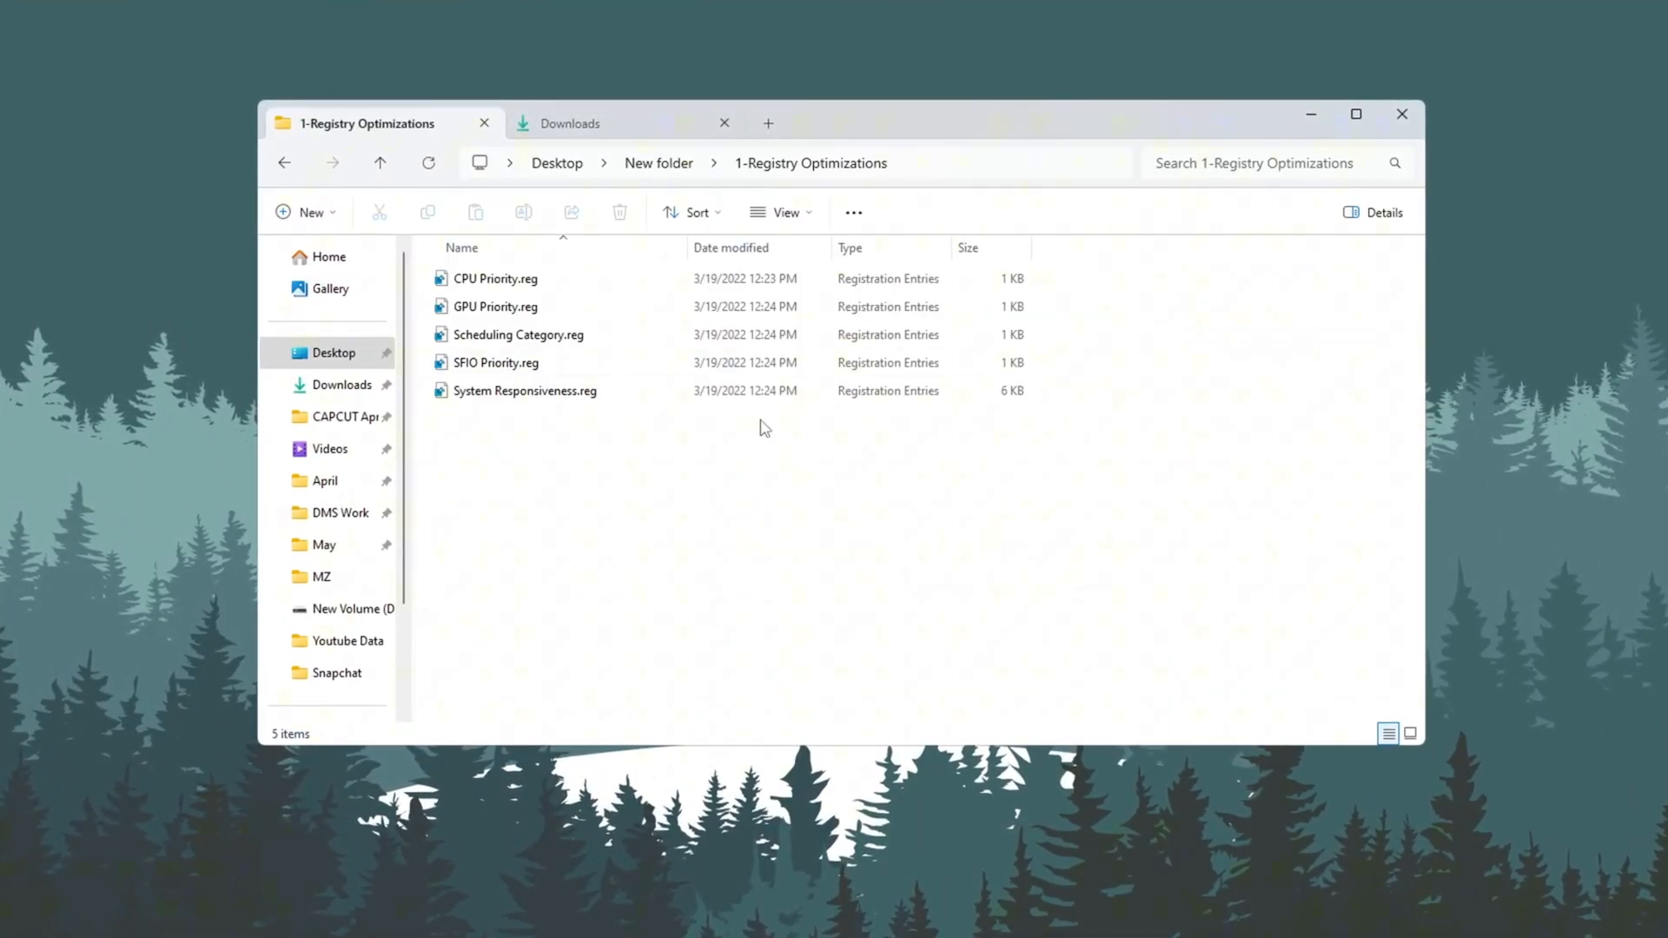
key("ctrl+a")
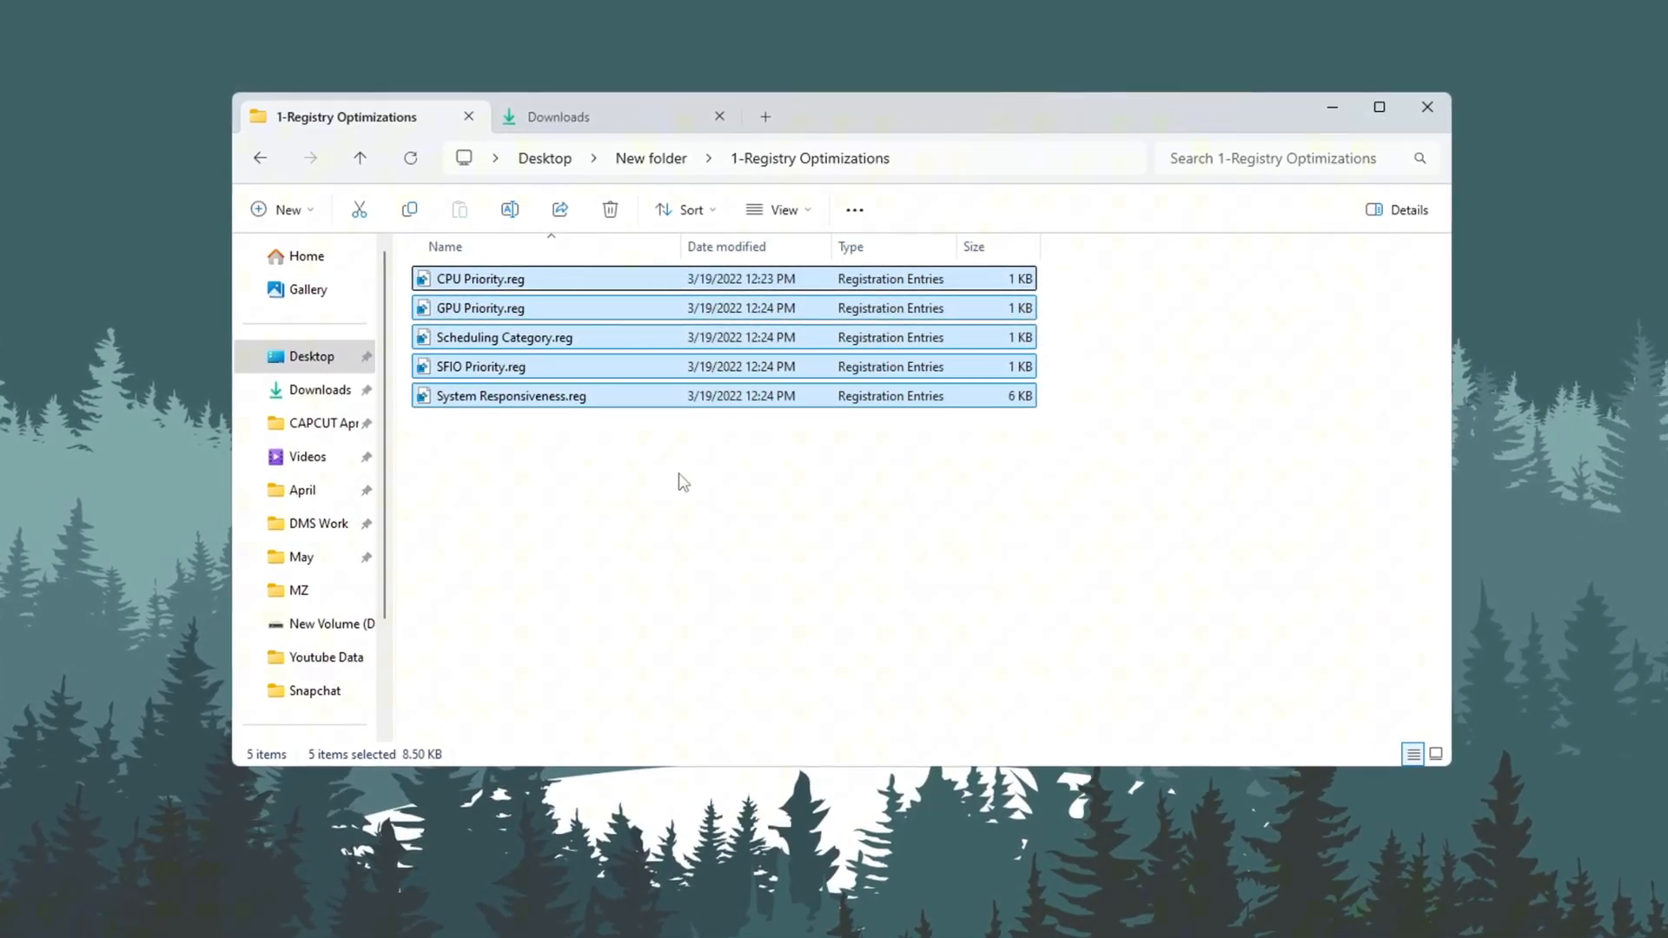
left_click(681, 482)
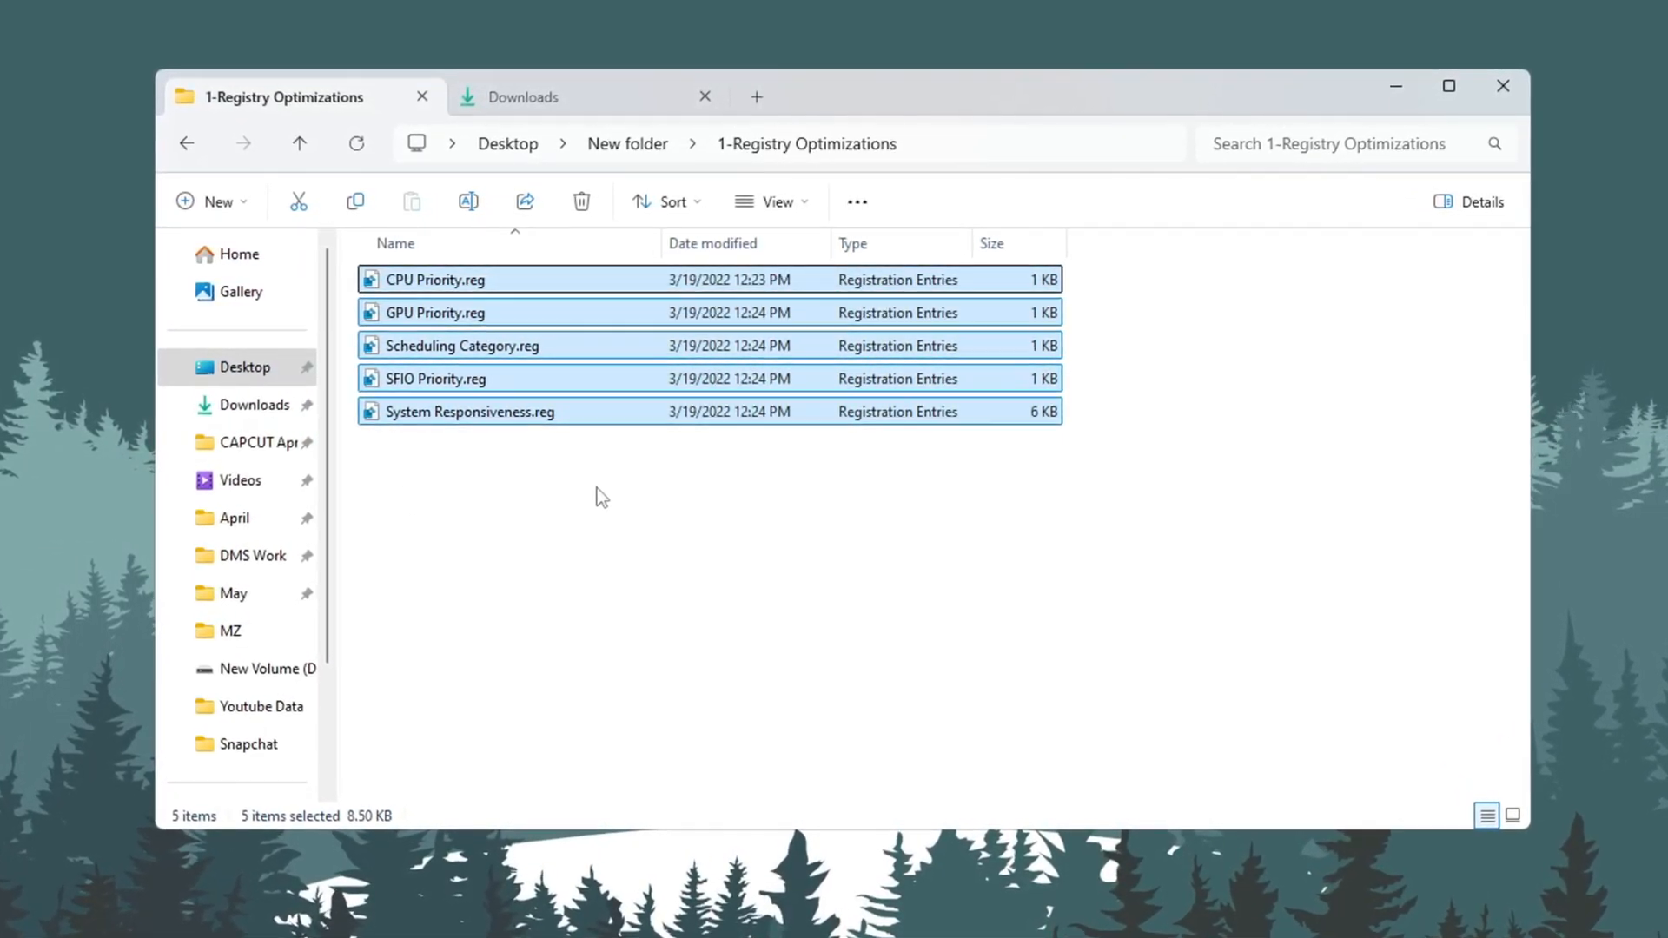
mouse_move(580, 201)
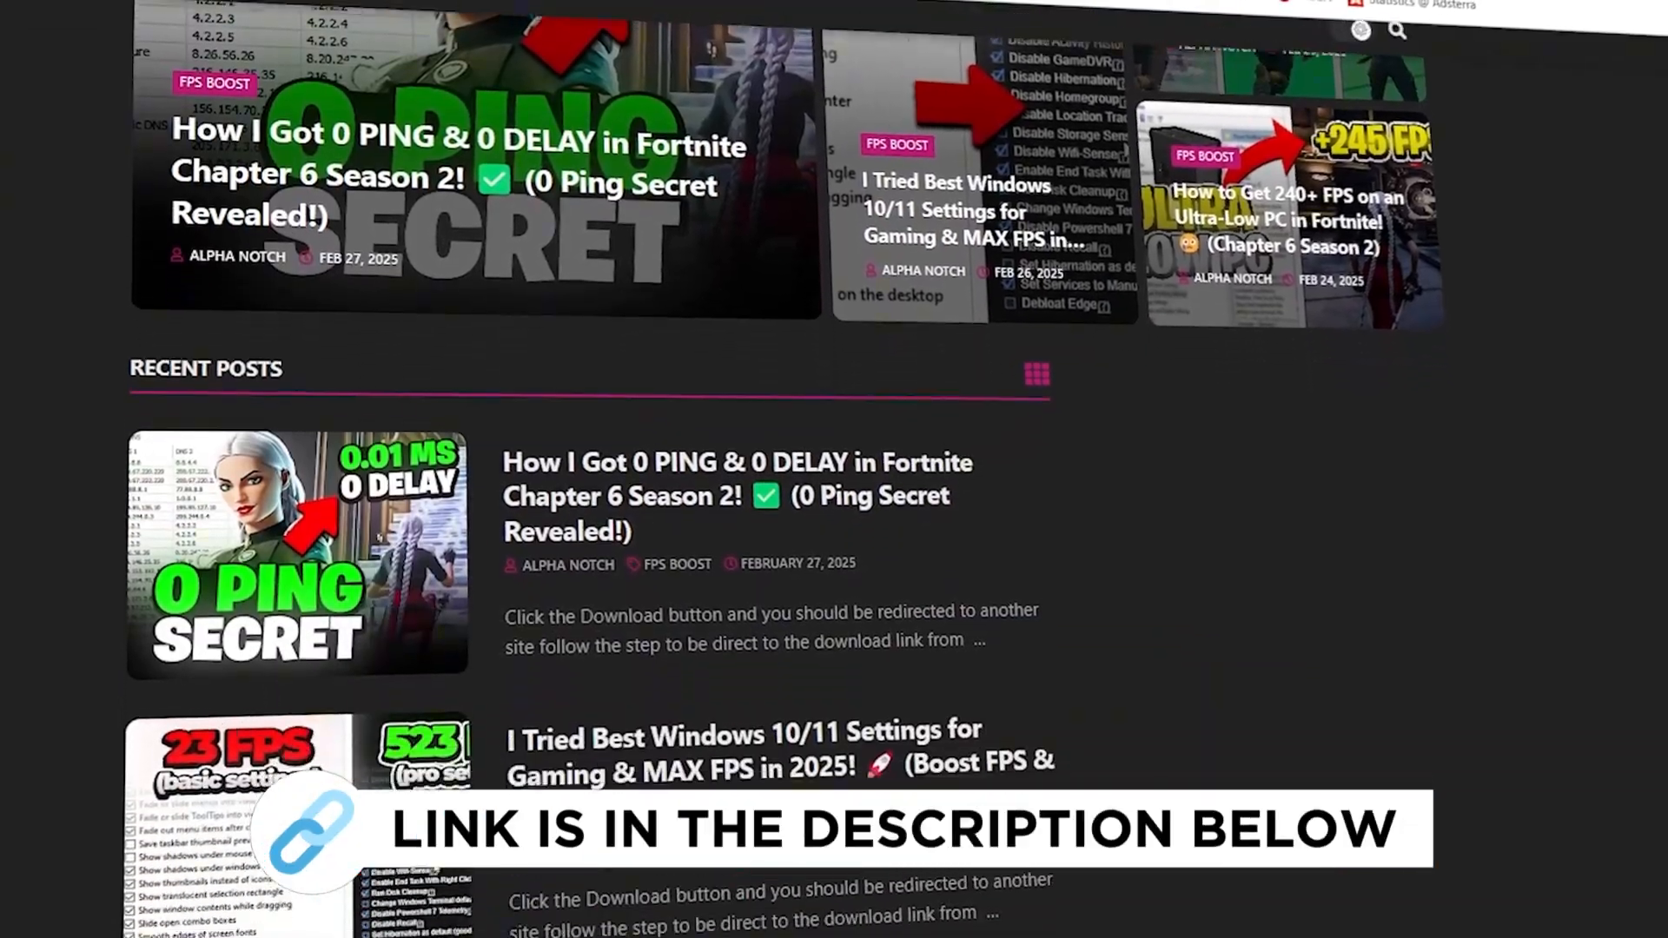
scroll("down", 3)
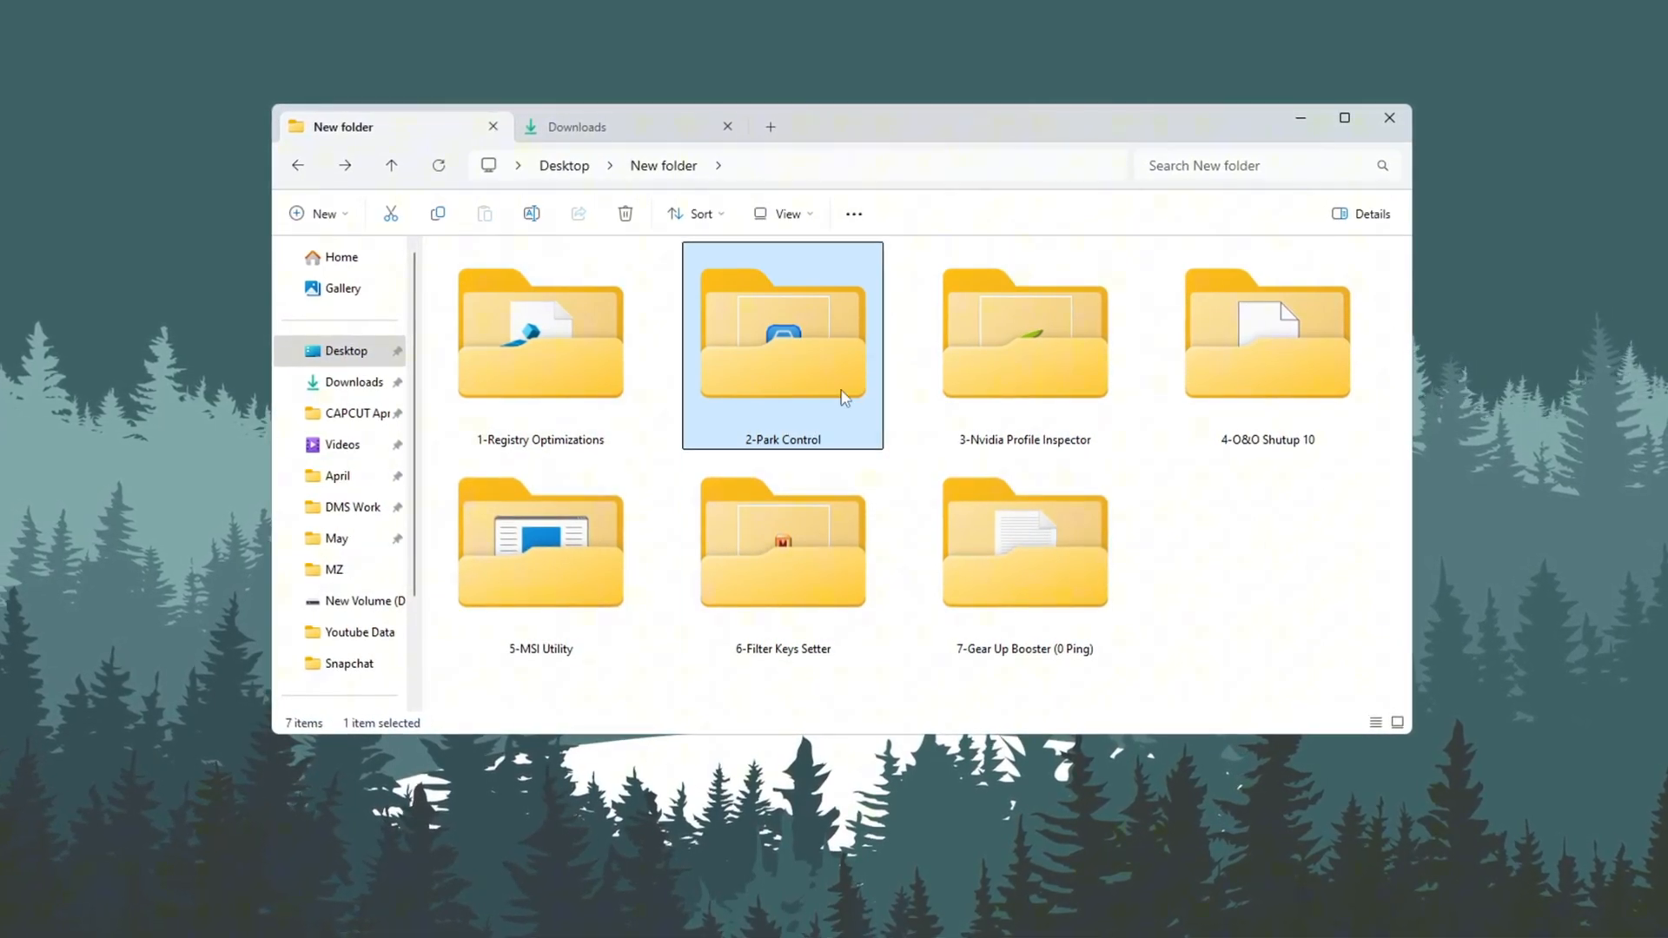
Step: Run parkcontrolsetup64.exe from 2-Park Control and choose the Bitsum Highest Performance profile
double_click(782, 335)
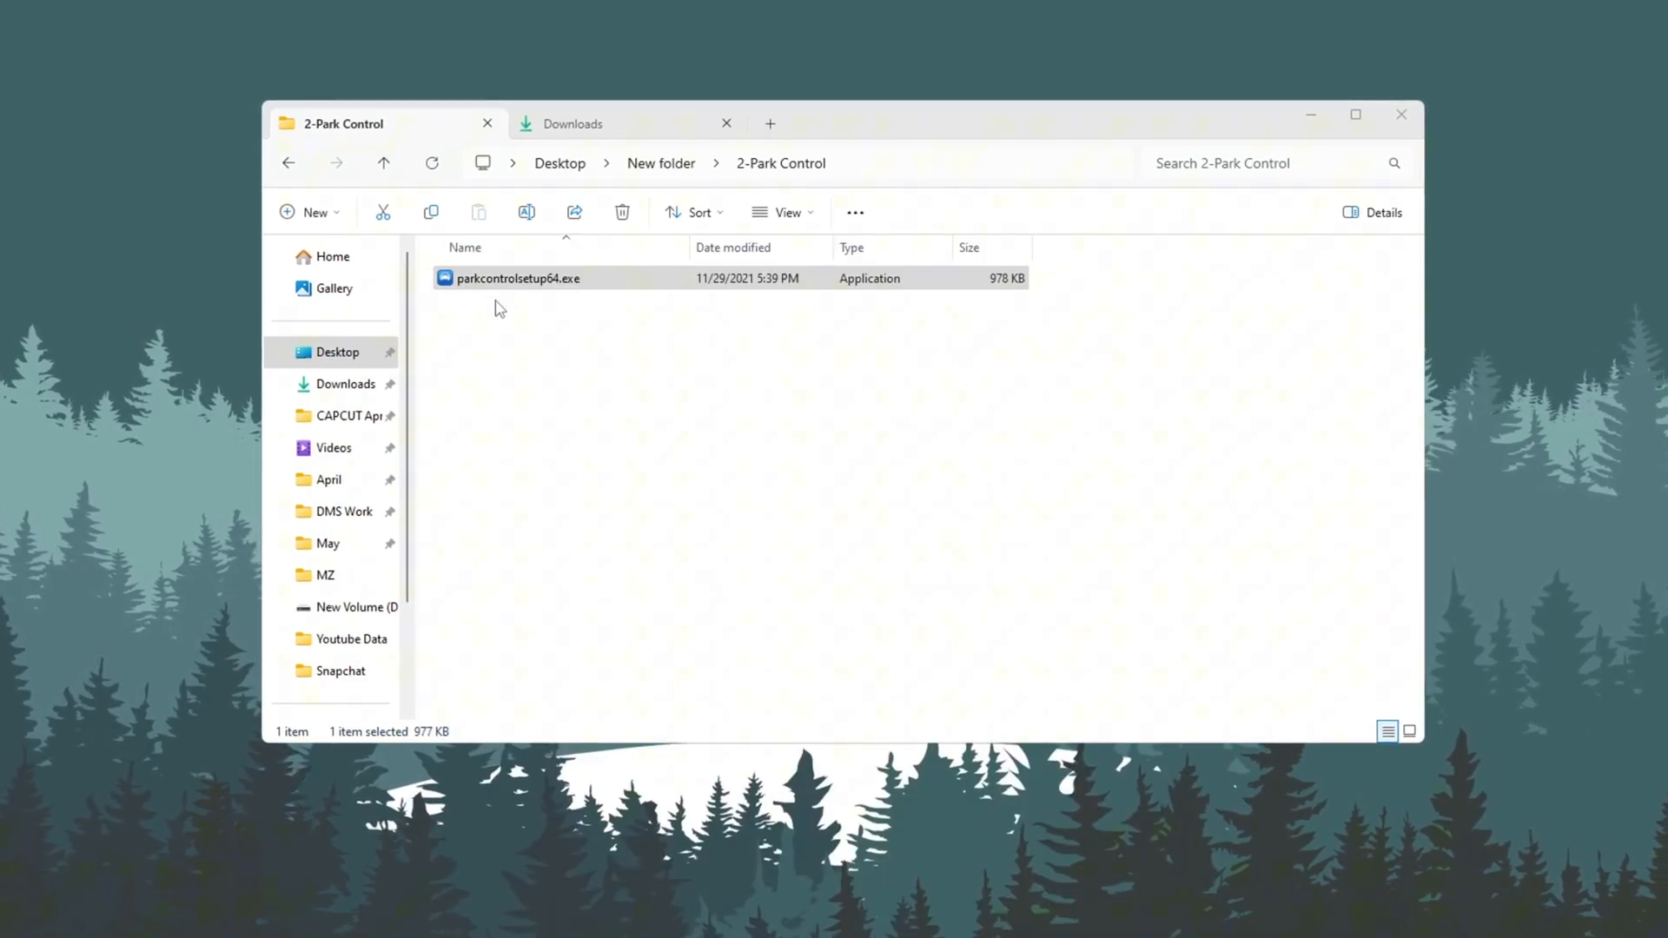
double_click(518, 278)
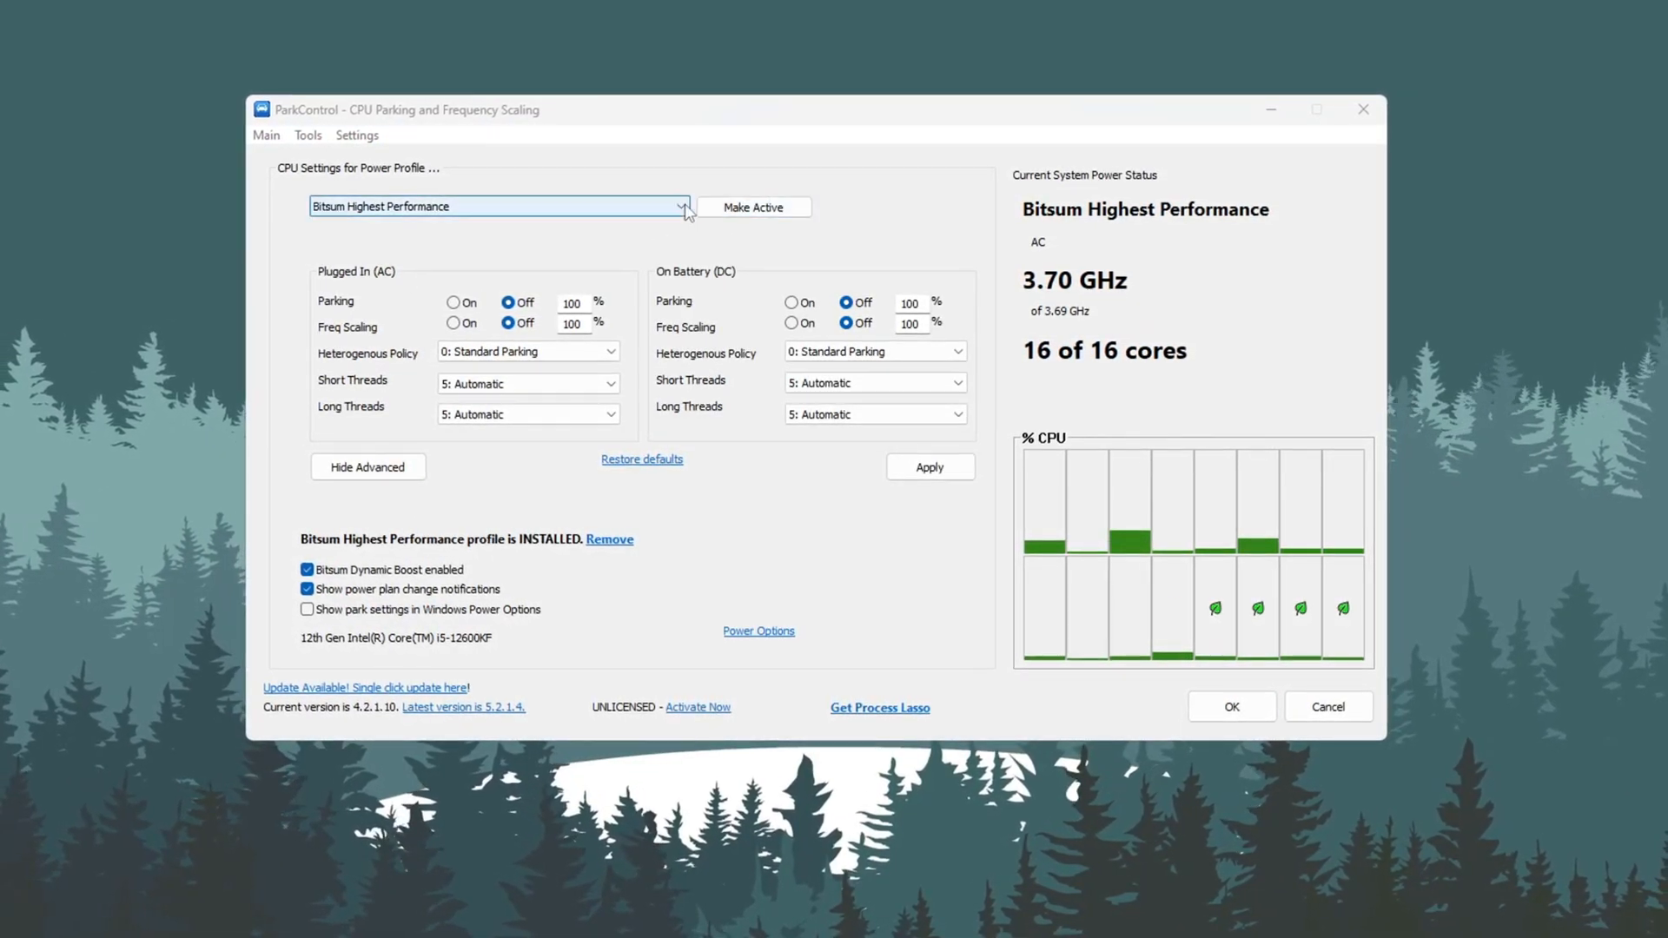
left_click(679, 207)
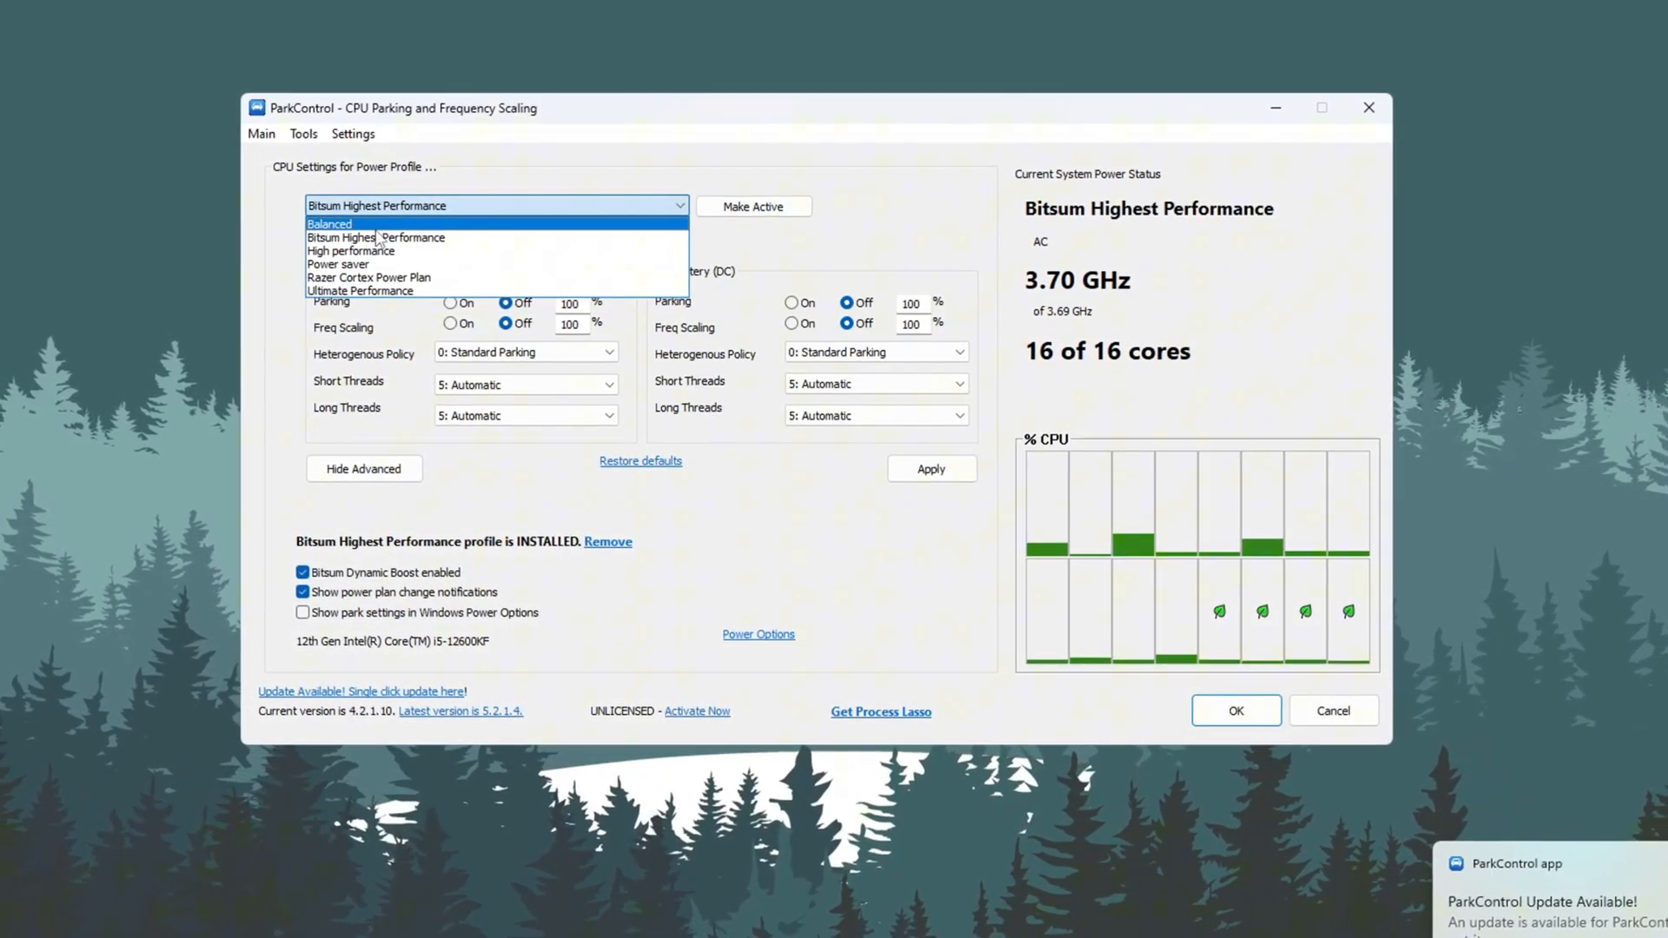
mouse_move(400, 236)
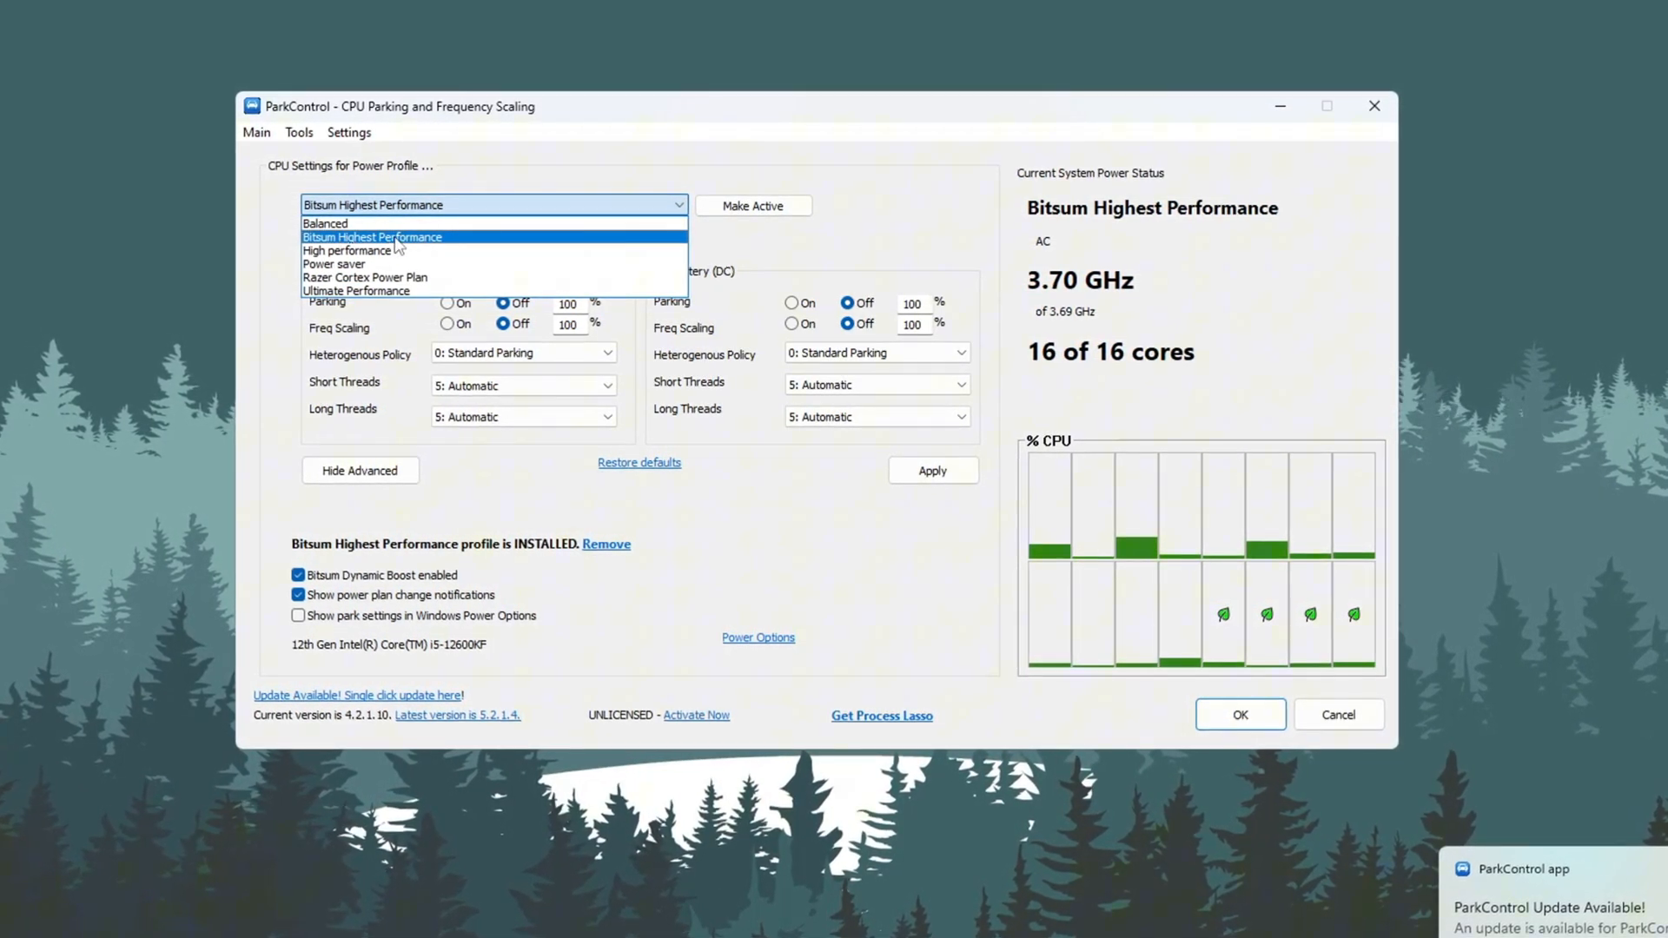
left_click(372, 237)
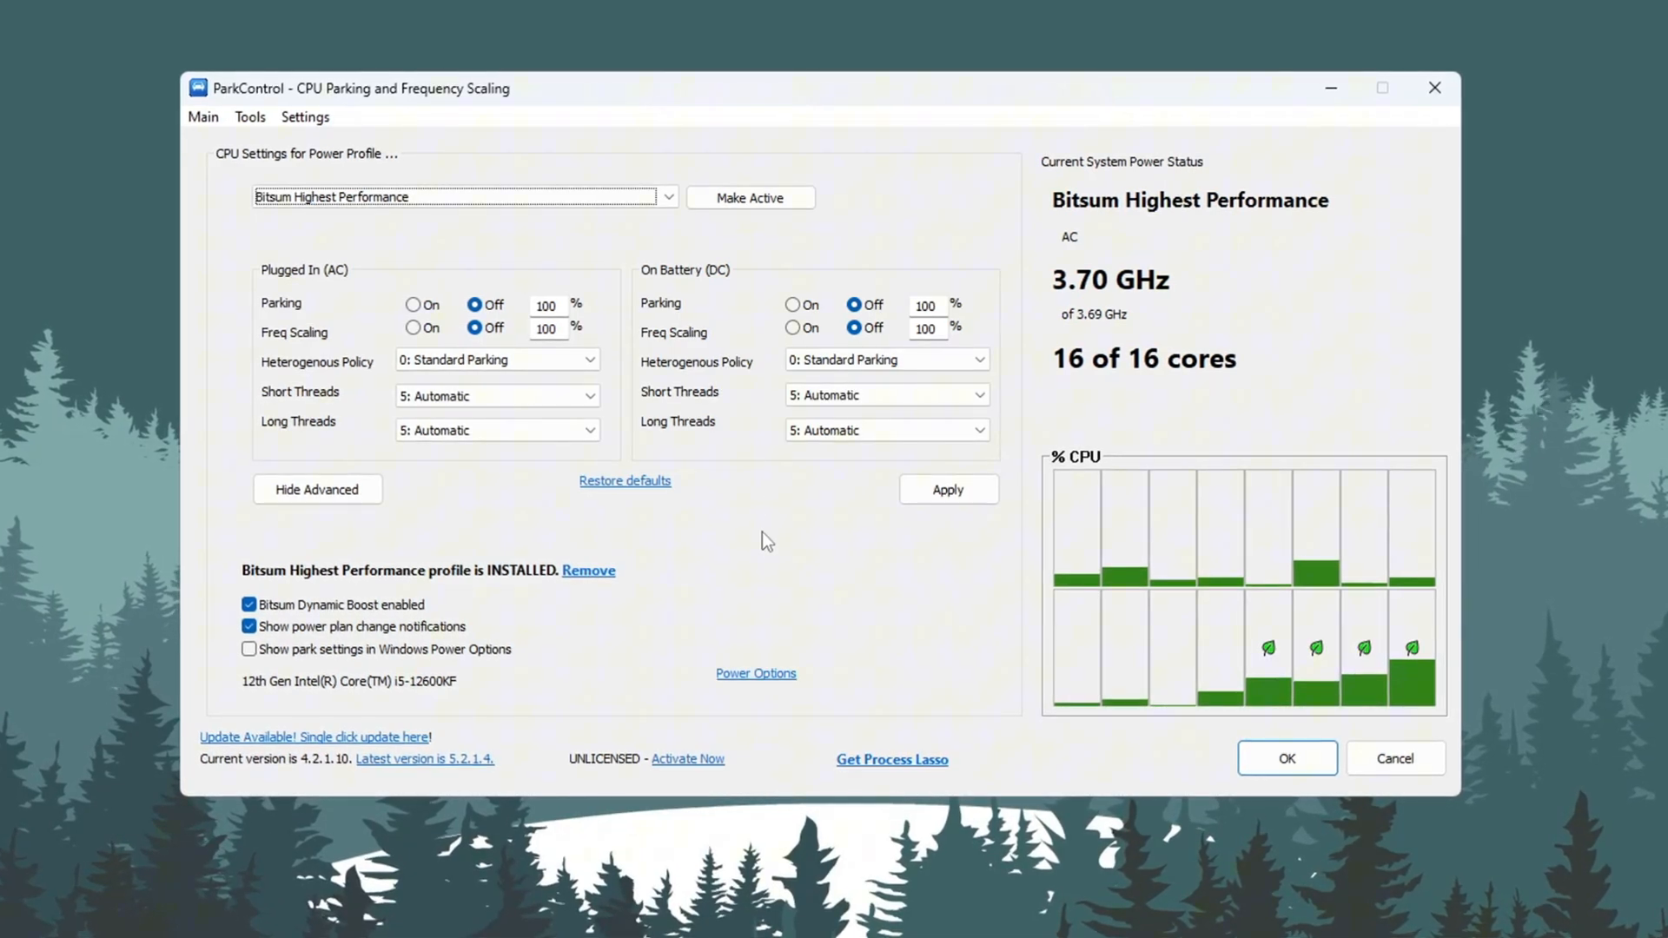
mouse_move(319, 616)
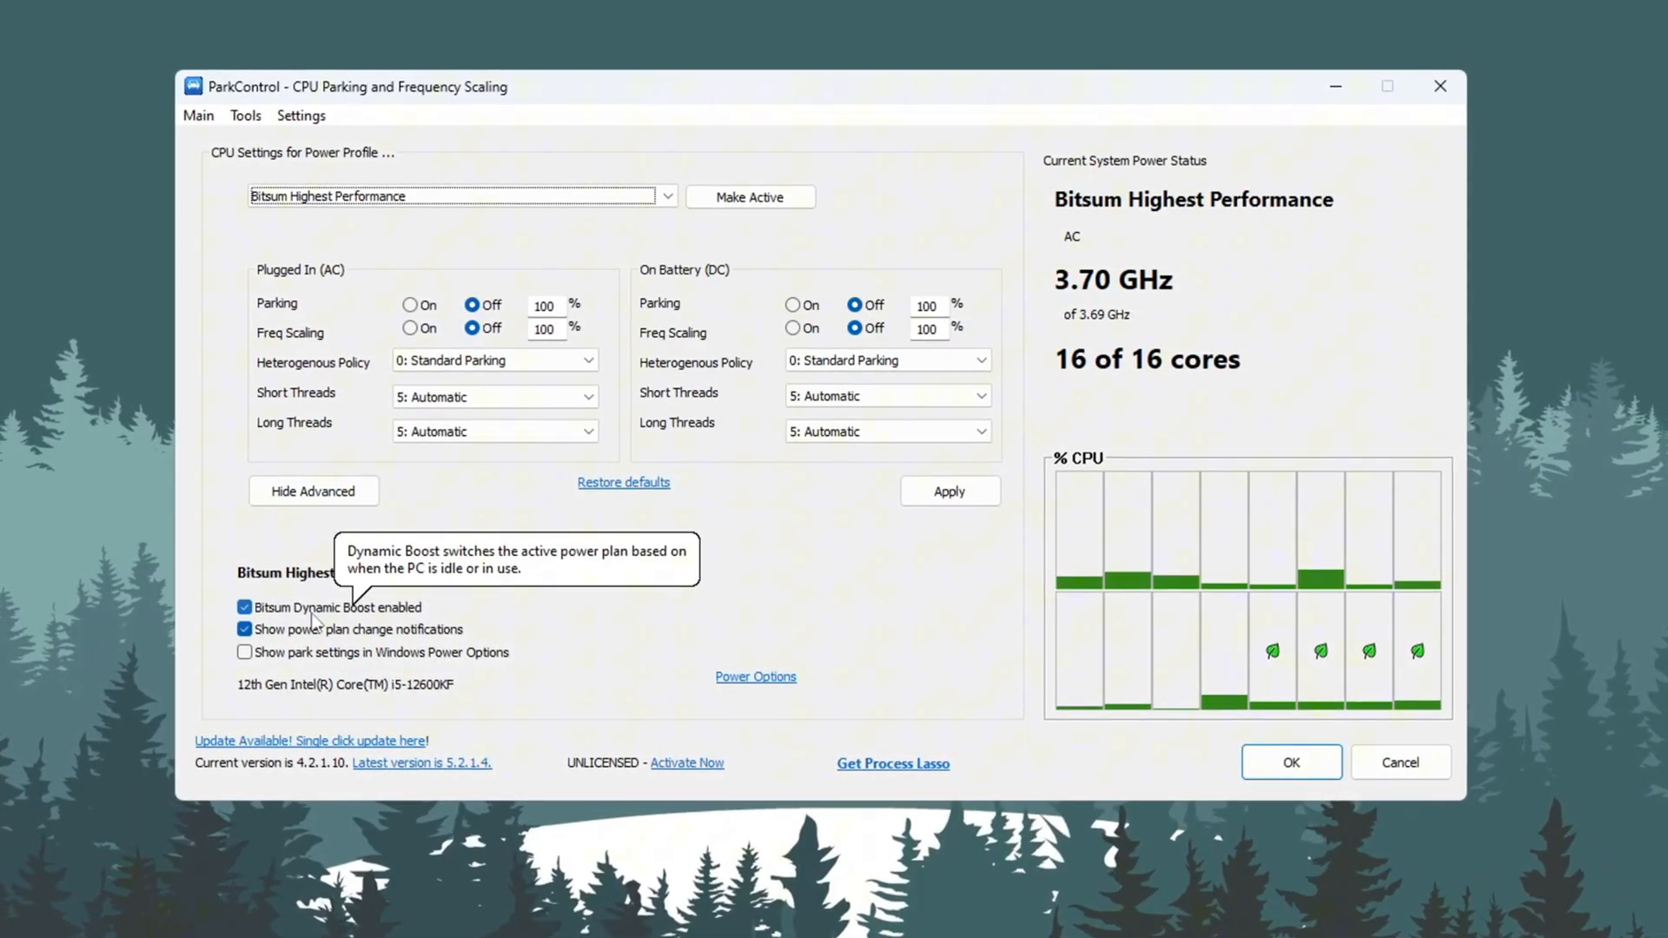
Step: Confirm Dynamic Boost unchanged, decline the Pro code, and bring up Windows Power Options
left_click(245, 608)
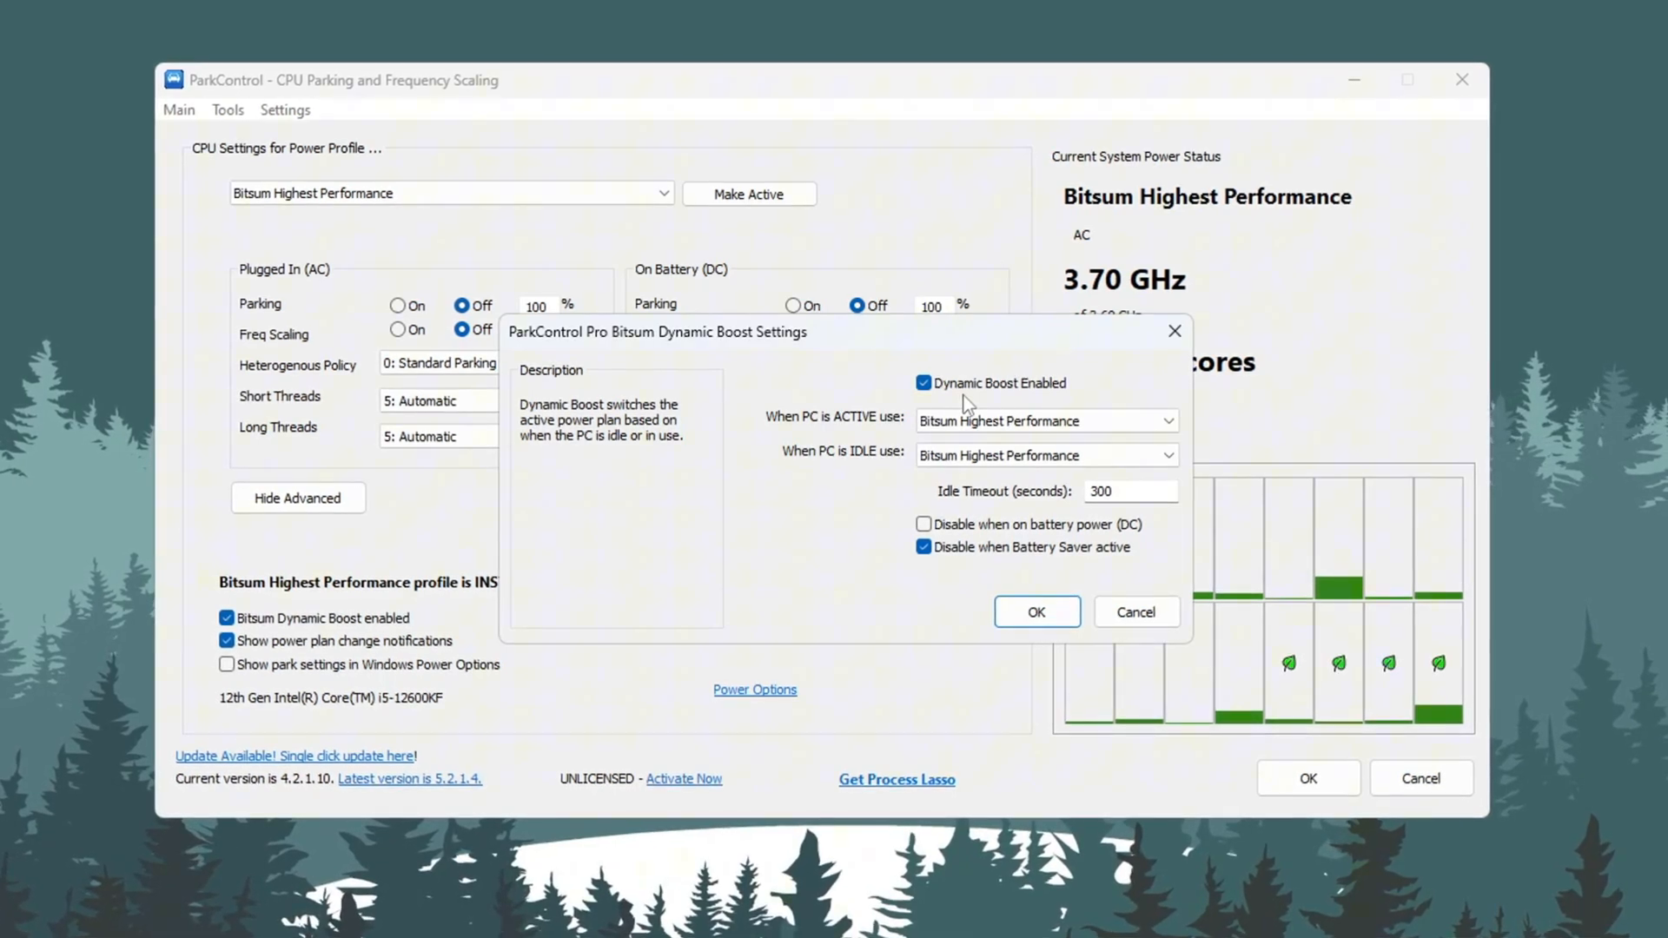
left_click(1035, 610)
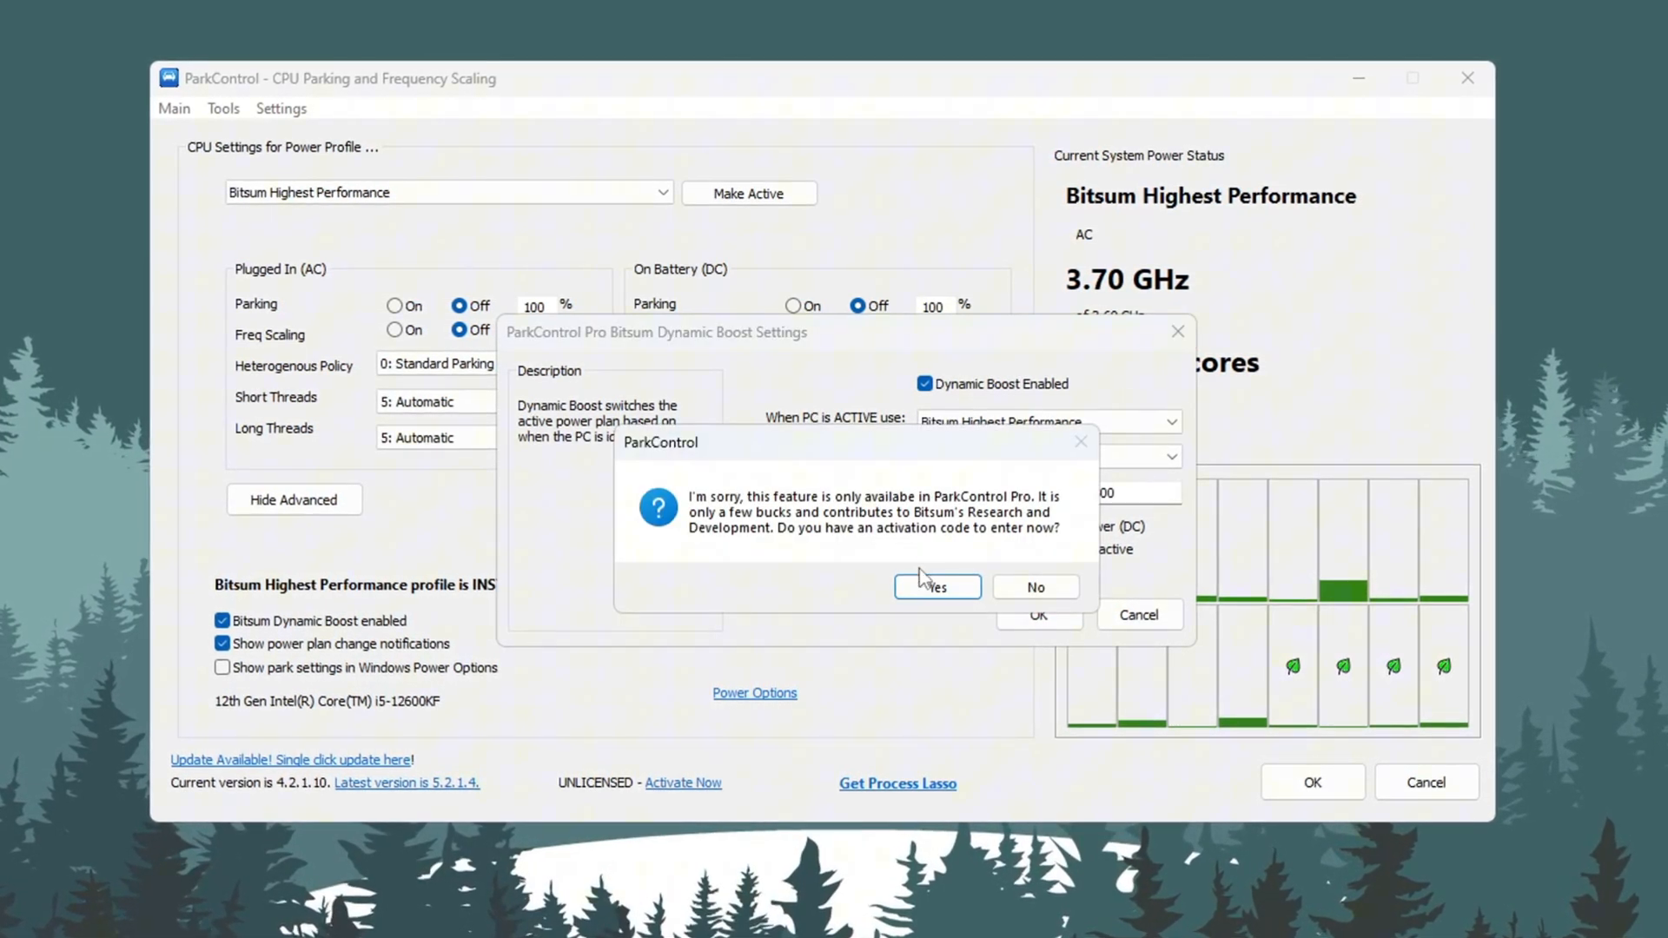
left_click(1032, 585)
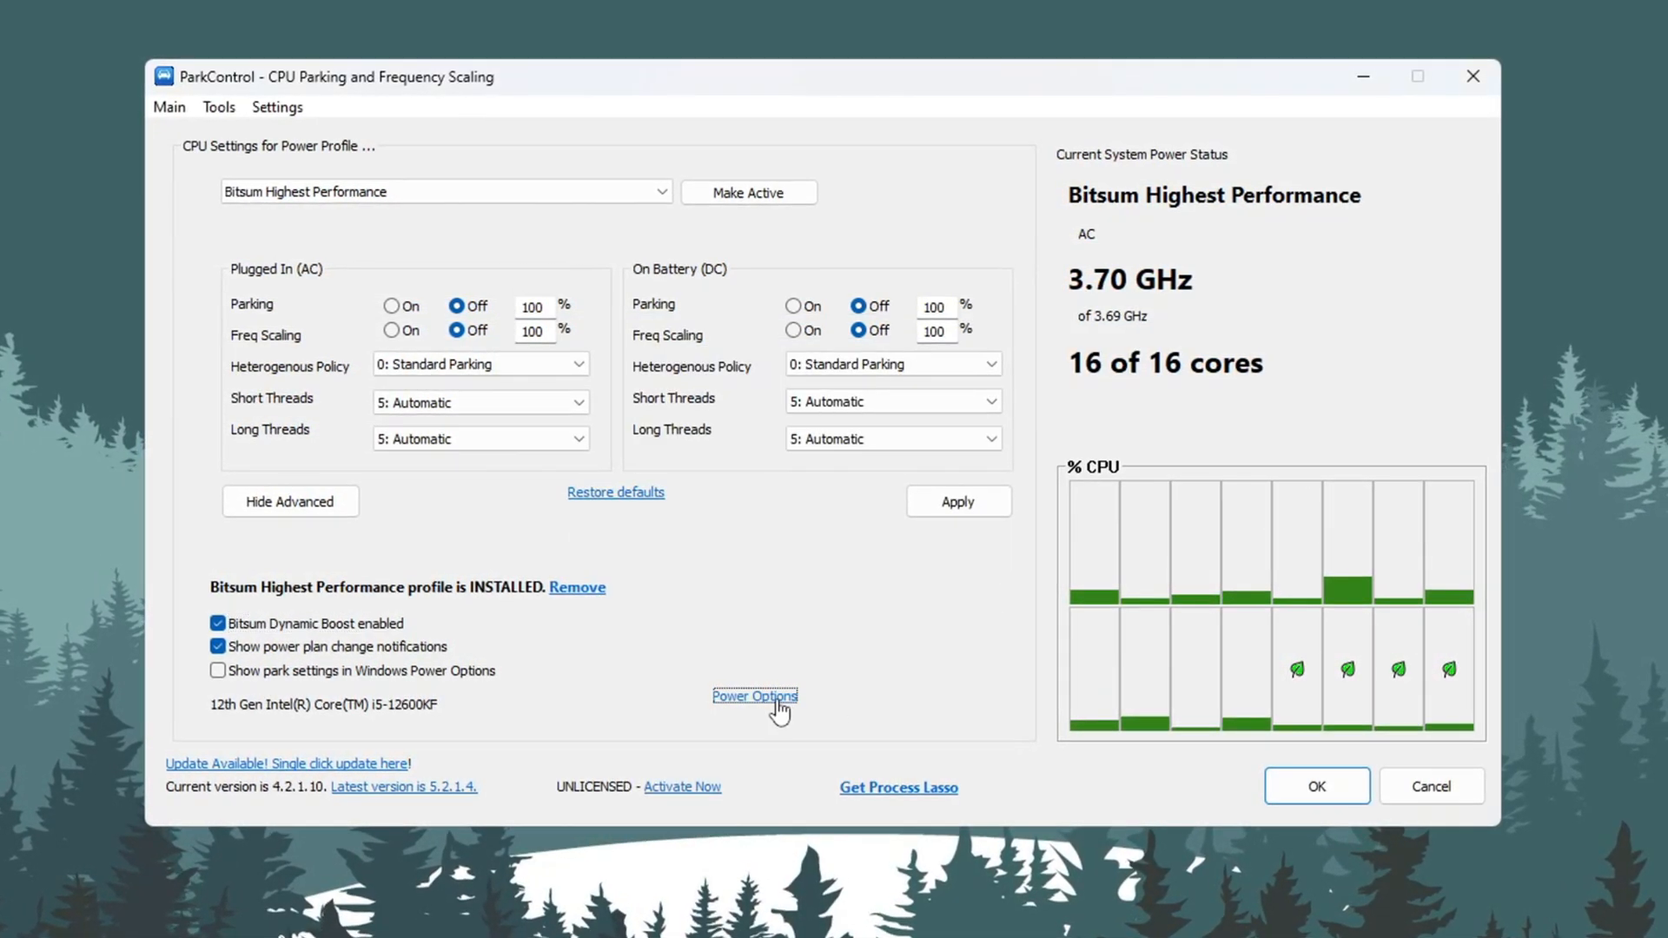
left_click(754, 695)
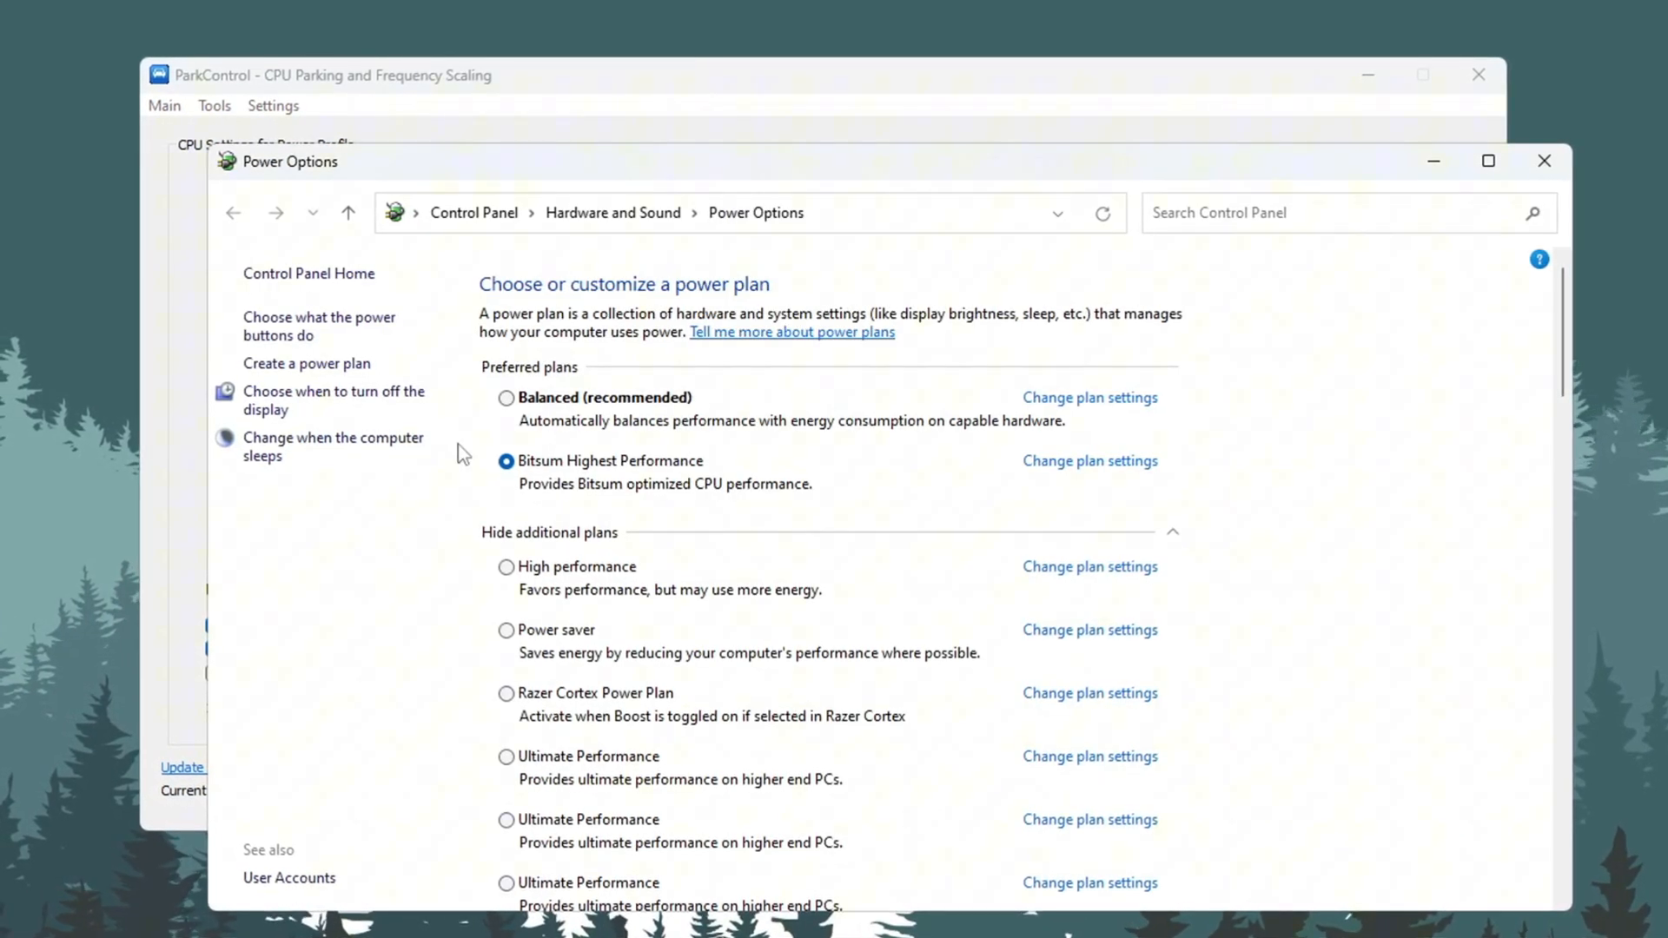
Step: Close Power Options and return to the seven-tool folder in File Explorer
left_click(1542, 160)
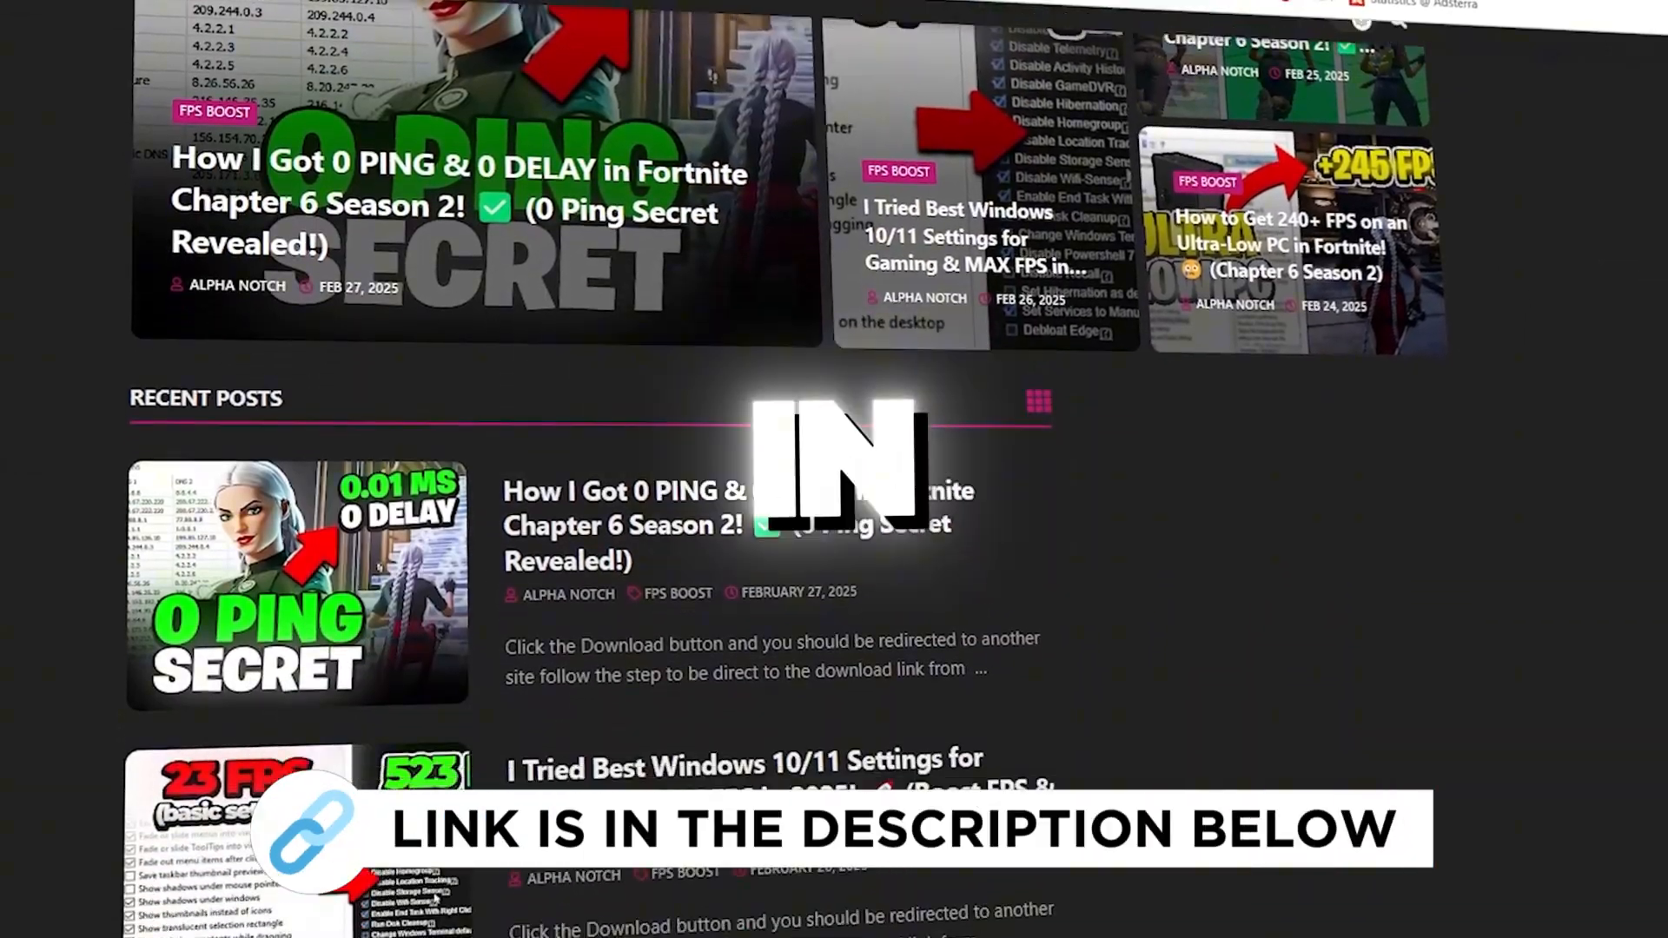
scroll("down", 3)
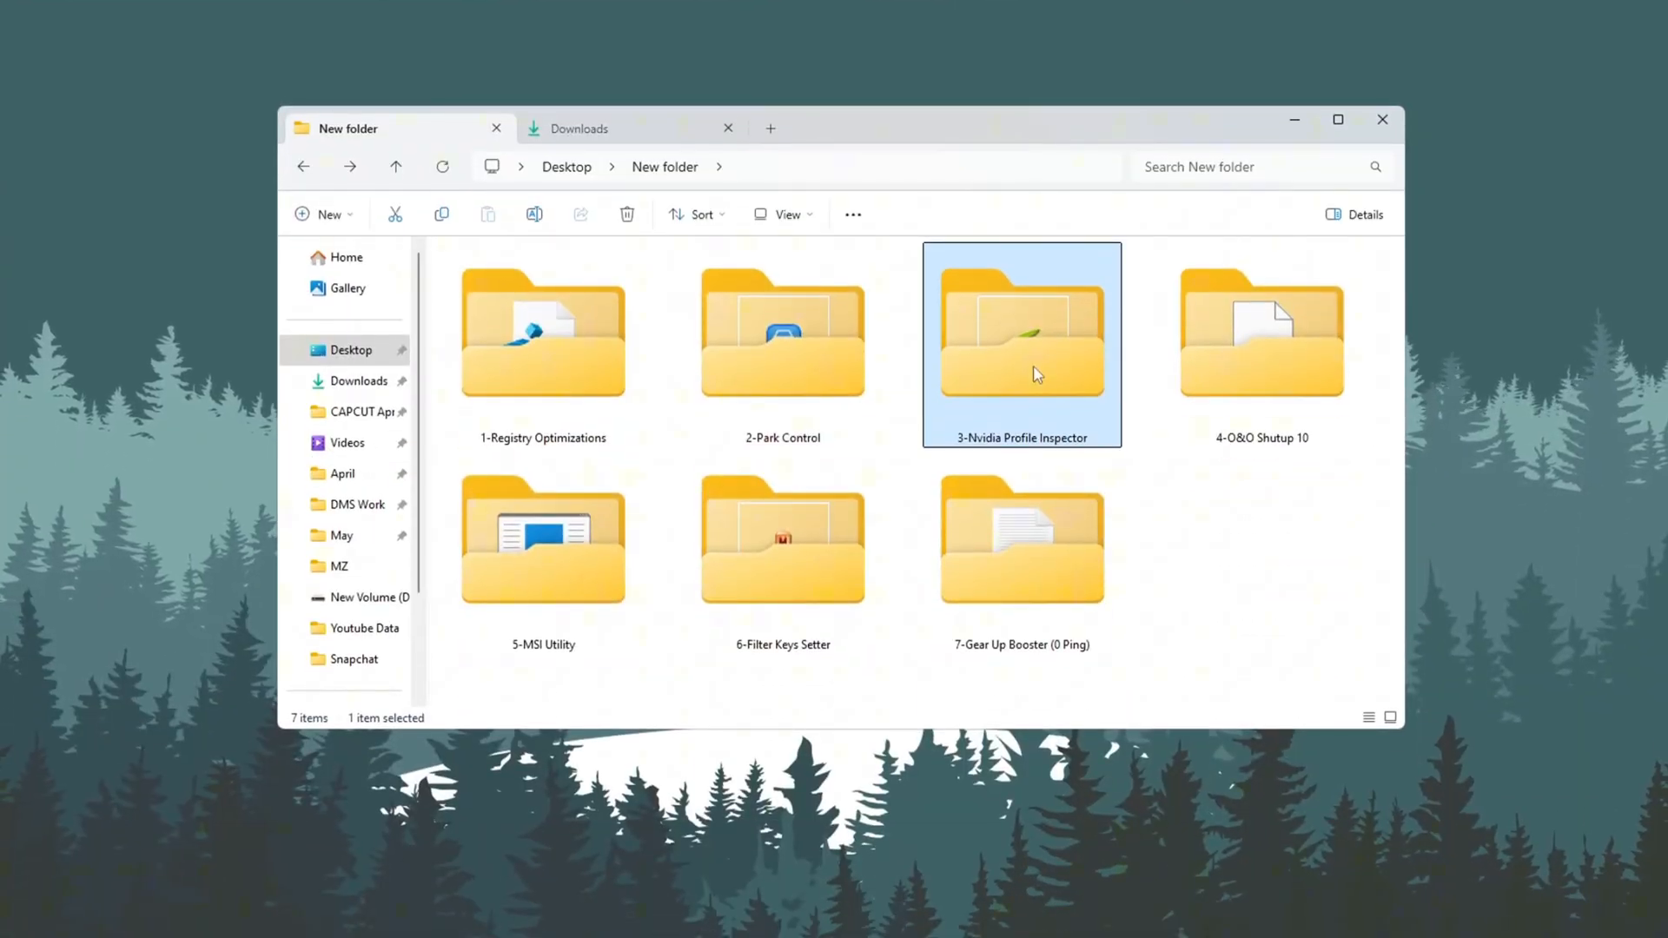
mouse_move(1031, 372)
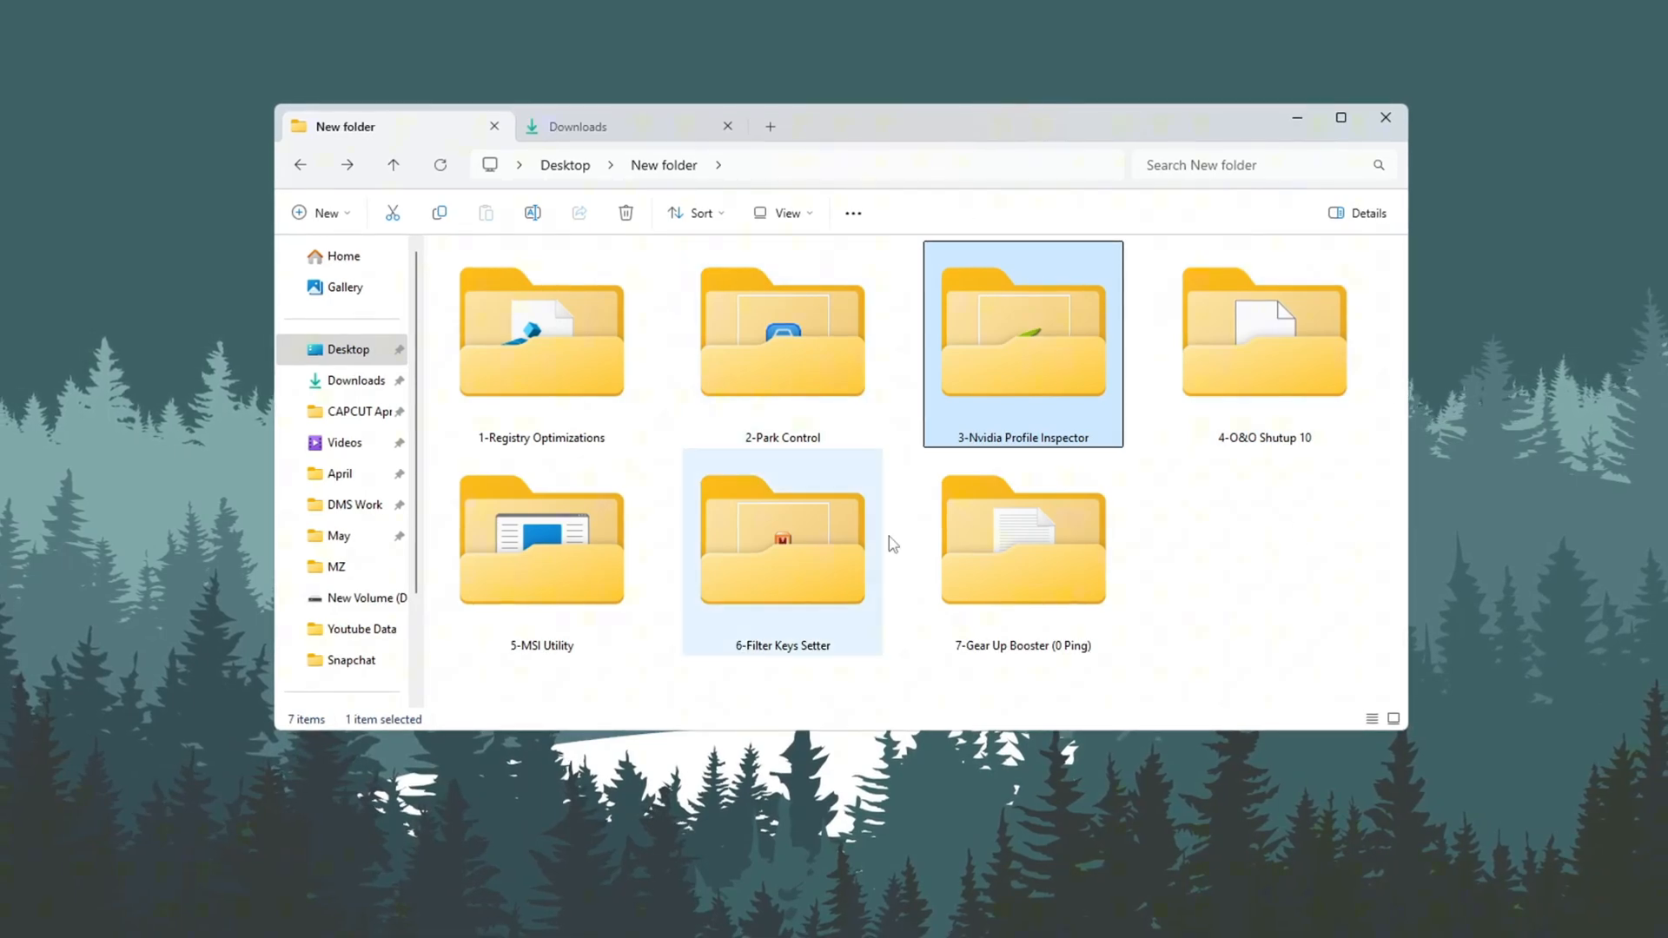
Step: Launch nvidiaProfileInspector.exe from the 3-Nvidia Profile Inspector folder
double_click(1021, 335)
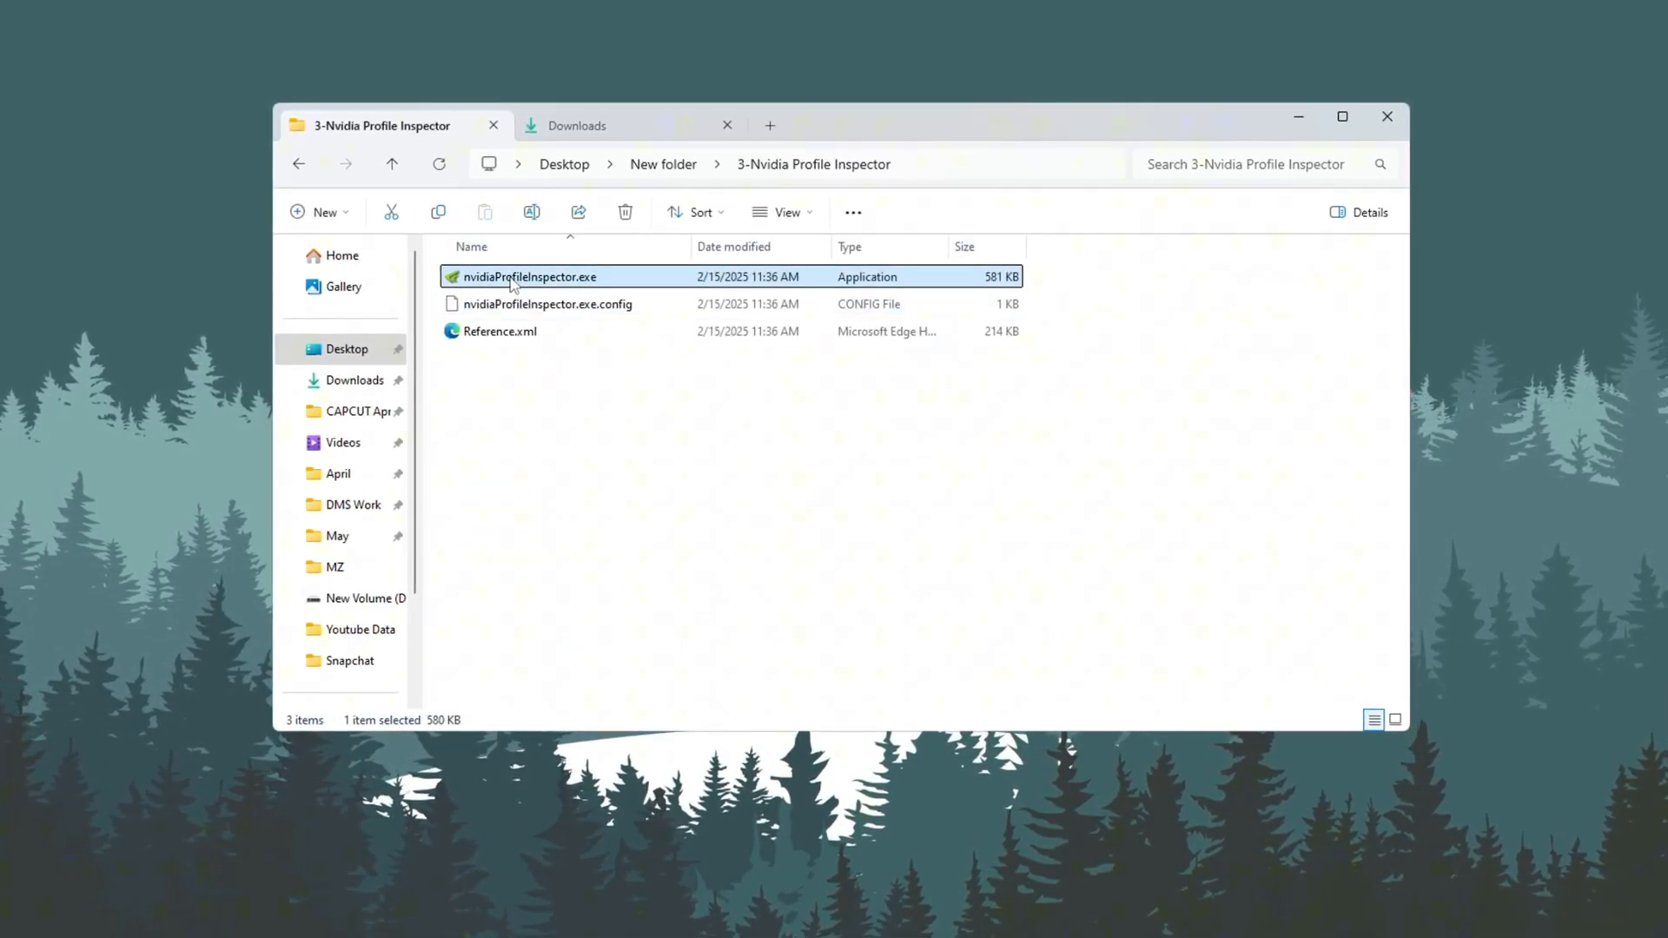
mouse_move(661, 330)
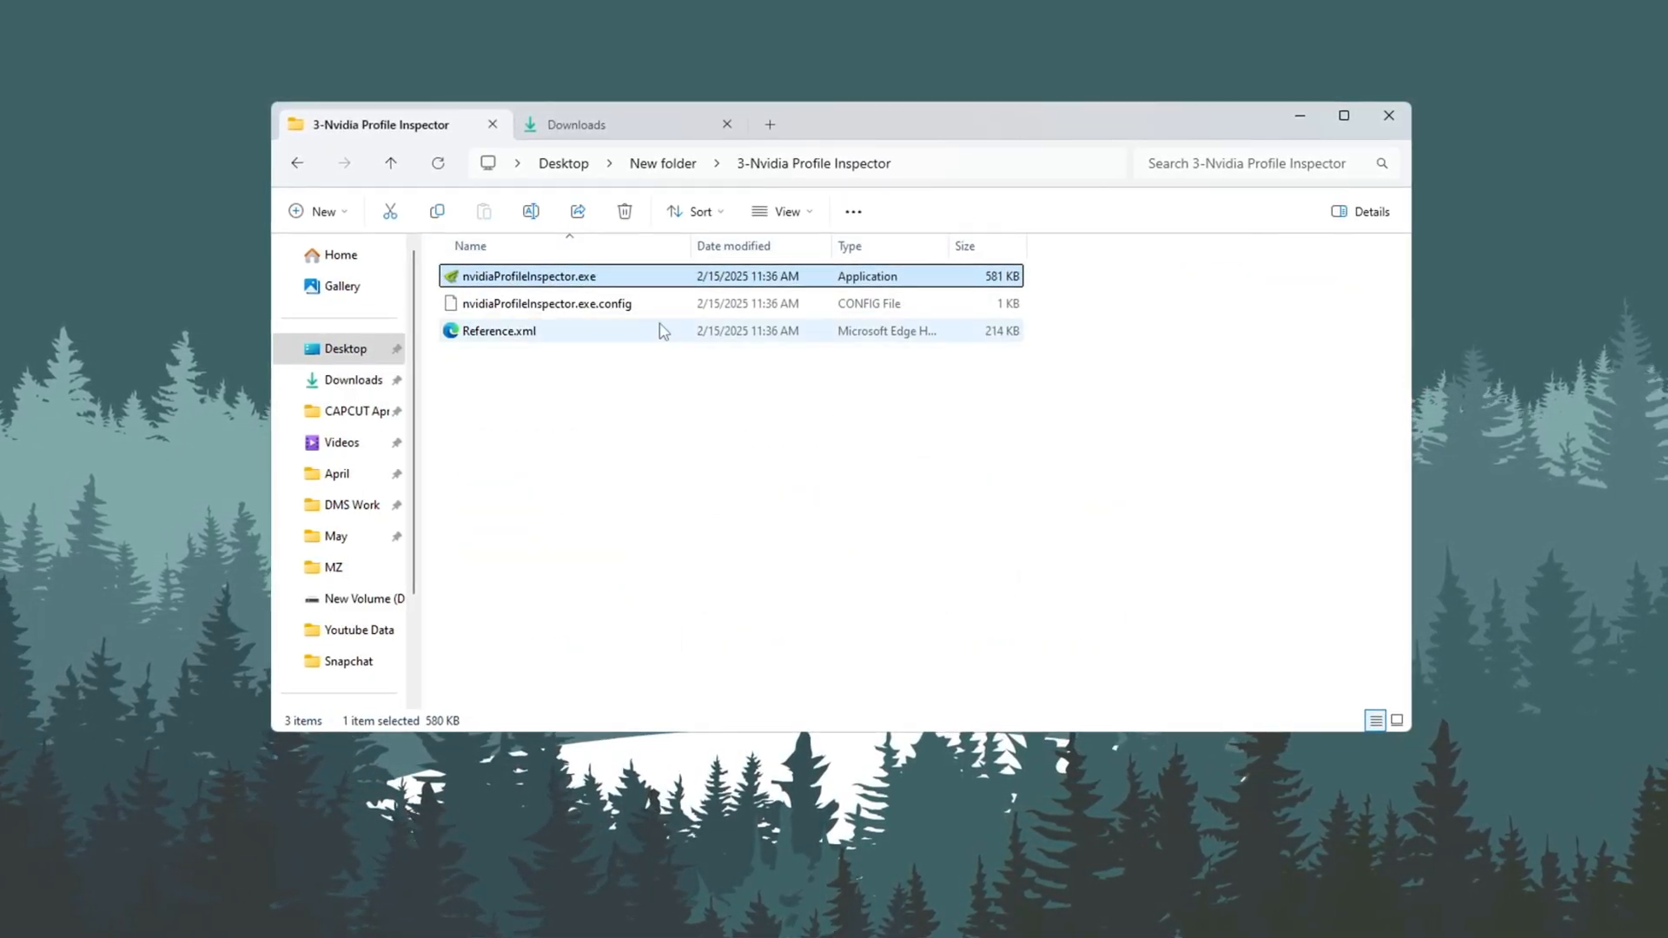
mouse_move(564, 387)
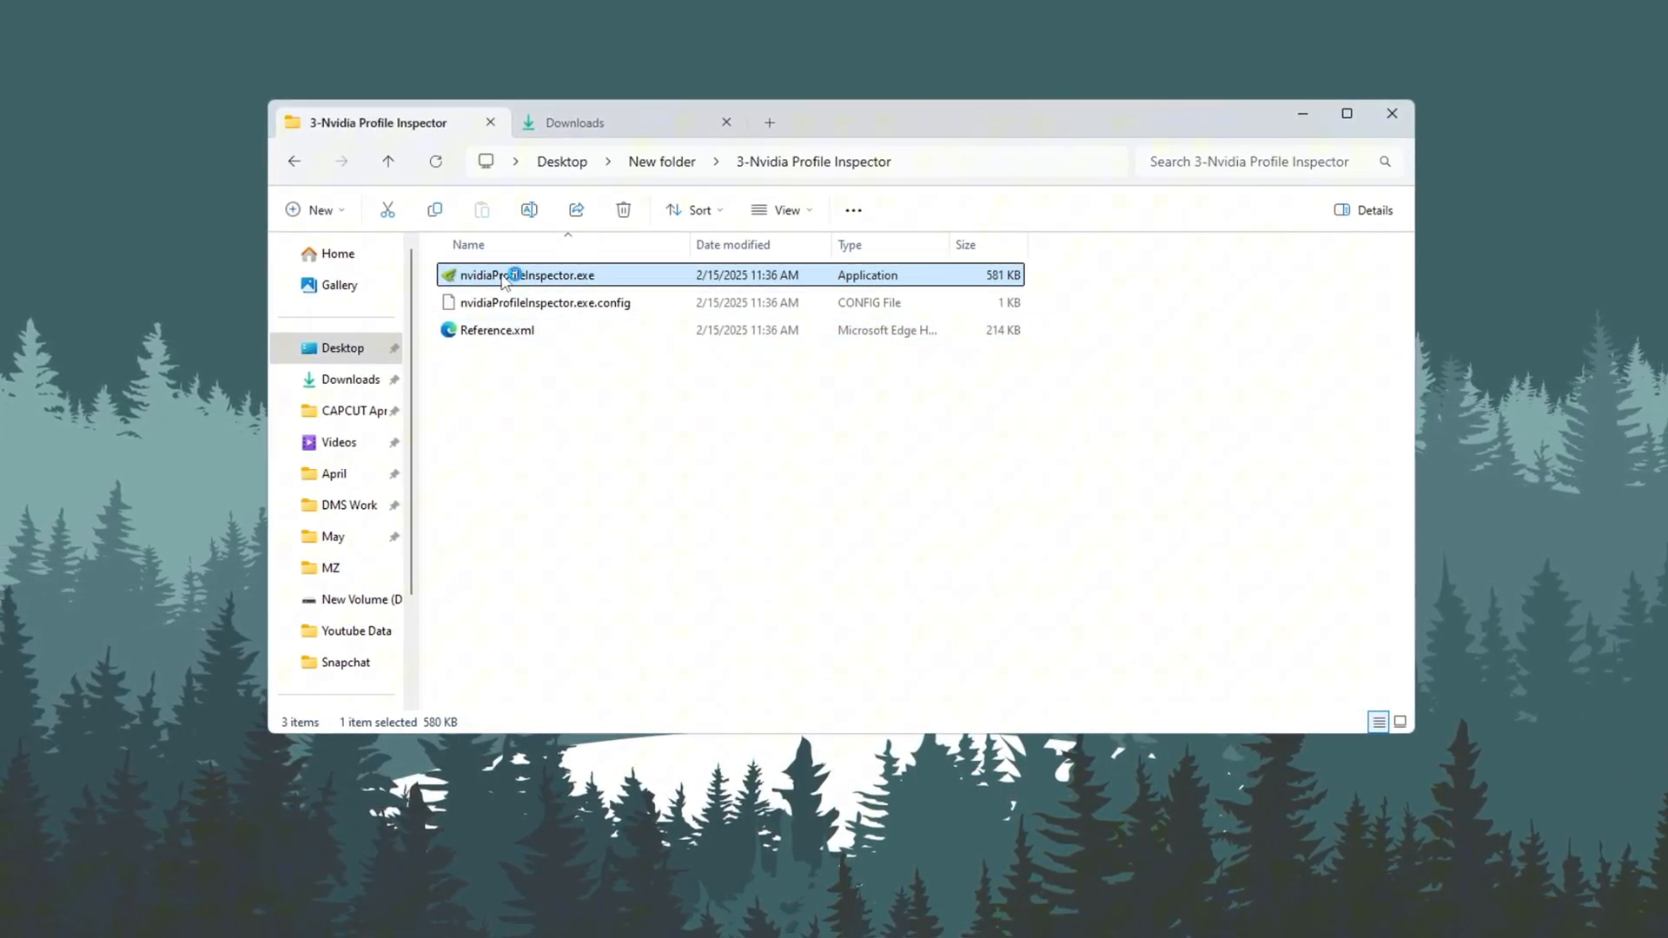
double_click(524, 274)
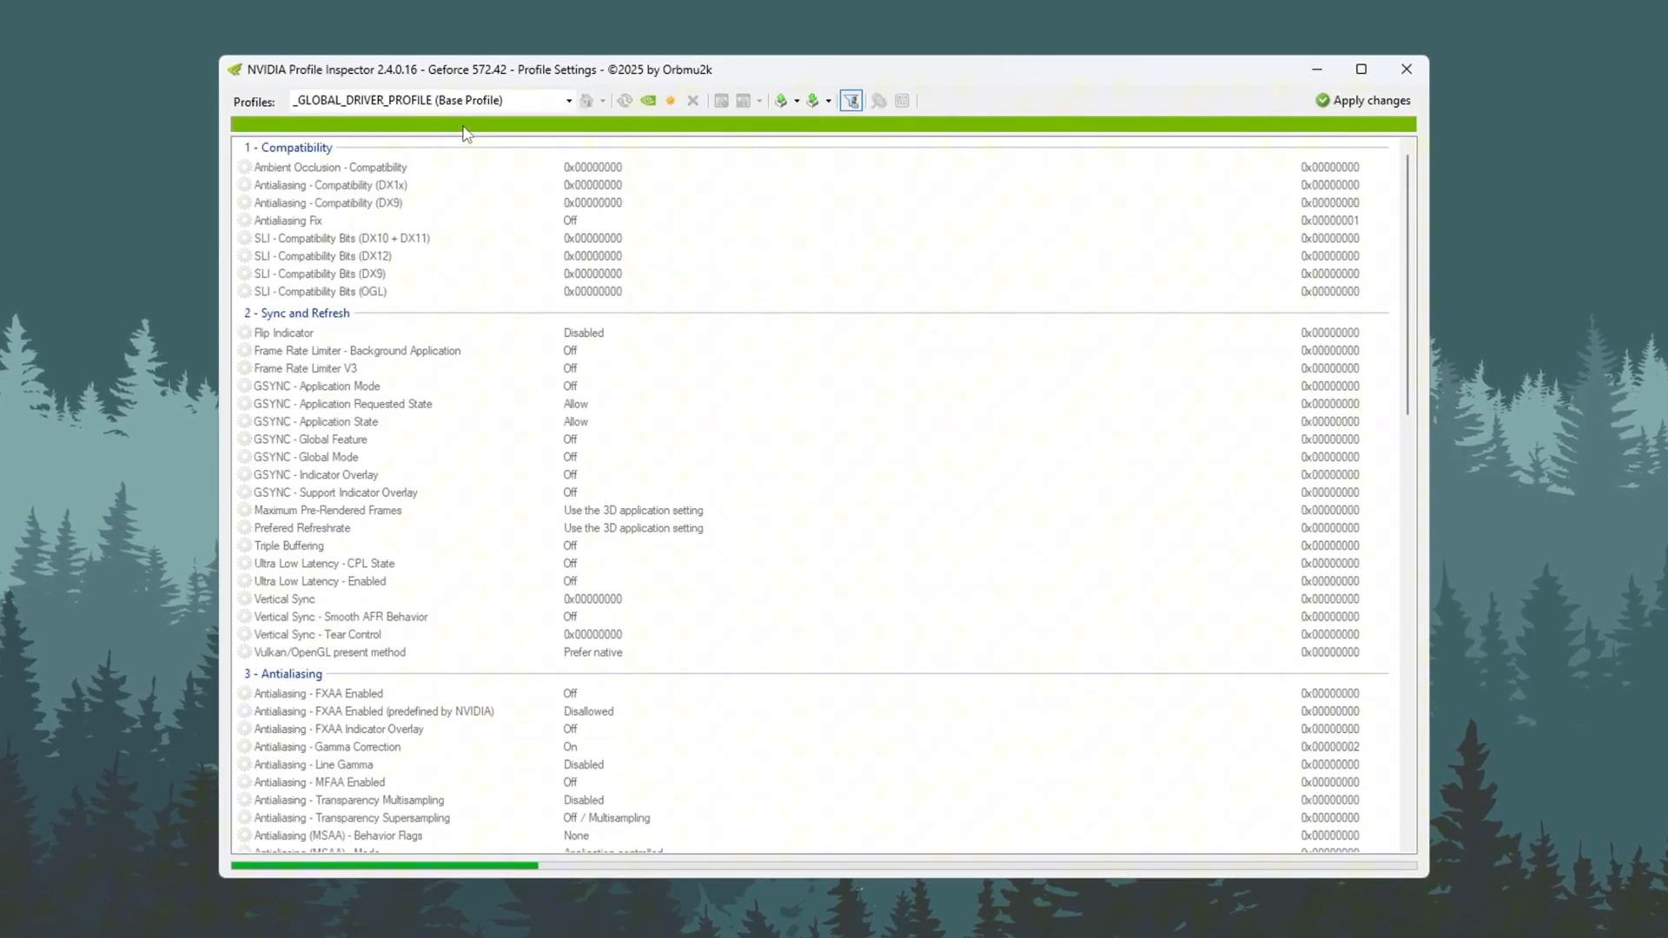
Step: Load the Fortnite profile and select its Driver Controlled LOD Bias texture filtering setting
type("fort")
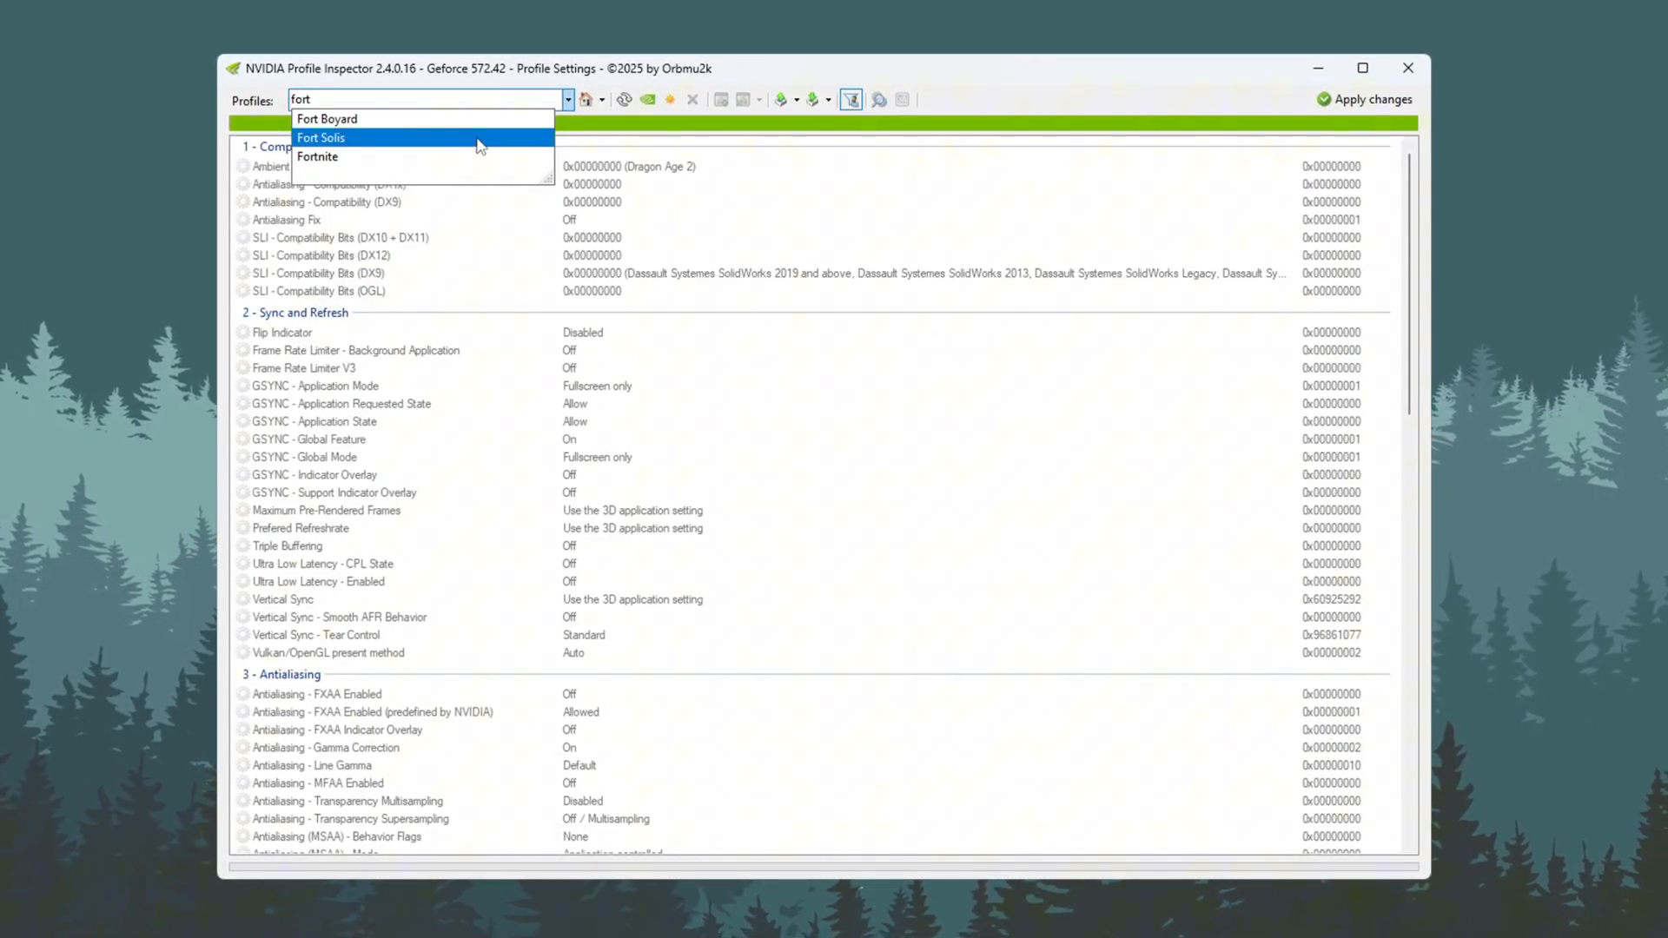
left_click(316, 156)
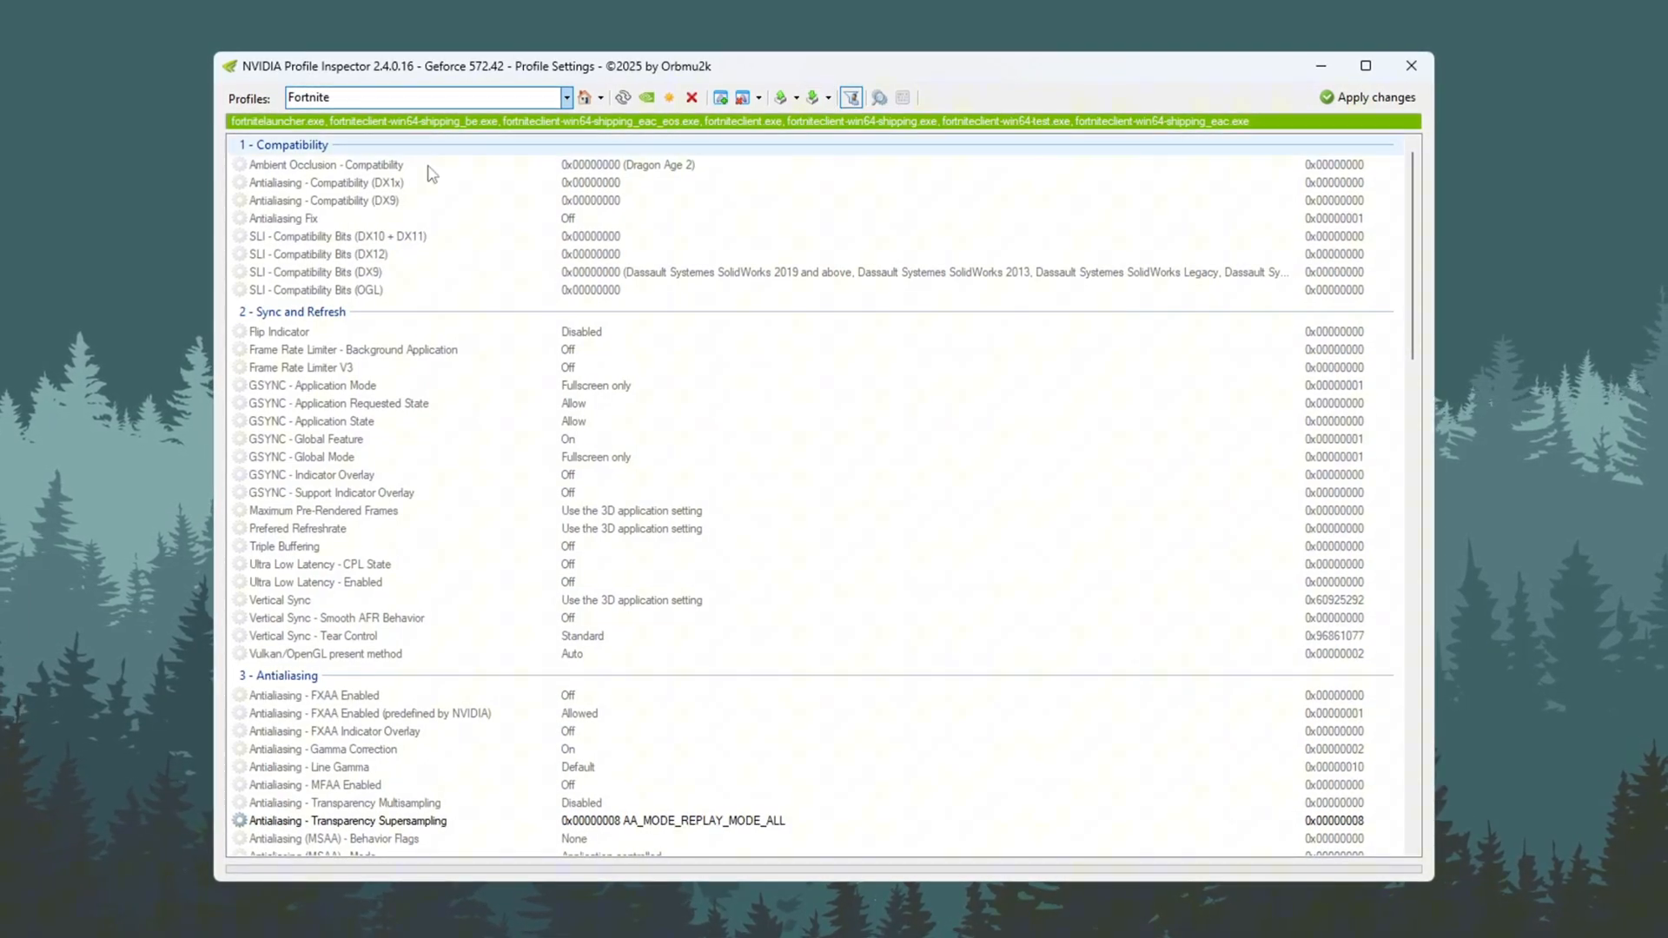
scroll("down", 3)
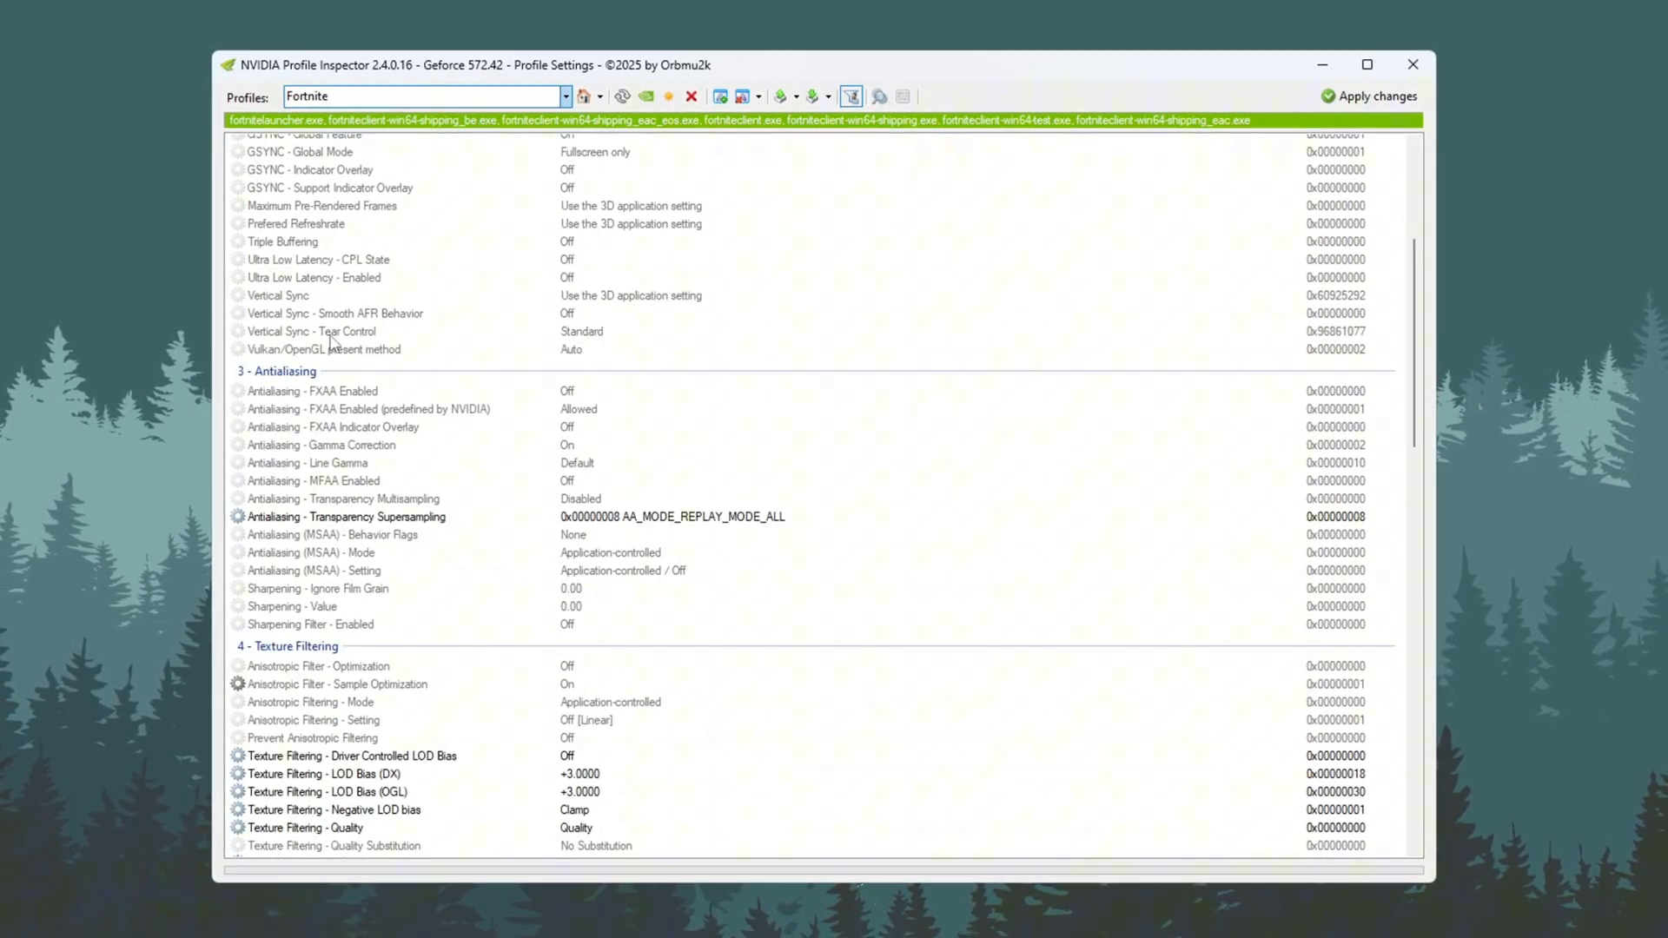
left_click(311, 391)
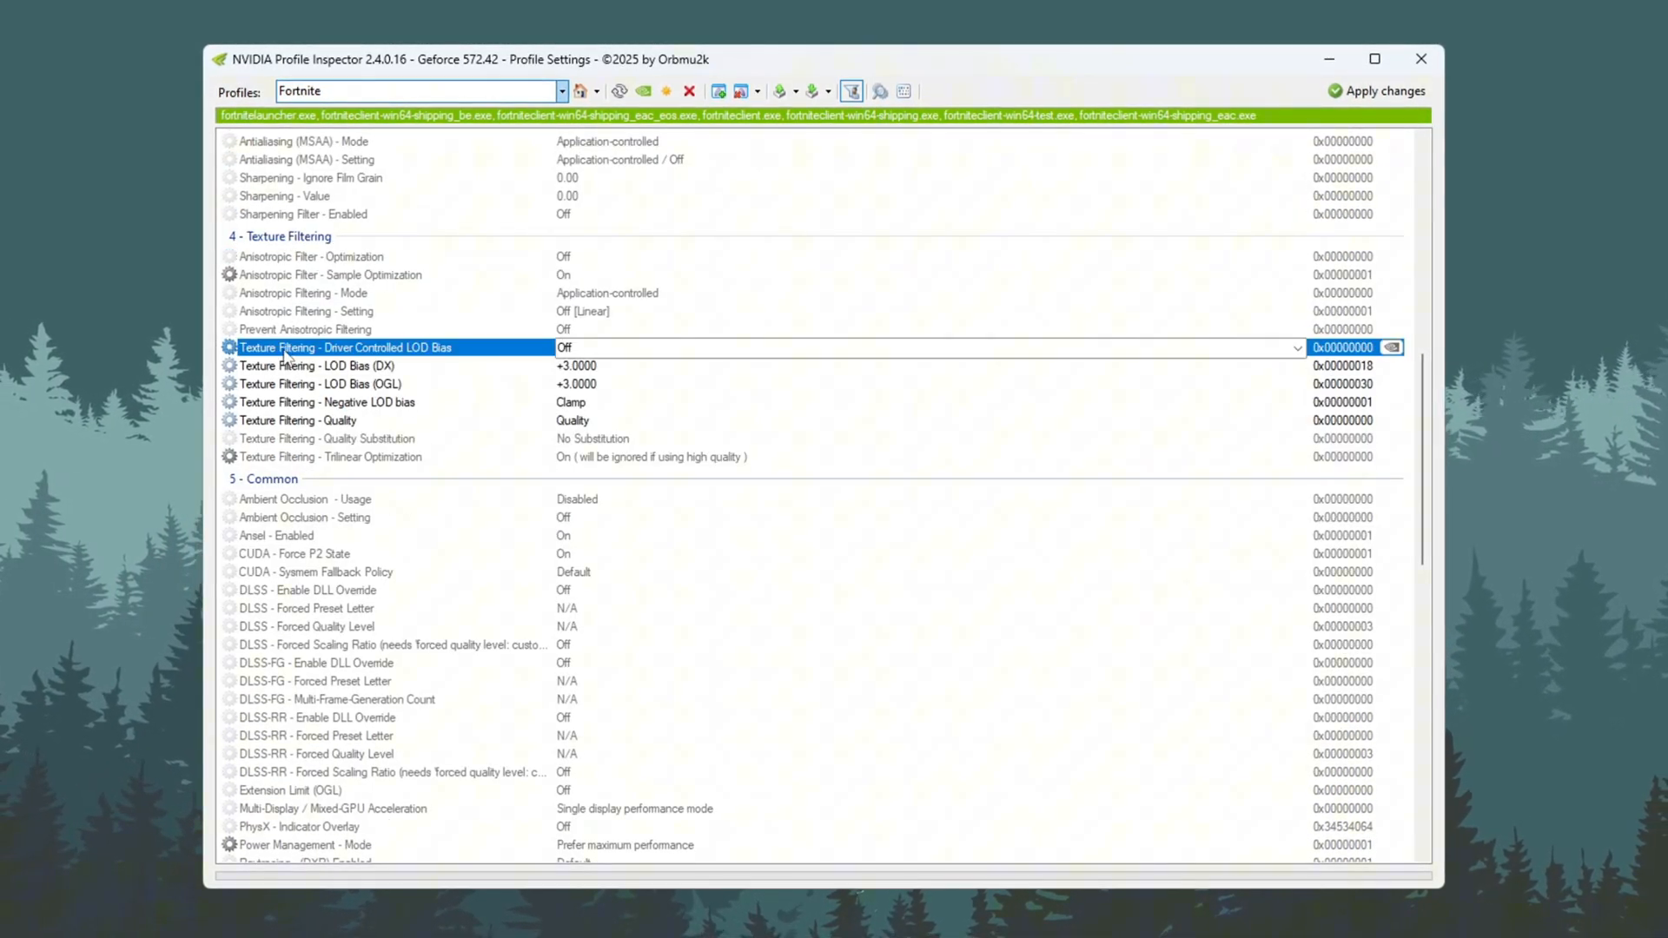
left_click(320, 365)
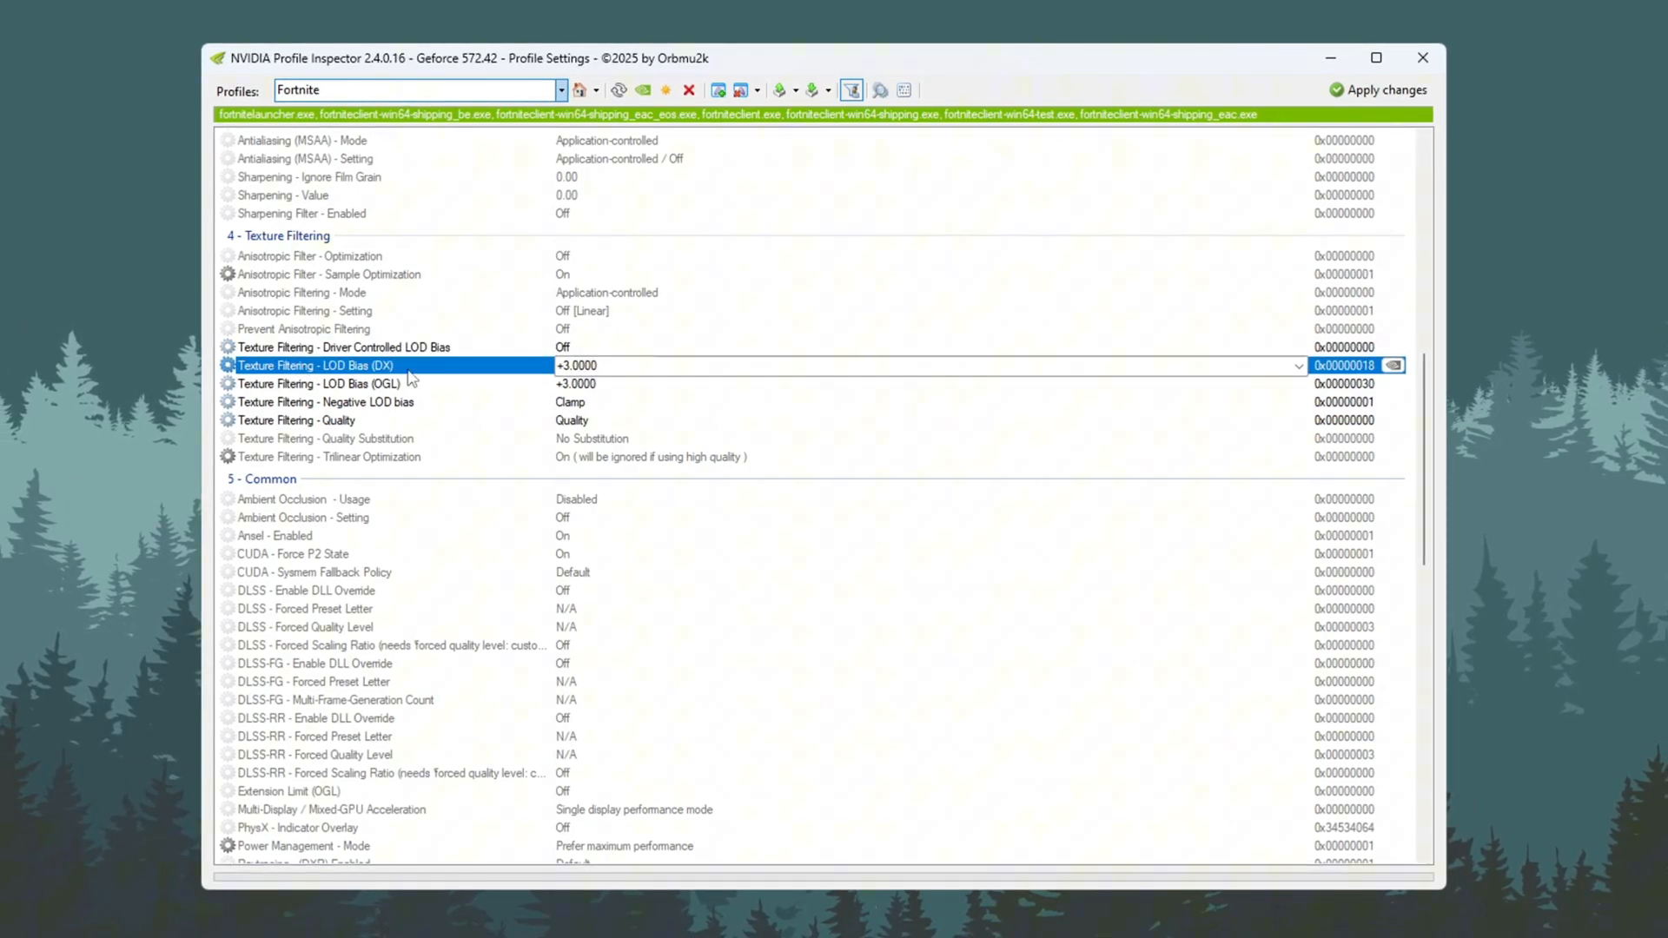
left_click(315, 382)
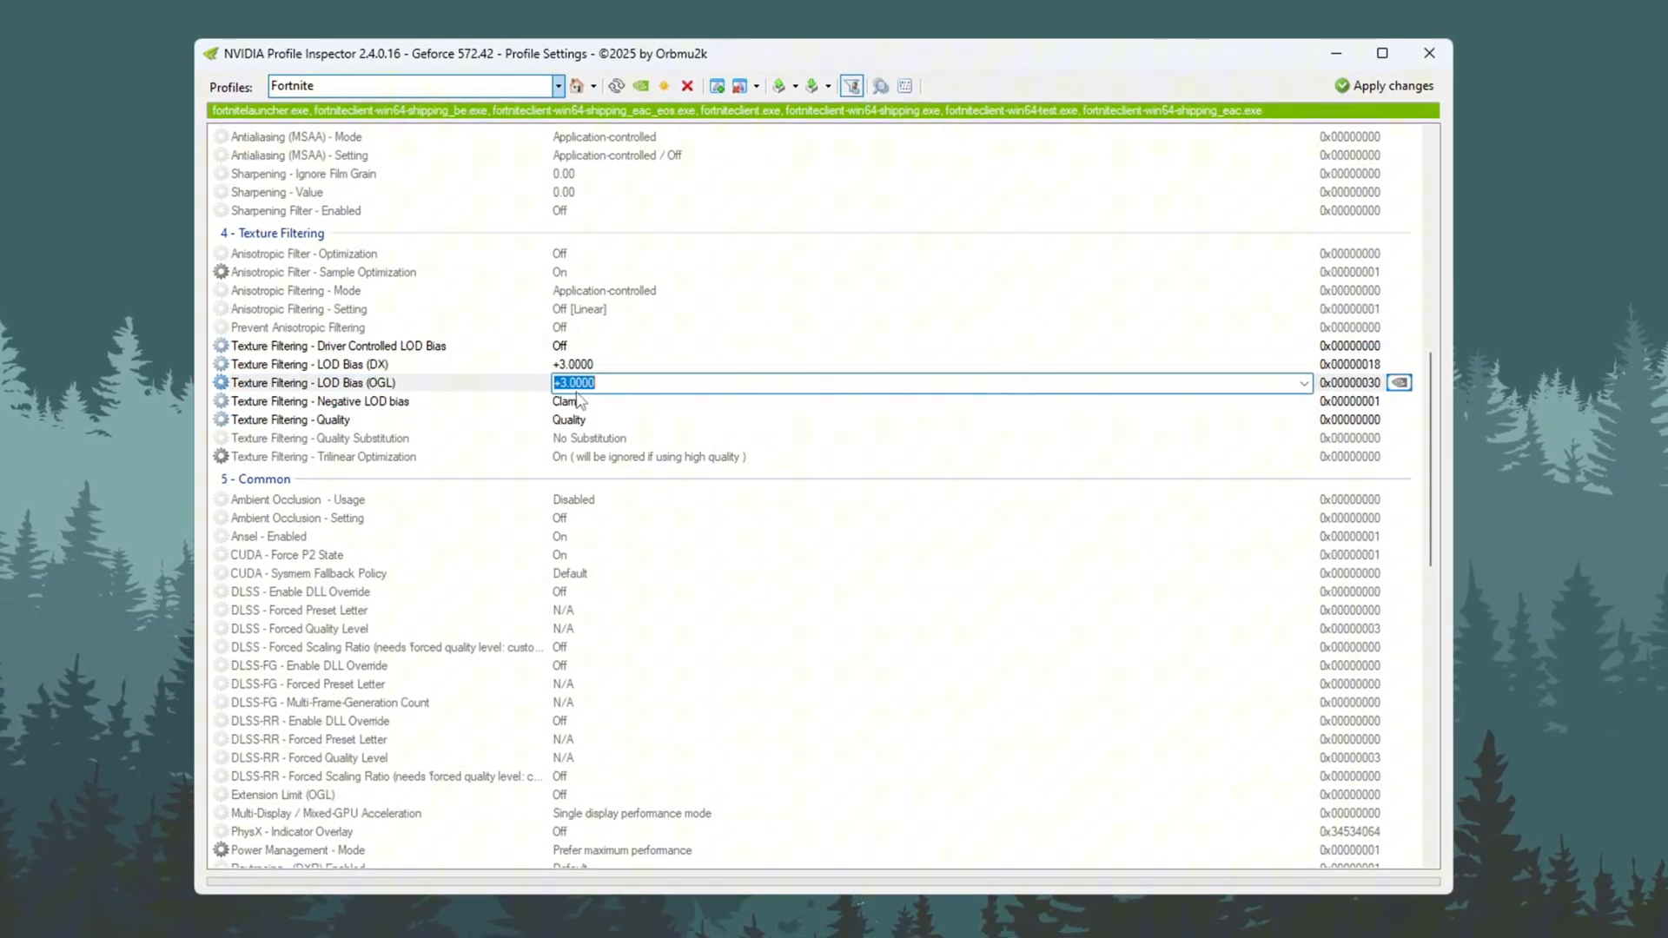
left_click(320, 401)
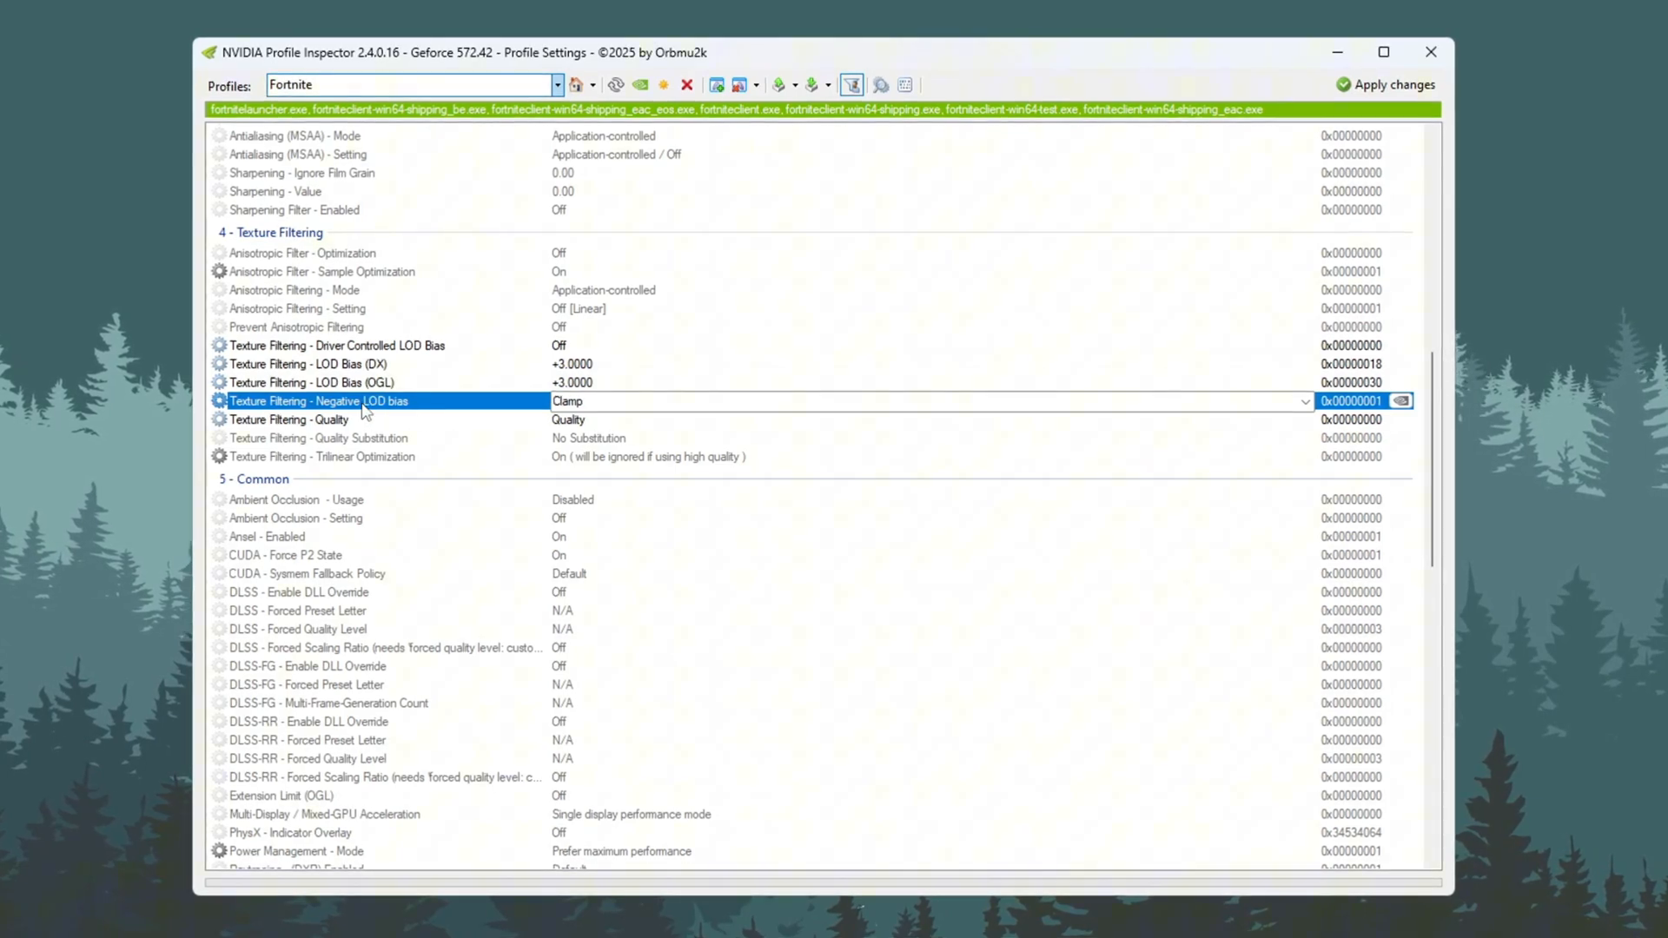
left_click(320, 419)
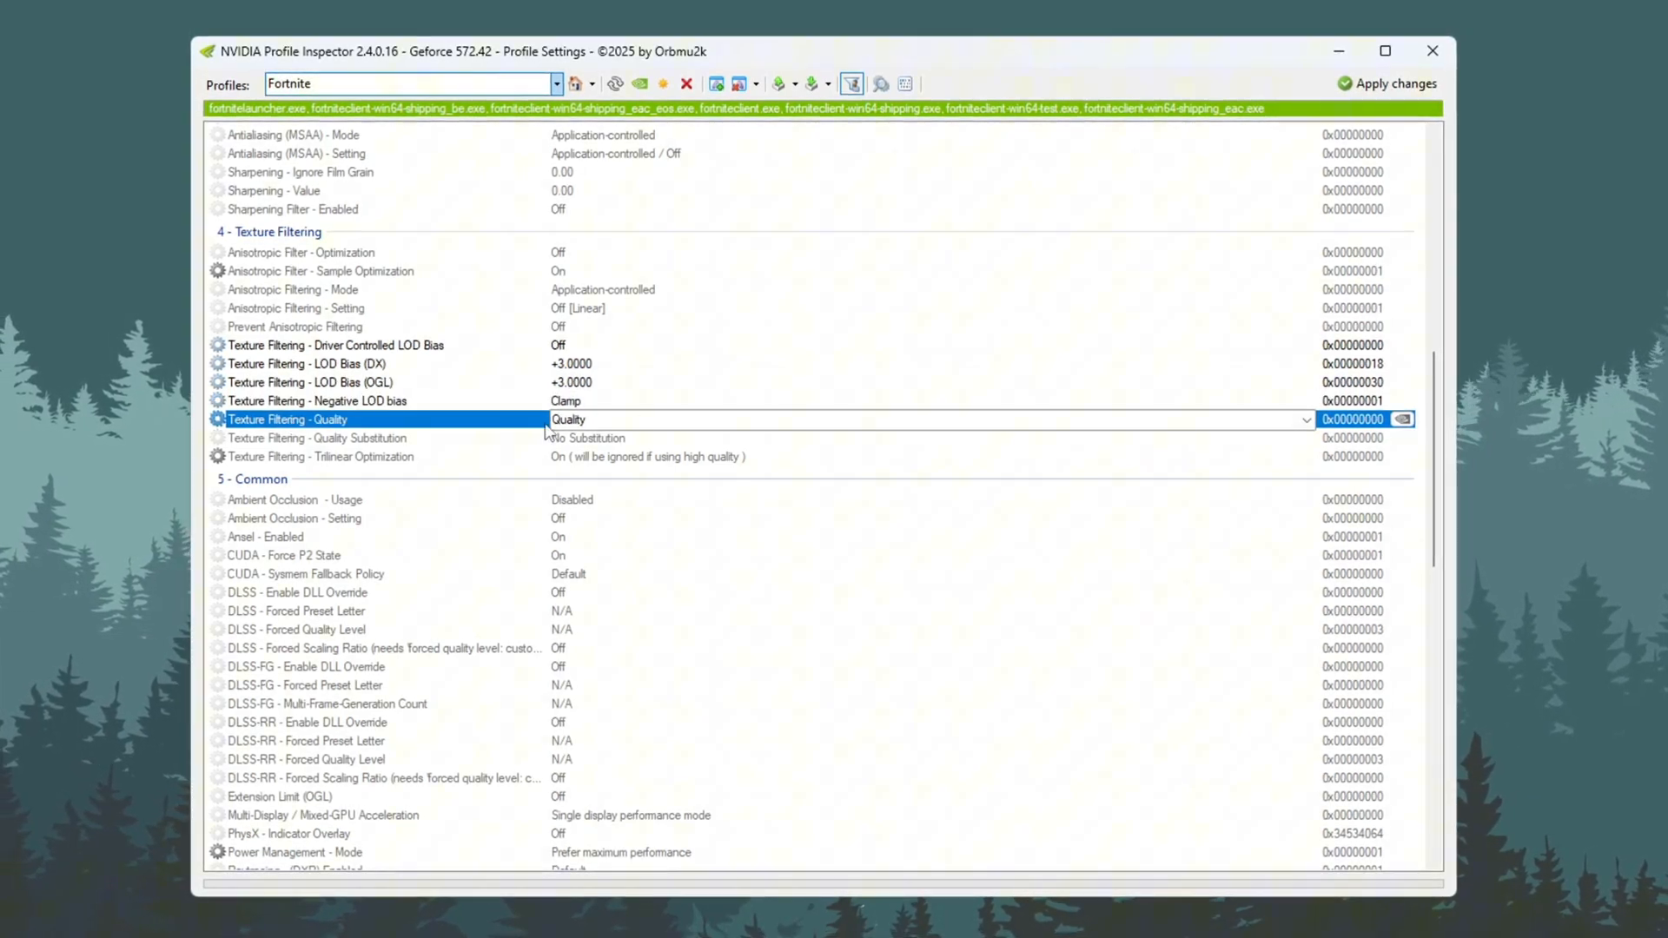
left_click(1307, 419)
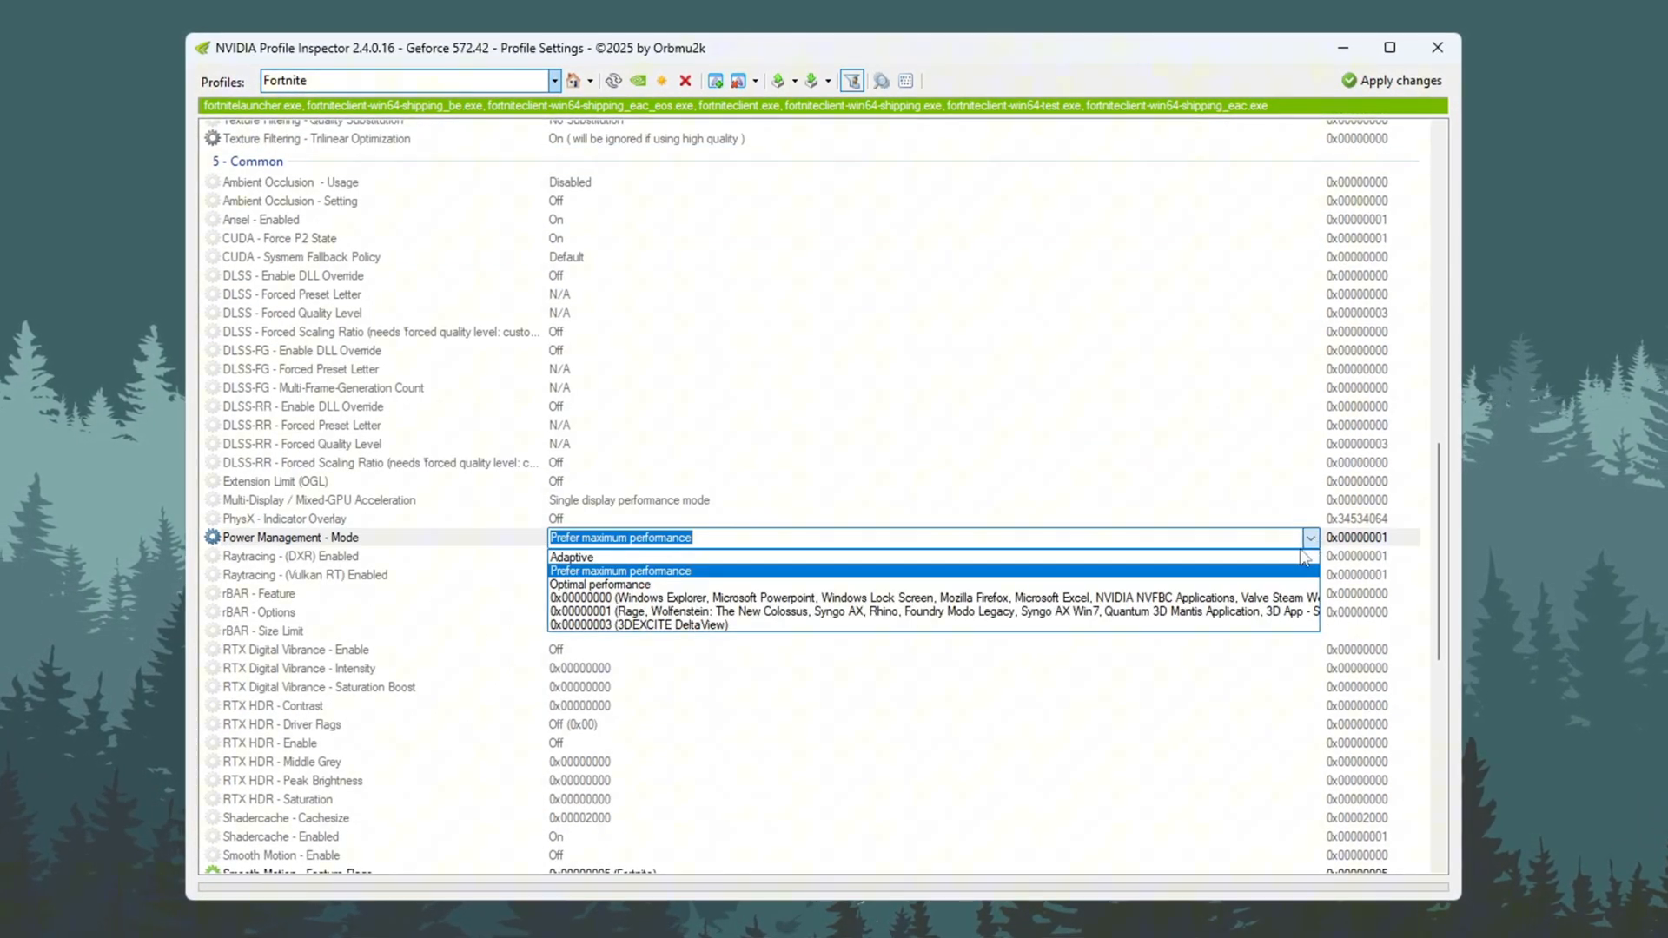
mouse_move(1239, 575)
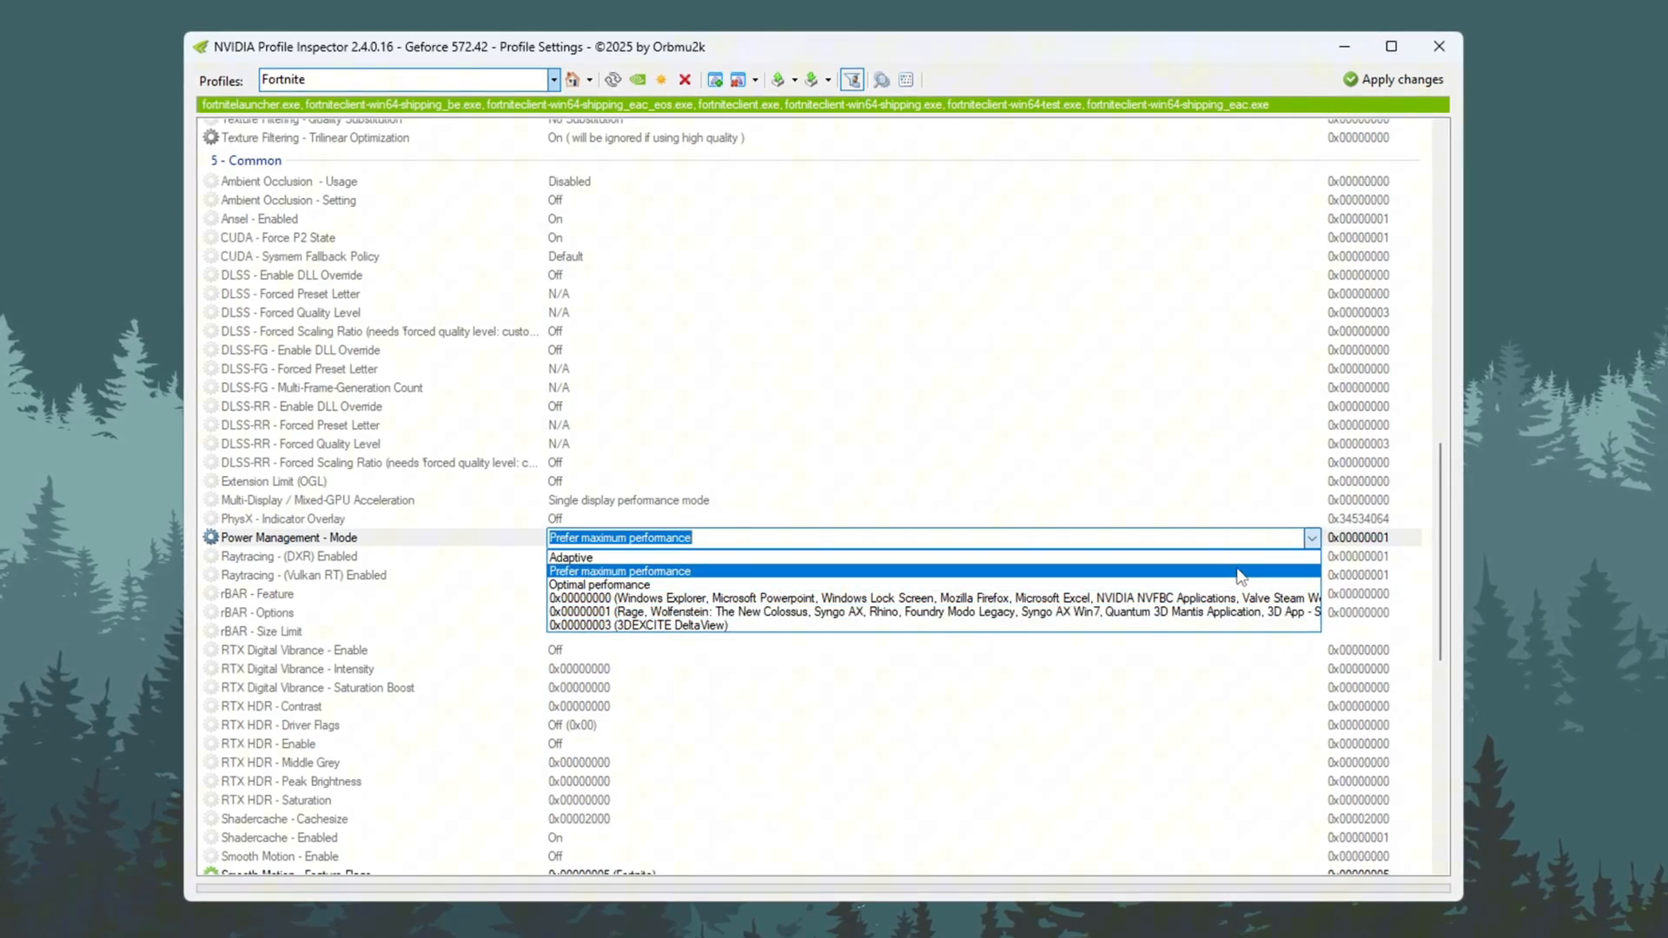
Step: Set Fortnite's Power Management Mode to Optimal performance and apply the profile changes
left_click(598, 583)
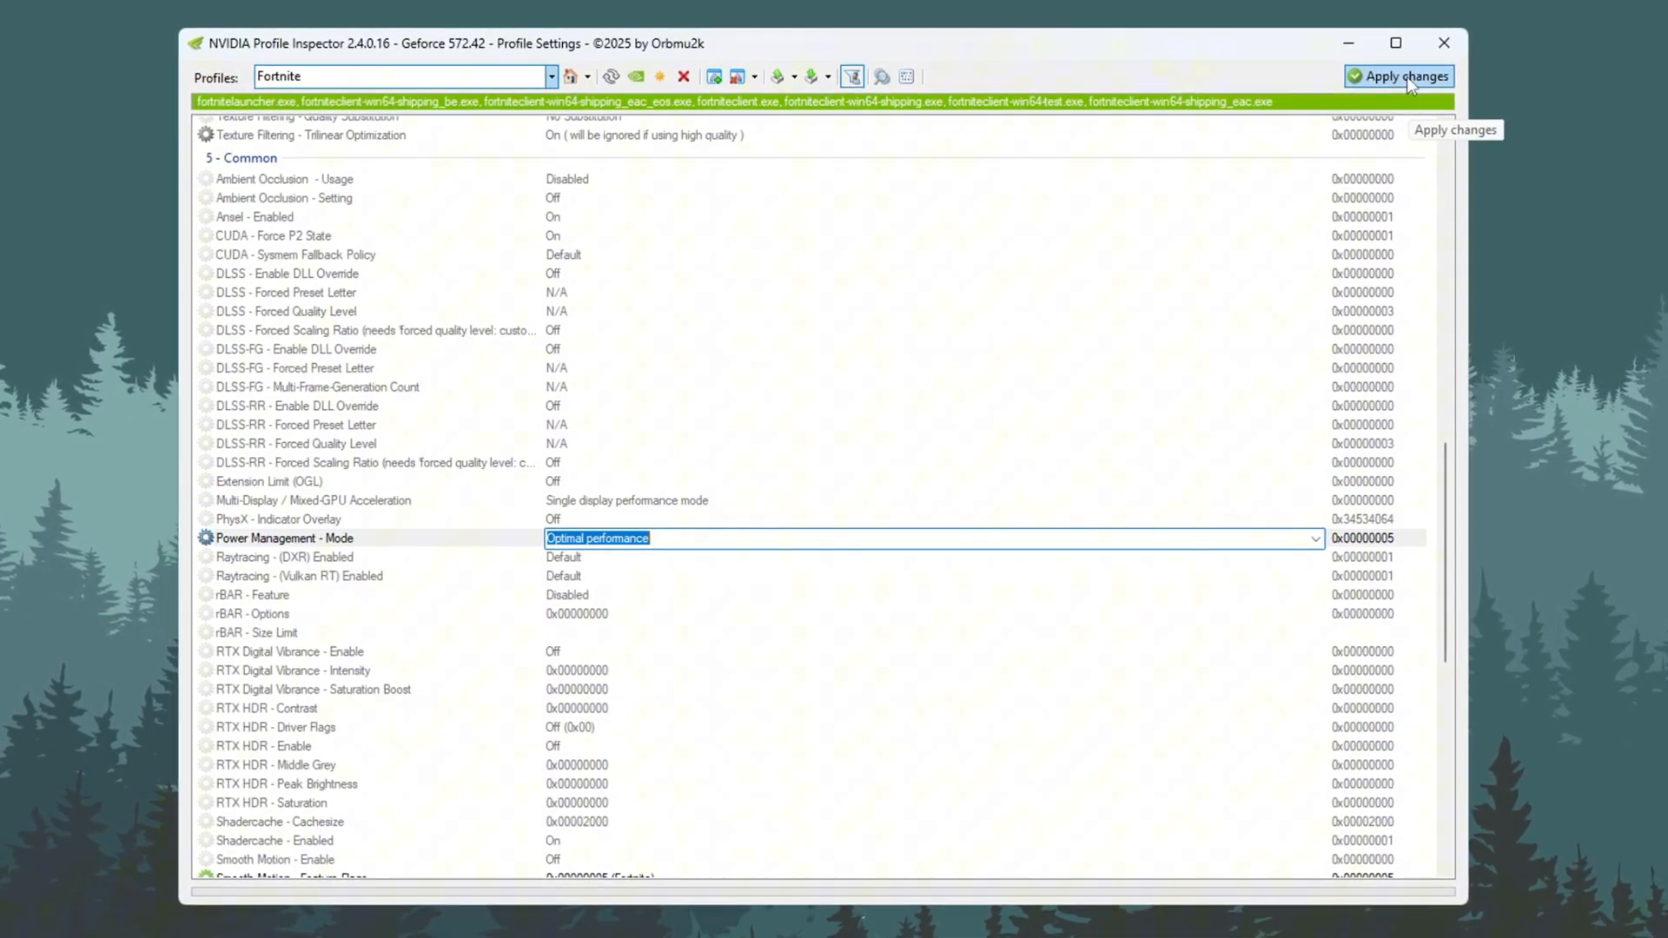
left_click(1399, 74)
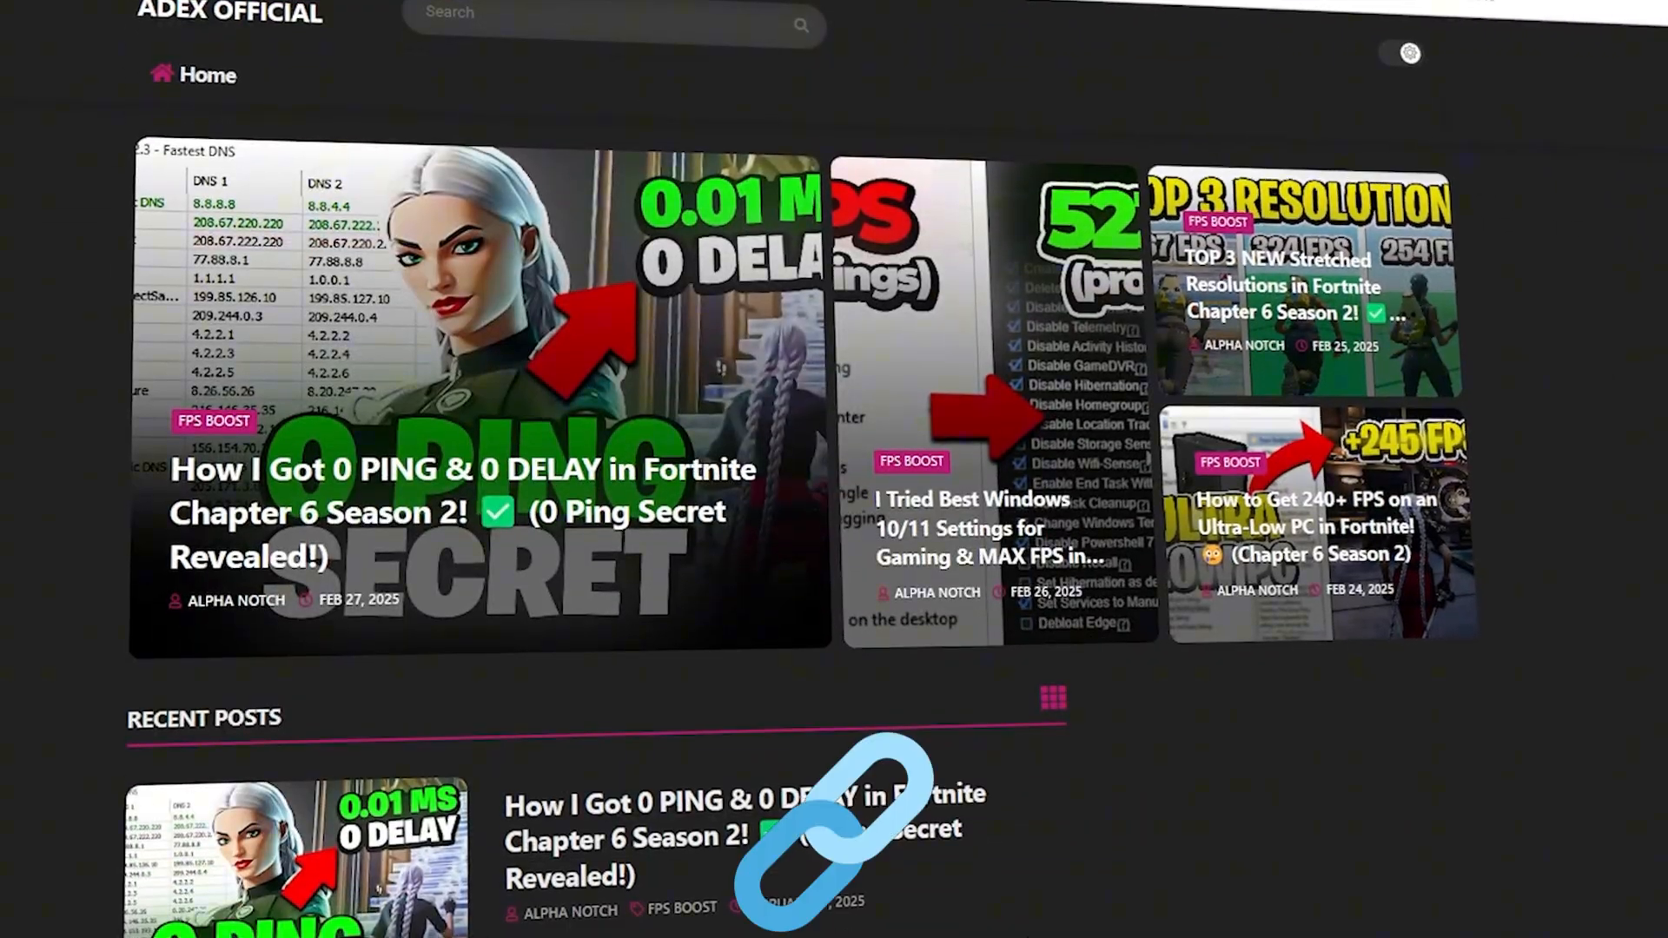
scroll("down", 3)
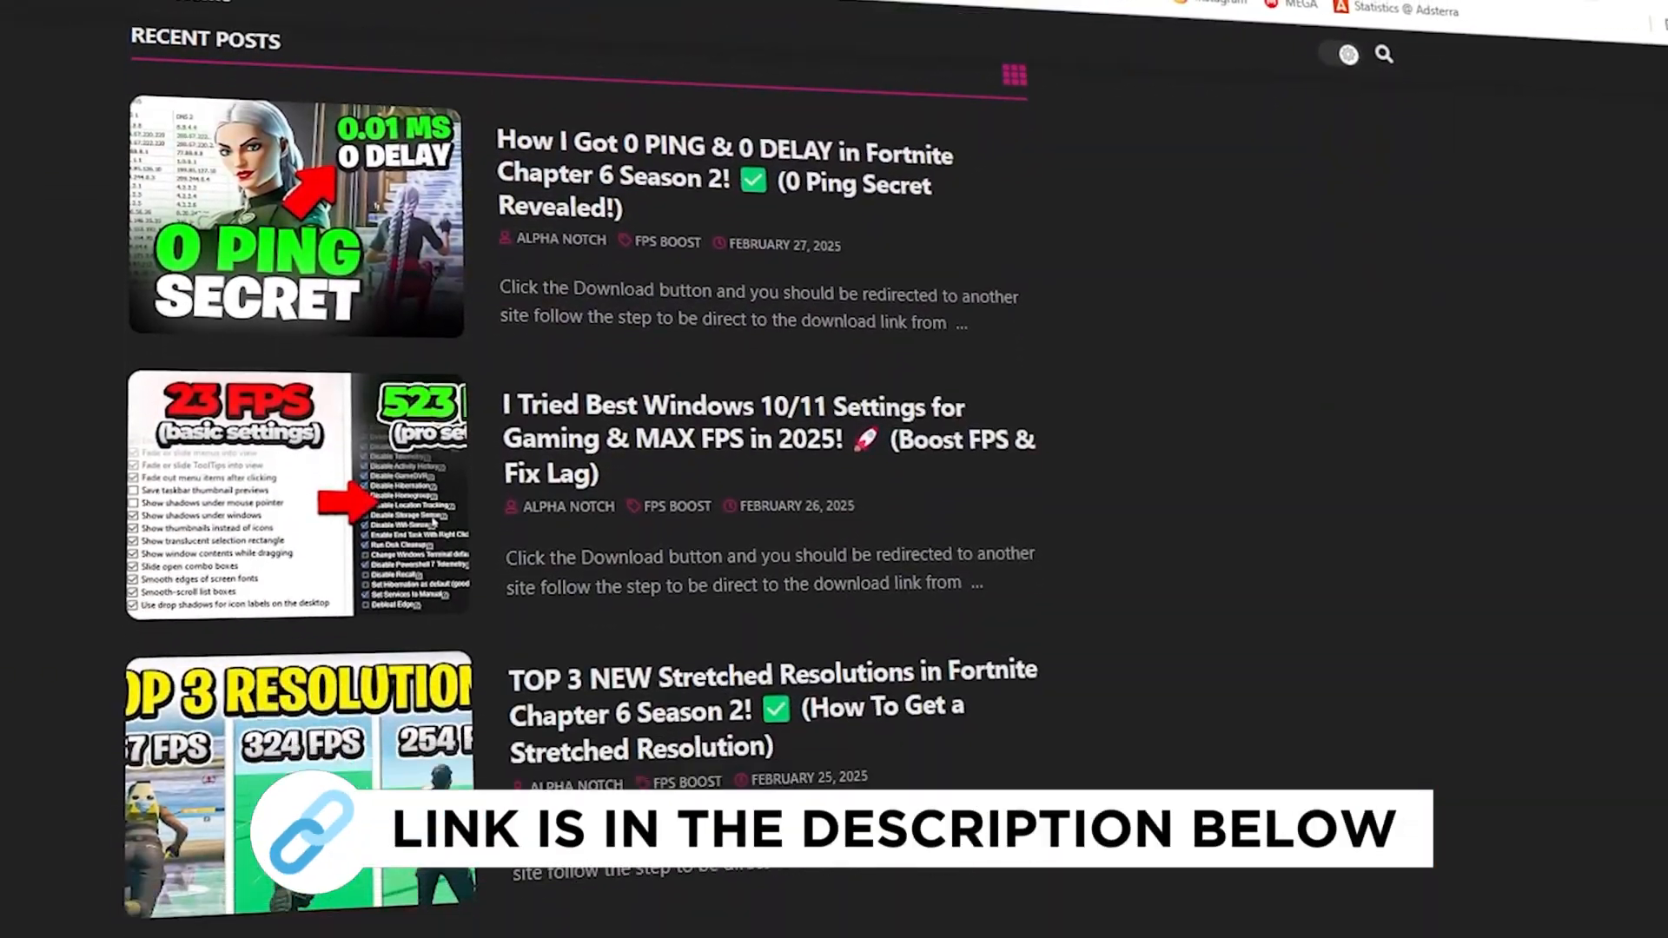
scroll("down", 3)
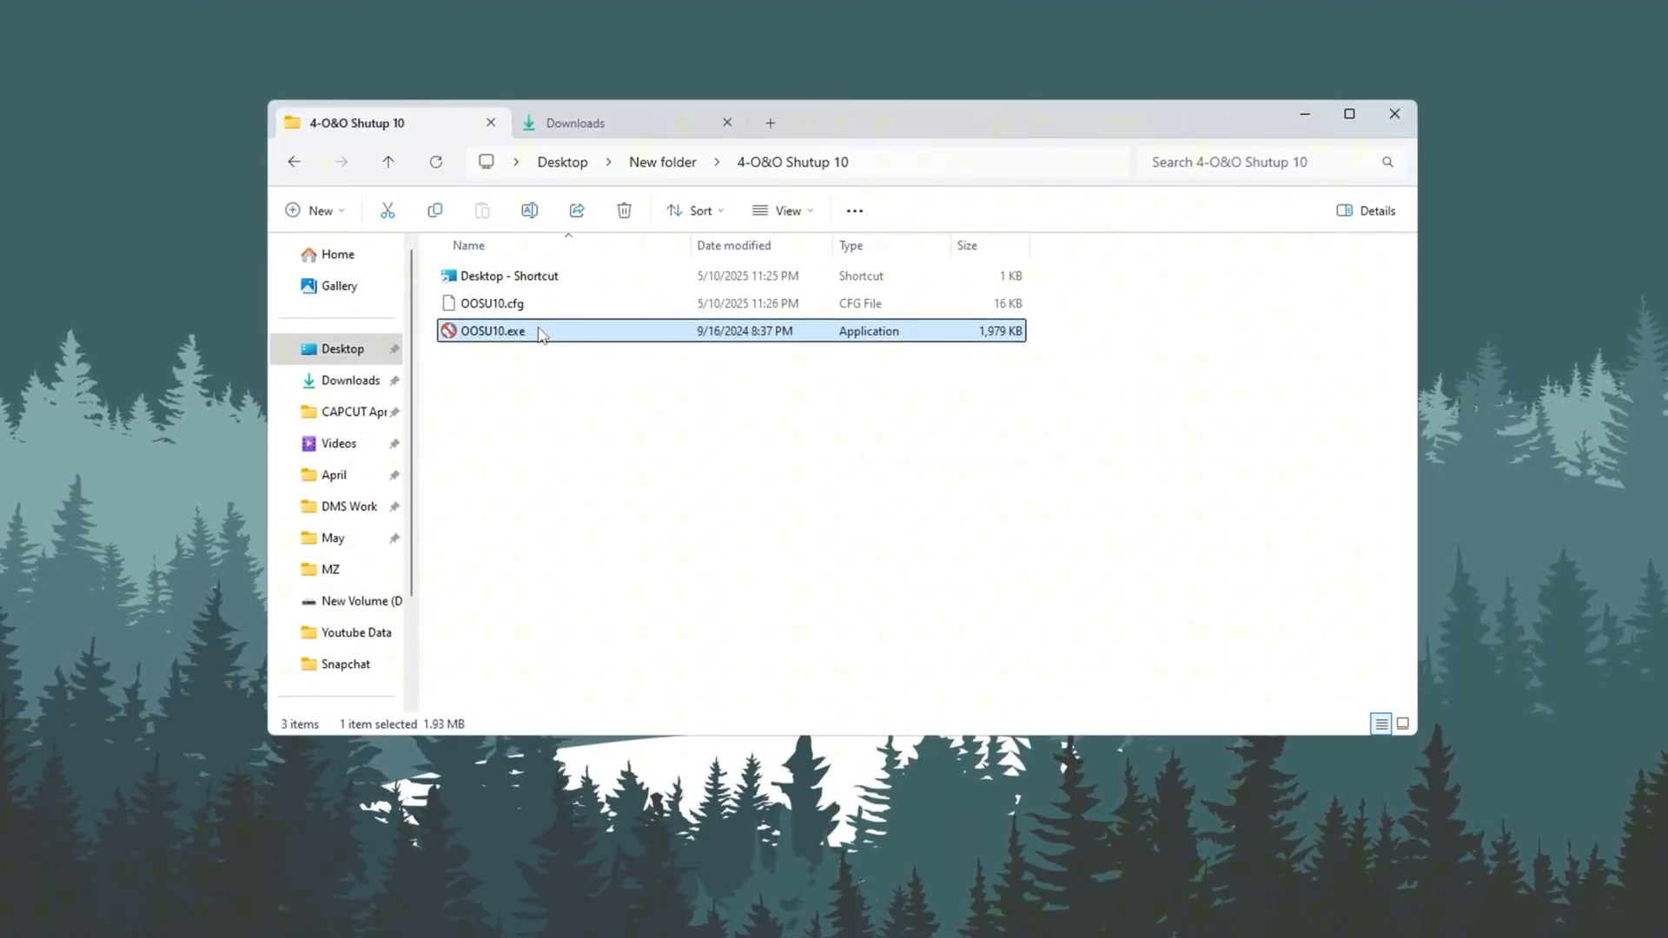
Step: Launch OOSU10.exe, answer the restore point prompt and dismiss the settings-already-set notice
double_click(492, 330)
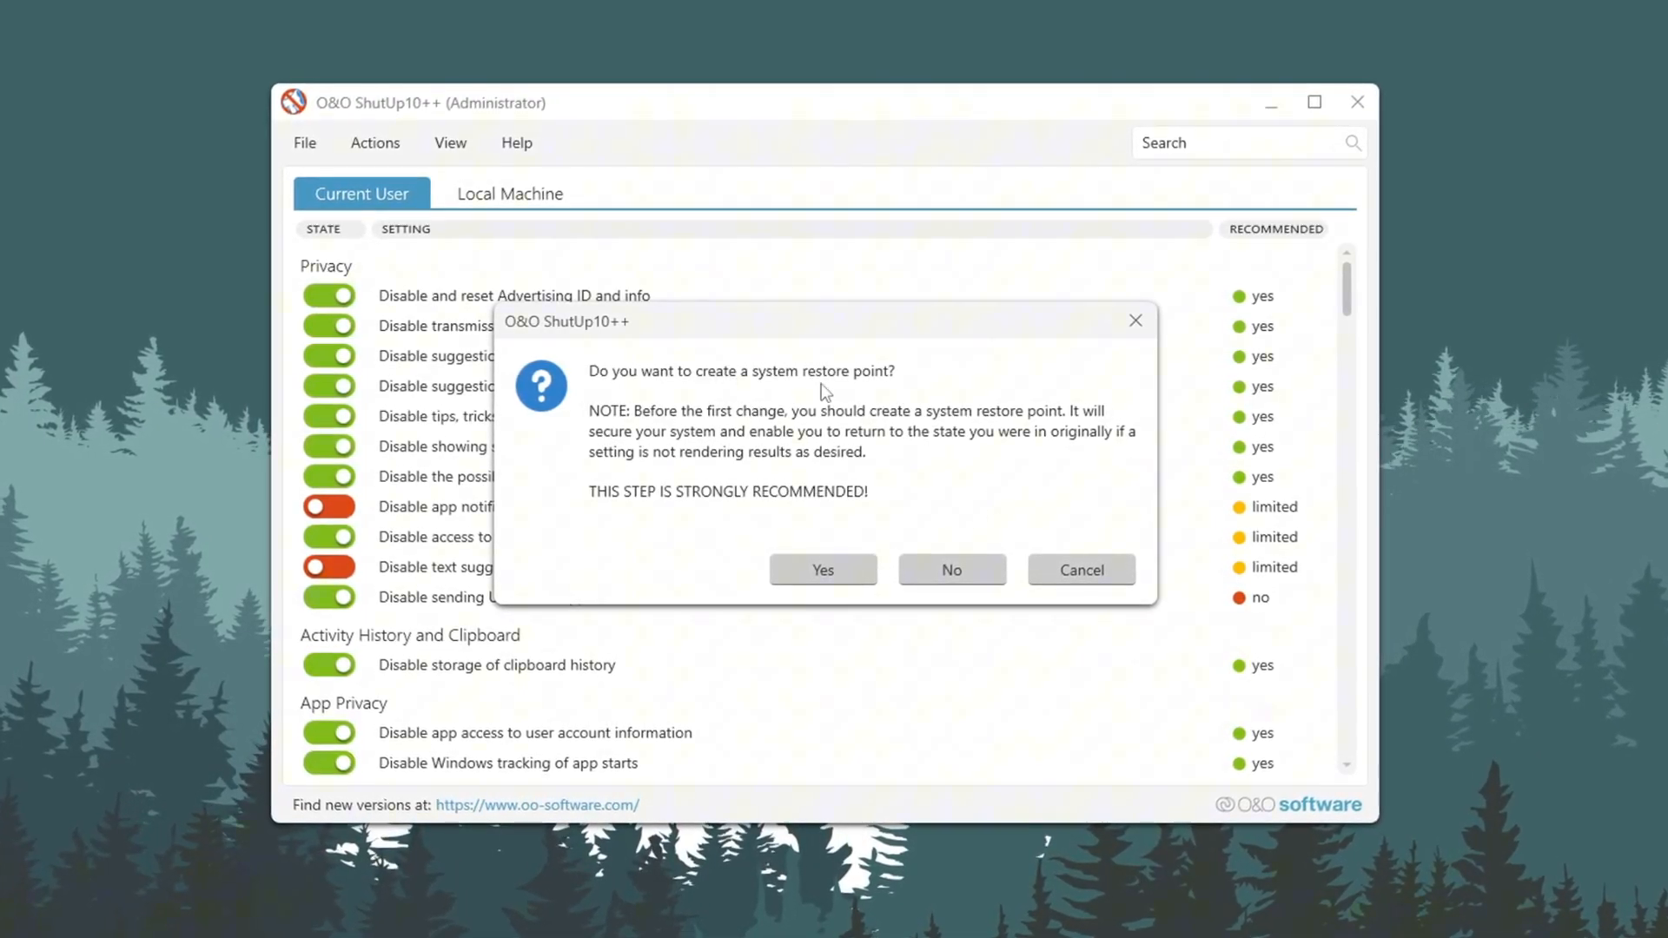
left_click(950, 570)
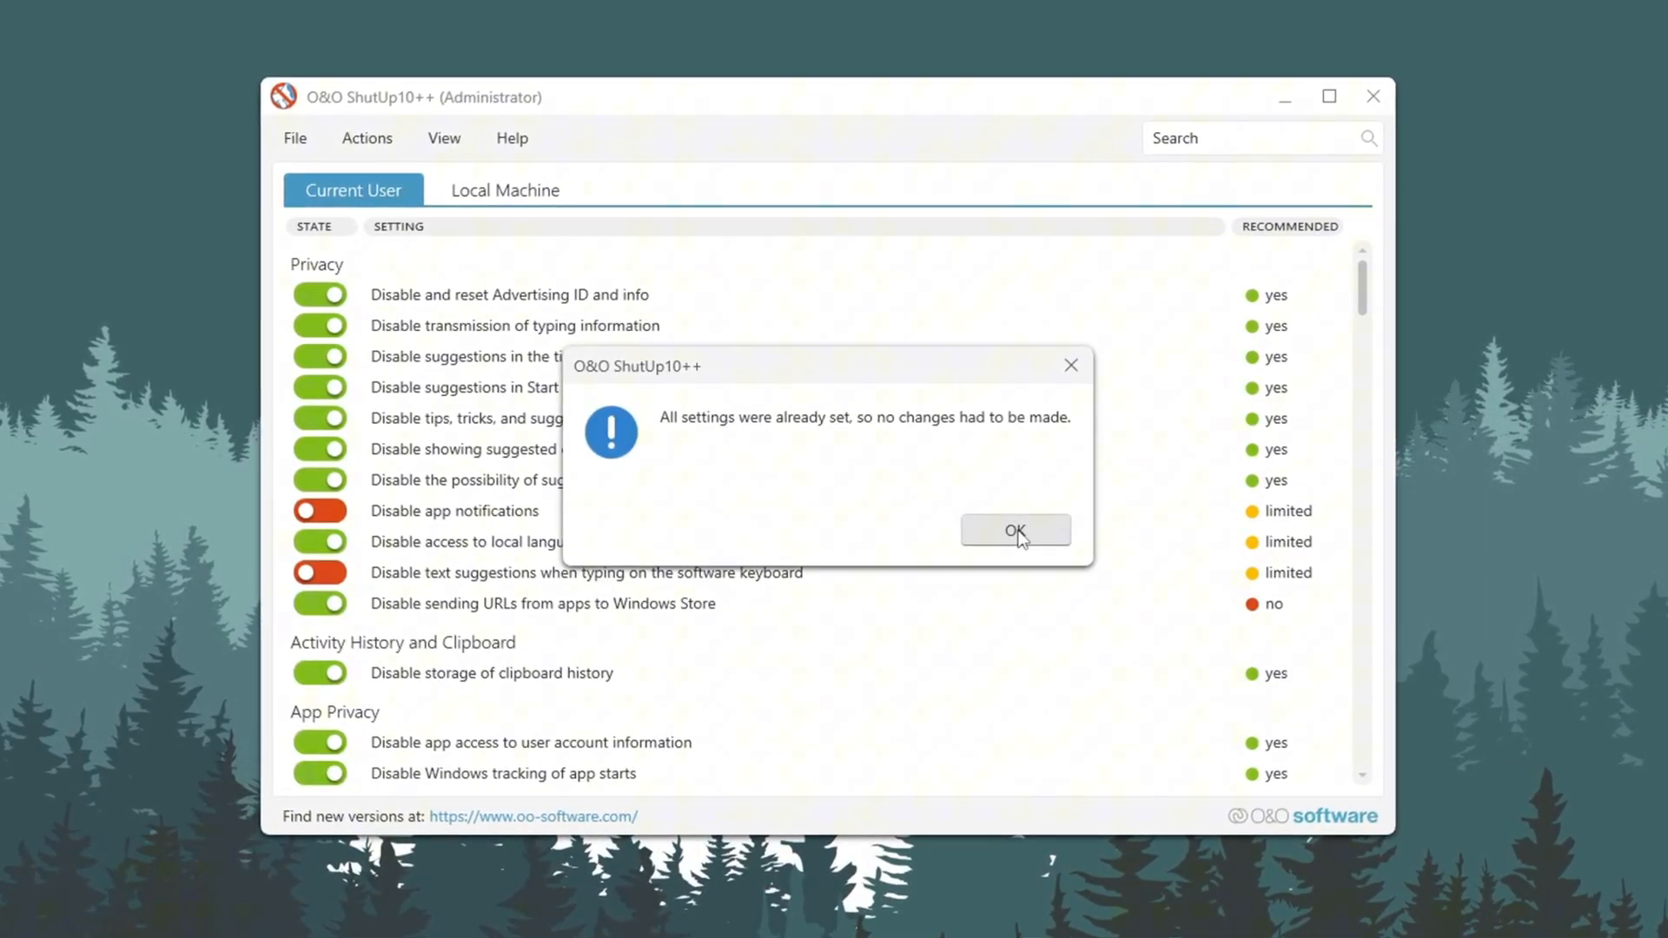
left_click(1014, 530)
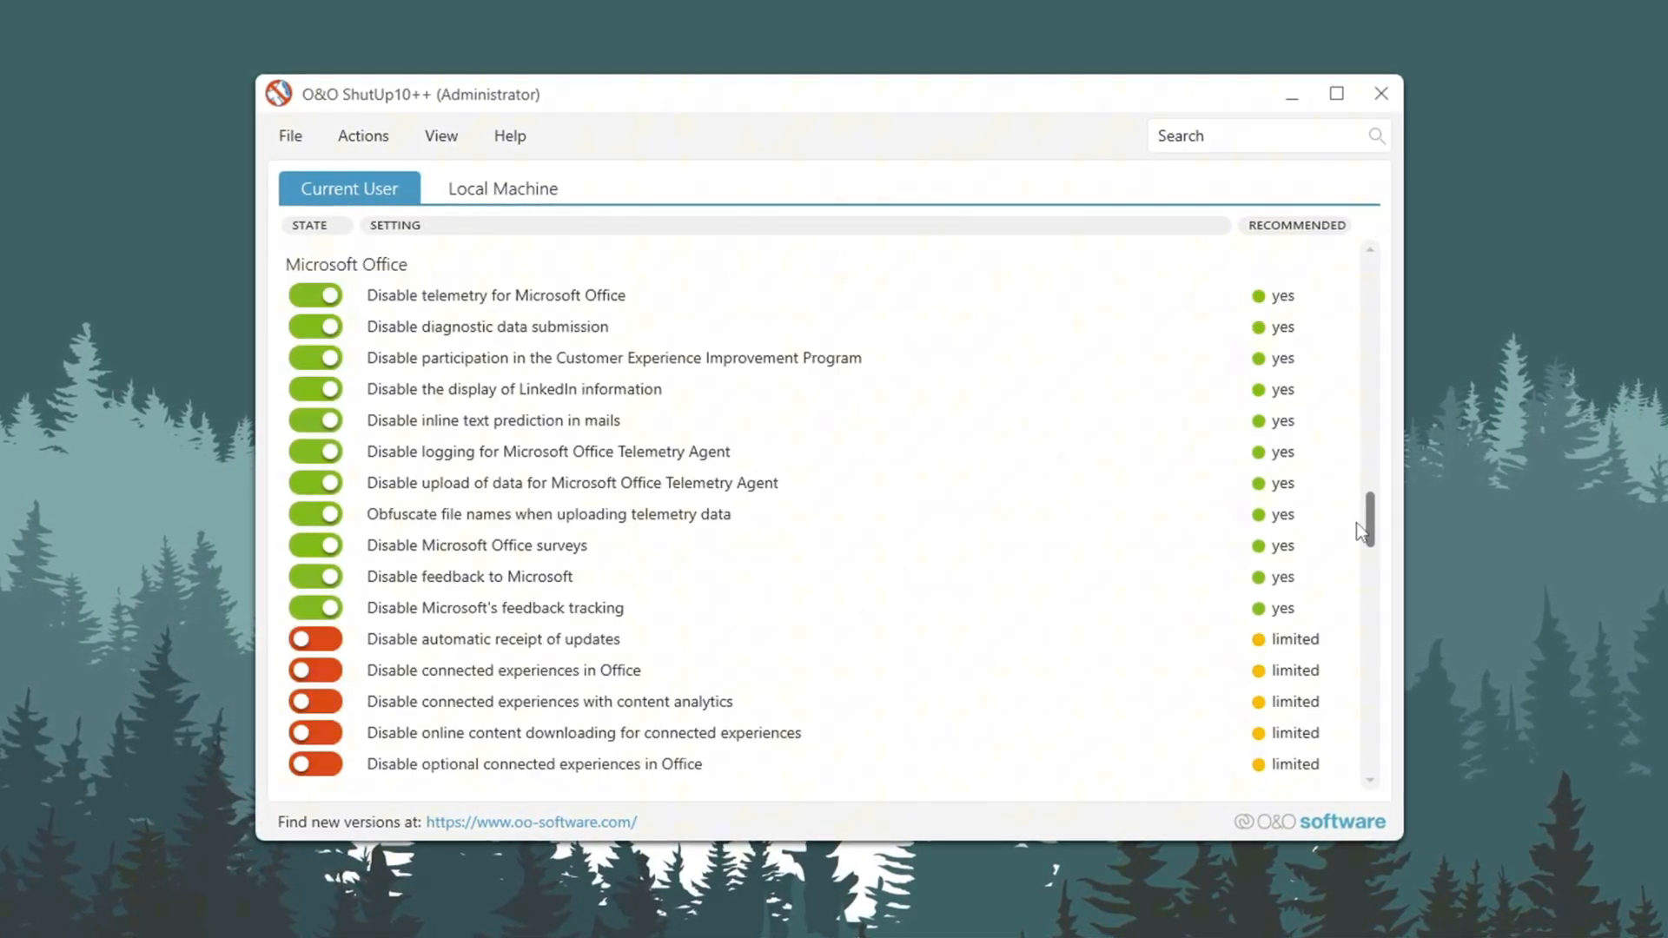
Step: Review the recommended settings list, leave it unchanged and close O&O ShutUp10++
scroll("down", 3)
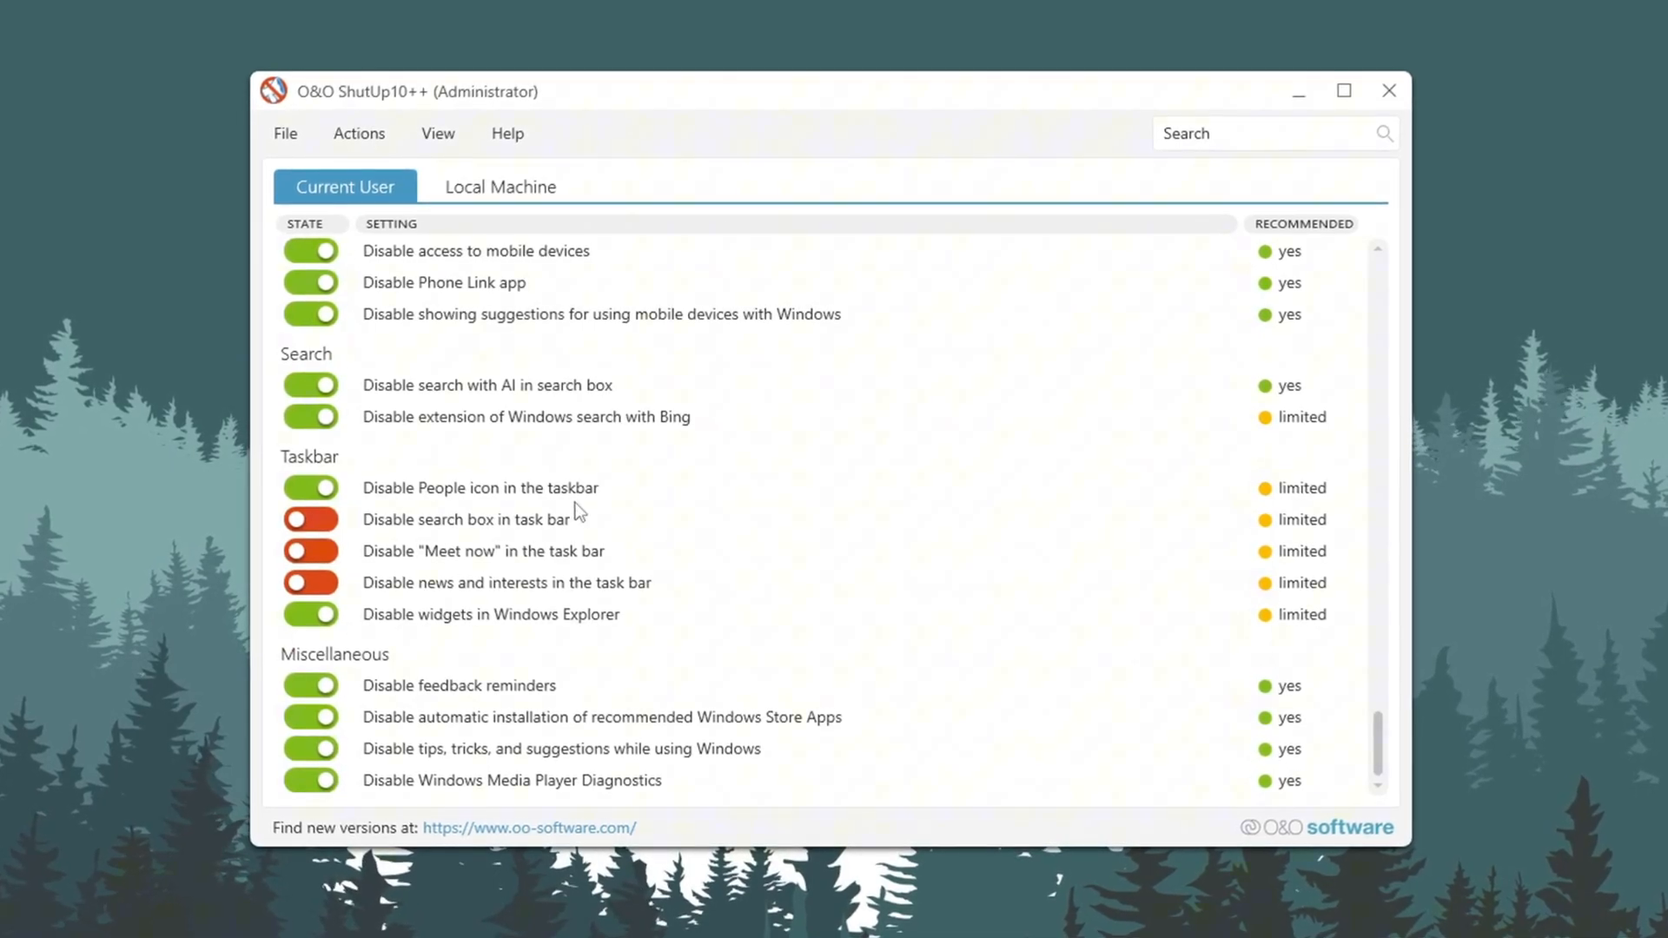
left_click(358, 134)
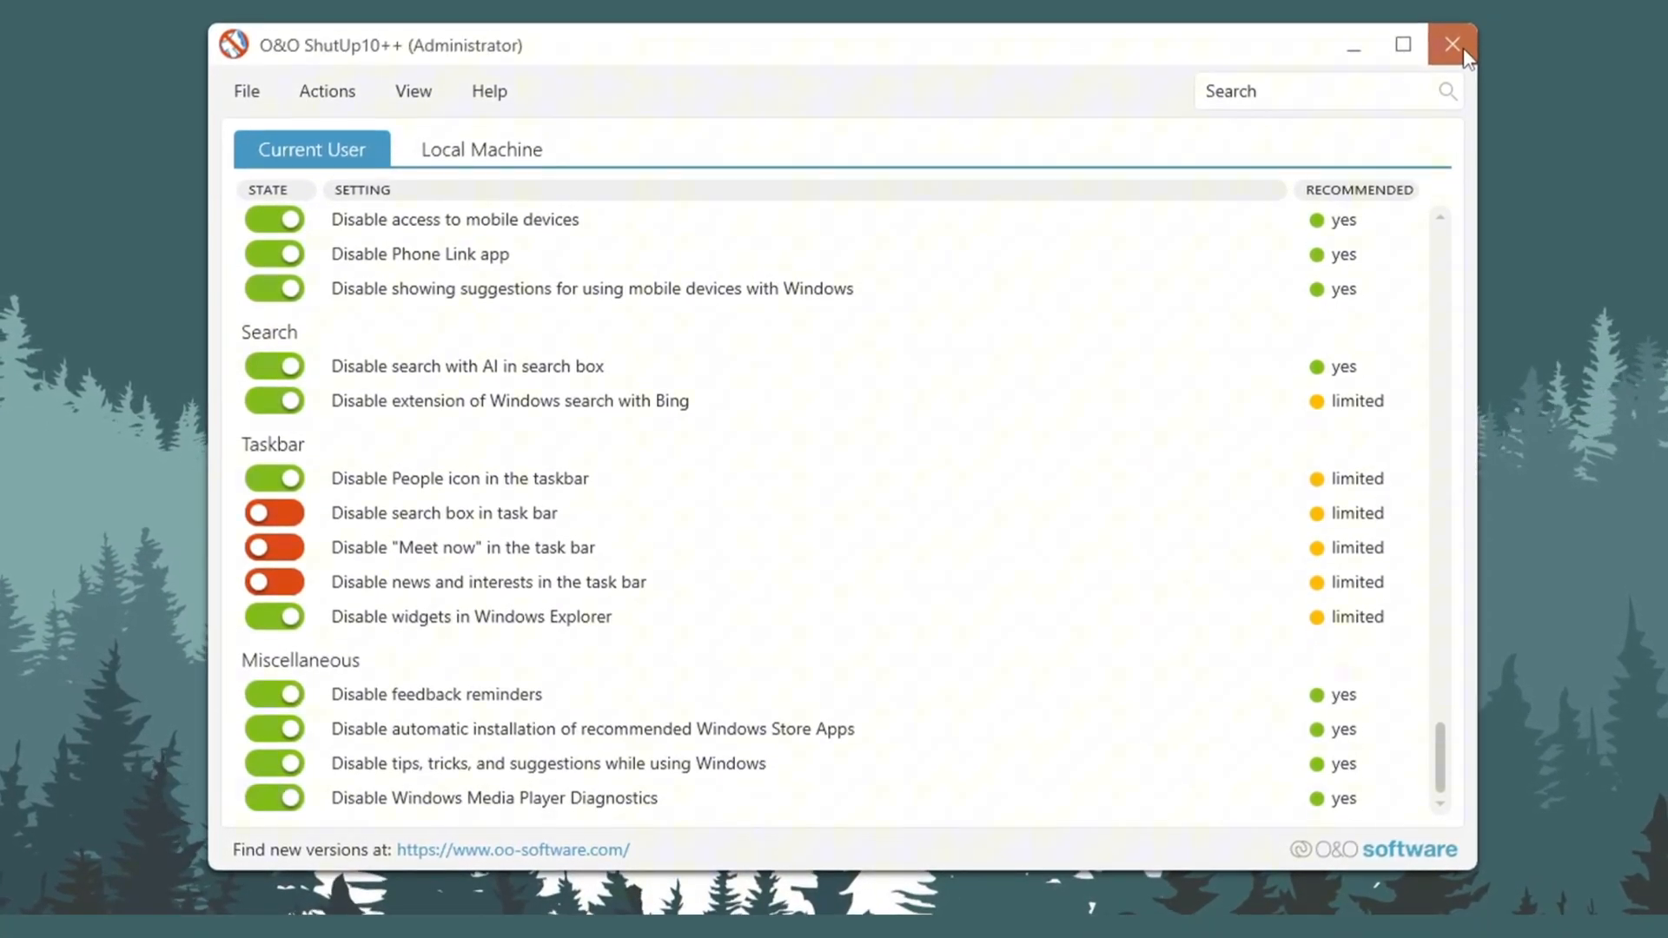
left_click(1452, 45)
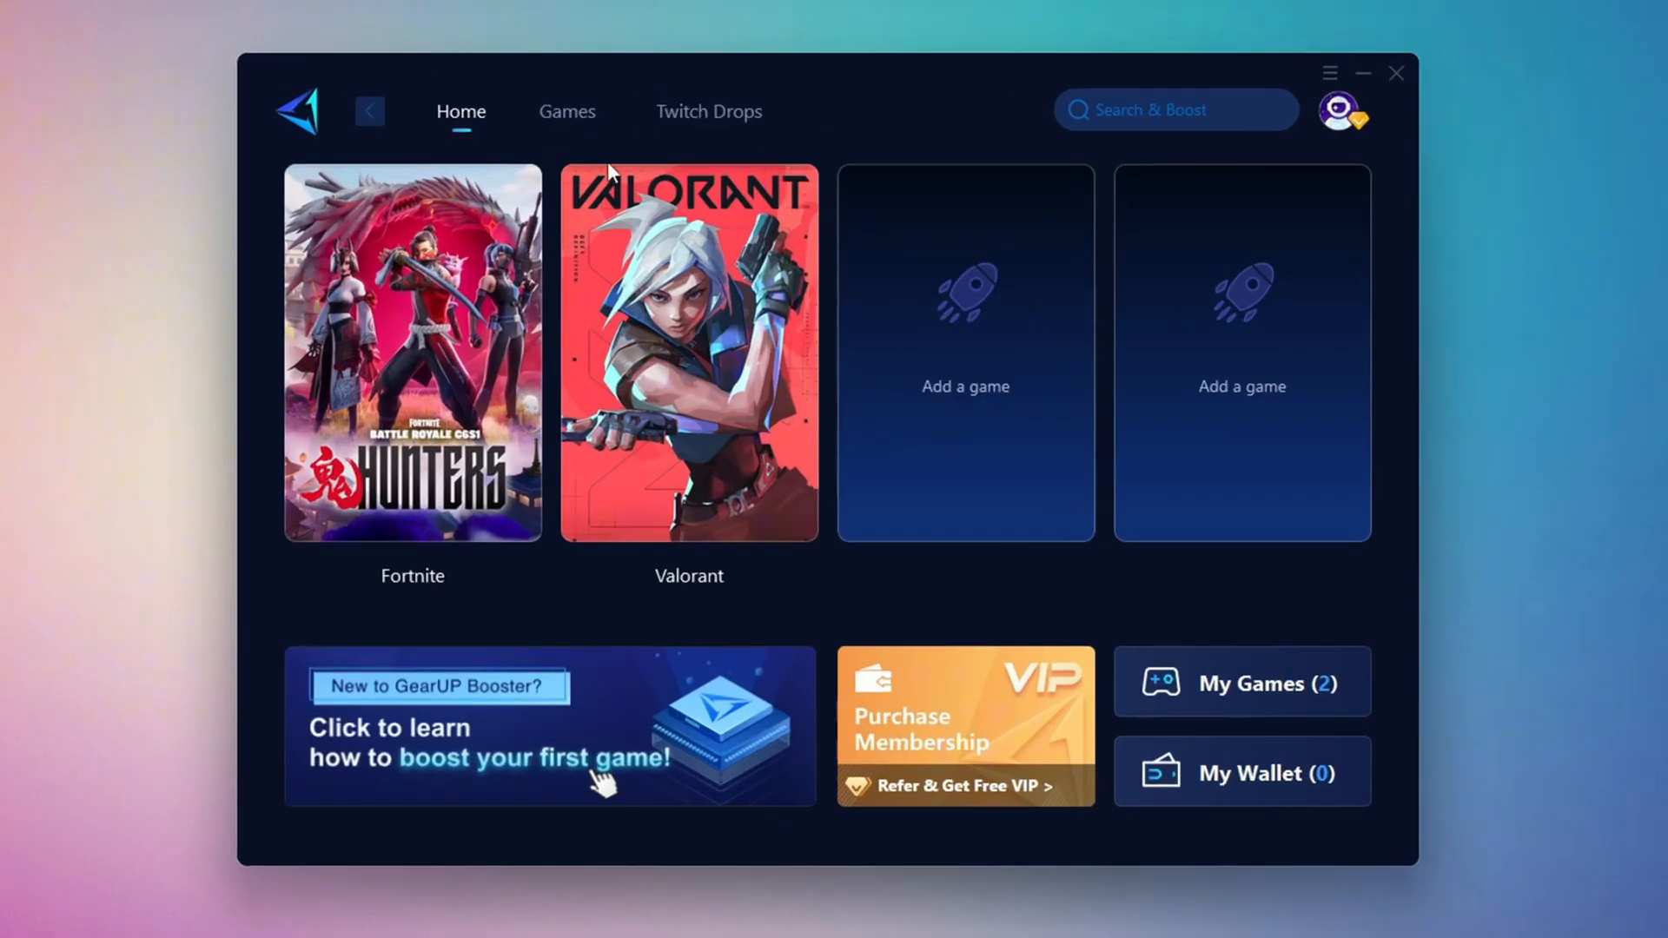
mouse_move(688, 361)
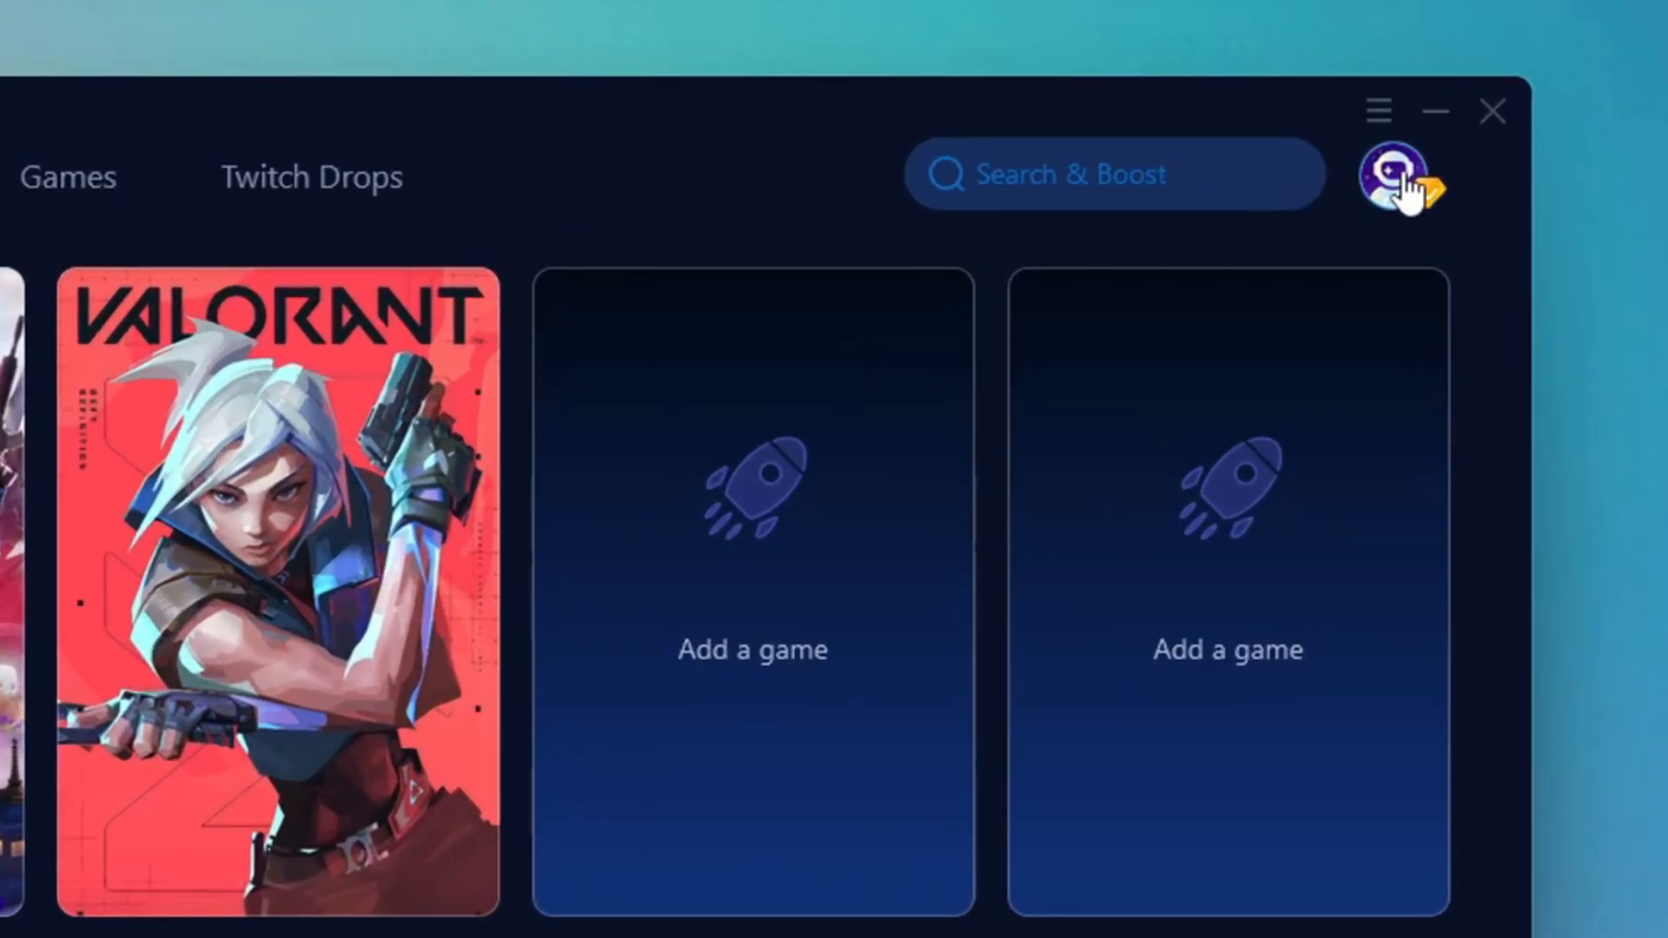
Step: From the GearUP Booster Home tab, start boosting Fortnite via its game card
left_click(1402, 189)
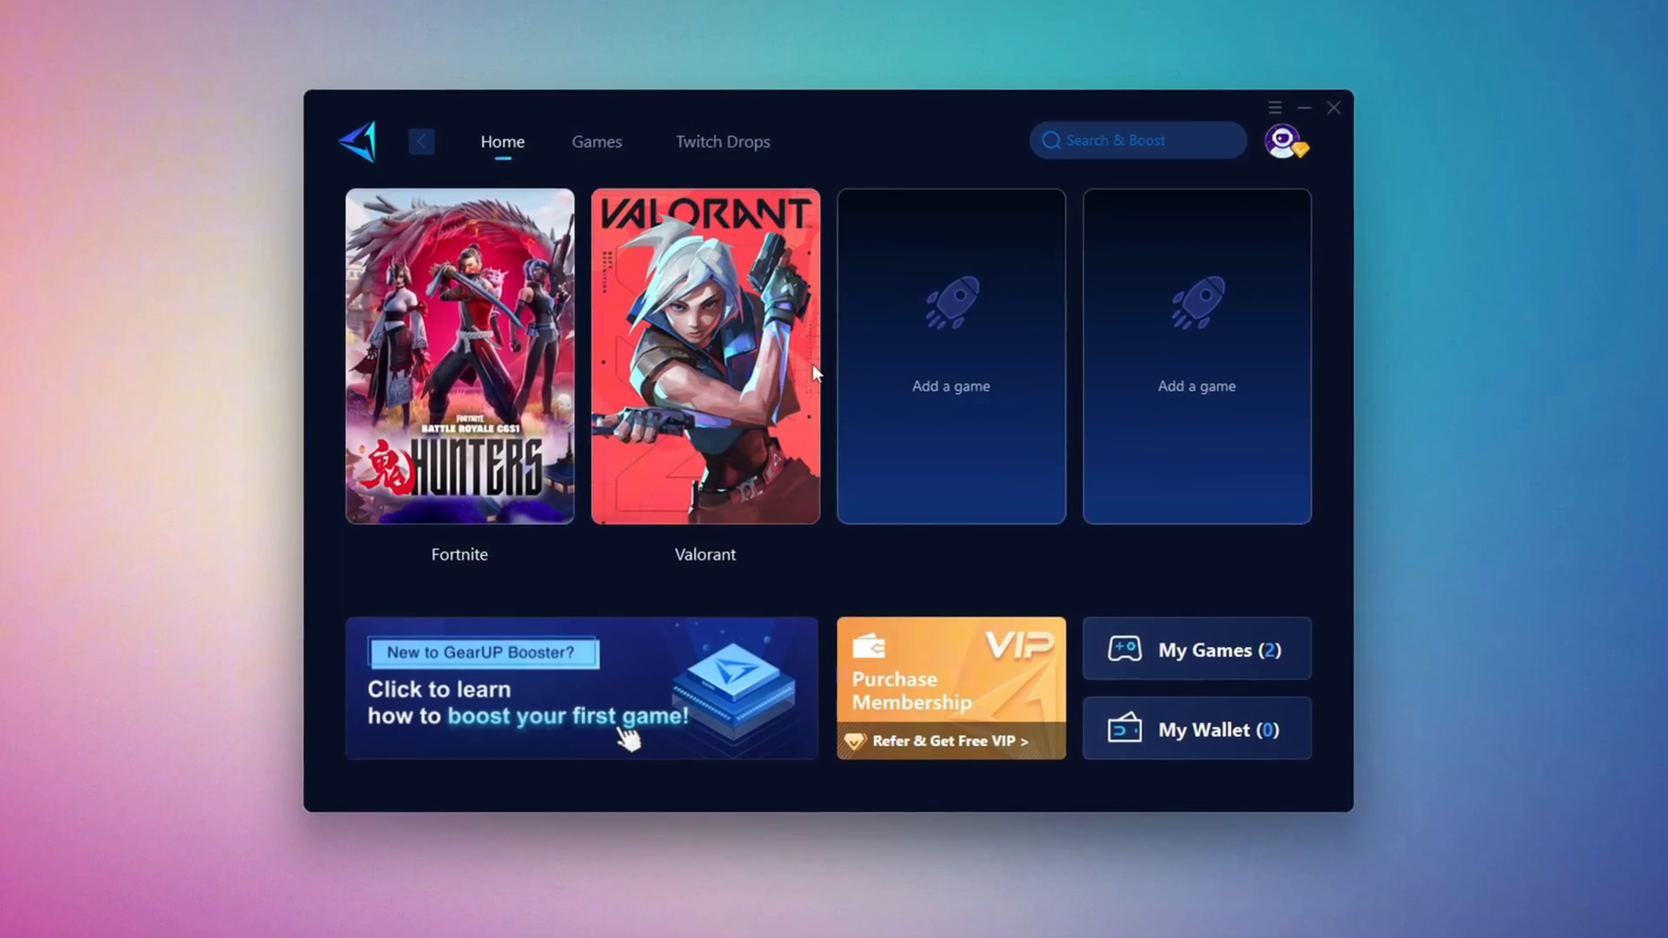
left_click(590, 135)
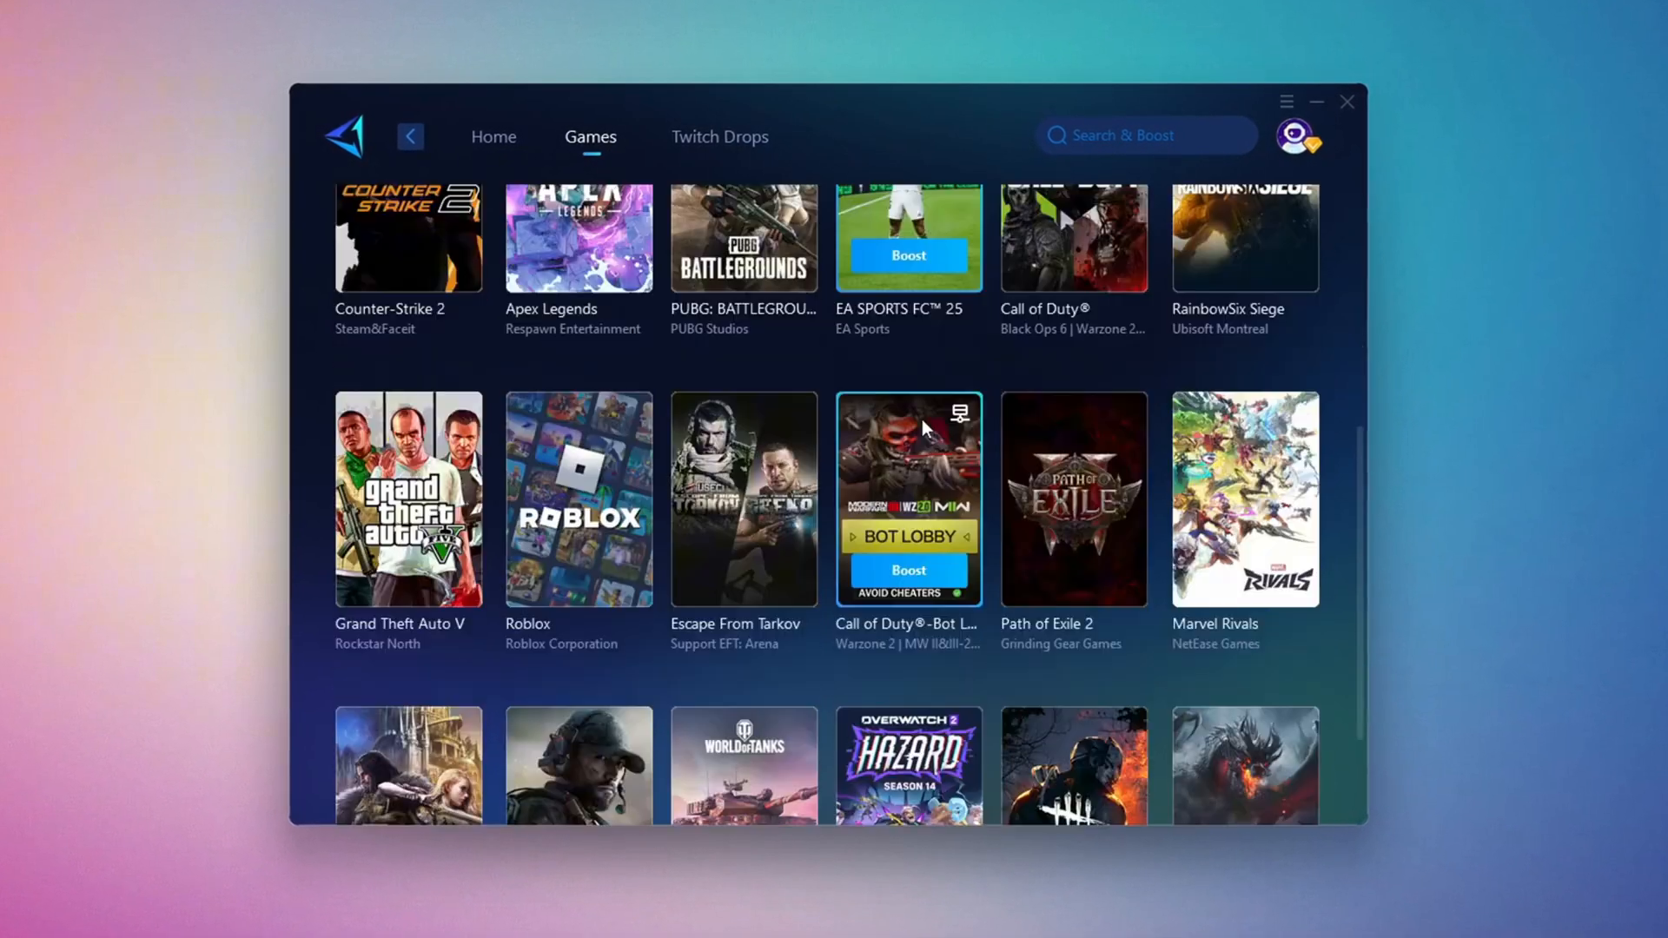
scroll("down", 3)
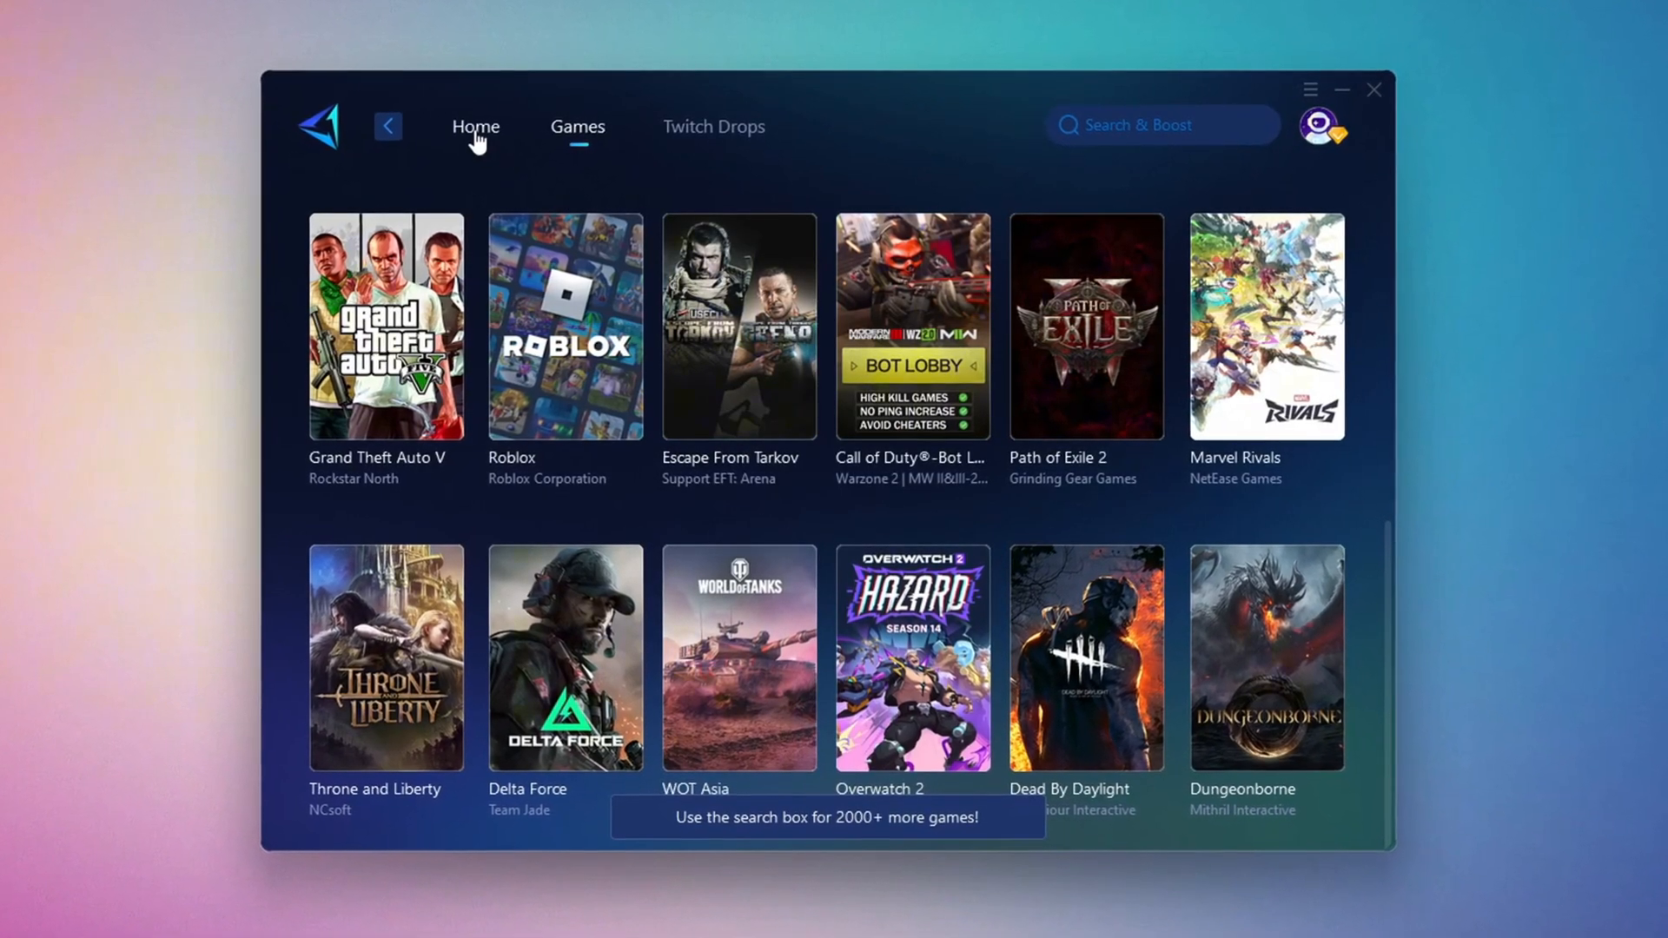
left_click(474, 127)
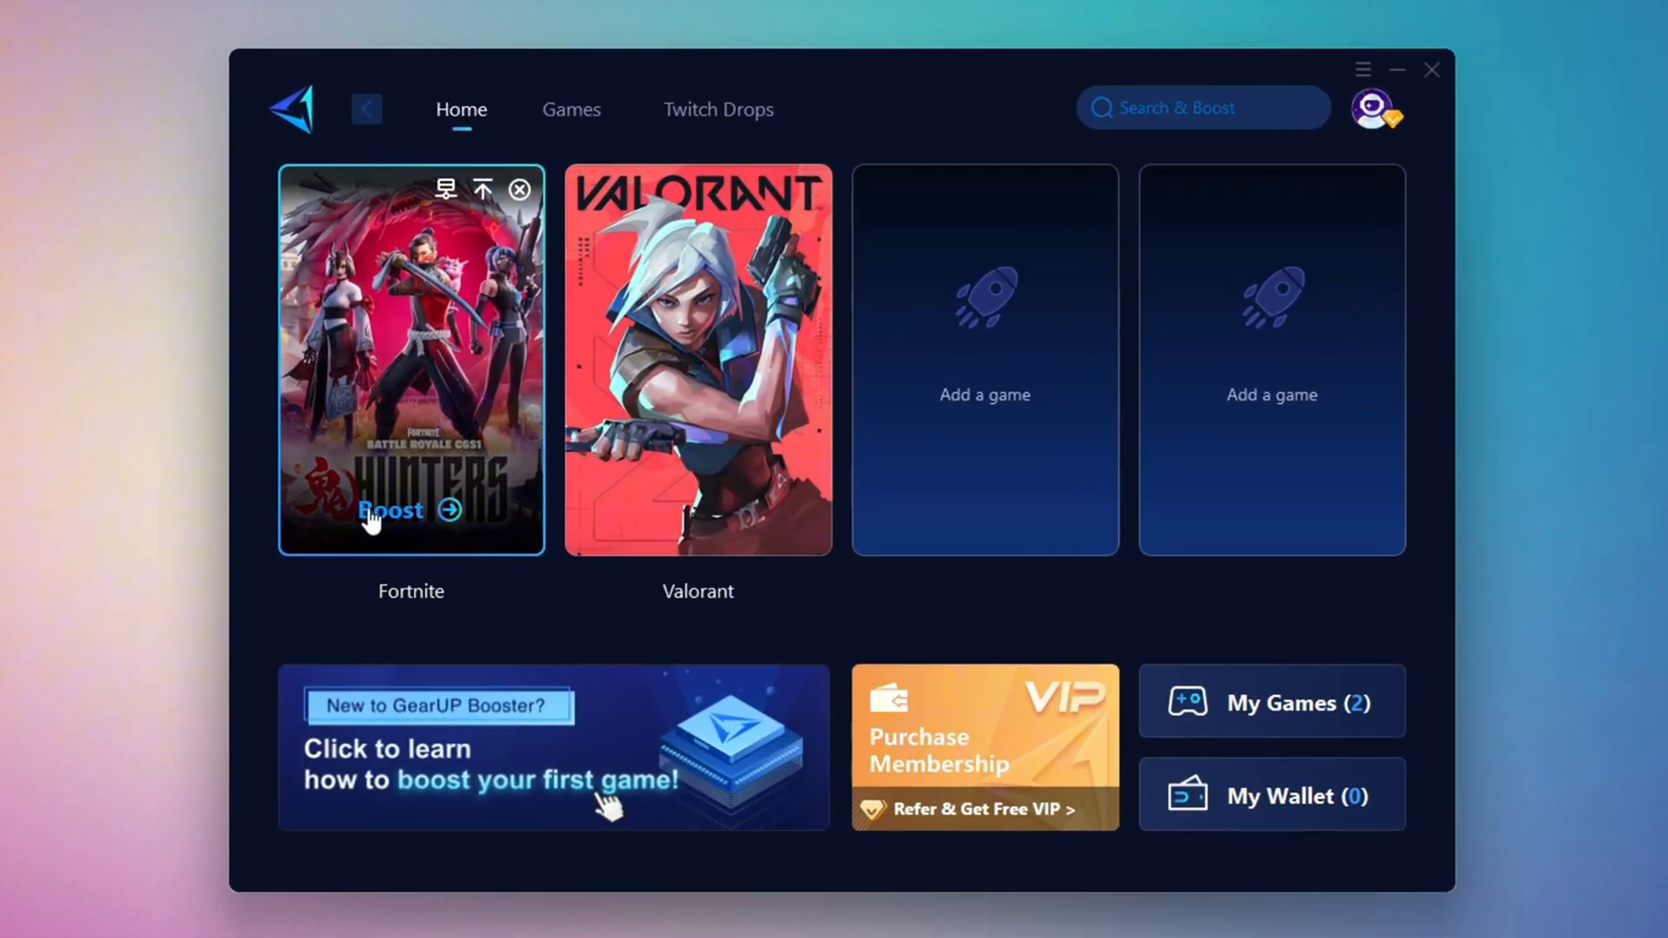
mouse_move(415, 287)
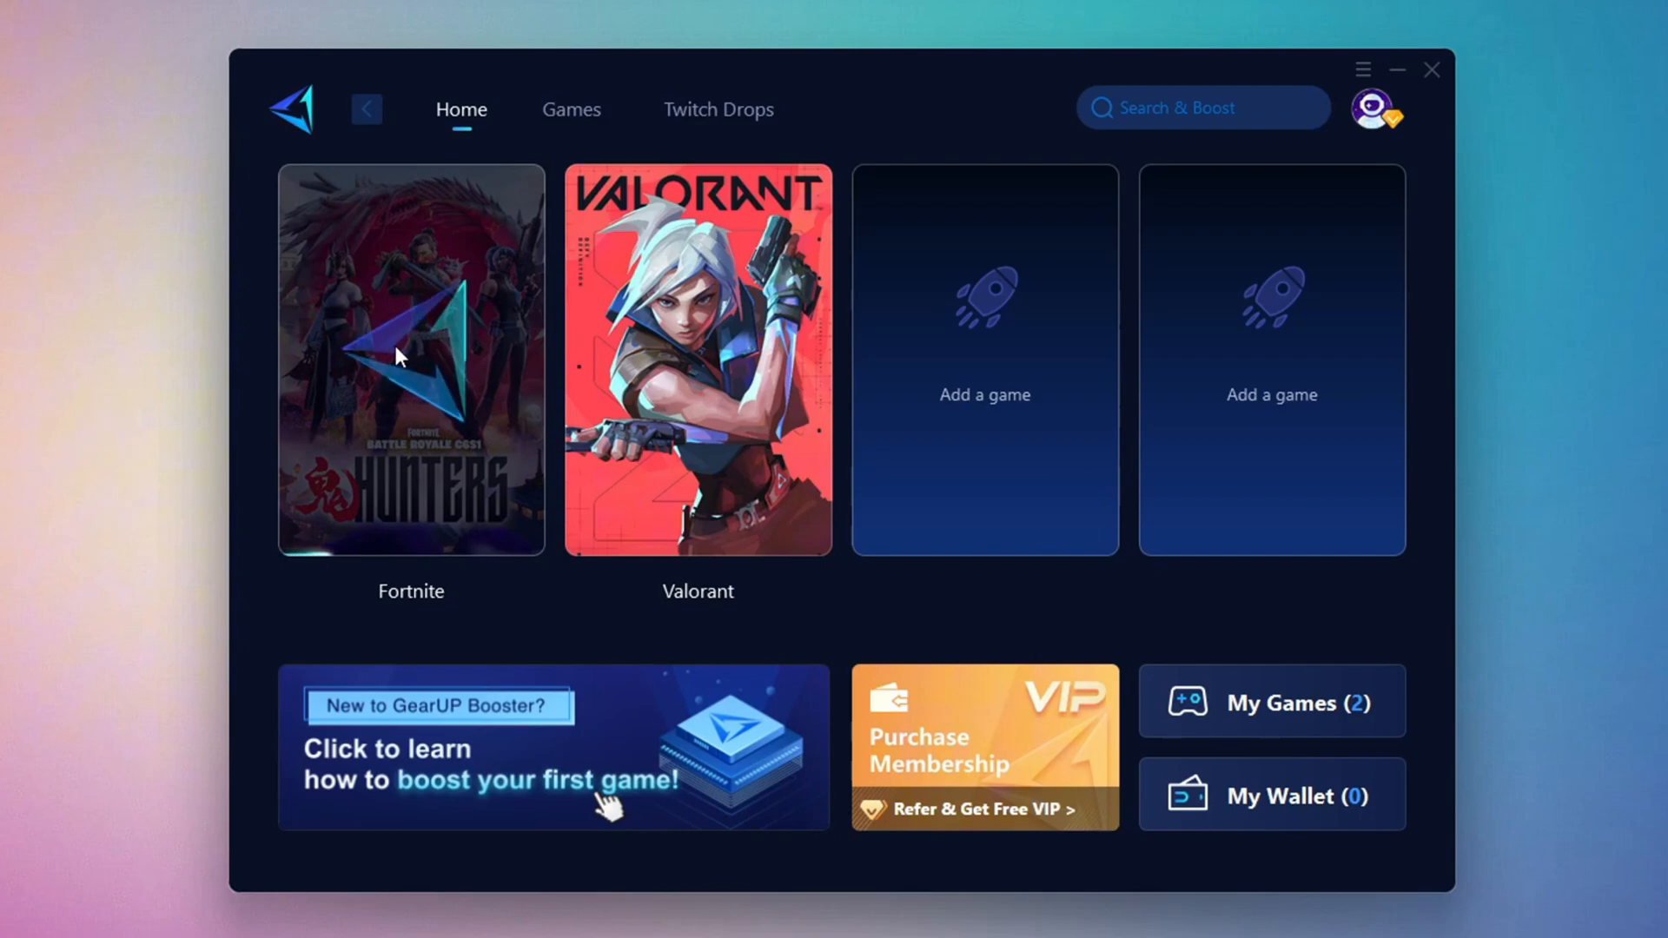
left_click(410, 356)
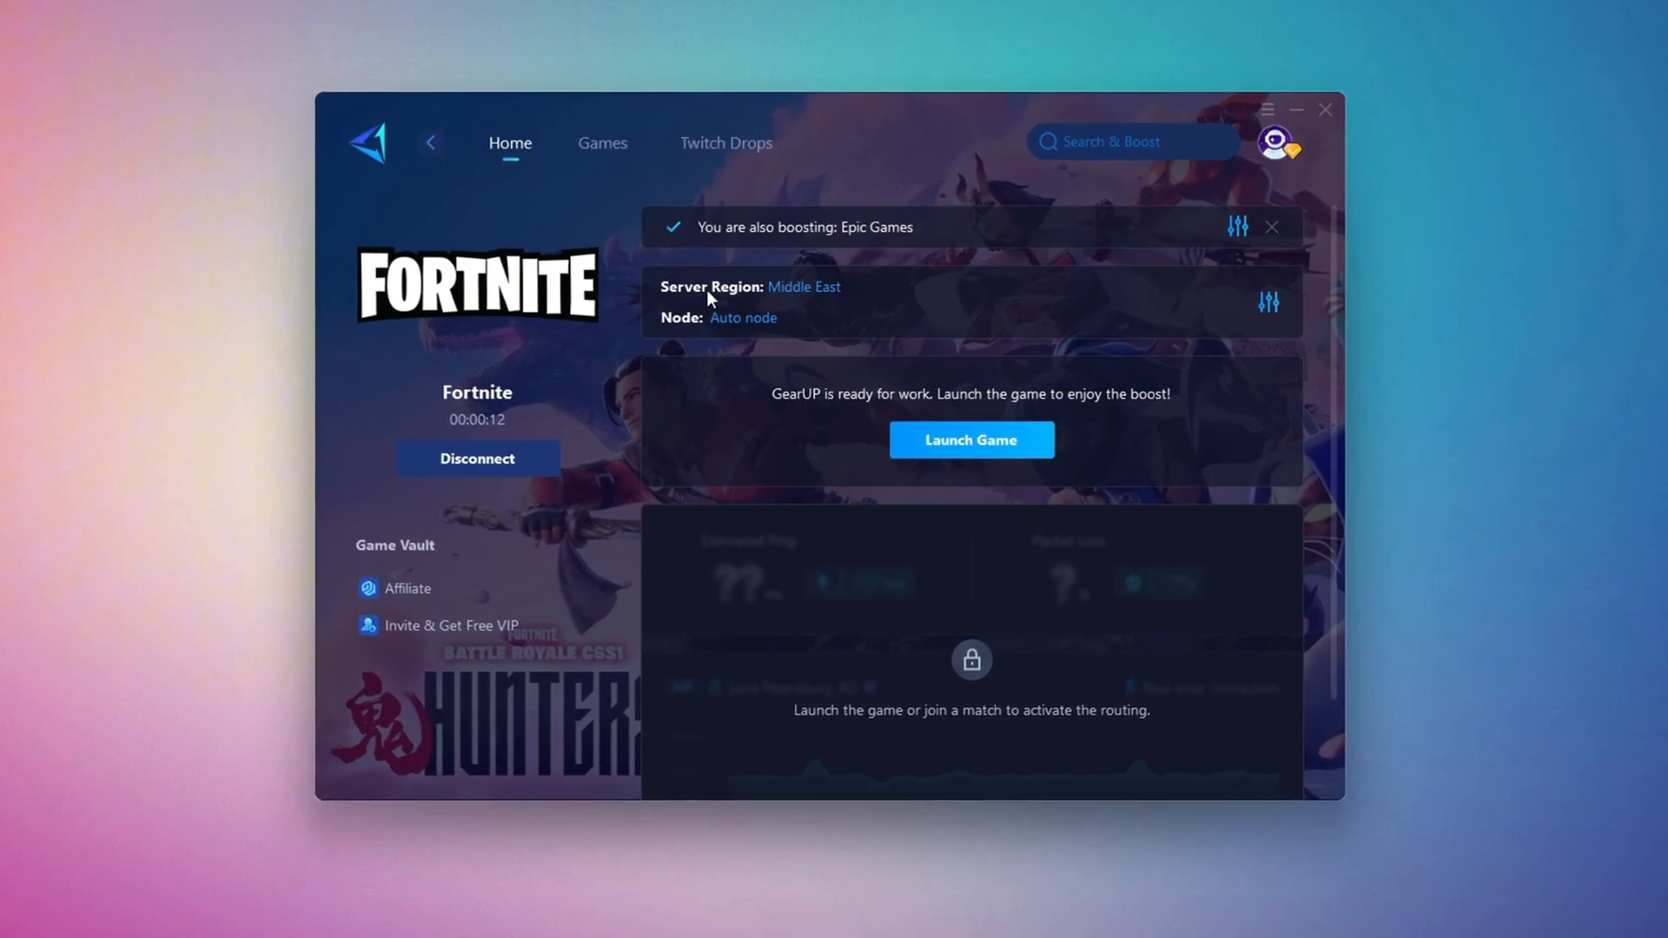
Step: Choose the Middle East server region with Auto node for Fortnite, then close the booster window
left_click(805, 287)
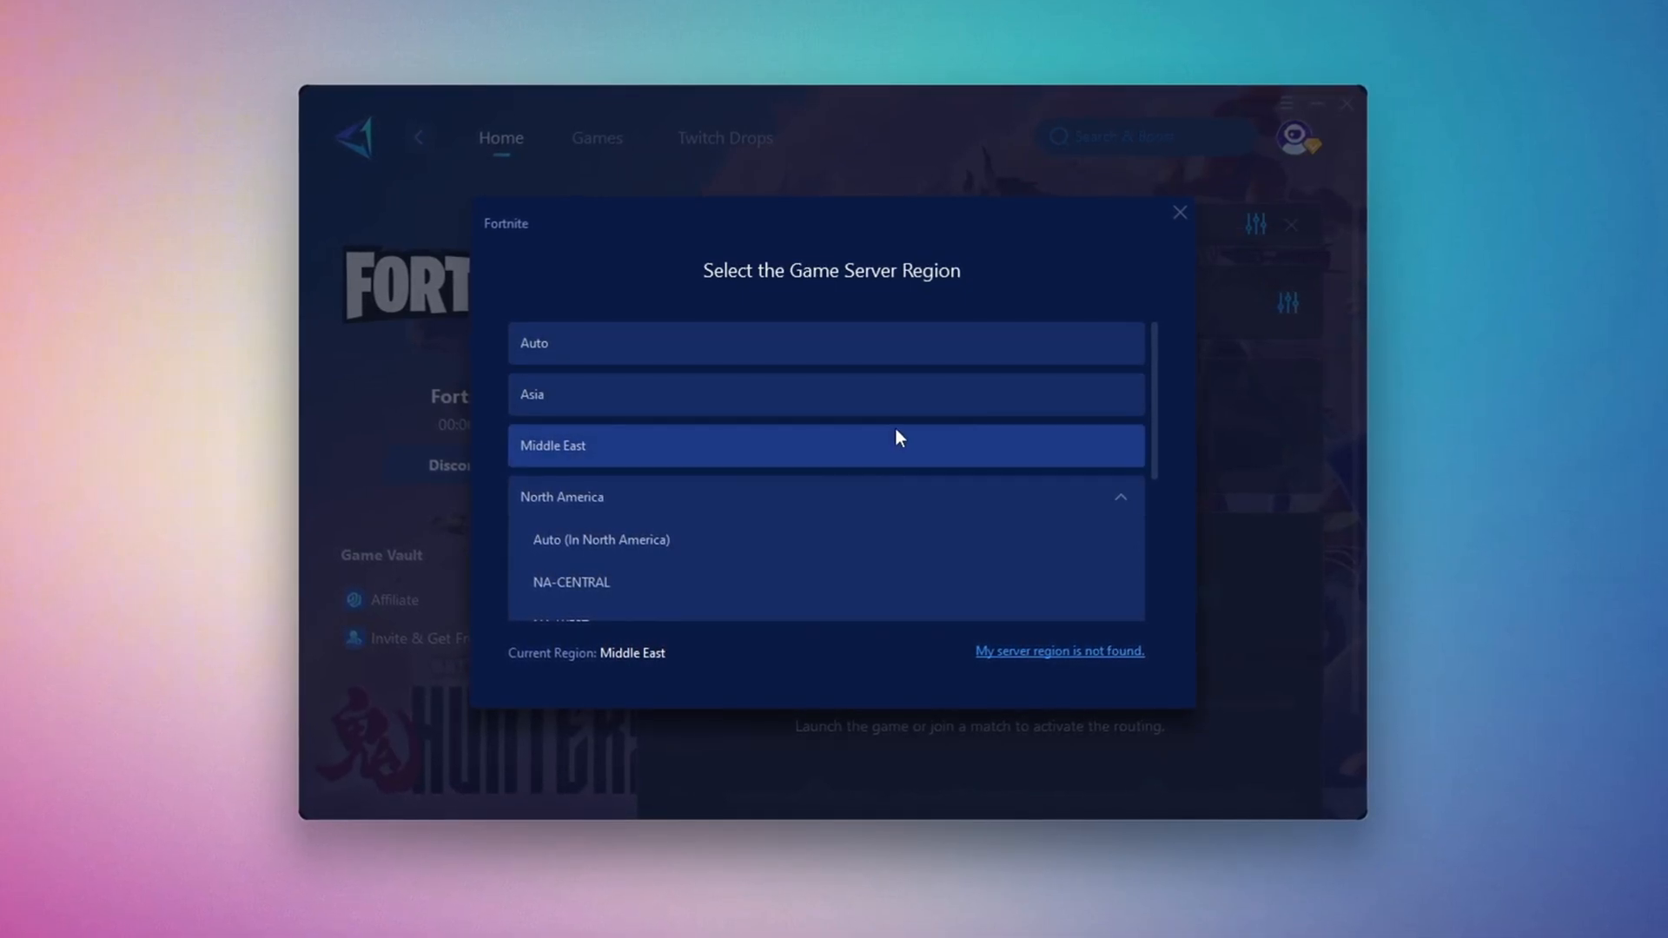
left_click(823, 445)
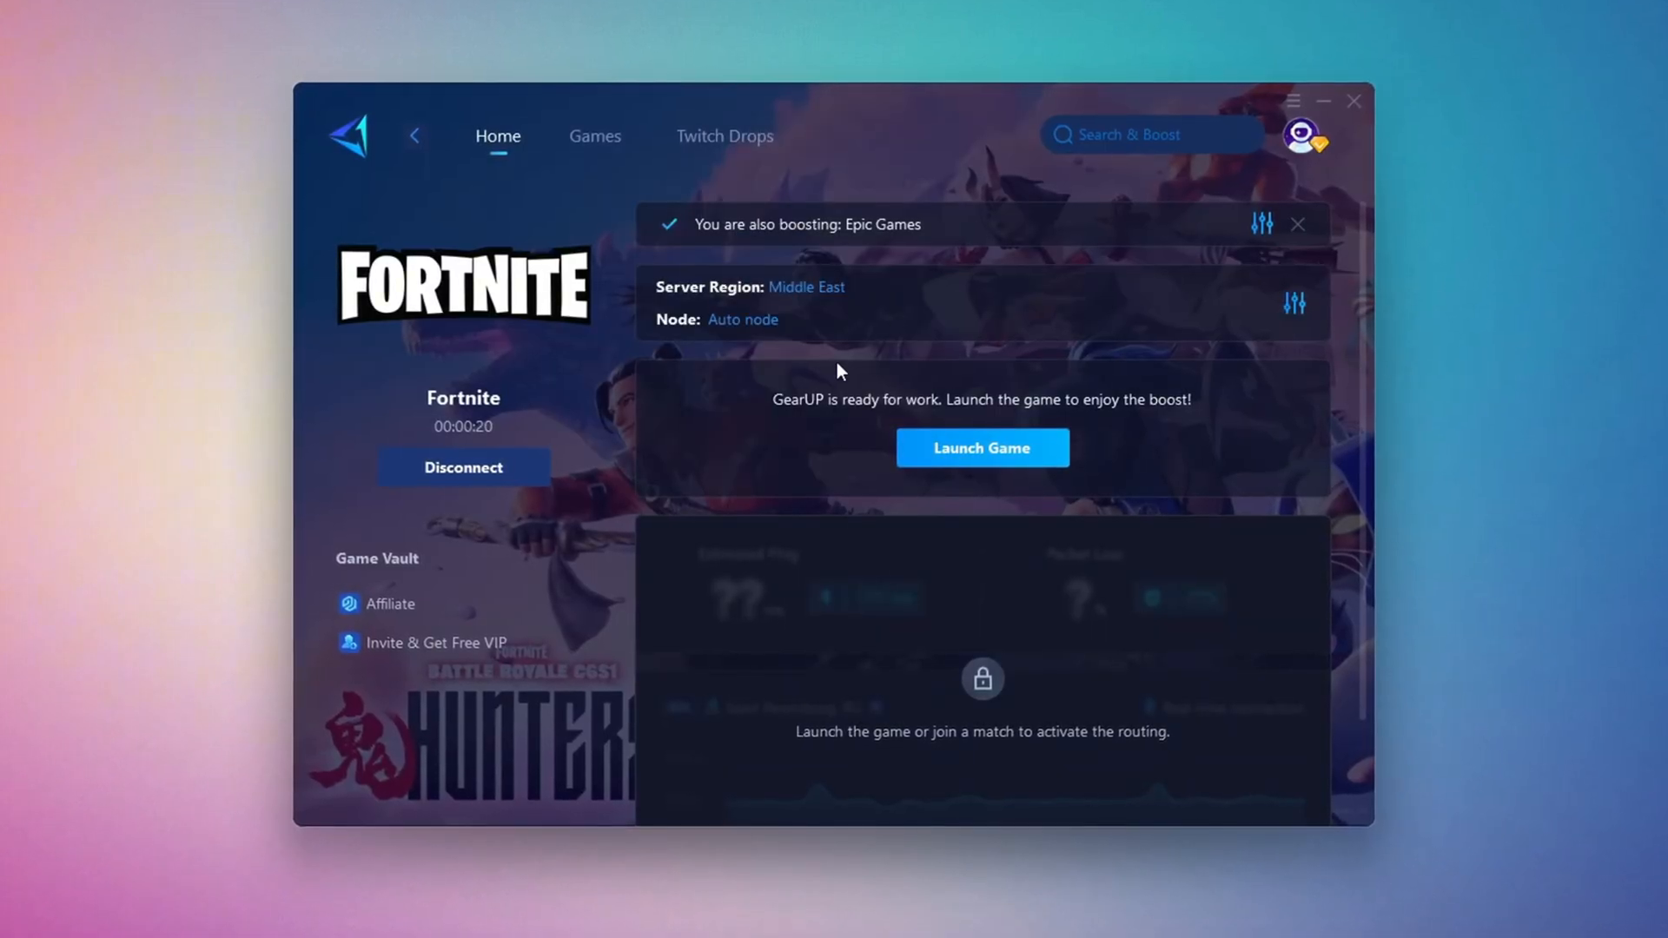
mouse_move(742, 320)
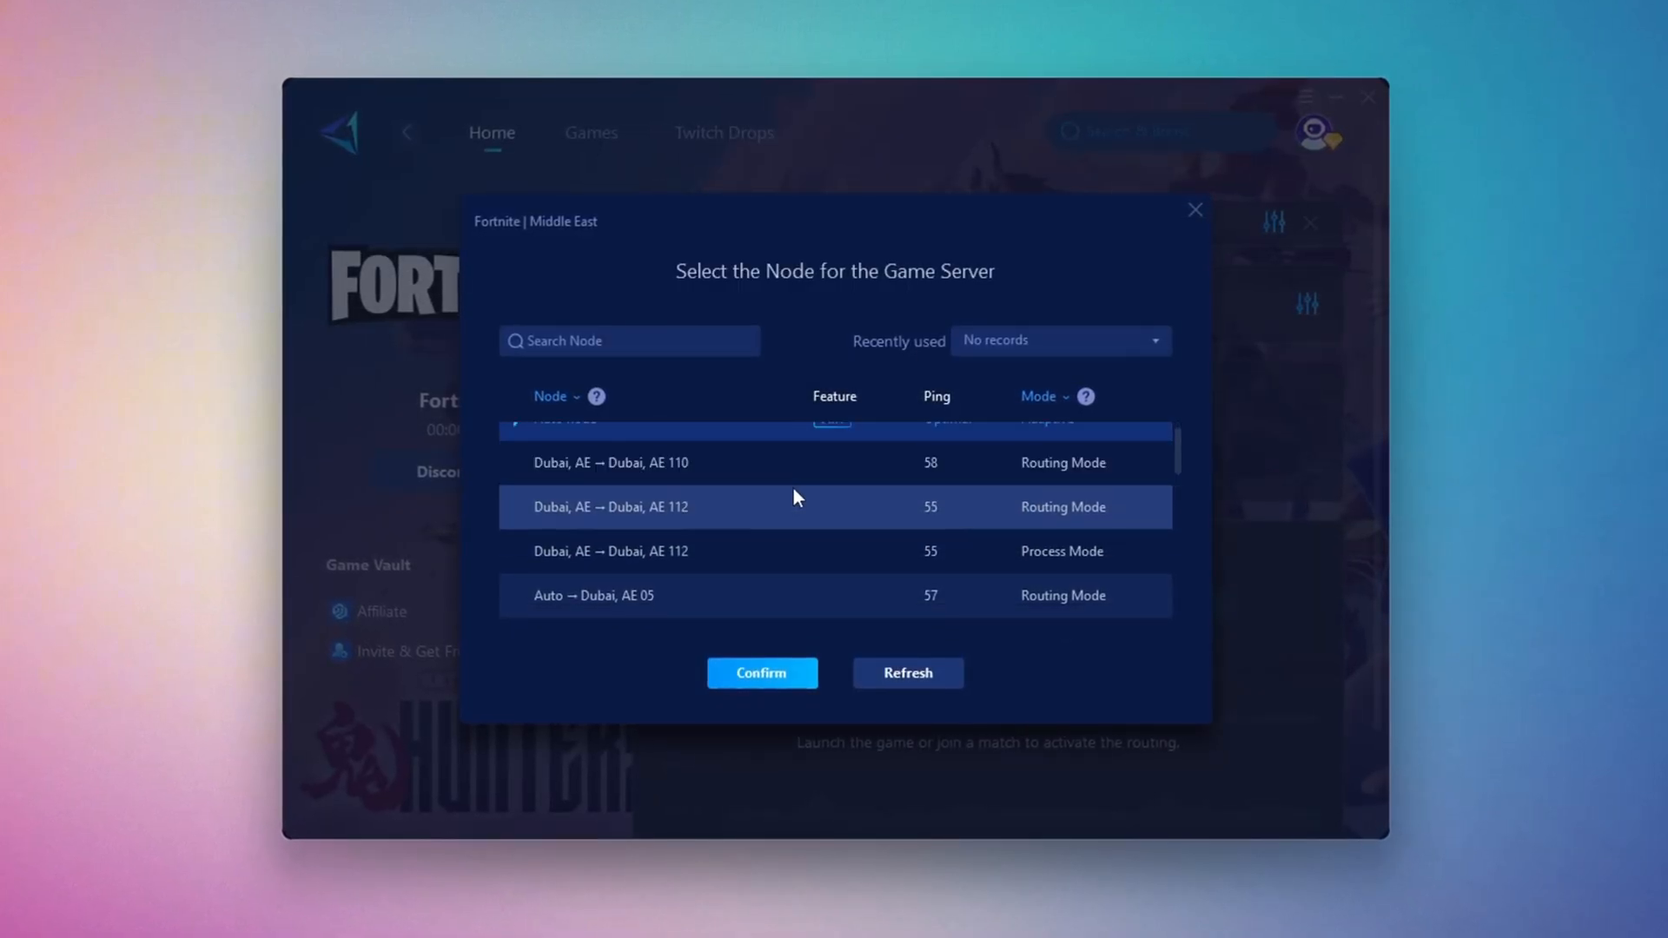
scroll("up", 3)
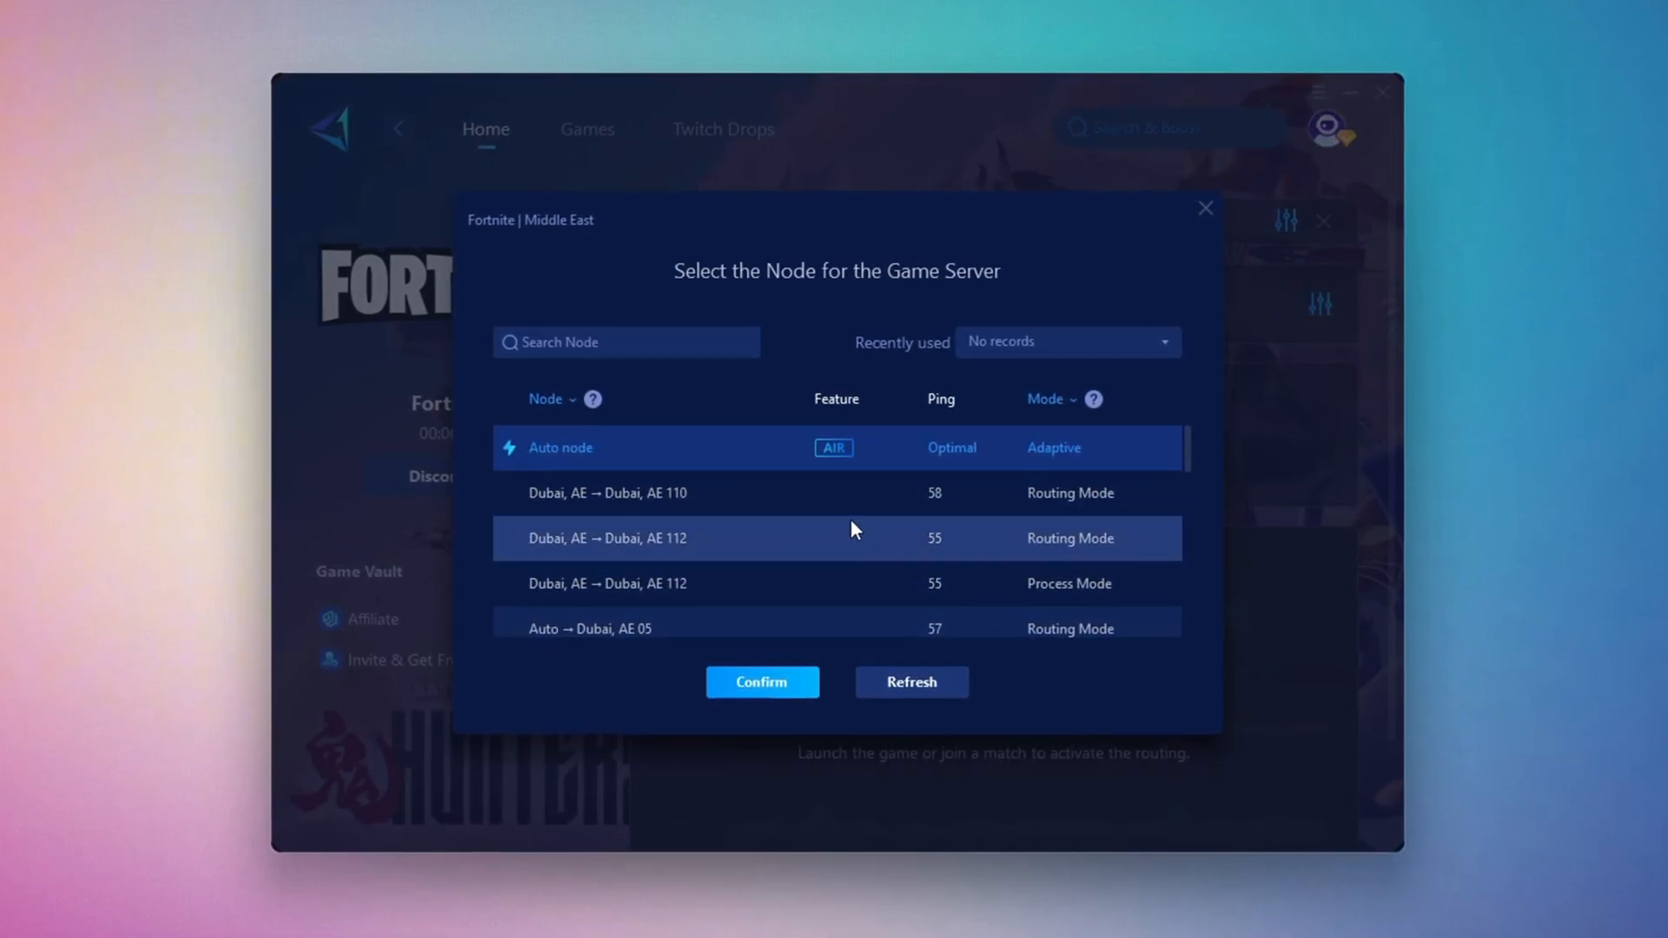
left_click(761, 680)
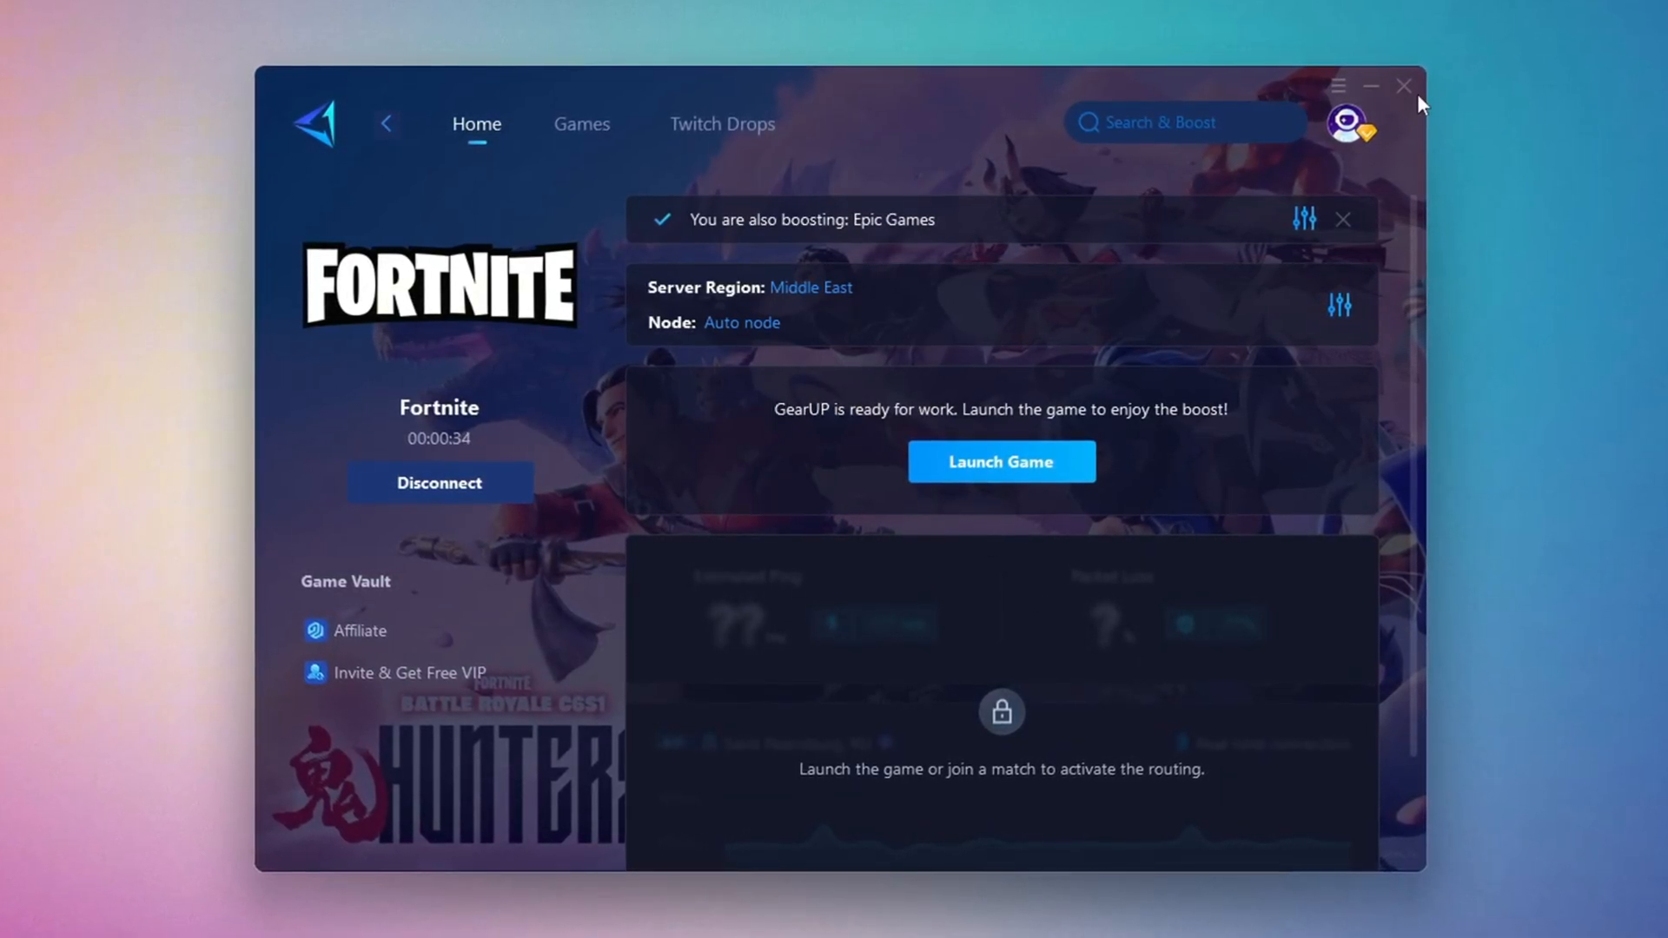
left_click(1001, 462)
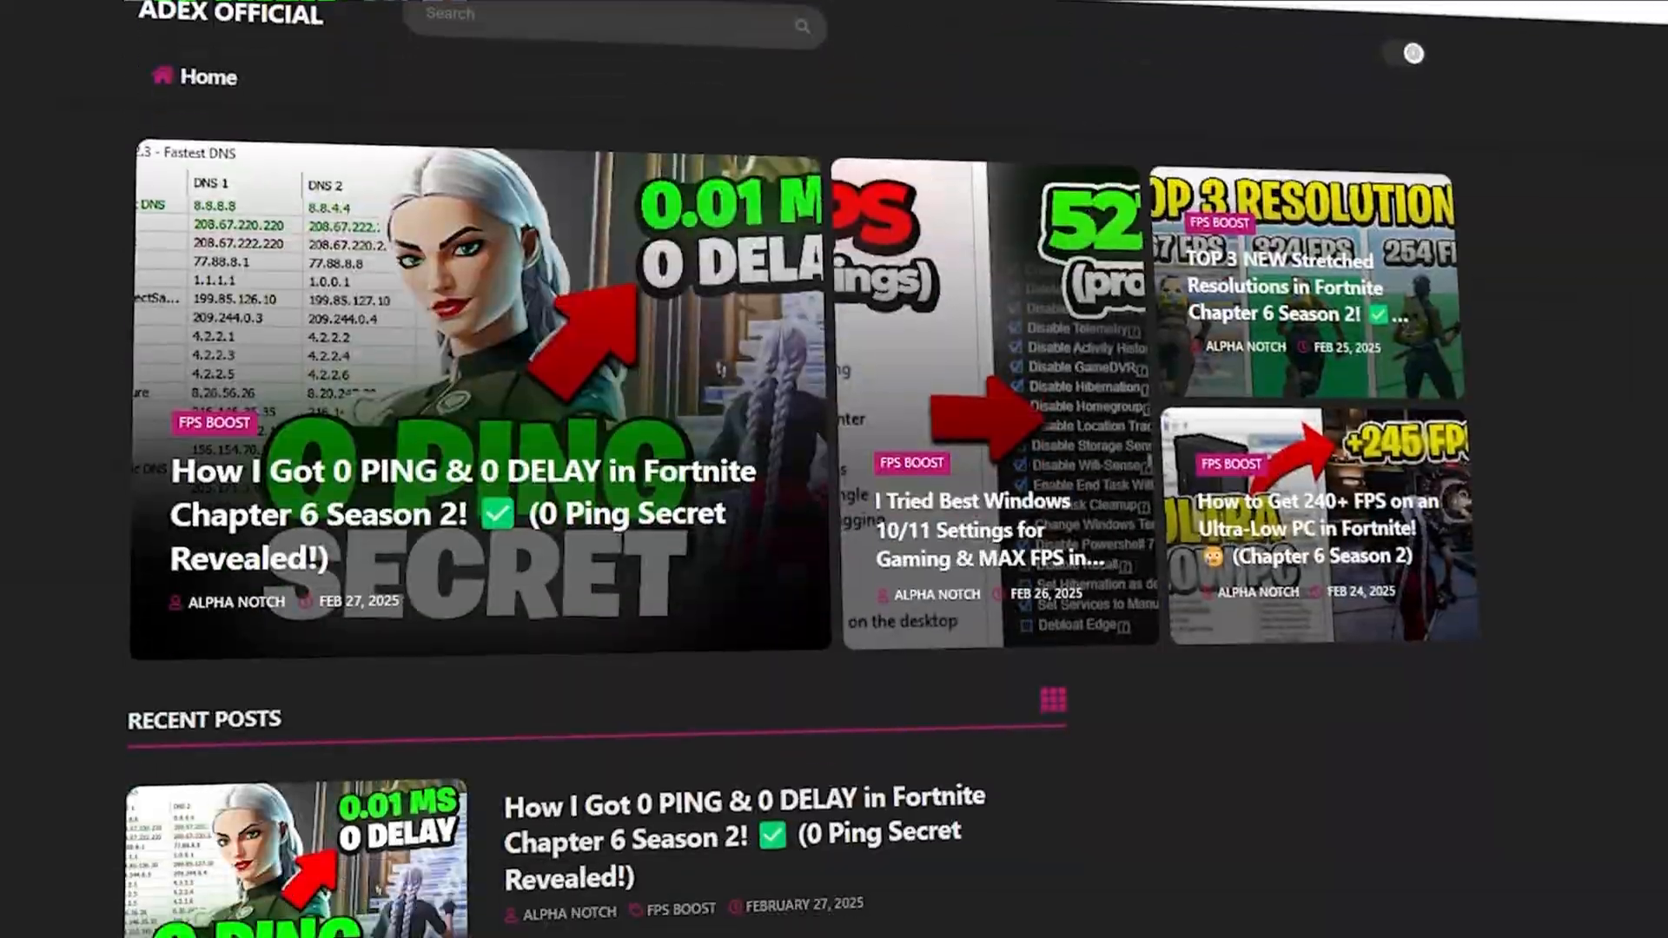
Step: Scroll down the ADEX Official homepage to the Recent Posts download links
scroll("down", 3)
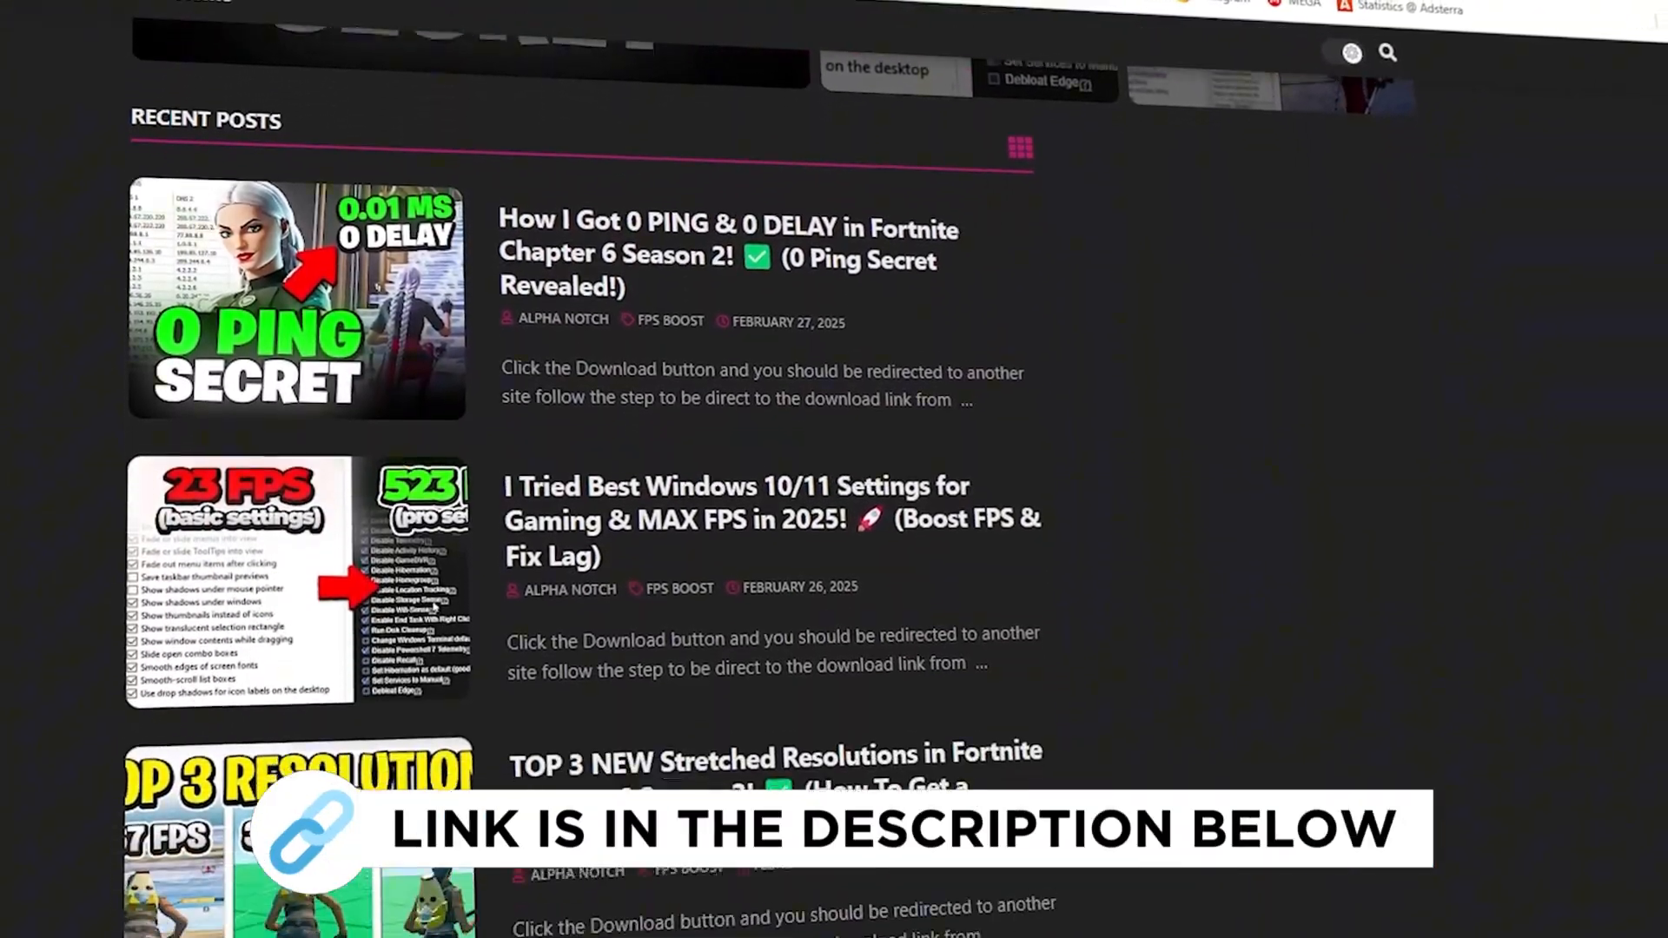
scroll("down", 3)
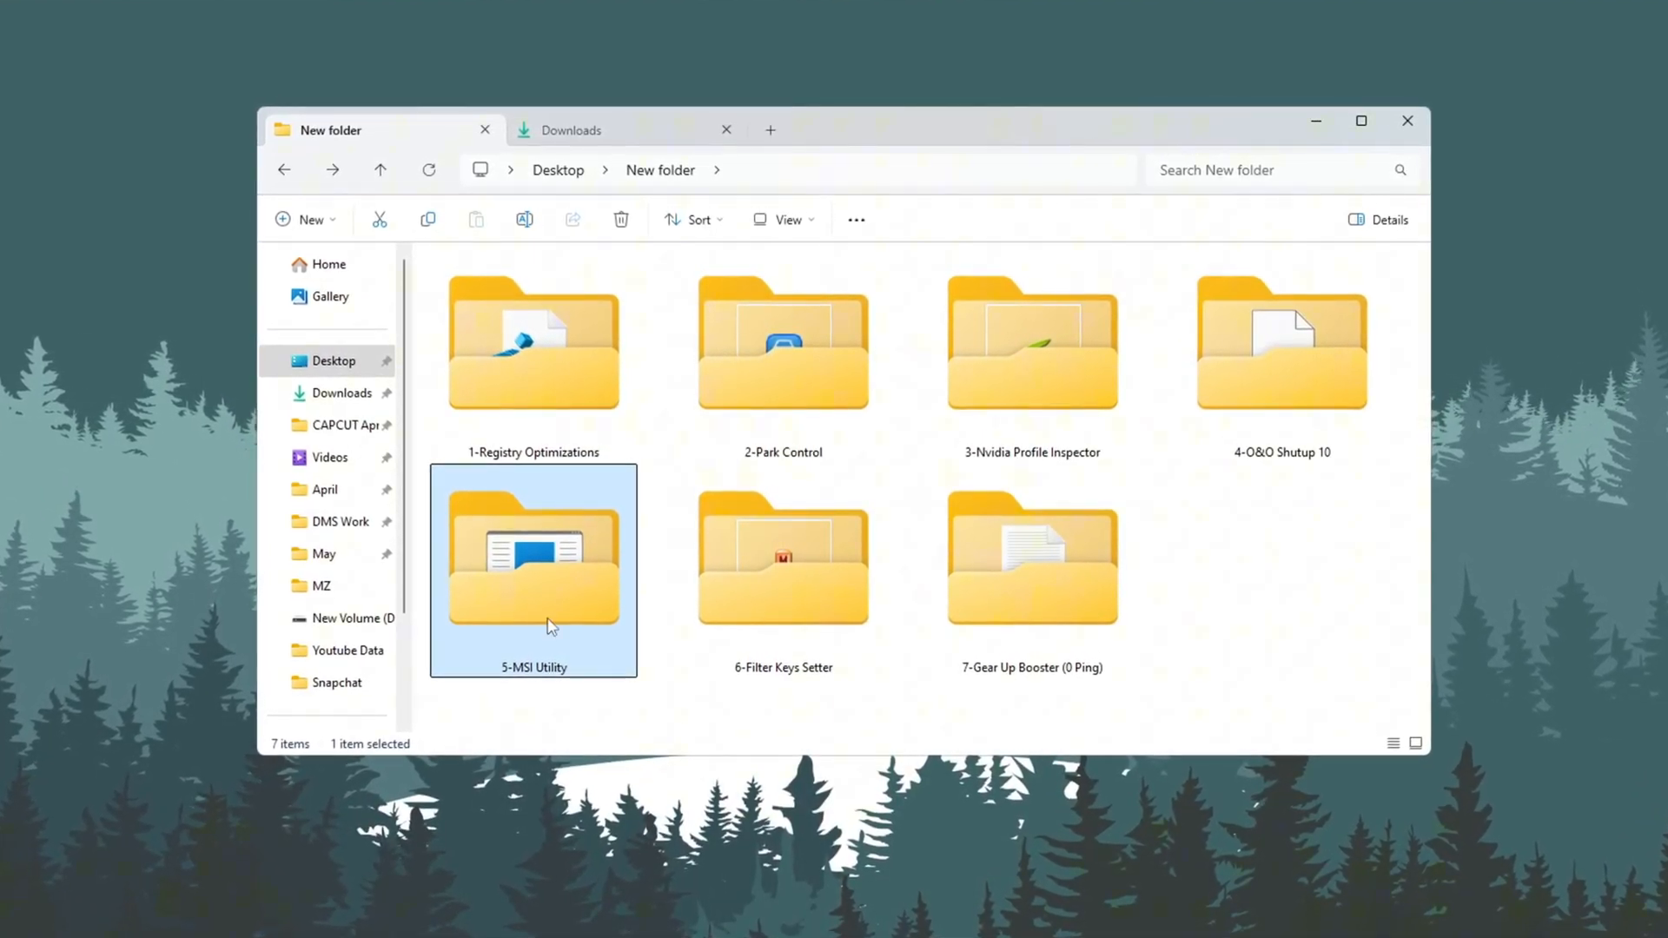
Step: Run MSI Mode Utility 3.0 and inspect the GTX 1650 SUPER and Intel PEG10 device settings
double_click(534, 557)
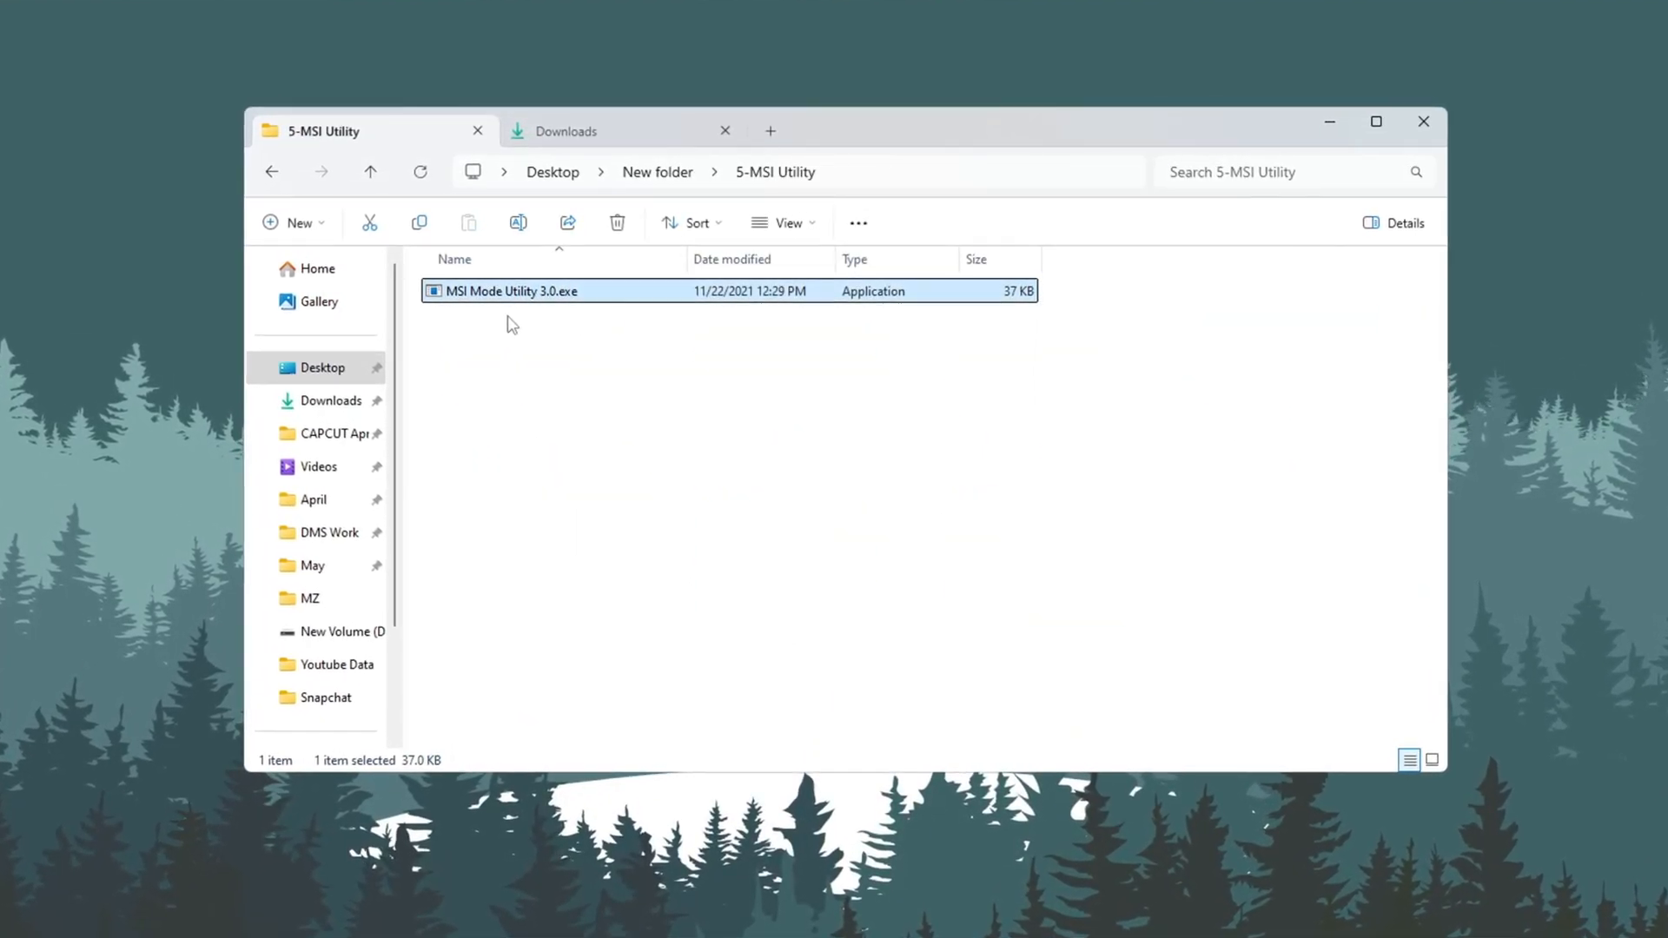
double_click(511, 290)
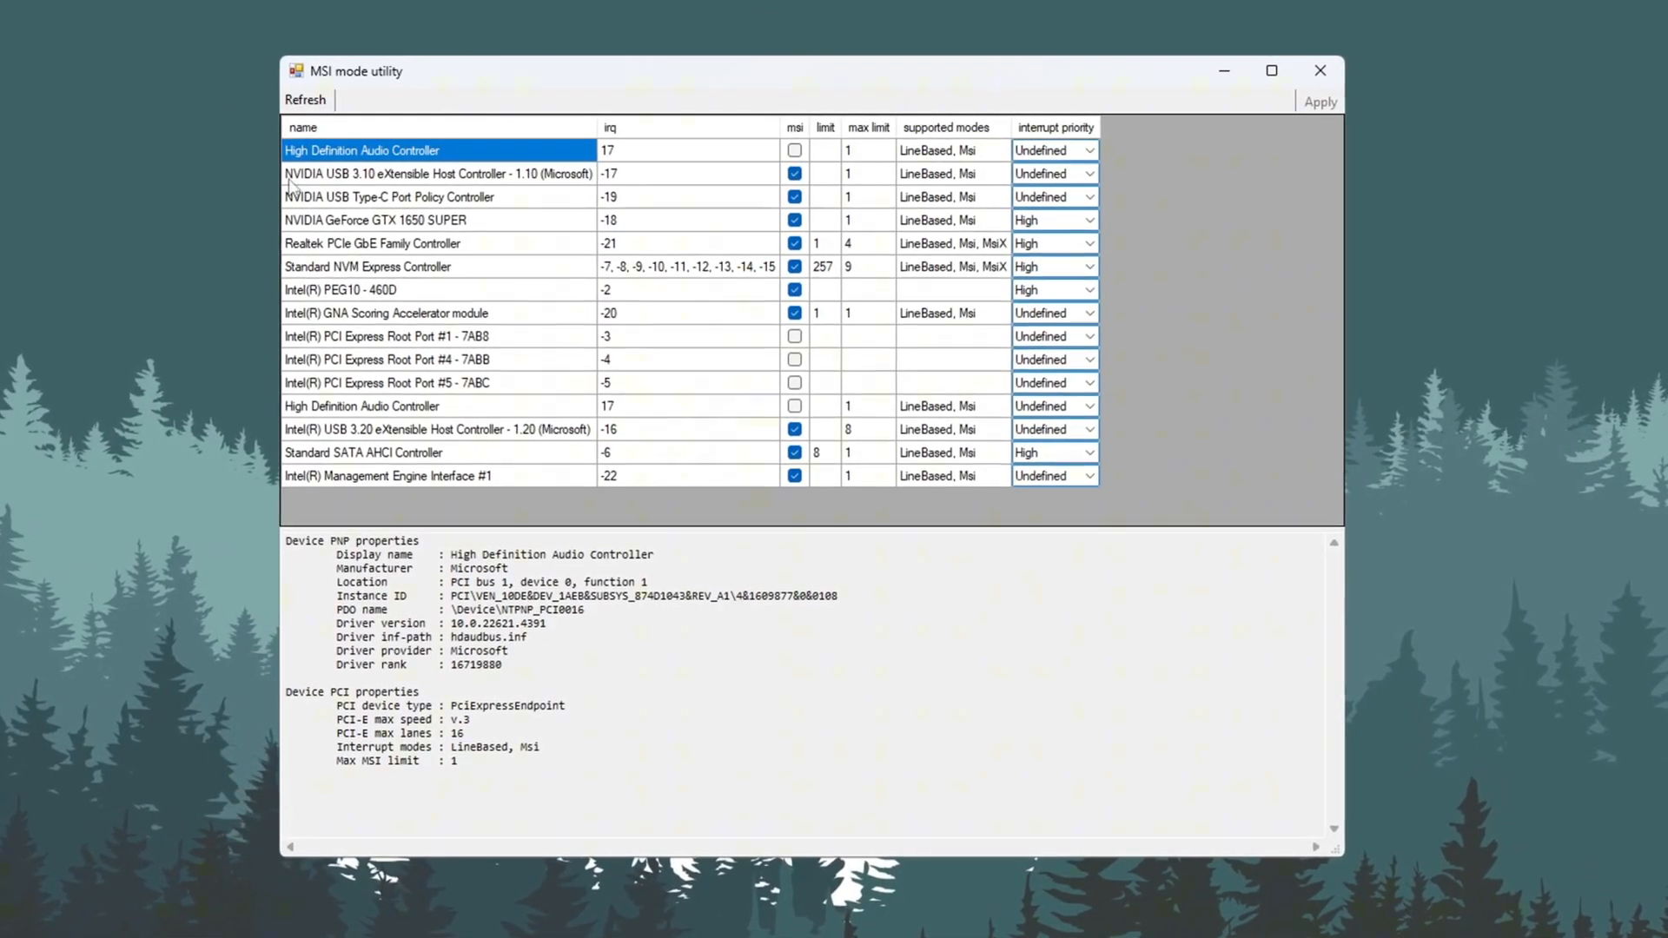
left_click(372, 220)
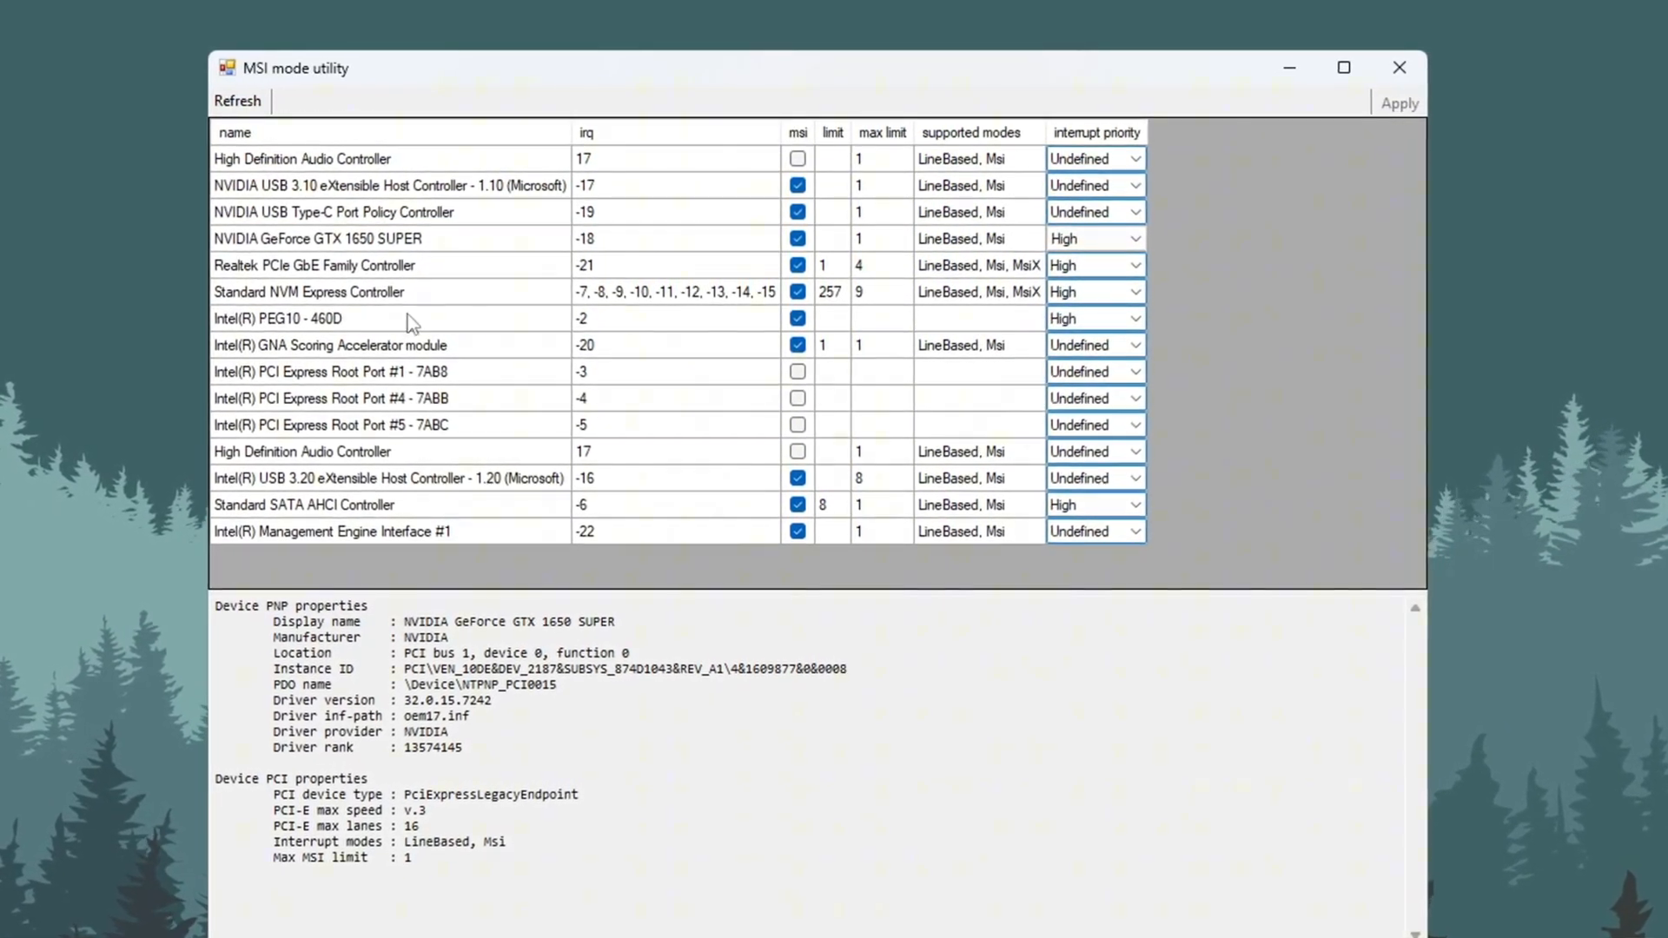
left_click(319, 323)
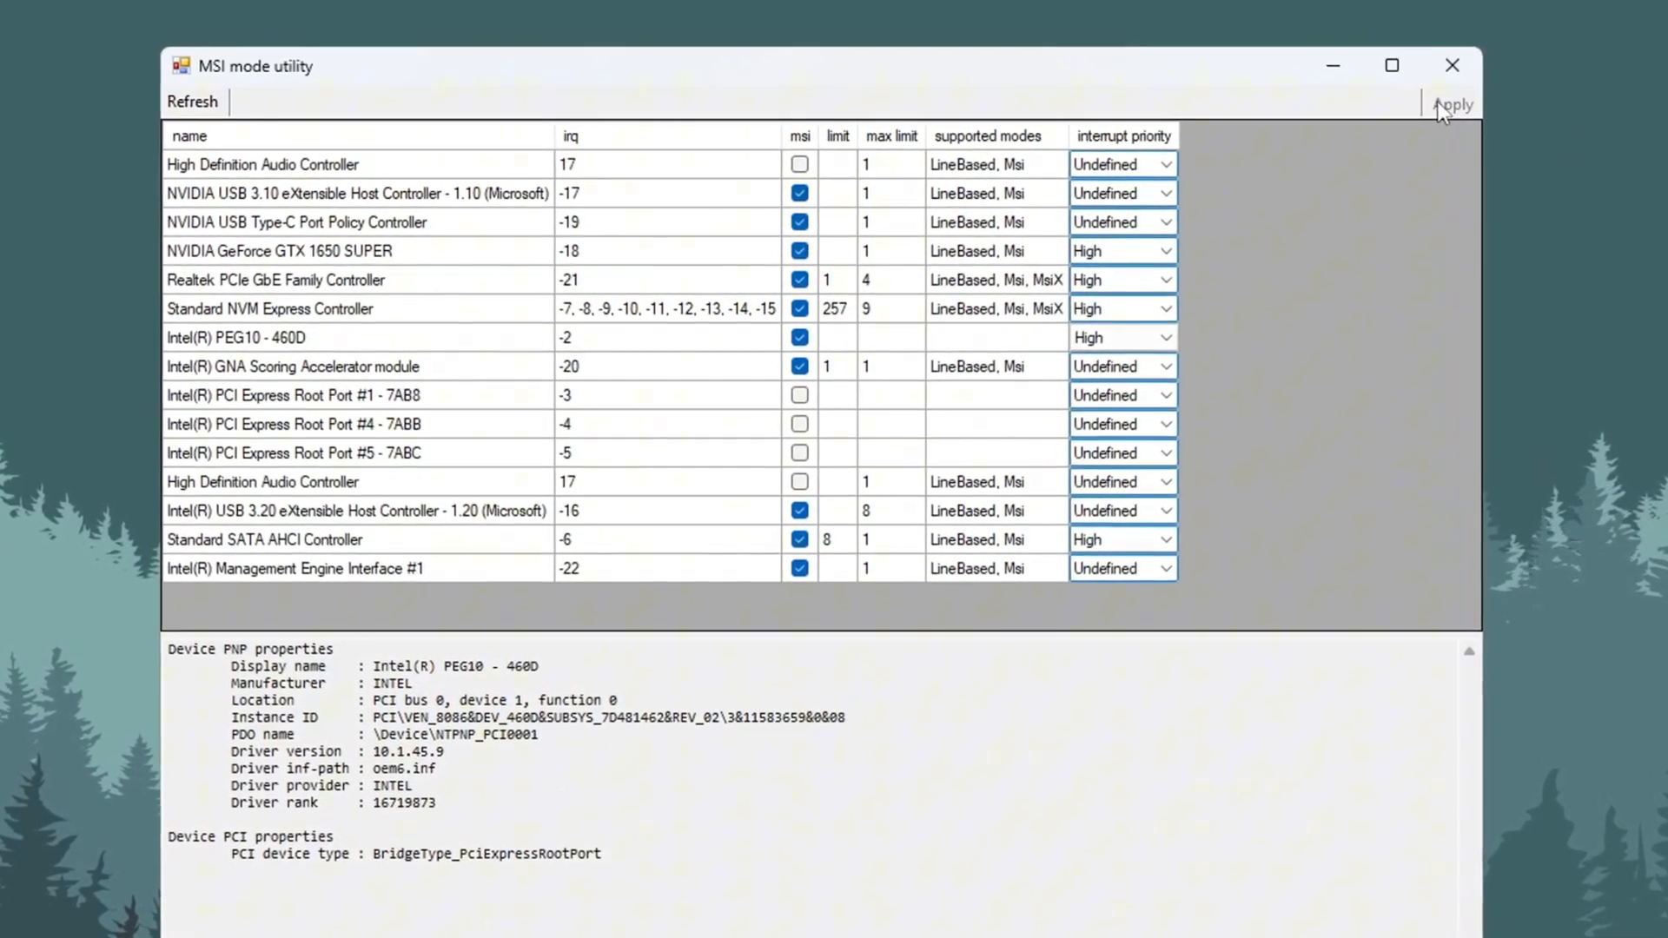
mouse_move(1466, 64)
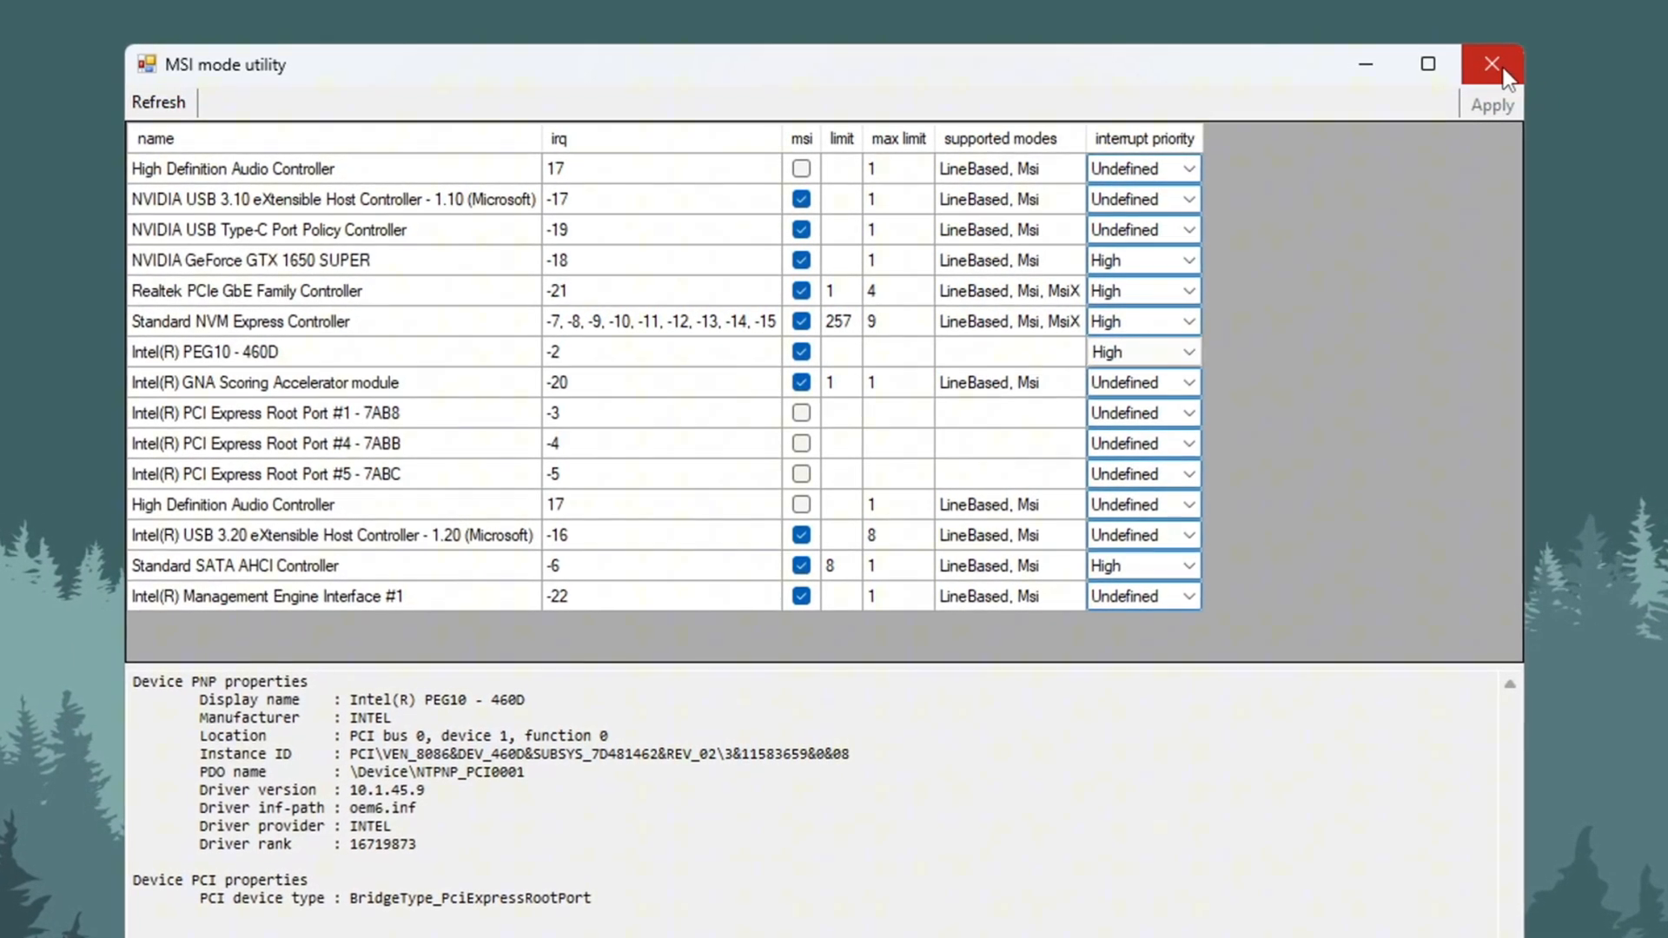
Step: Leave the MSI settings unchanged, close the utility and return to the tools folder
left_click(1490, 65)
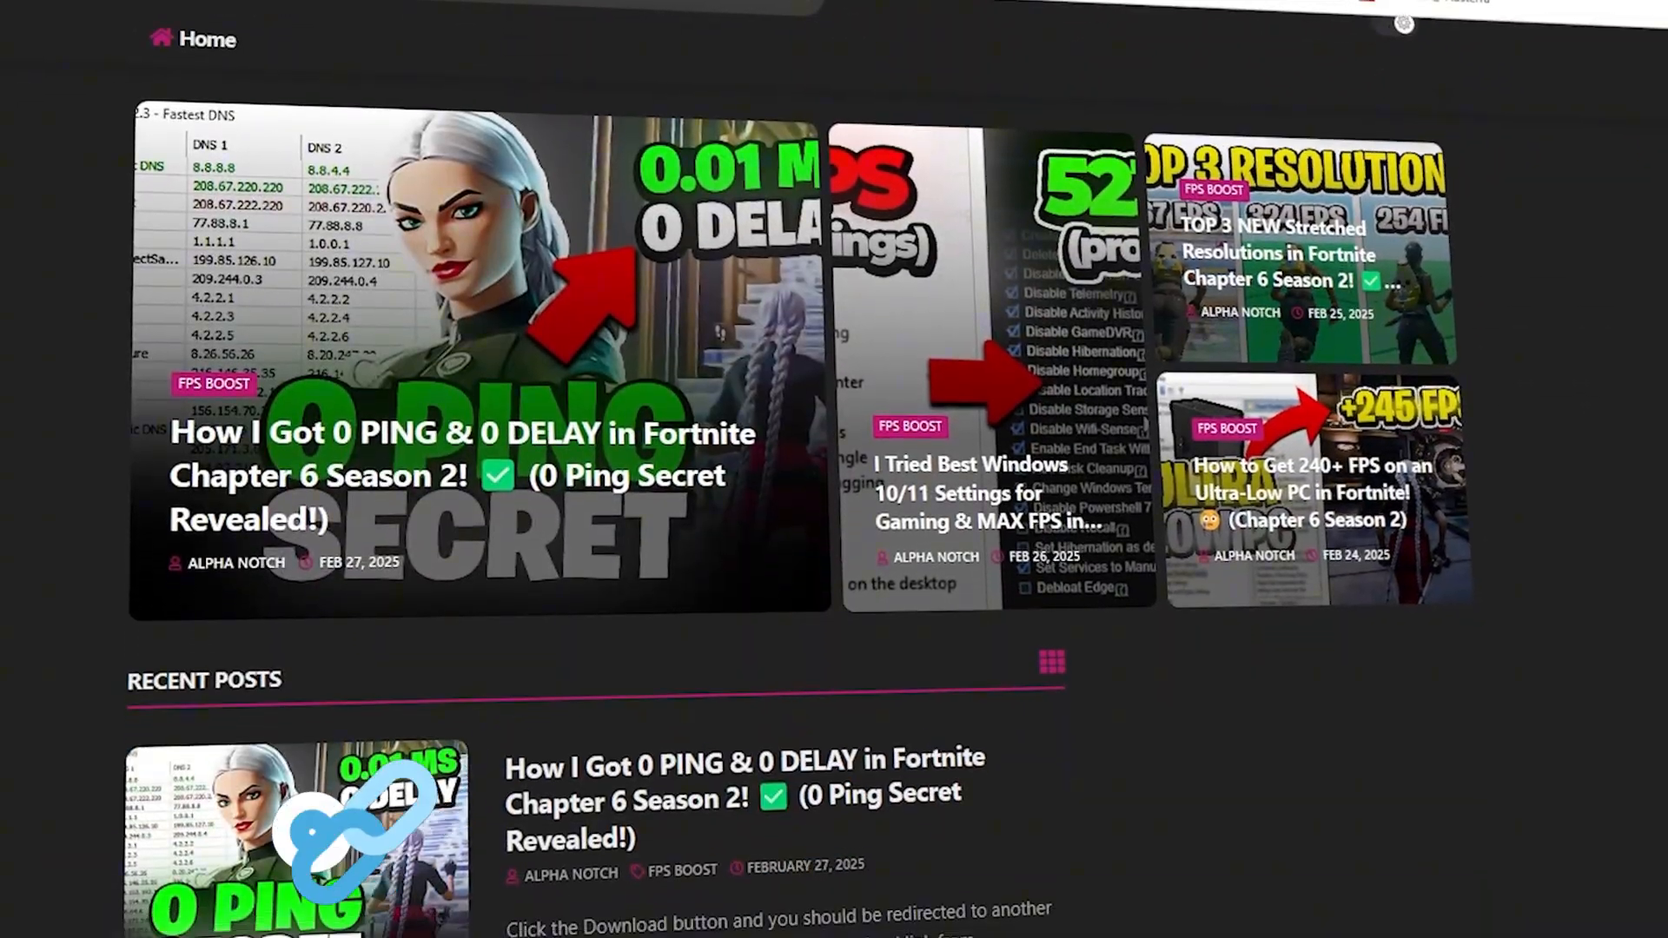
scroll("down", 3)
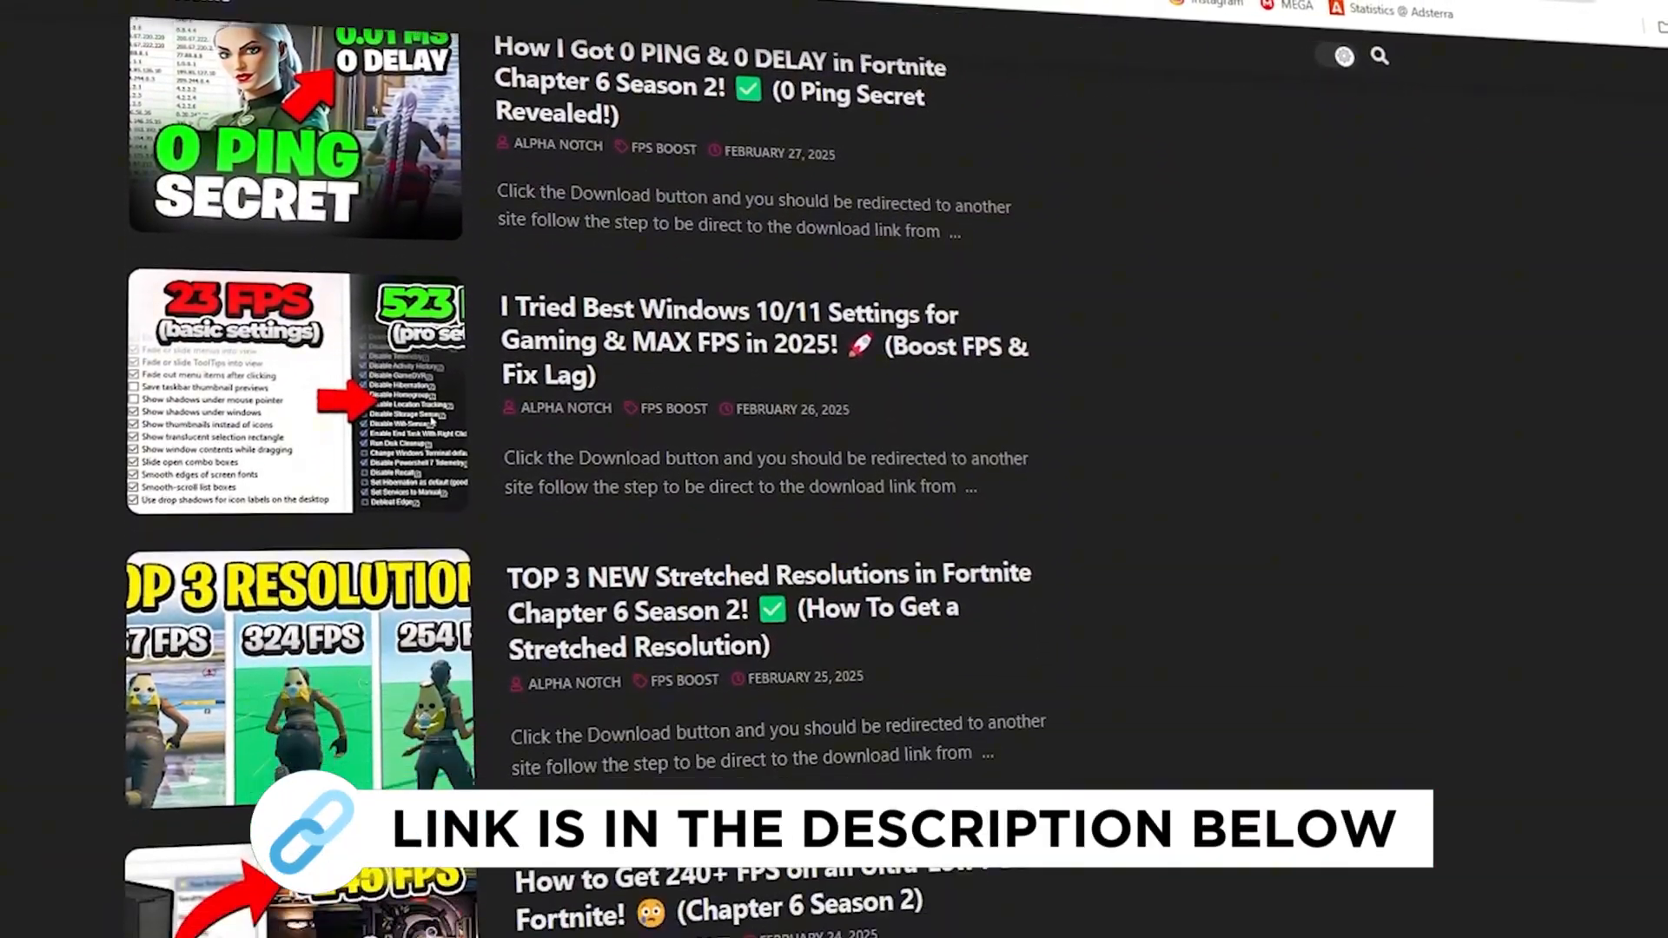
scroll("down", 3)
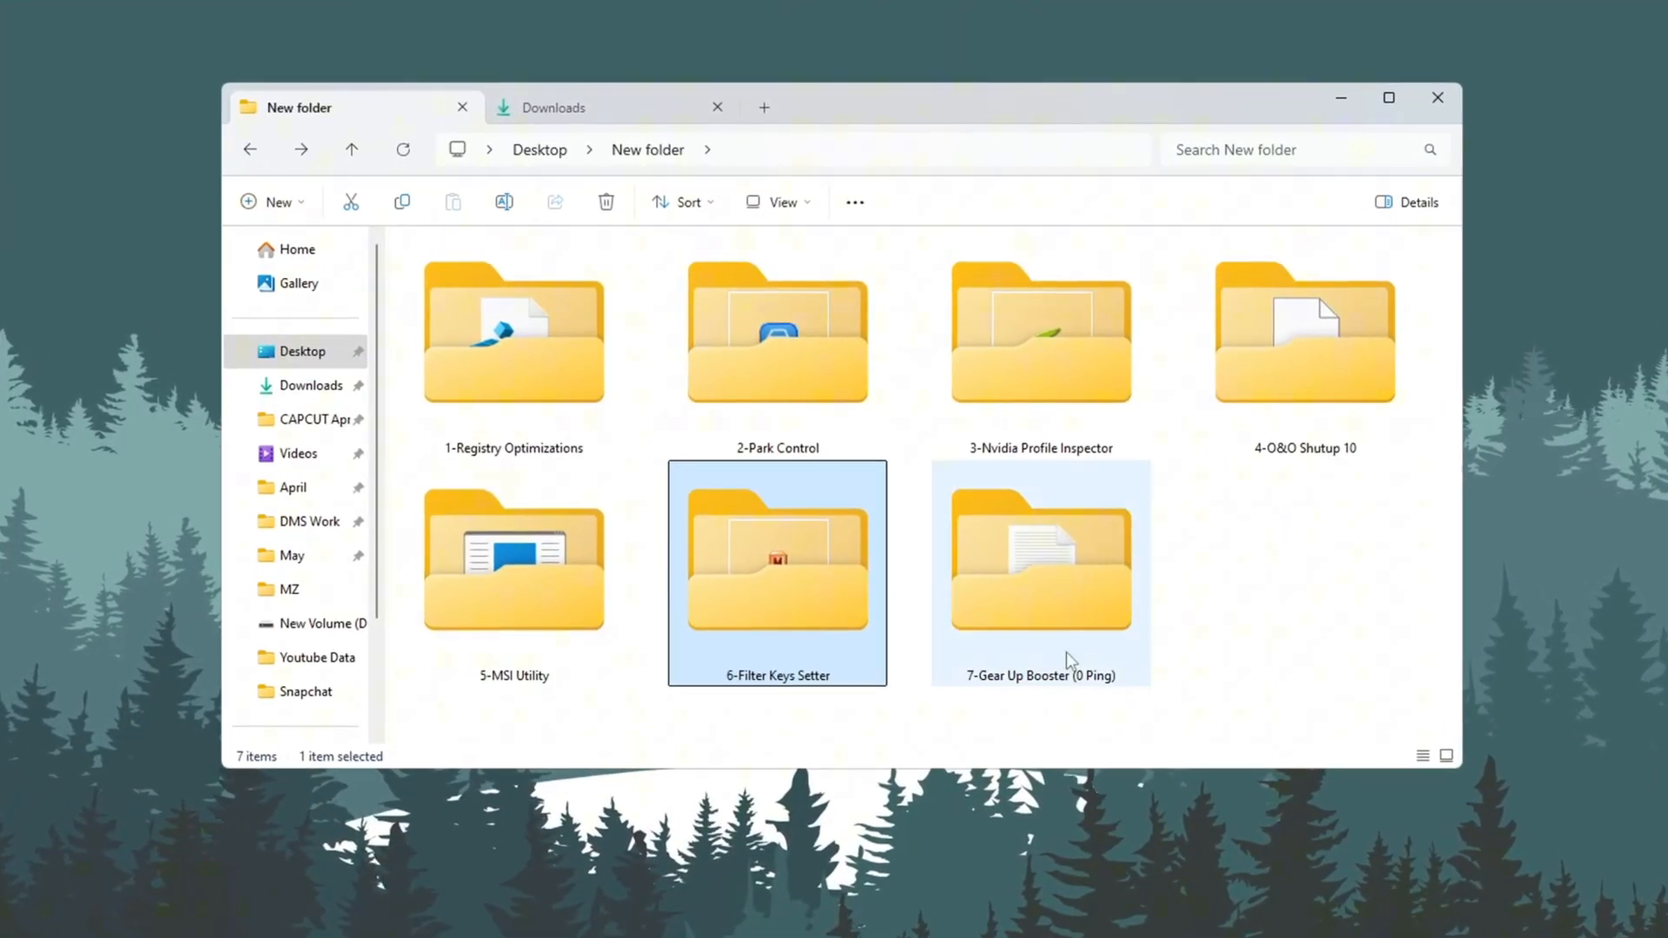
Step: Run FilterKeysSetter.exe and apply 0 ms ignore, 130 ms delay, 10 ms rate, saved to registry
double_click(776, 557)
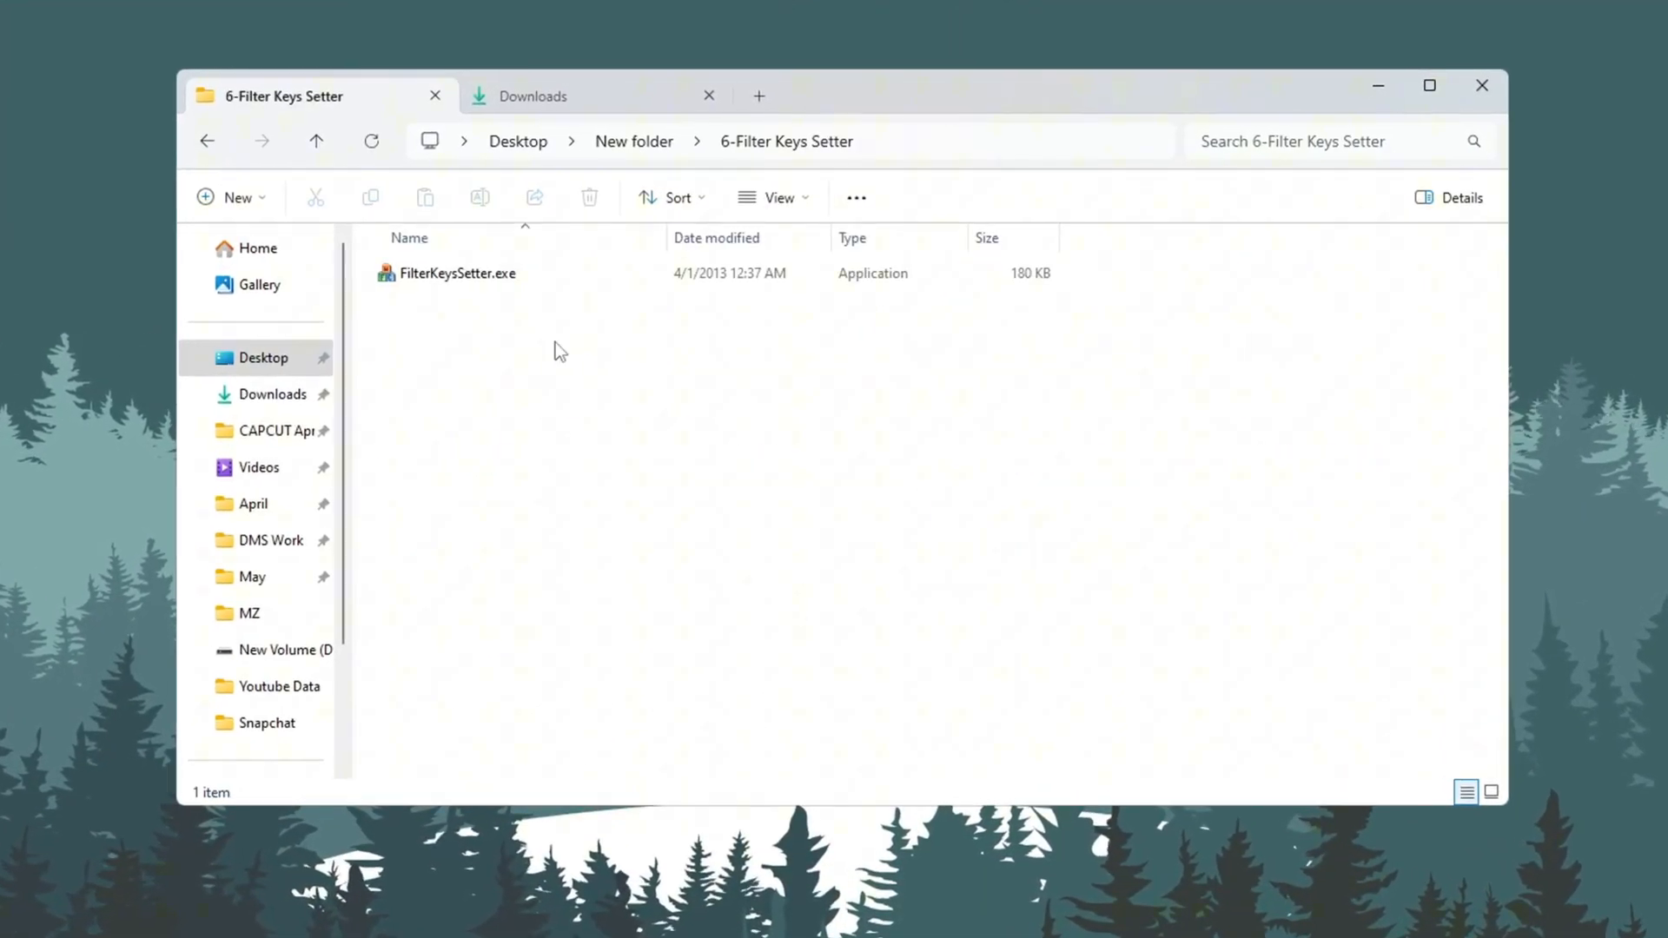
double_click(456, 273)
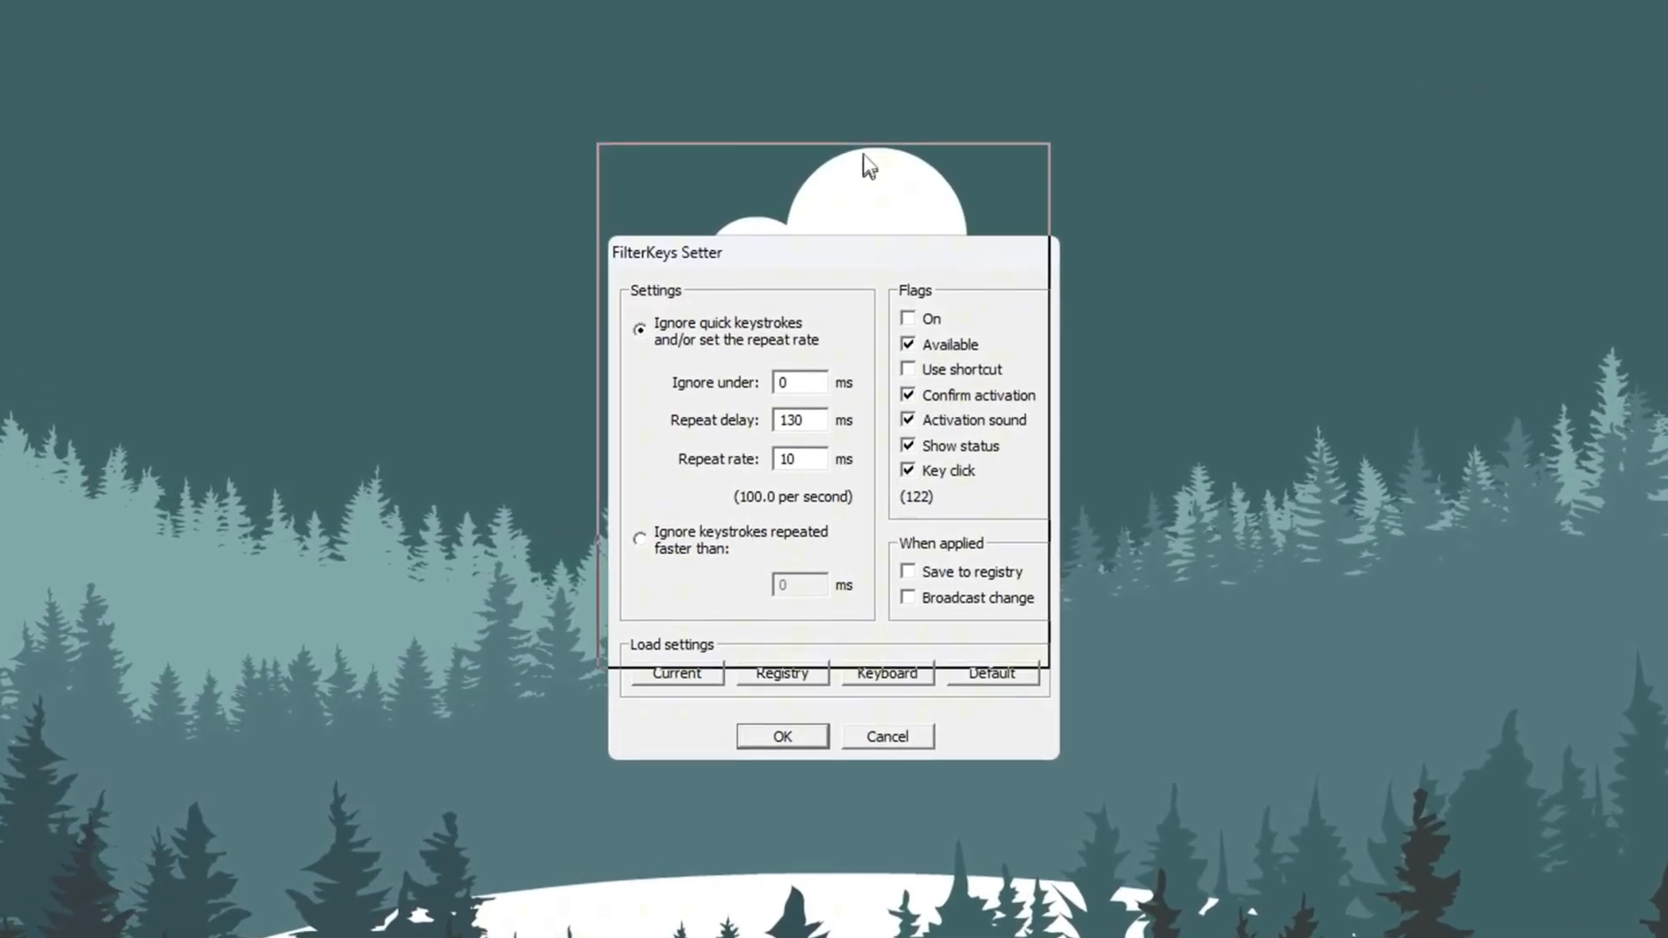
left_click_drag(745, 252, 727, 138)
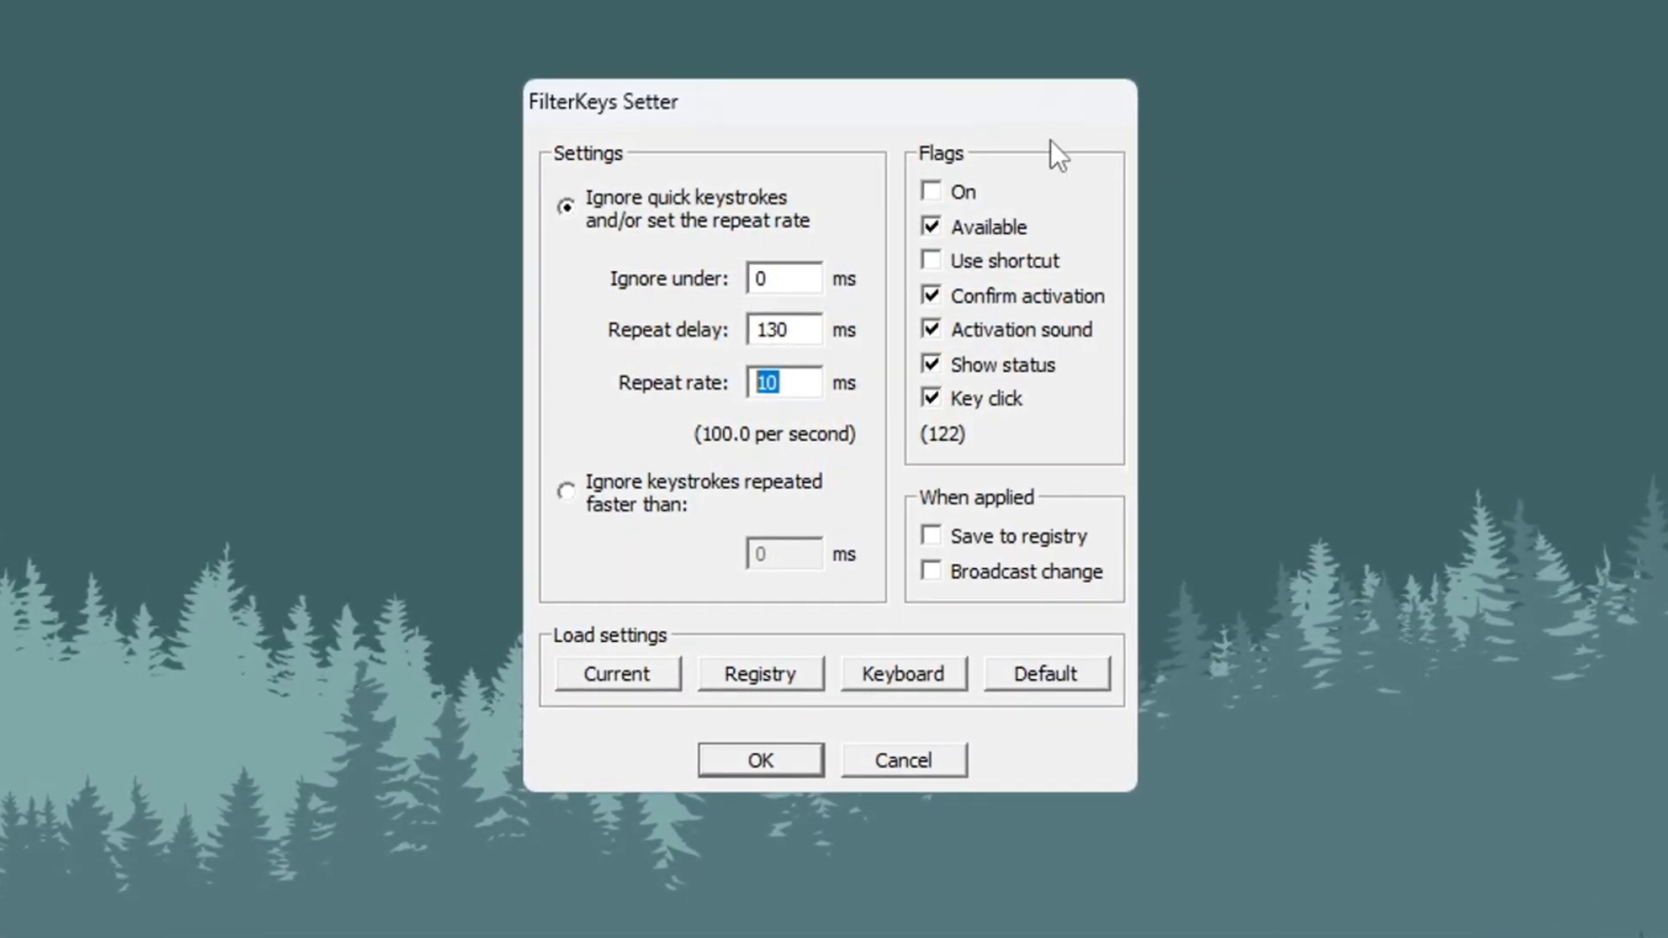
left_click(935, 547)
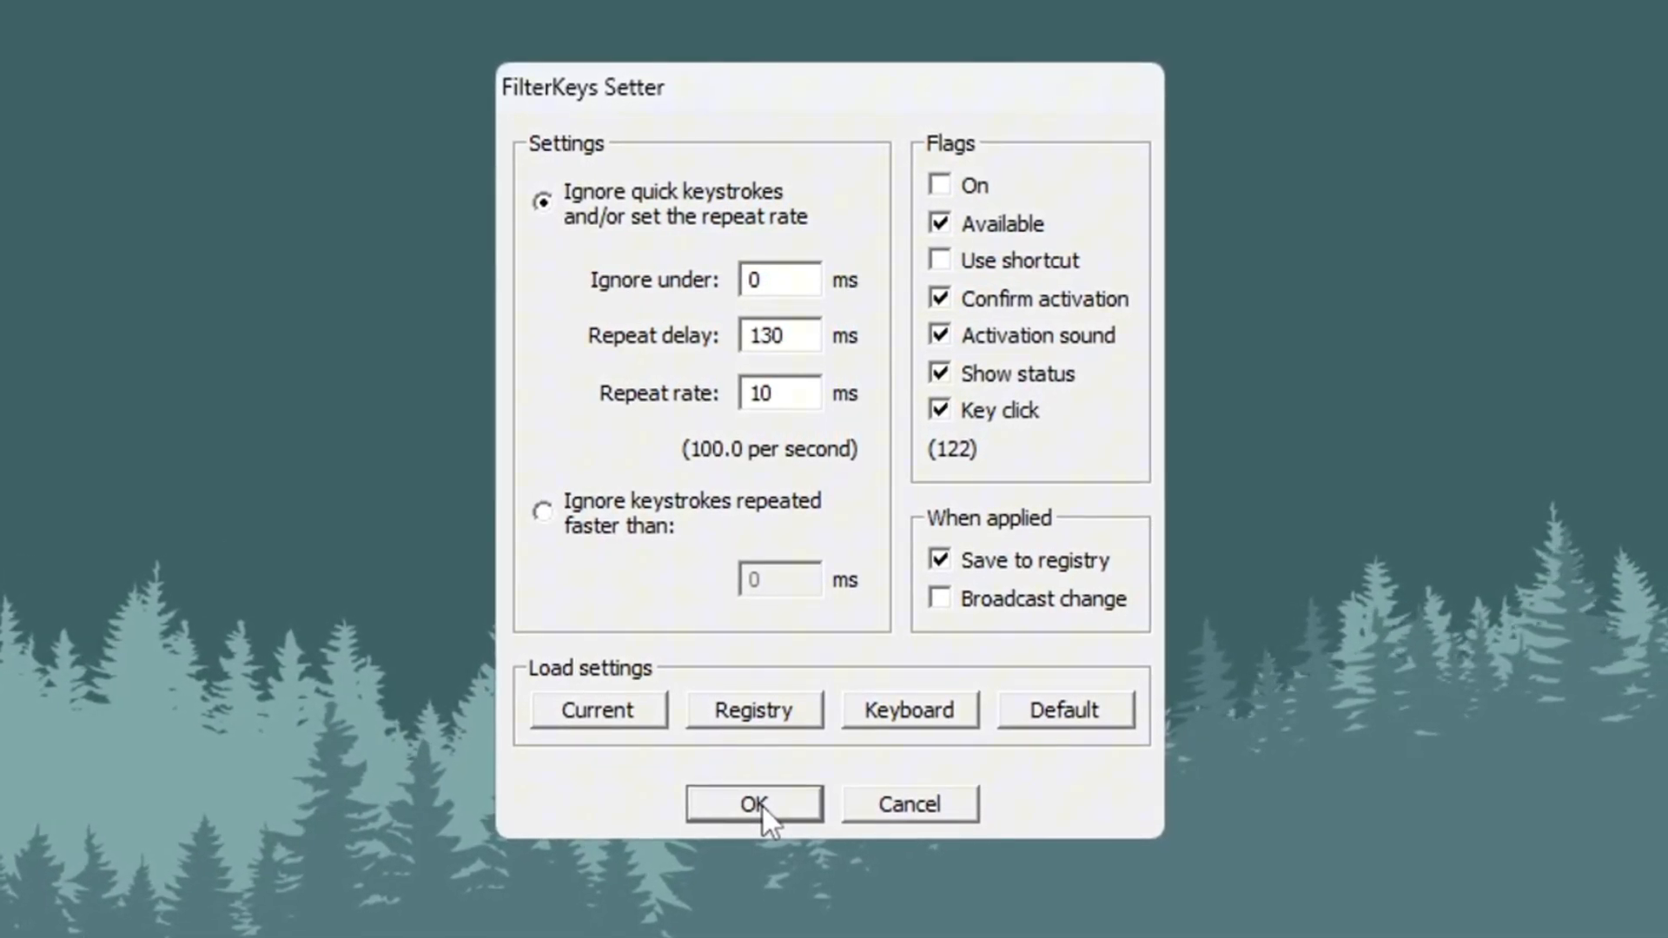
left_click(752, 802)
type("game")
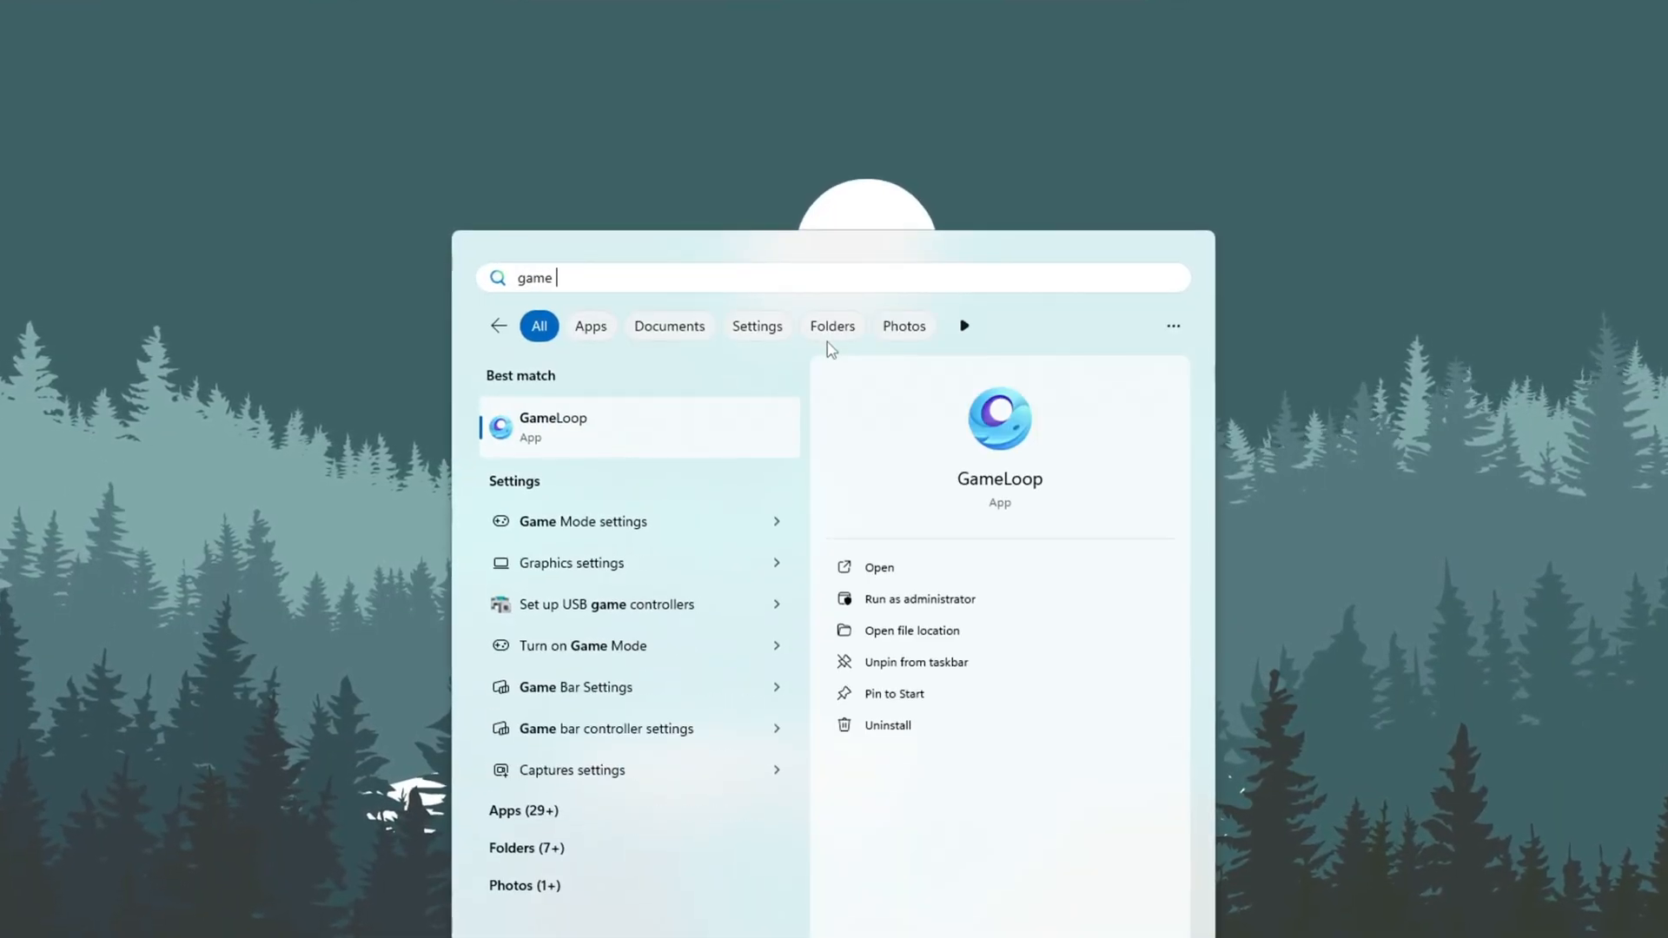
Step: Search 'game mode settings', then toggle Game Mode off and back on
type("mode settings")
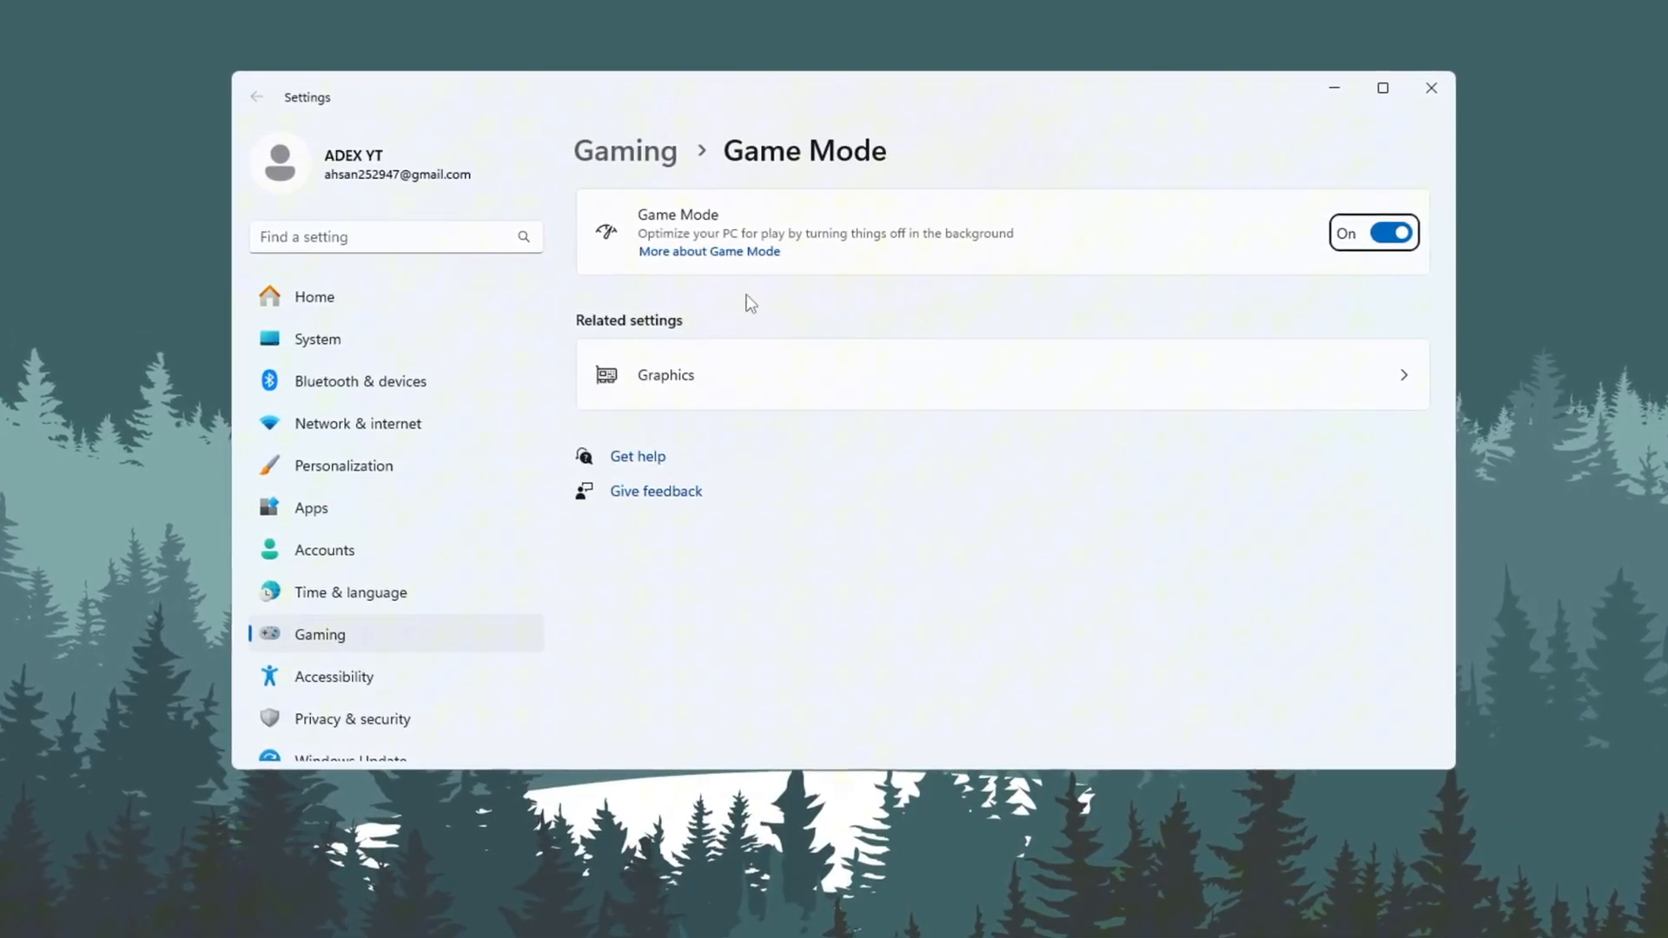
left_click(1372, 232)
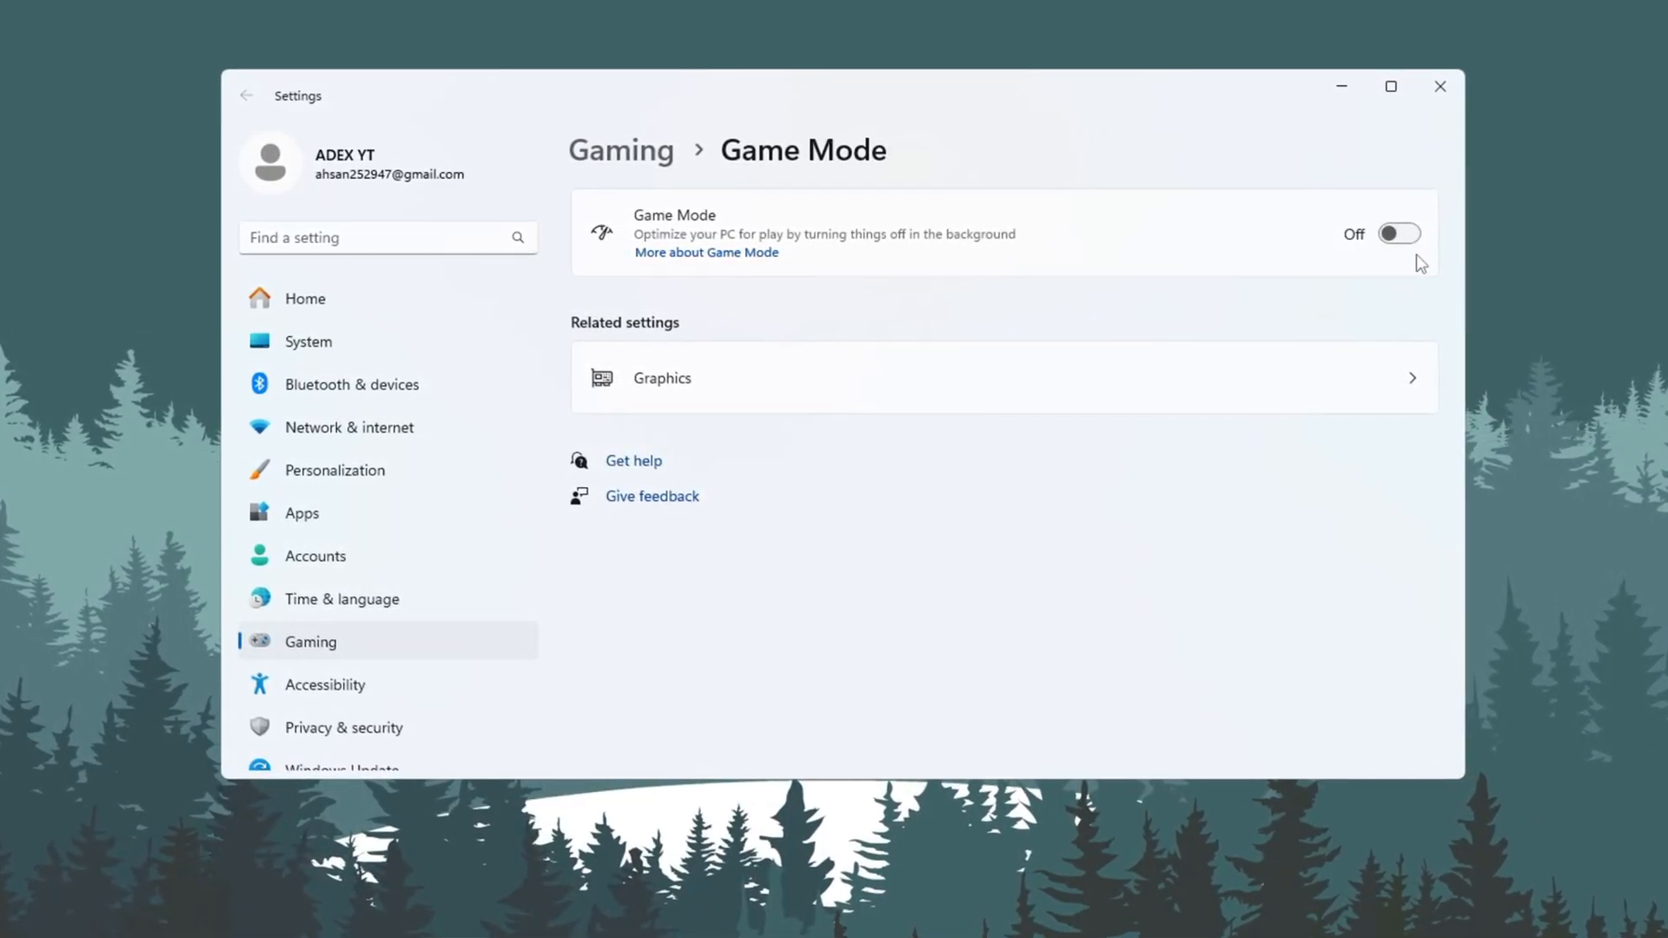
left_click(1398, 232)
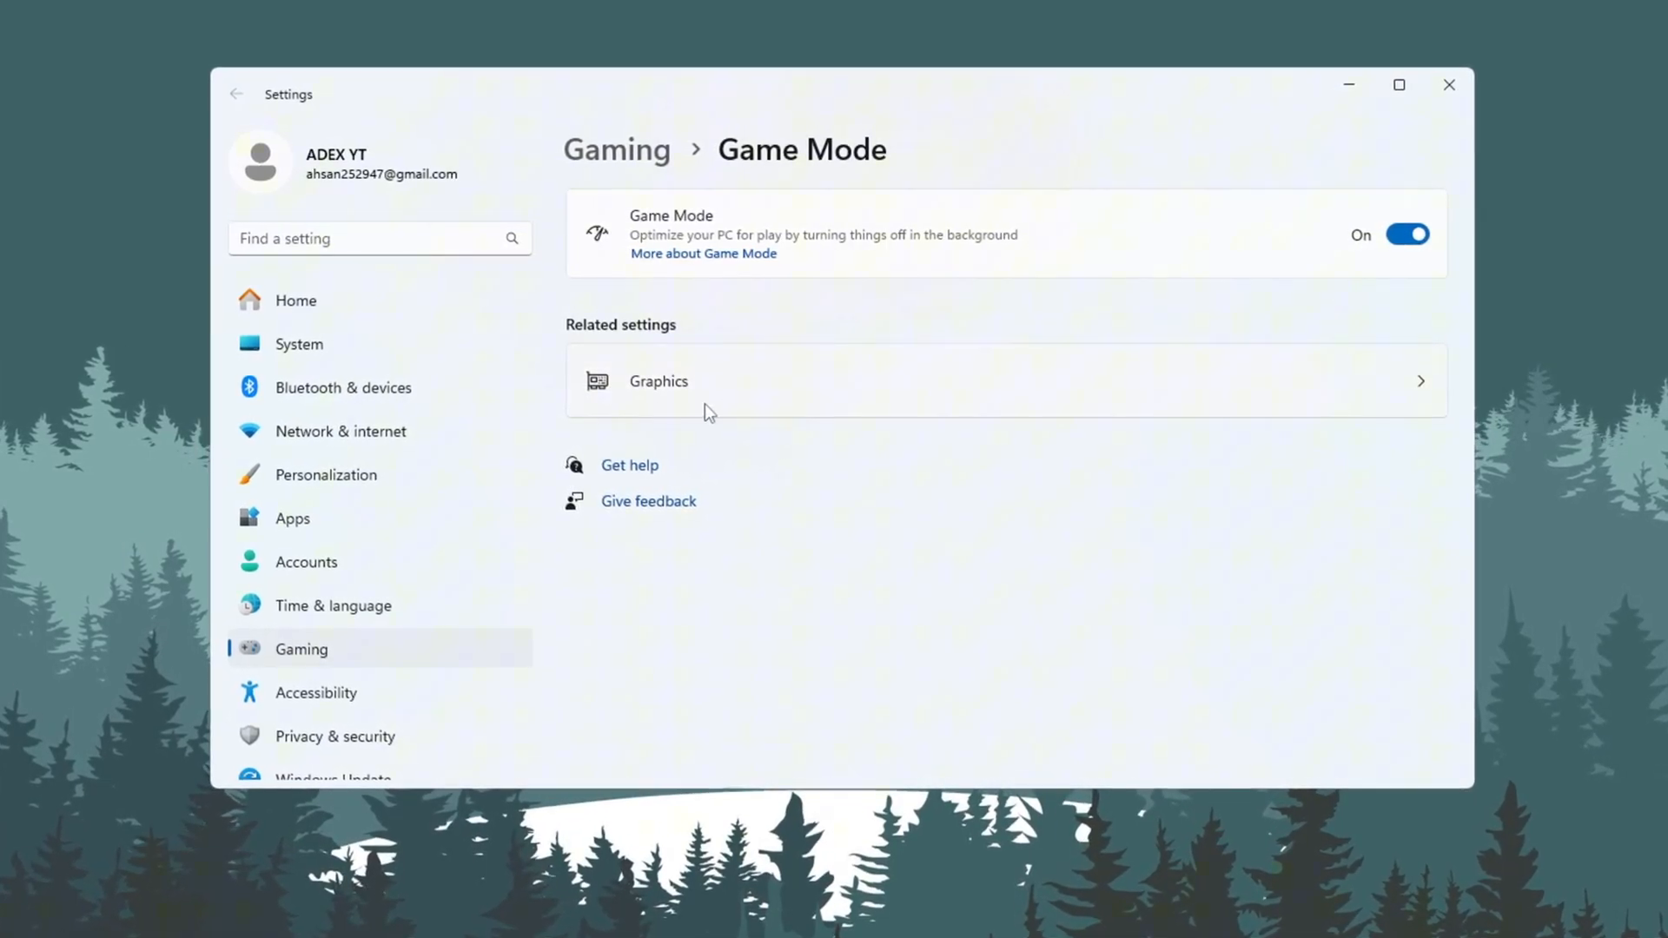
Step: On the Graphics page, set FortniteLauncher.exe to High performance and save the preference
left_click(658, 380)
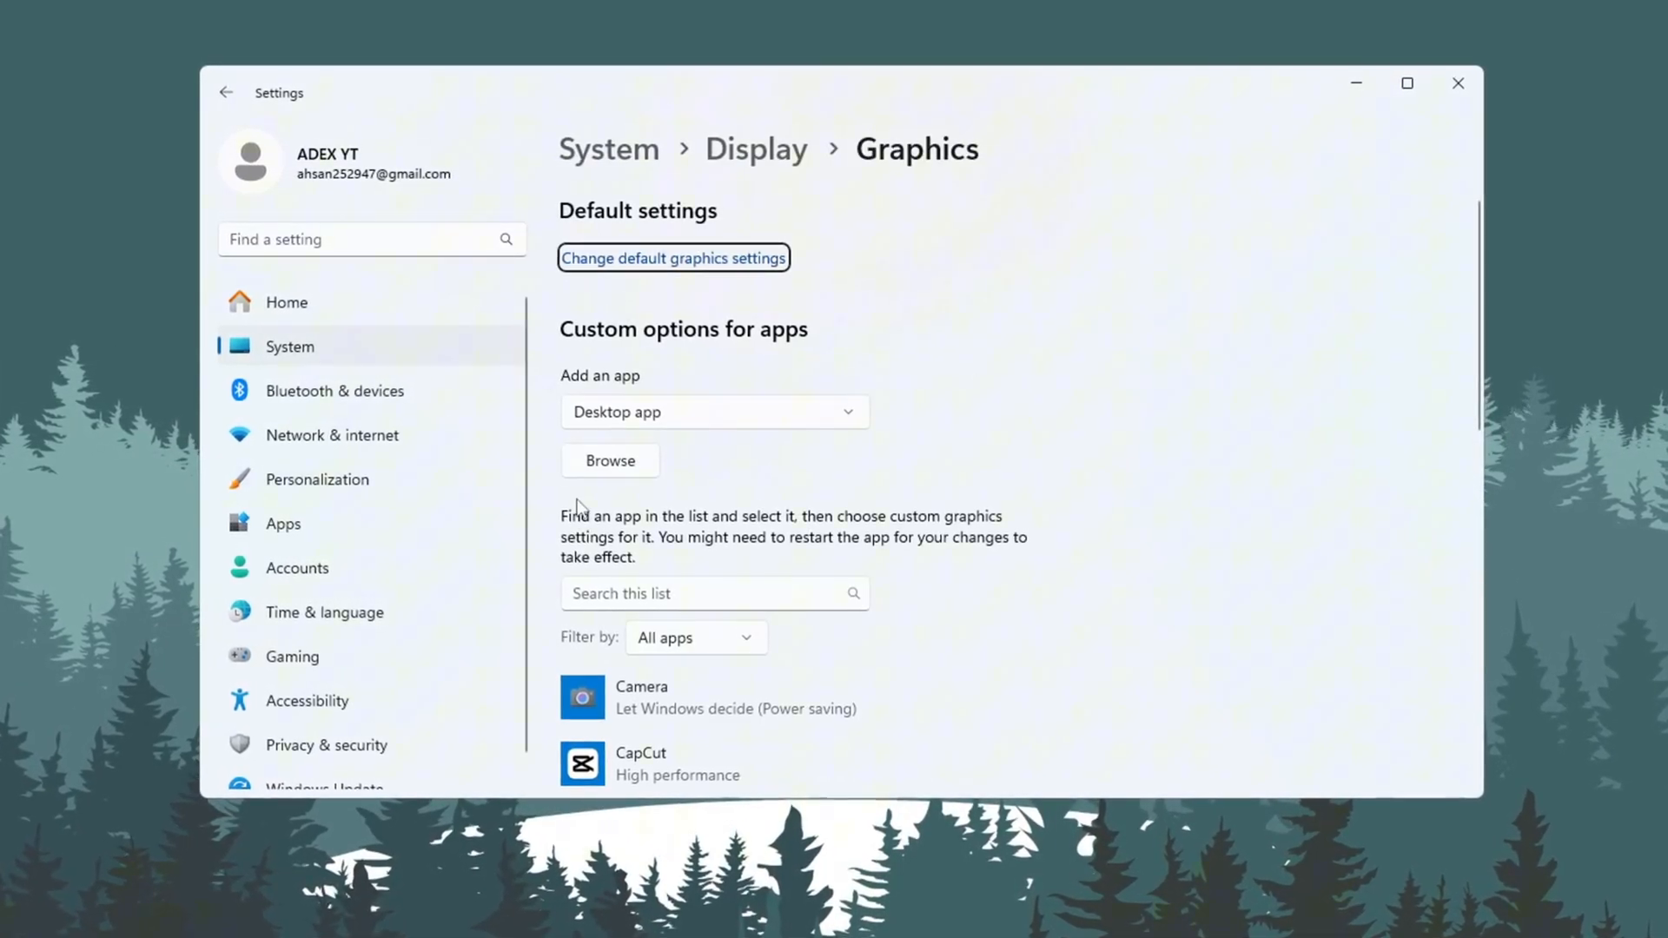
scroll("down", 3)
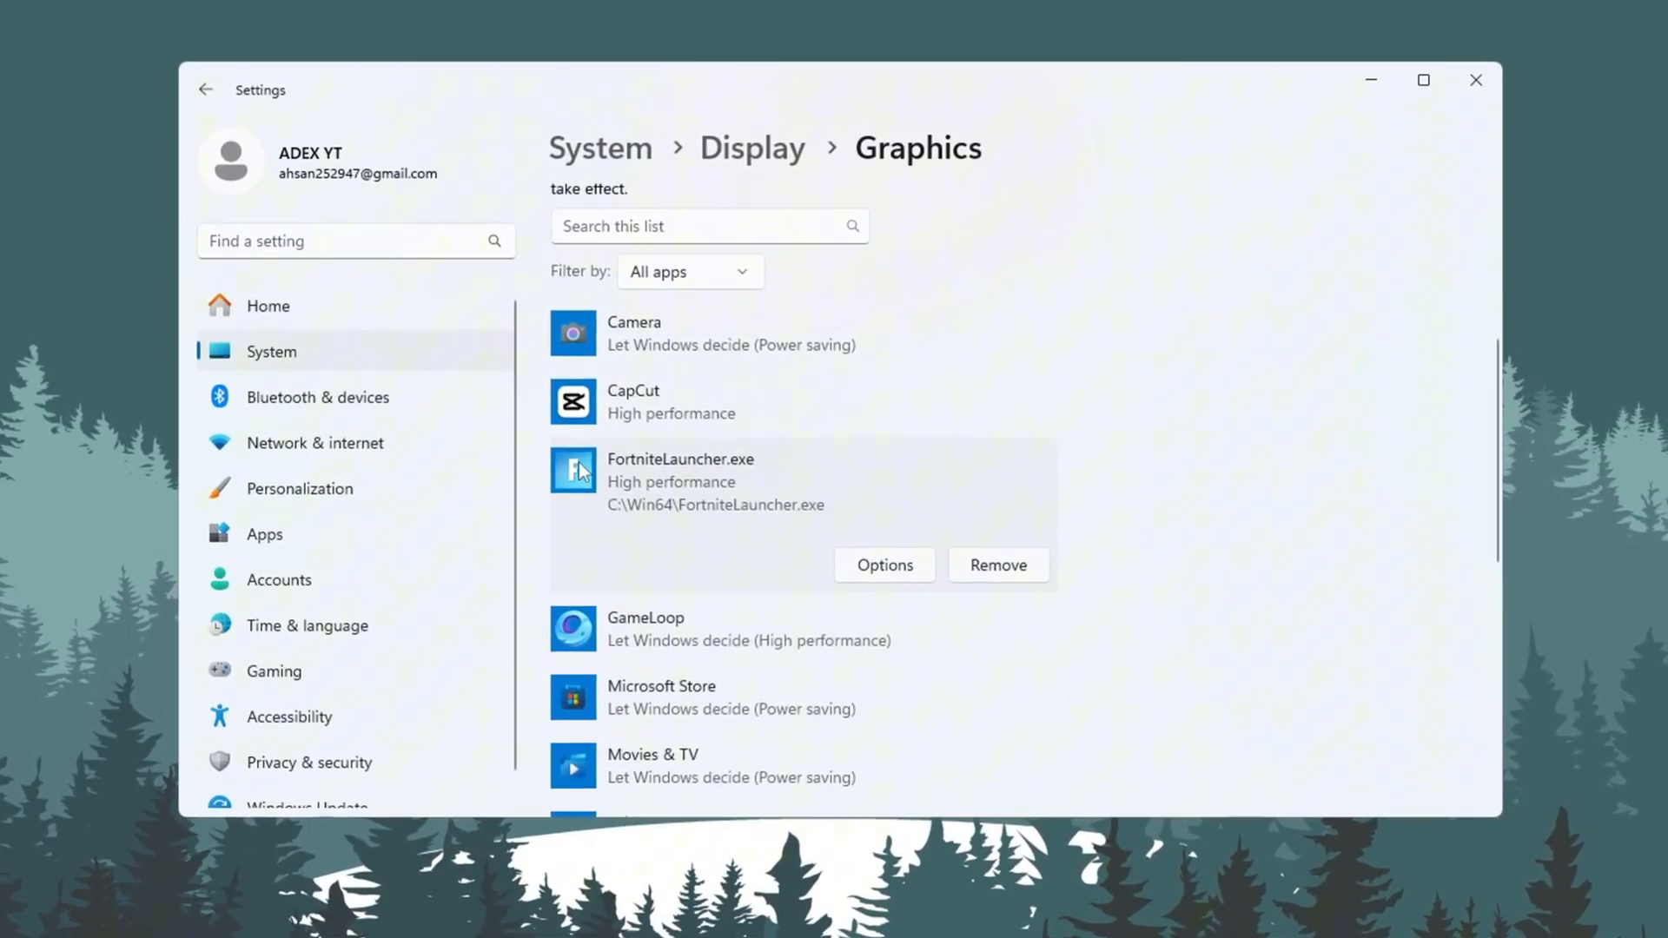
left_click(884, 564)
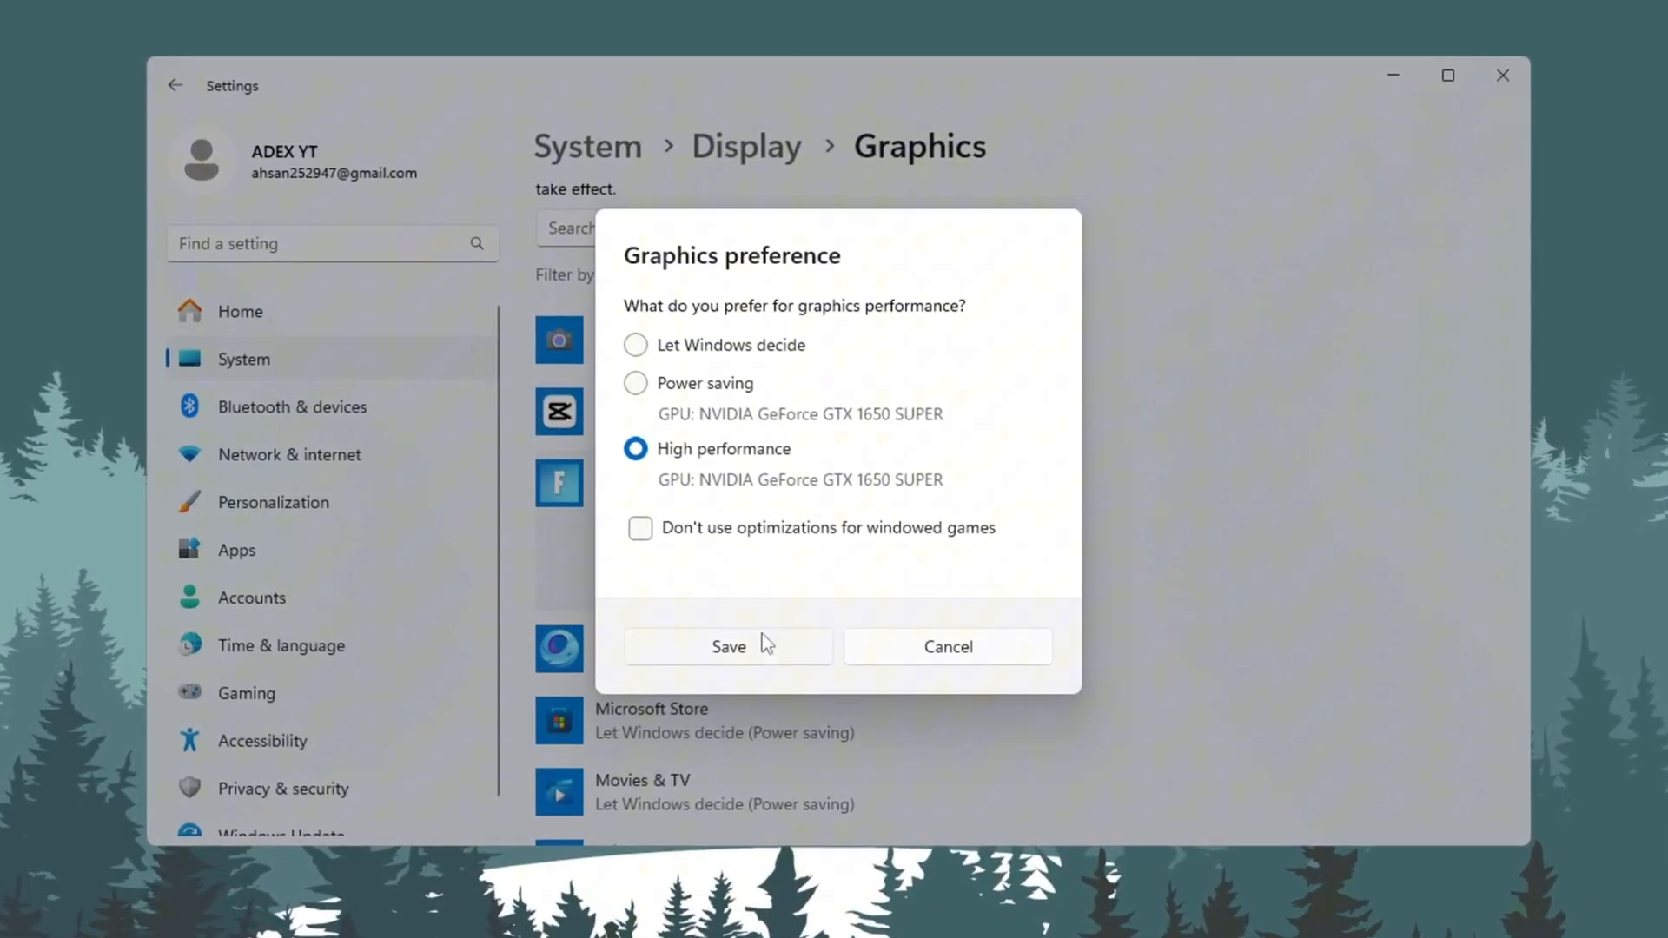
left_click(728, 646)
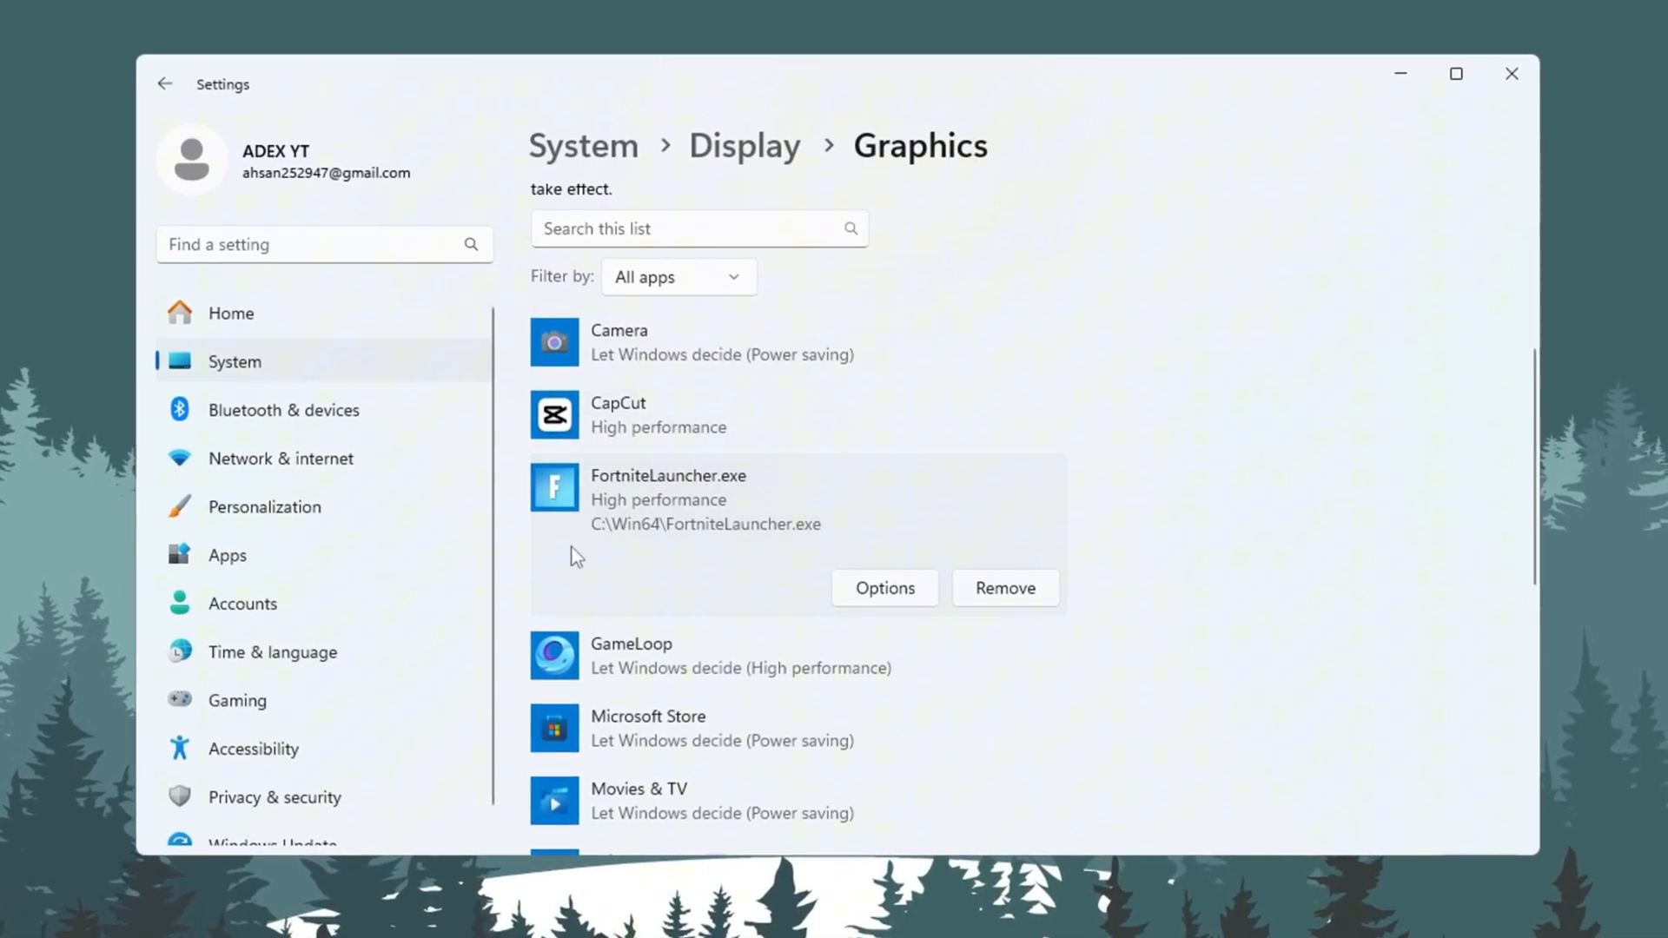